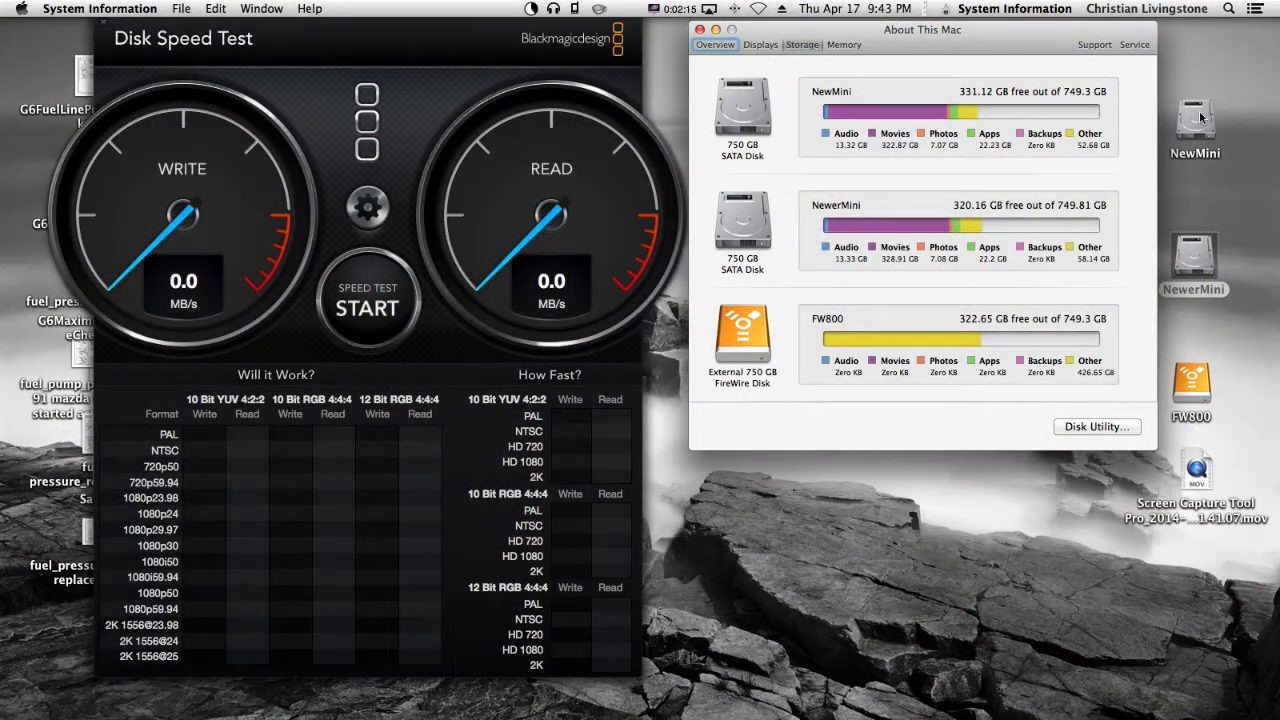
- Benchmark the NewMini drive at 34.9 MB/s write and 47.3 MB/s read, then select NewerMini
{"action": "left_click", "coordinate": [1194, 120]}
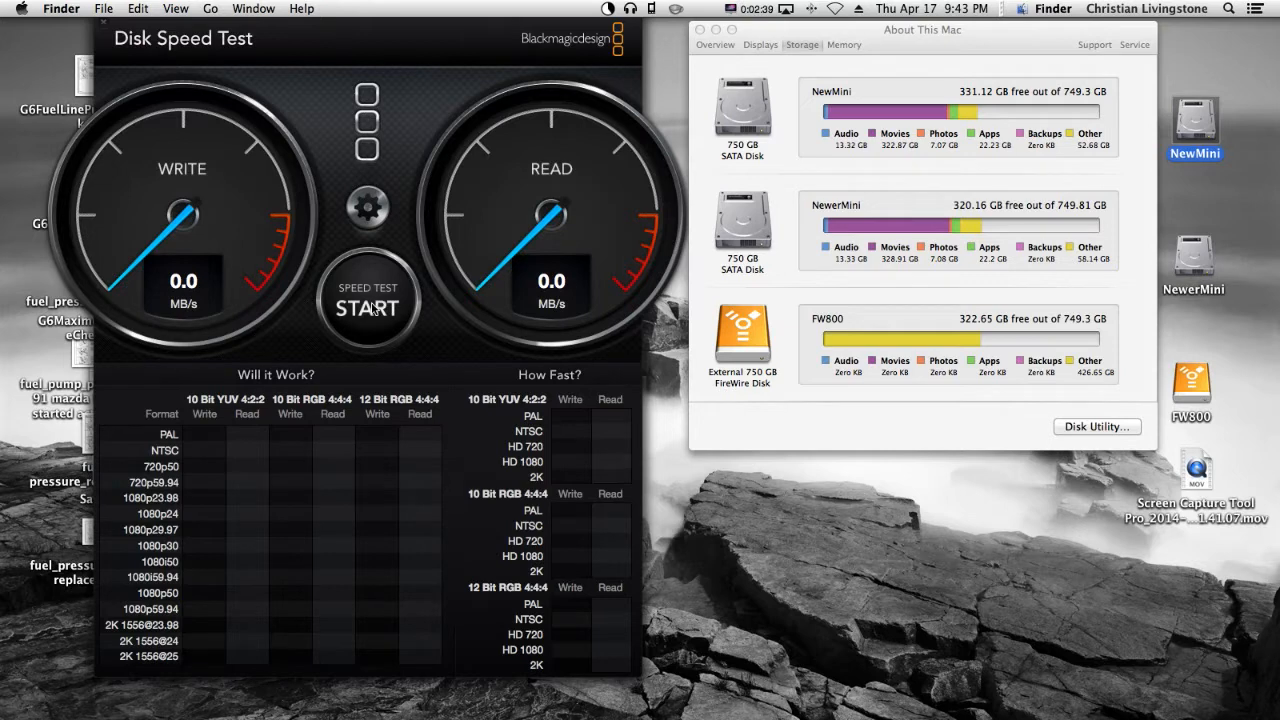
{"action": "mouse_move", "coordinate": [370, 270]}
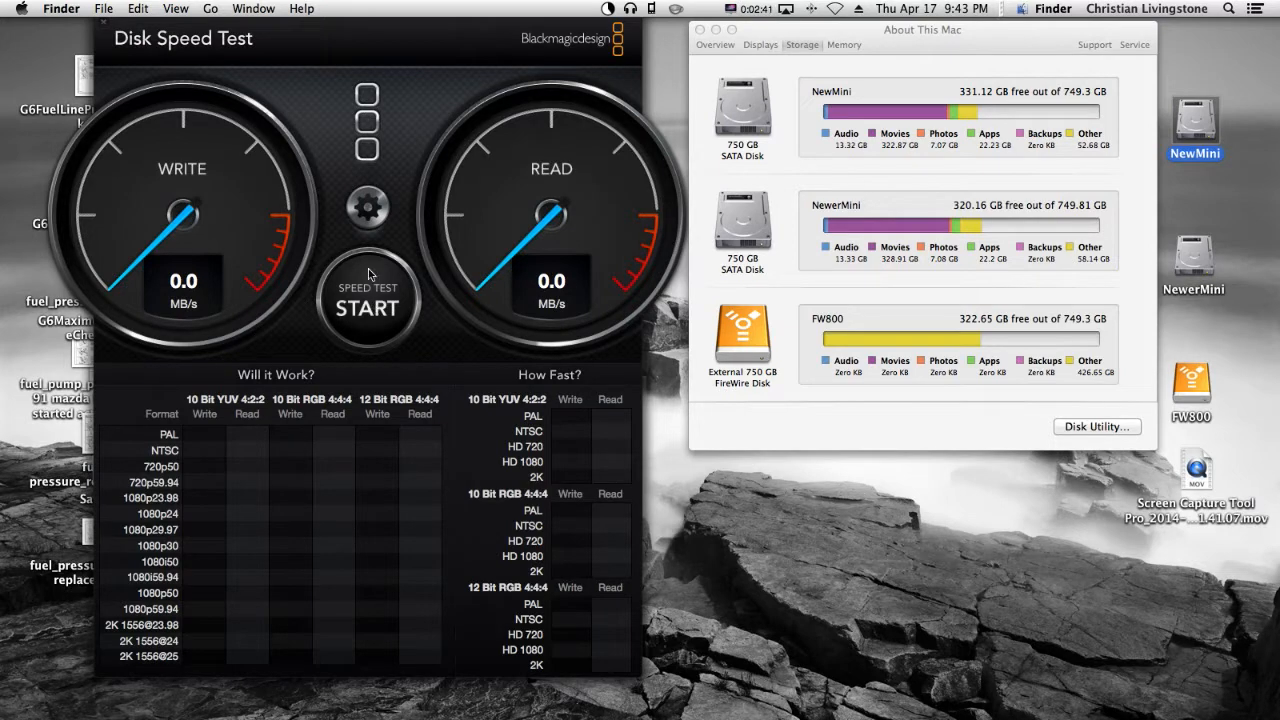
{"action": "left_click", "coordinate": [367, 307]}
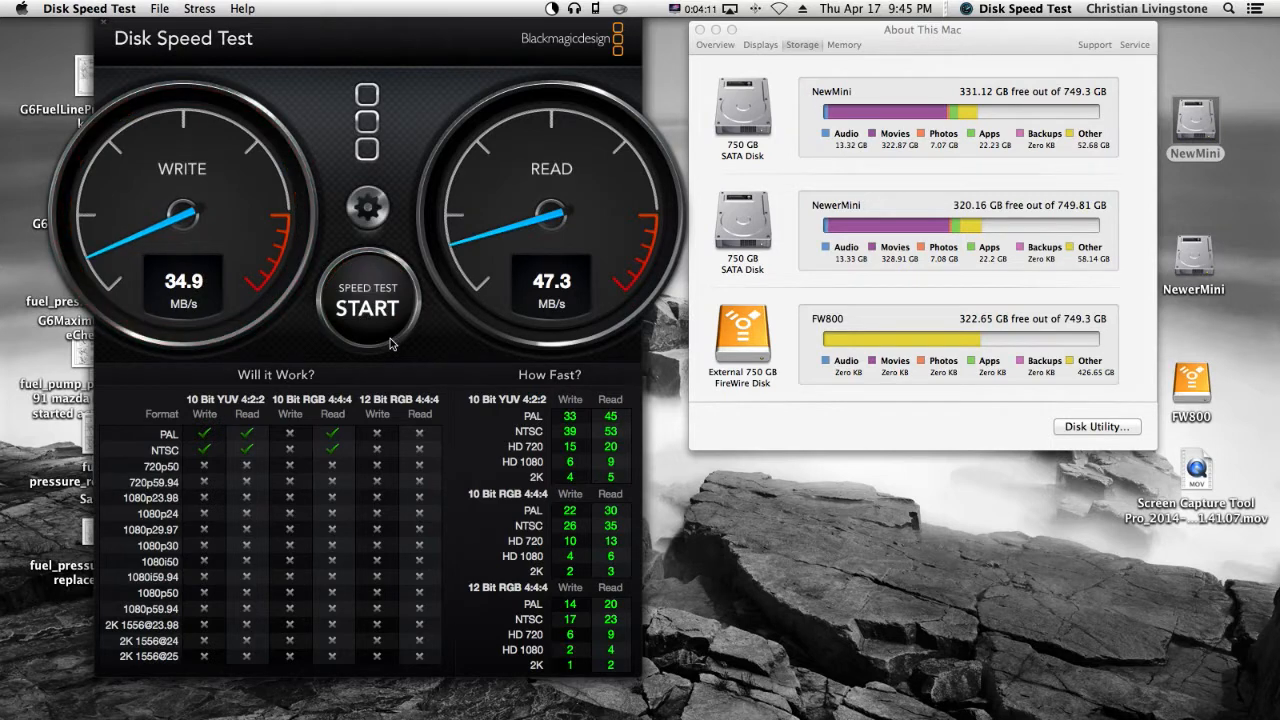
{"action": "mouse_move", "coordinate": [1194, 267]}
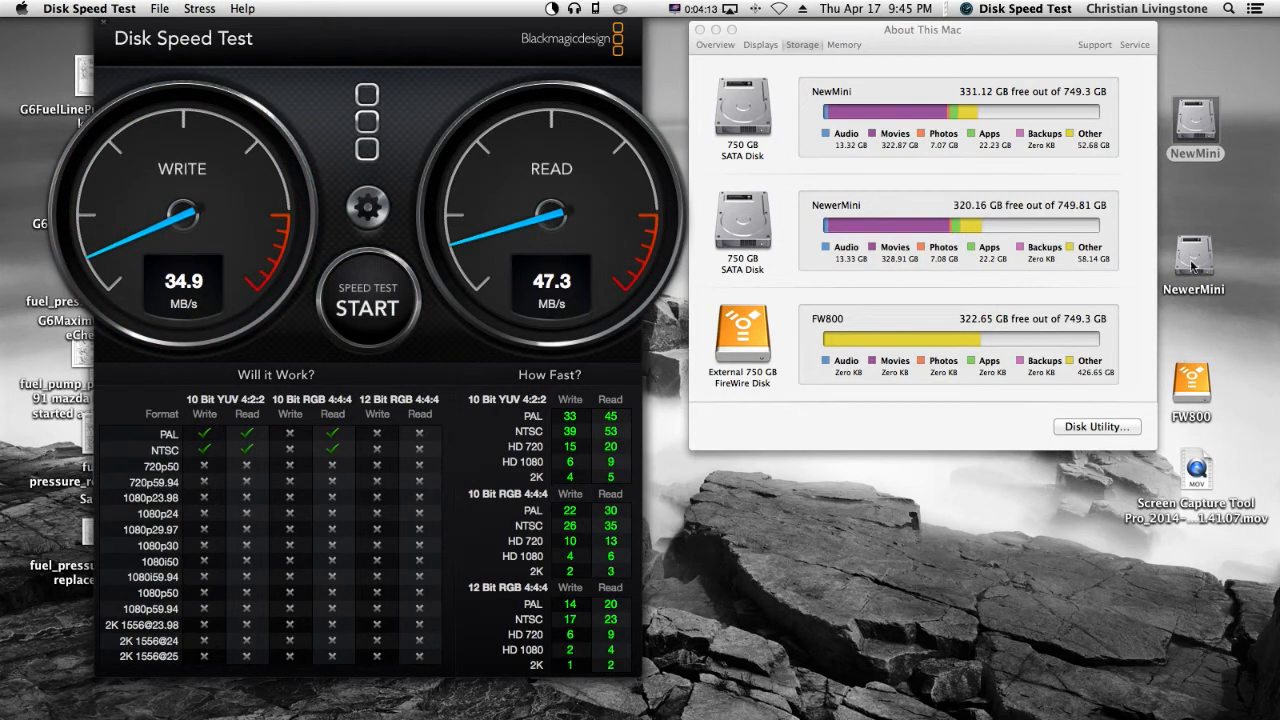
{"action": "left_click", "coordinate": [1194, 255]}
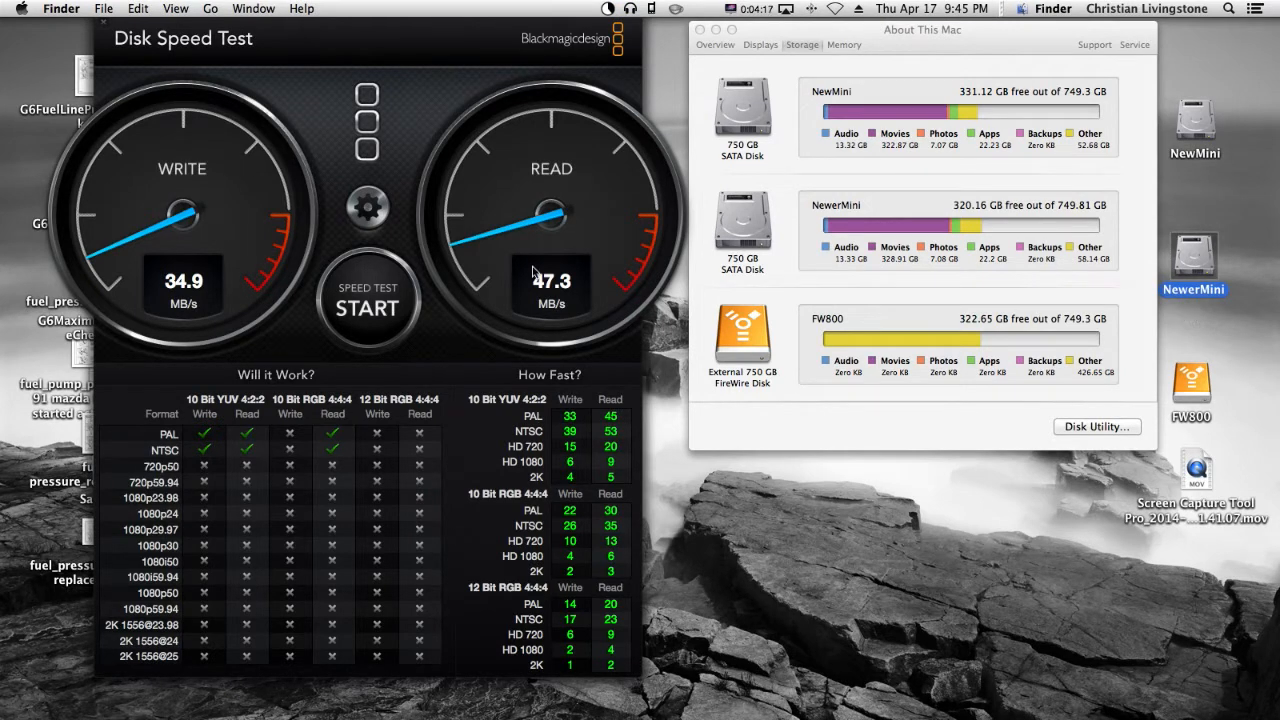
{"action": "mouse_move", "coordinate": [575, 290]}
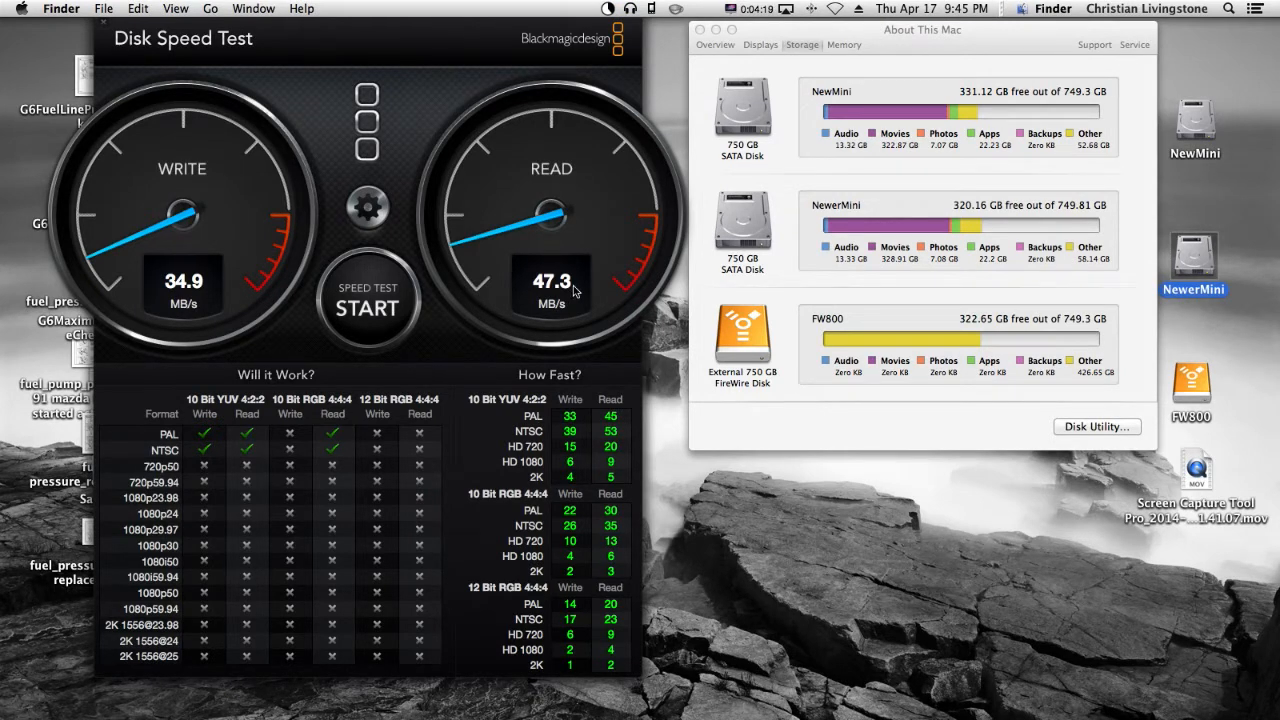
{"action": "mouse_move", "coordinate": [440, 298]}
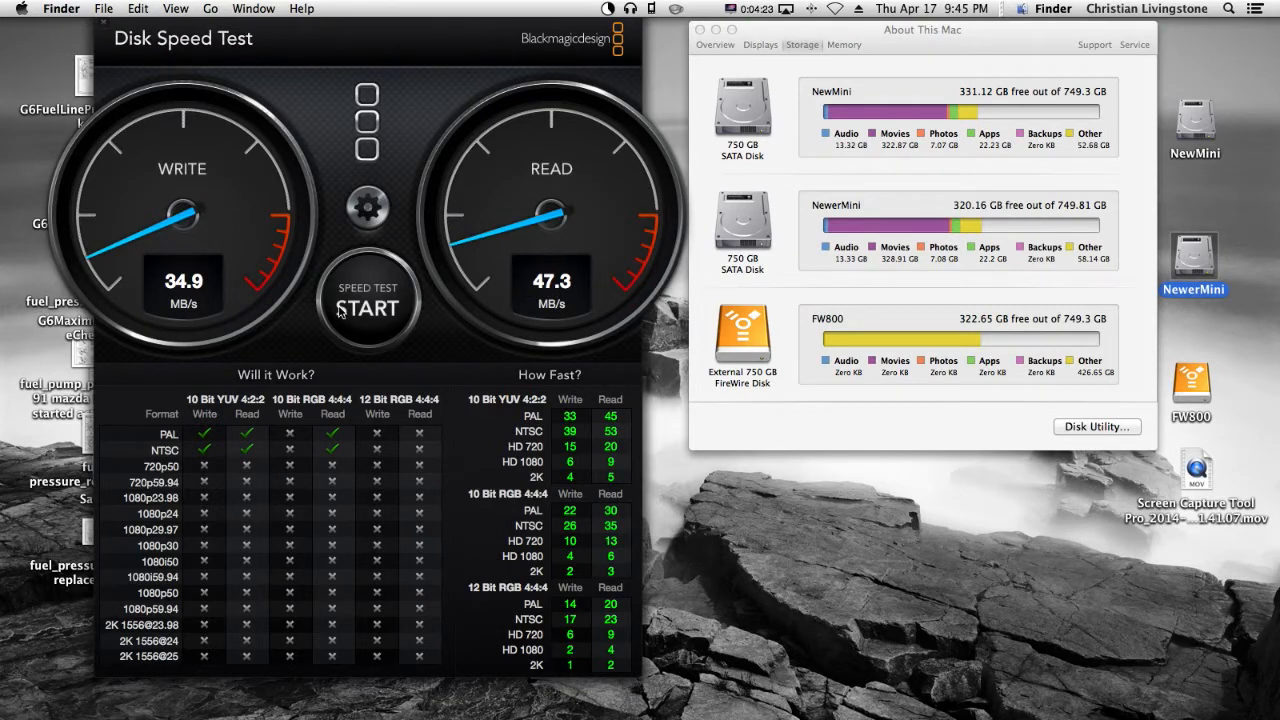
{"action": "mouse_move", "coordinate": [350, 204]}
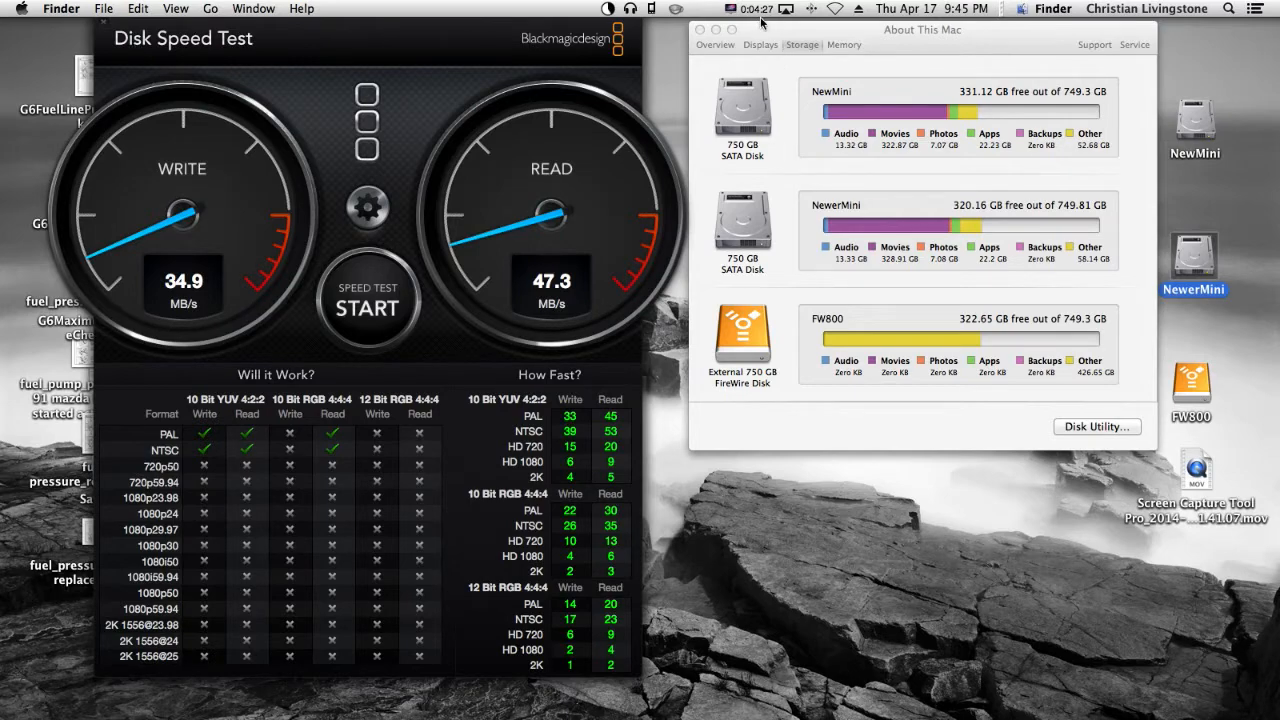
{"action": "left_click", "coordinate": [706, 9]}
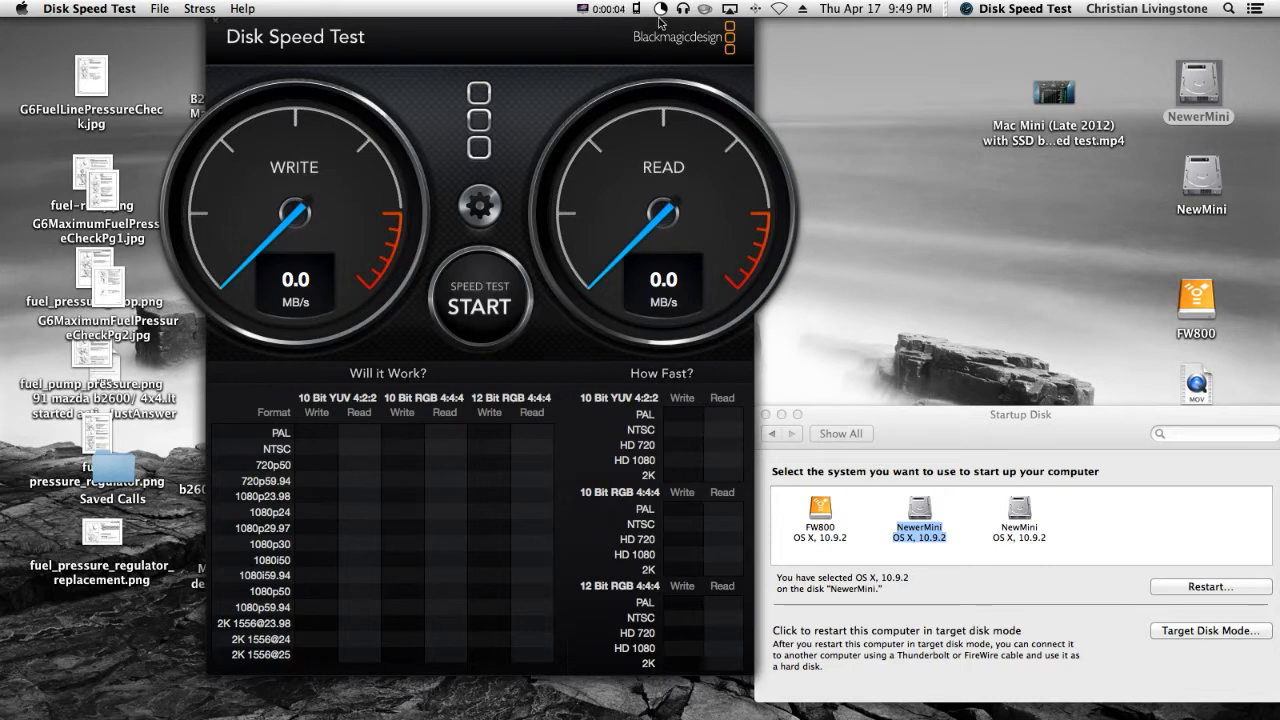
{"action": "mouse_move", "coordinate": [921, 536]}
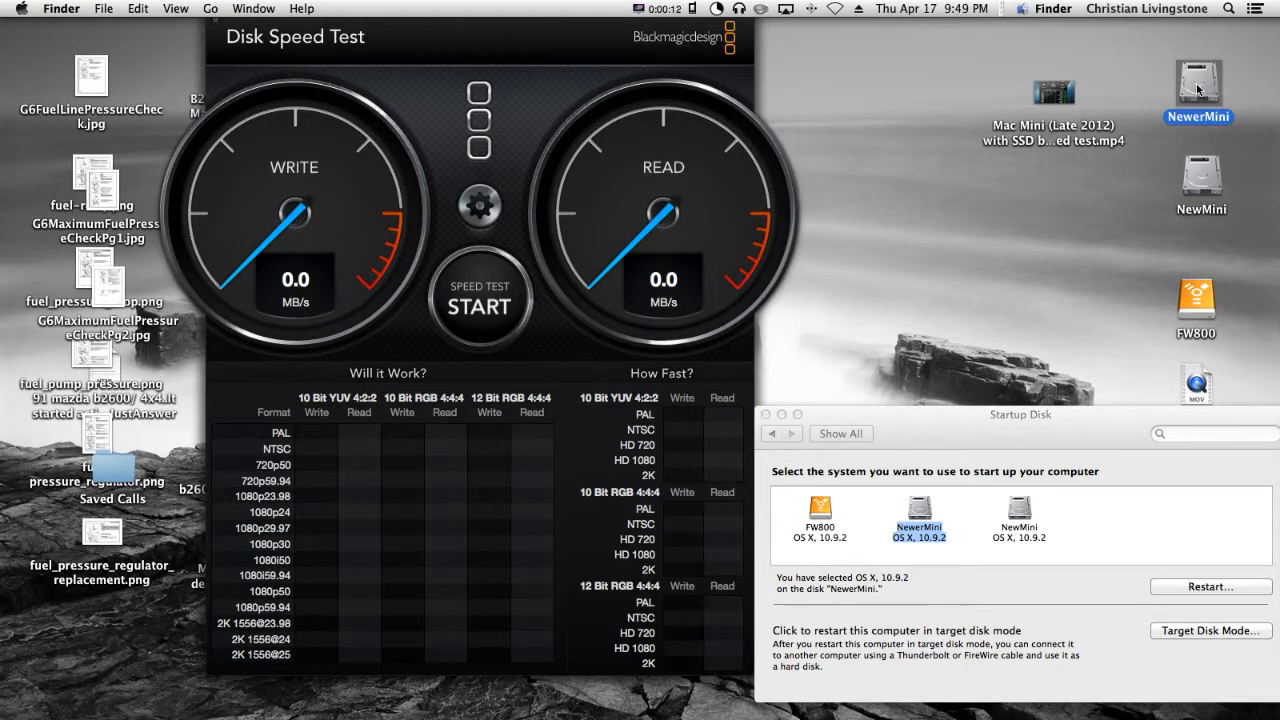
{"action": "mouse_move", "coordinate": [1062, 248]}
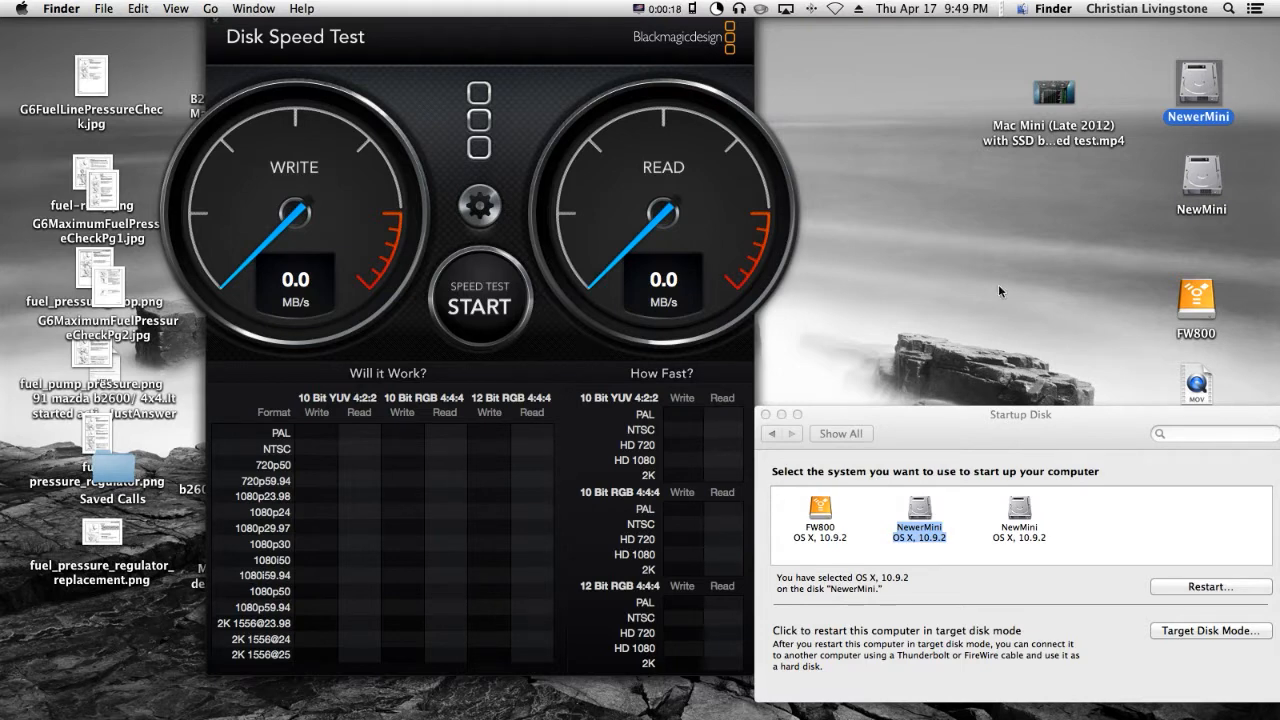
{"action": "mouse_move", "coordinate": [1197, 178]}
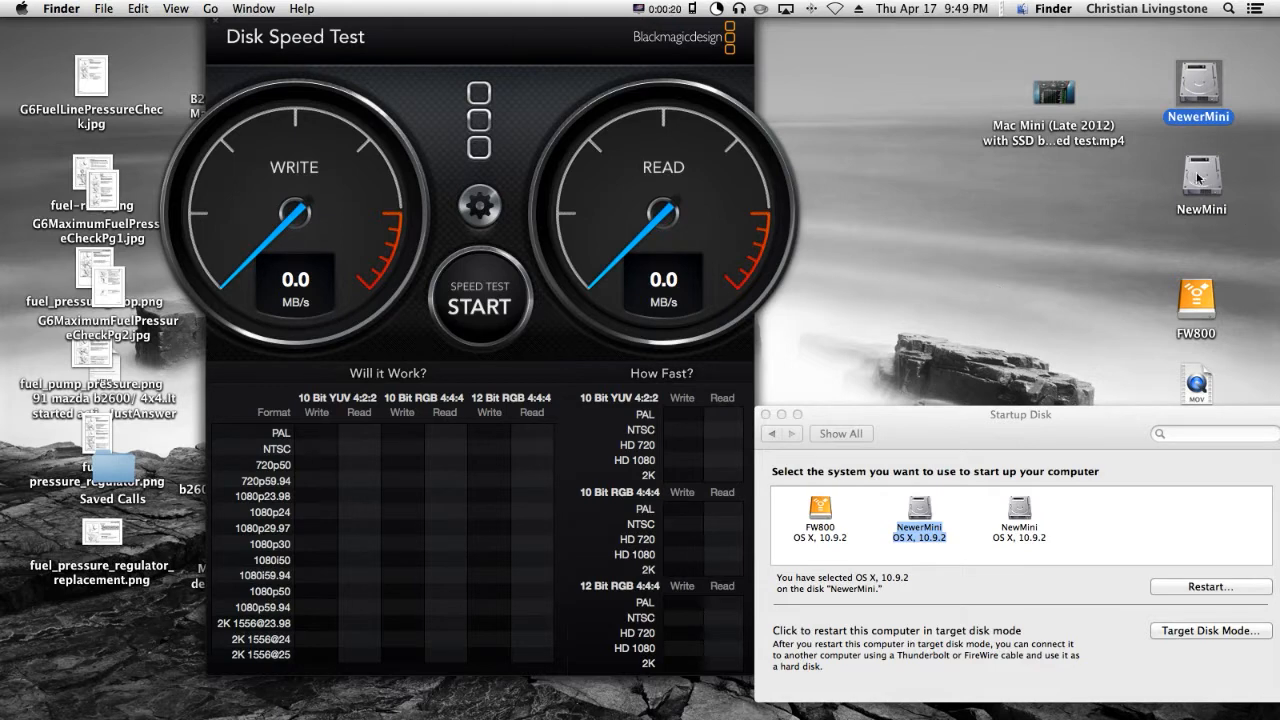
{"action": "left_click", "coordinate": [1198, 178]}
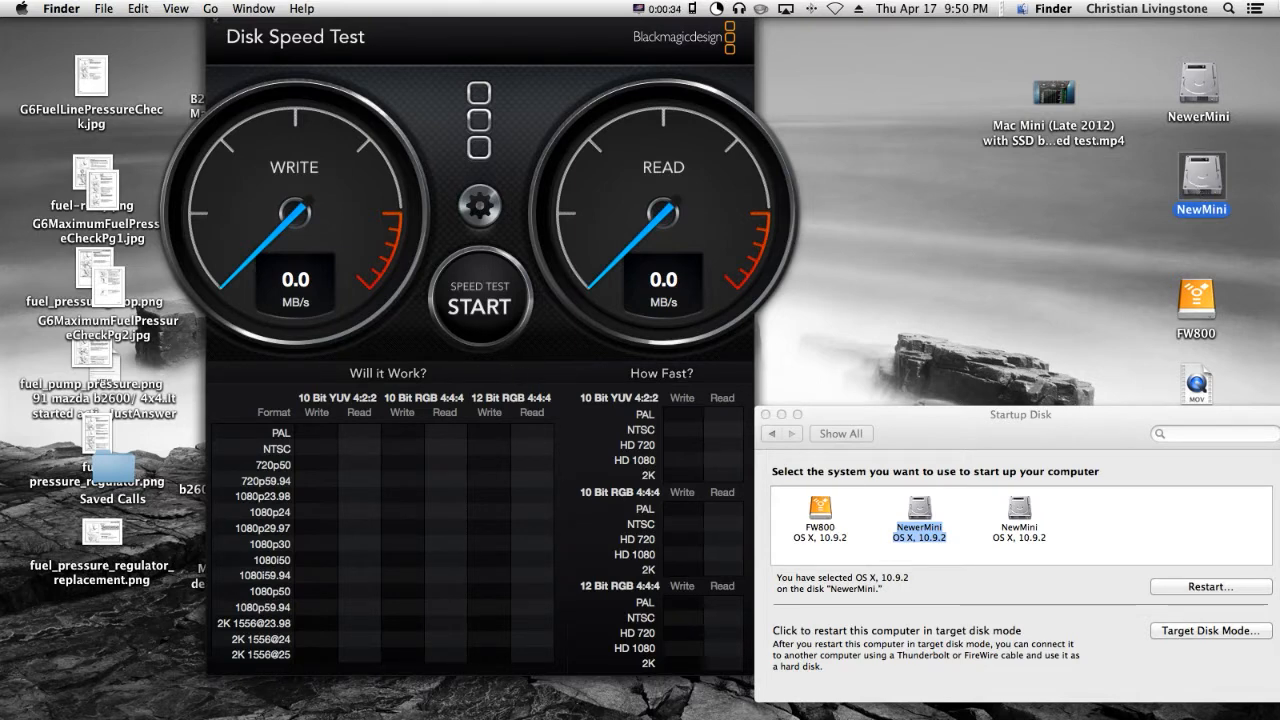
{"action": "left_click", "coordinate": [1194, 82]}
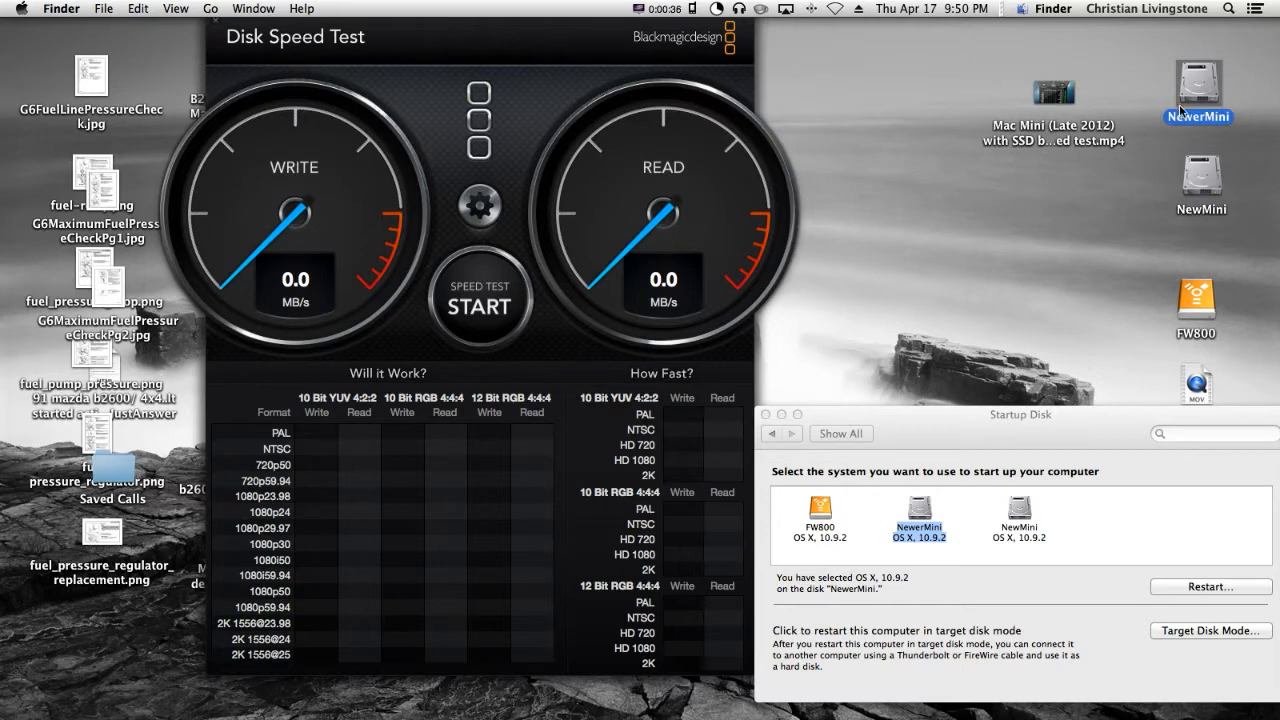
- Start a new Disk Speed Test benchmark, with write speed climbing to about 92.9 MB/s
{"action": "left_click", "coordinate": [479, 302]}
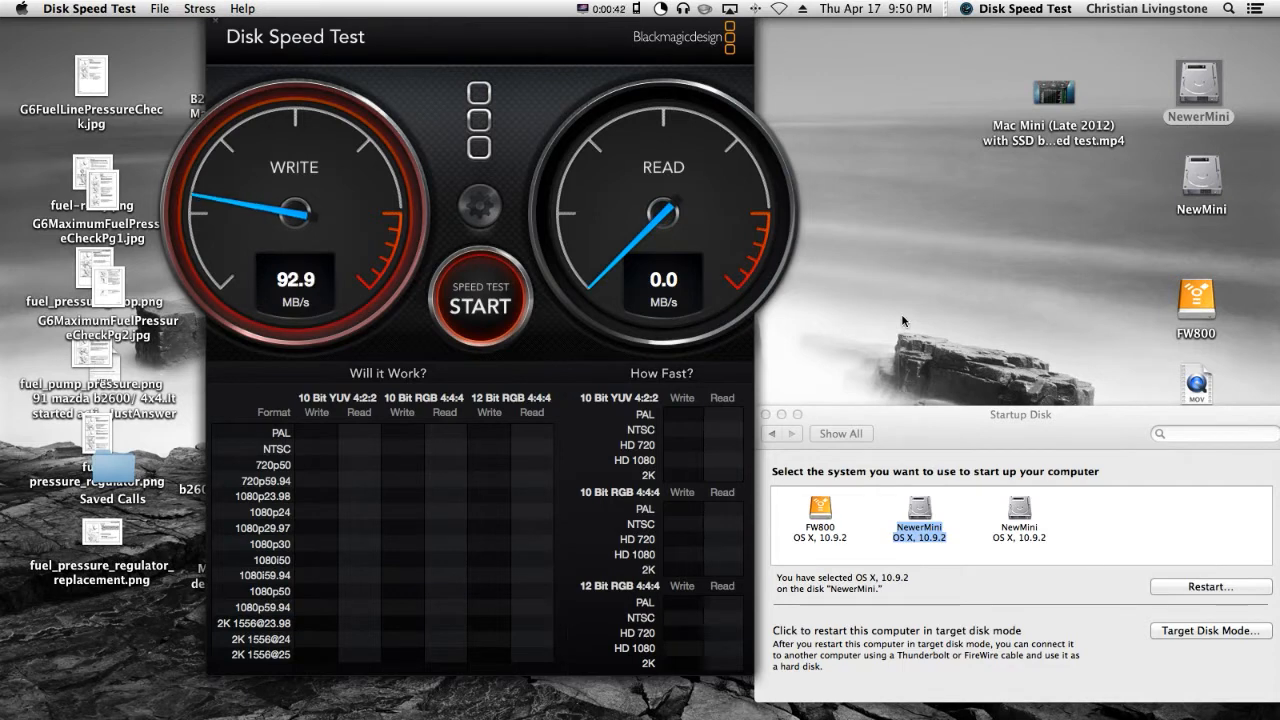
{"action": "mouse_move", "coordinate": [199, 245]}
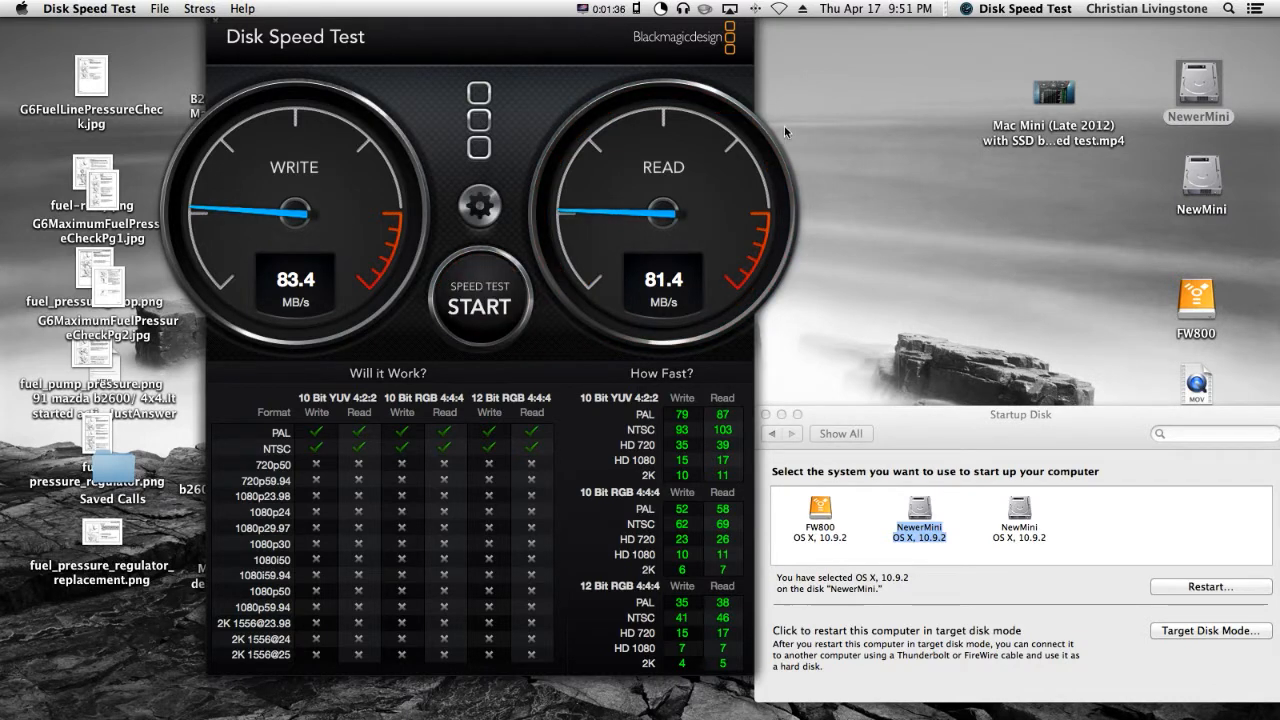
- Bring the Startup Disk window forward and select the Mac Mini SSD test video
{"action": "left_click", "coordinate": [1020, 415]}
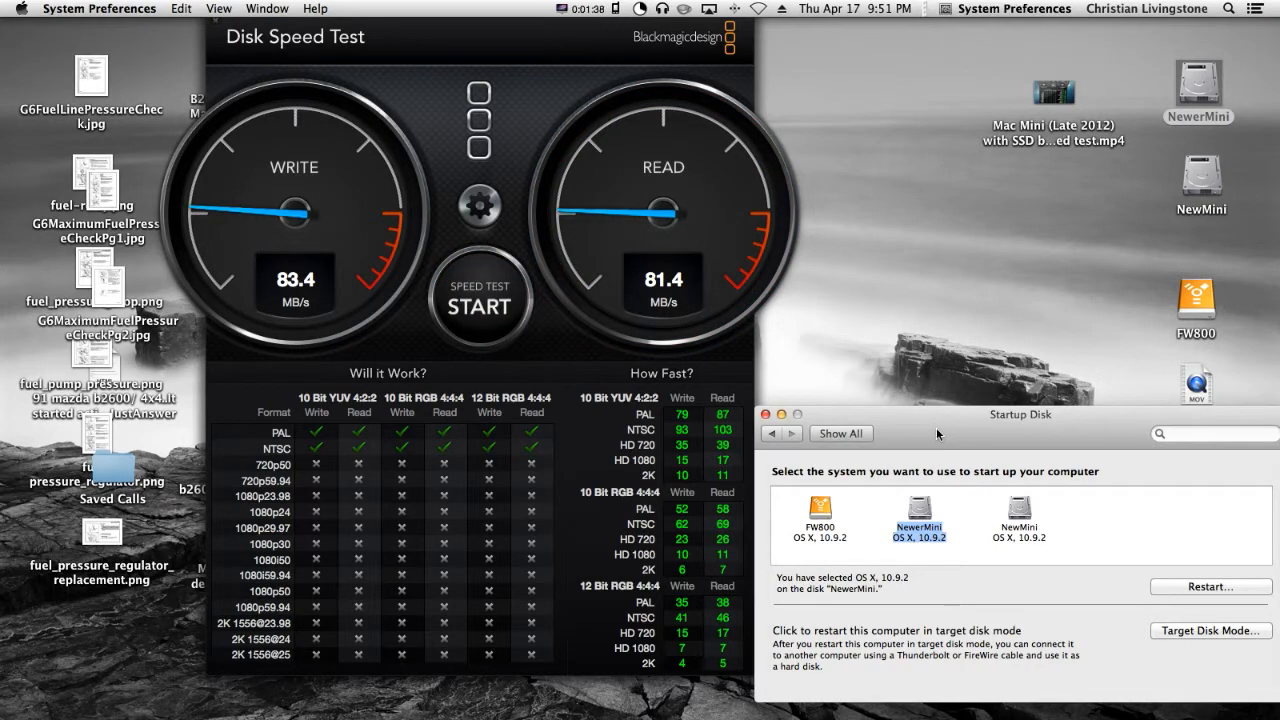
{"action": "left_click", "coordinate": [1049, 85]}
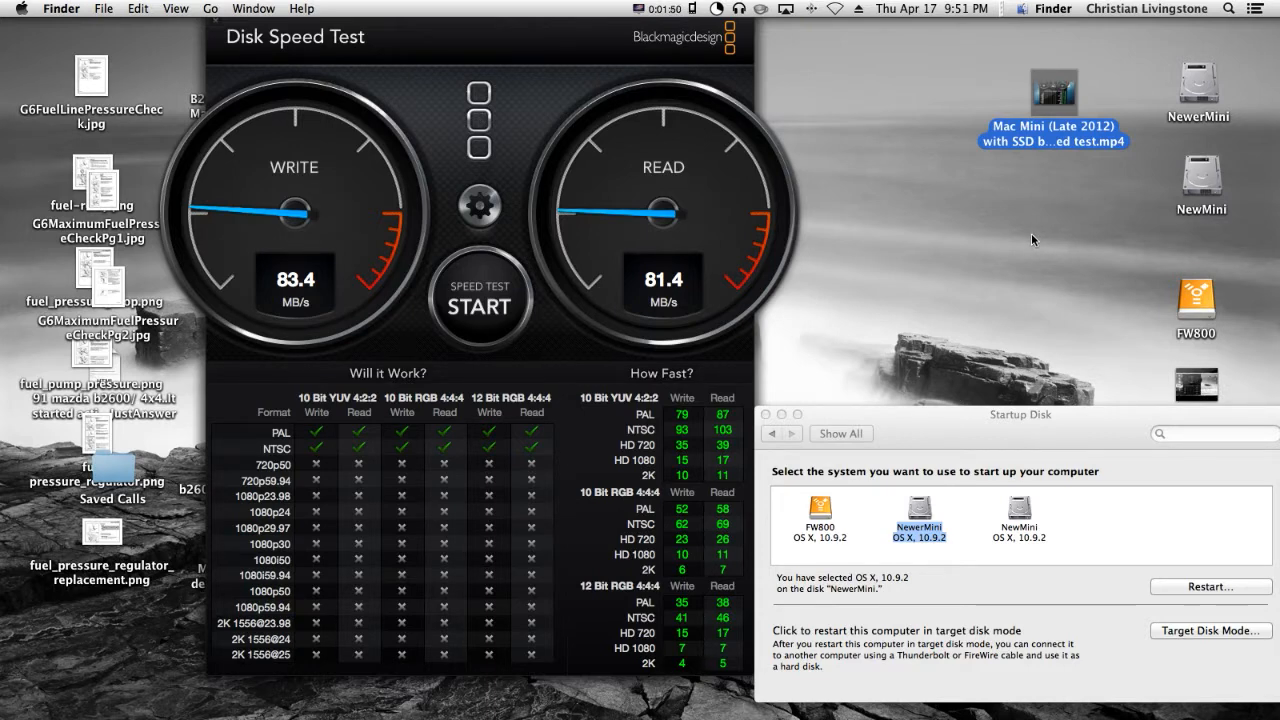
{"action": "mouse_move", "coordinate": [1020, 162]}
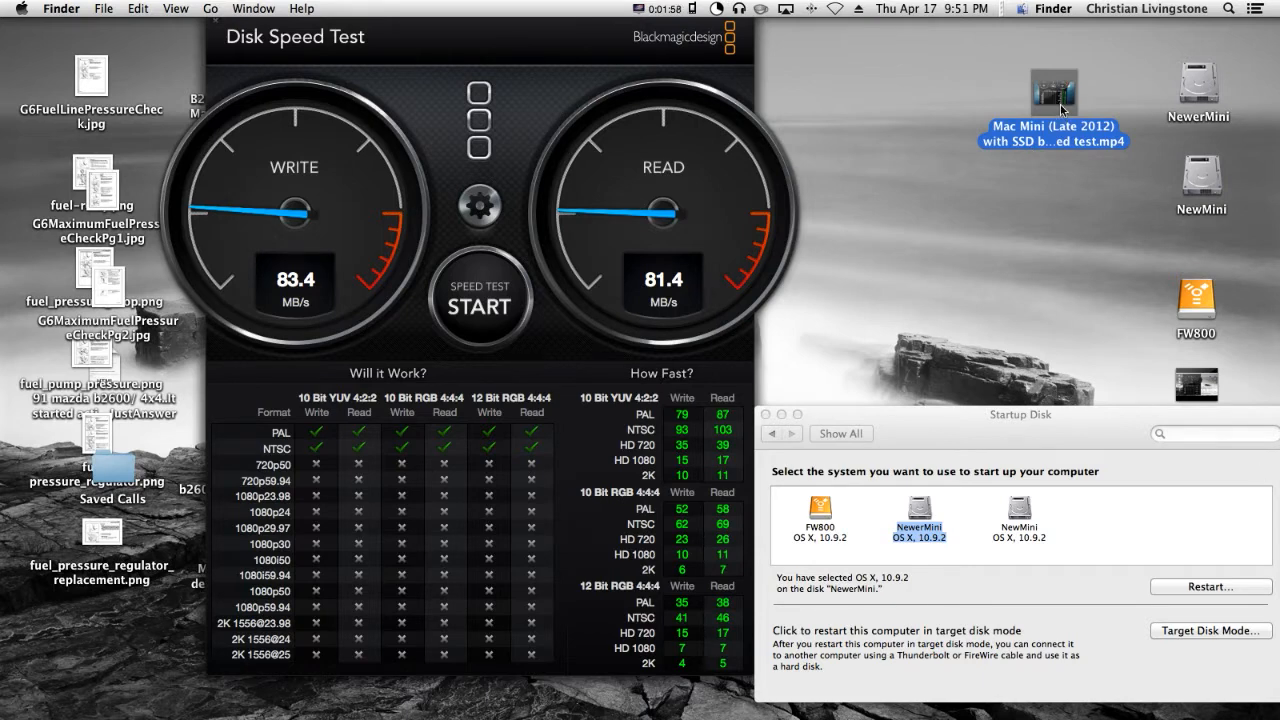
- Open the Mac Mini SSD test .mp4 in VLC to gauge how fast it launches
{"action": "double_click", "coordinate": [1048, 85]}
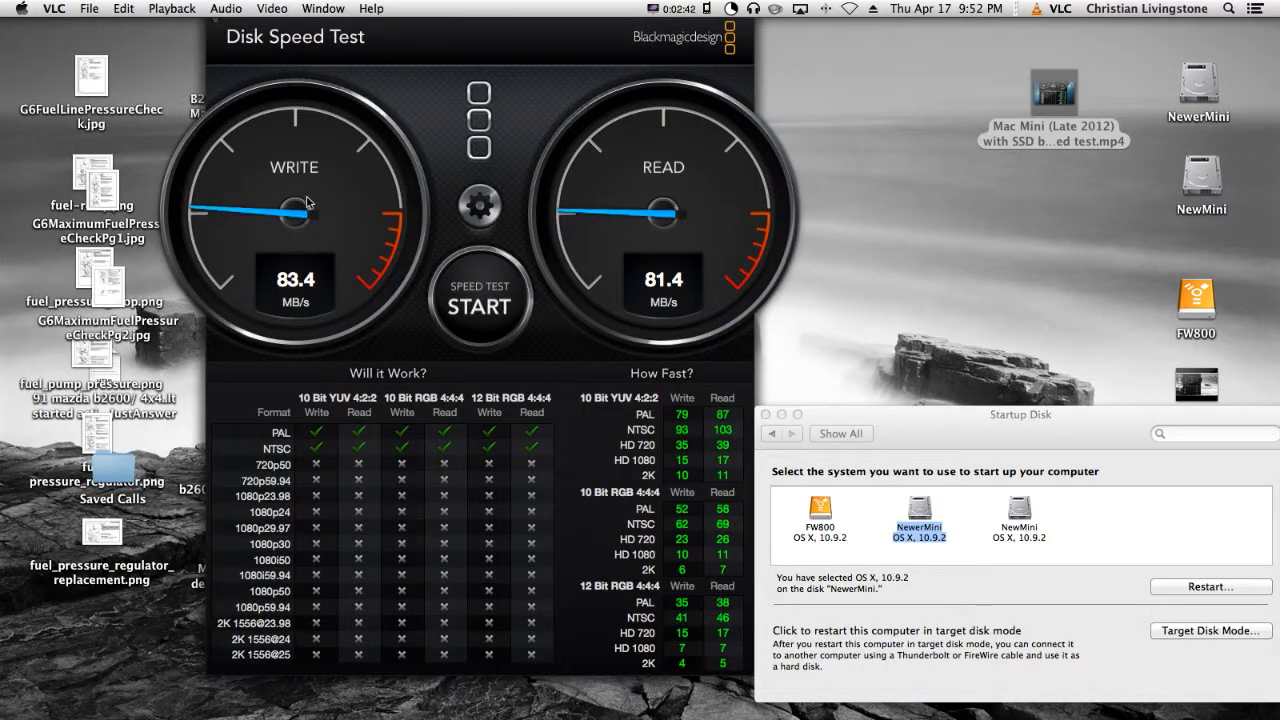
{"action": "mouse_move", "coordinate": [640, 218]}
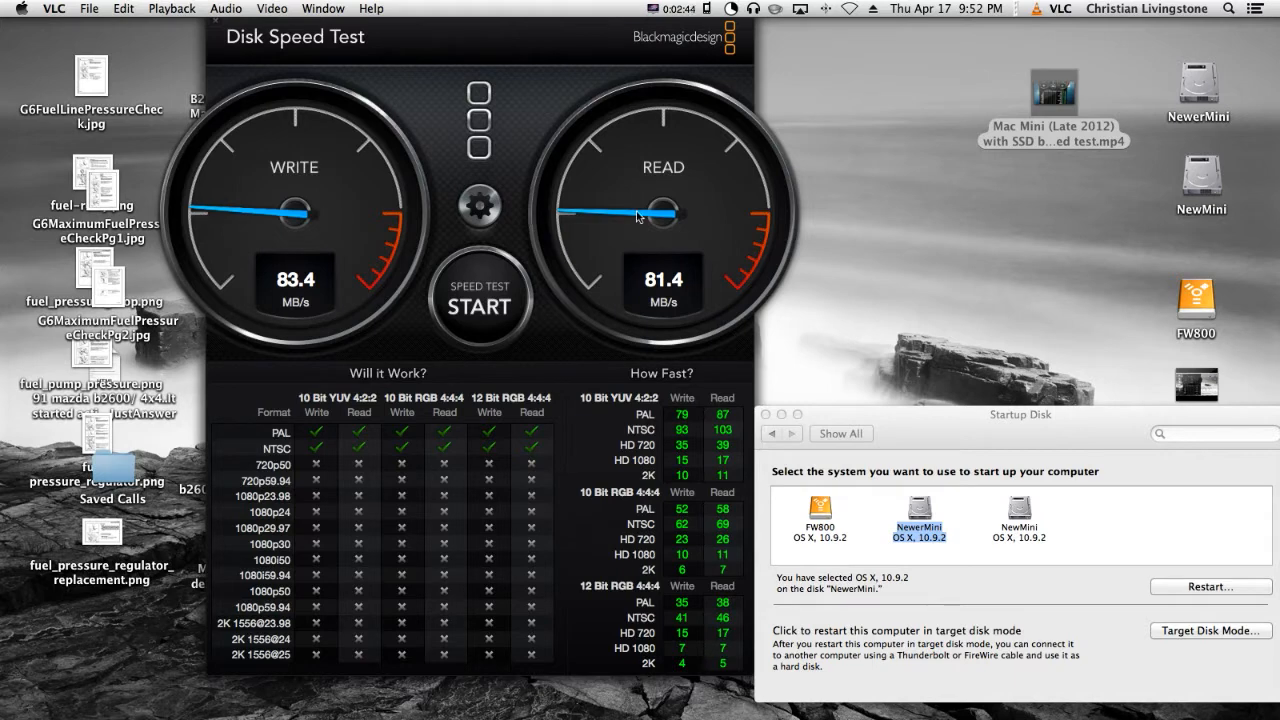
{"action": "mouse_move", "coordinate": [970, 238]}
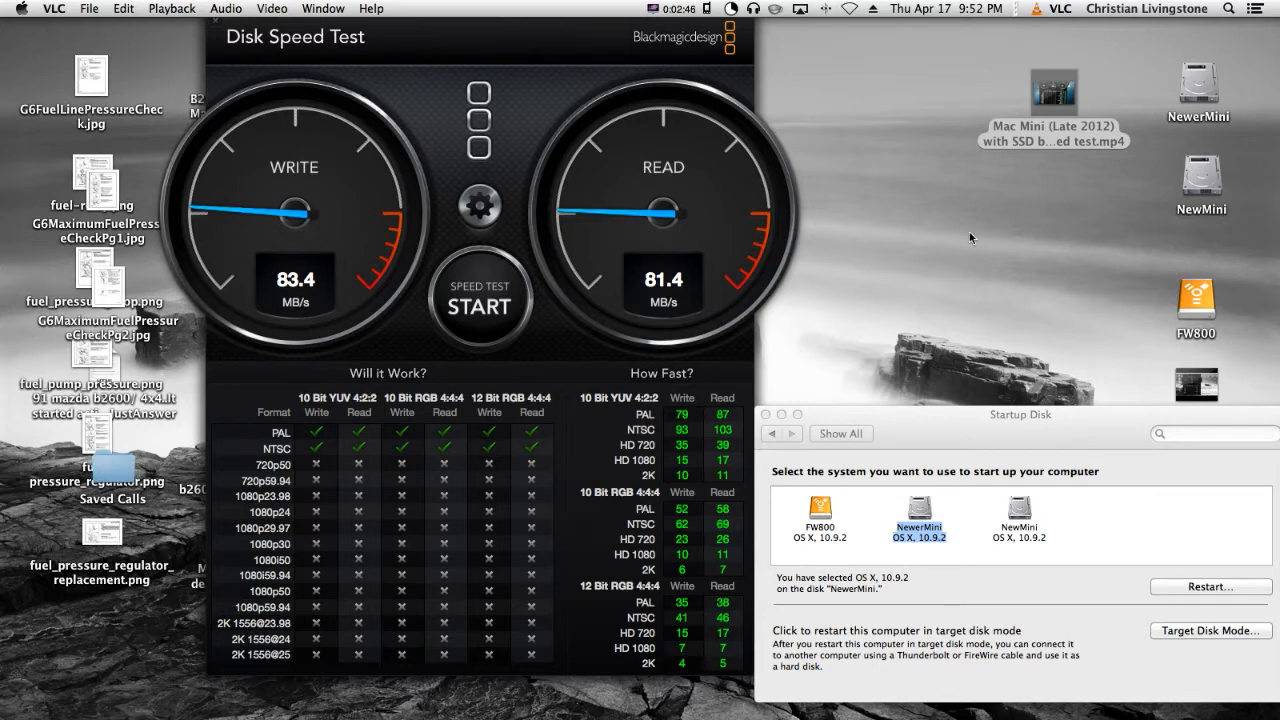
{"action": "mouse_move", "coordinate": [1080, 250]}
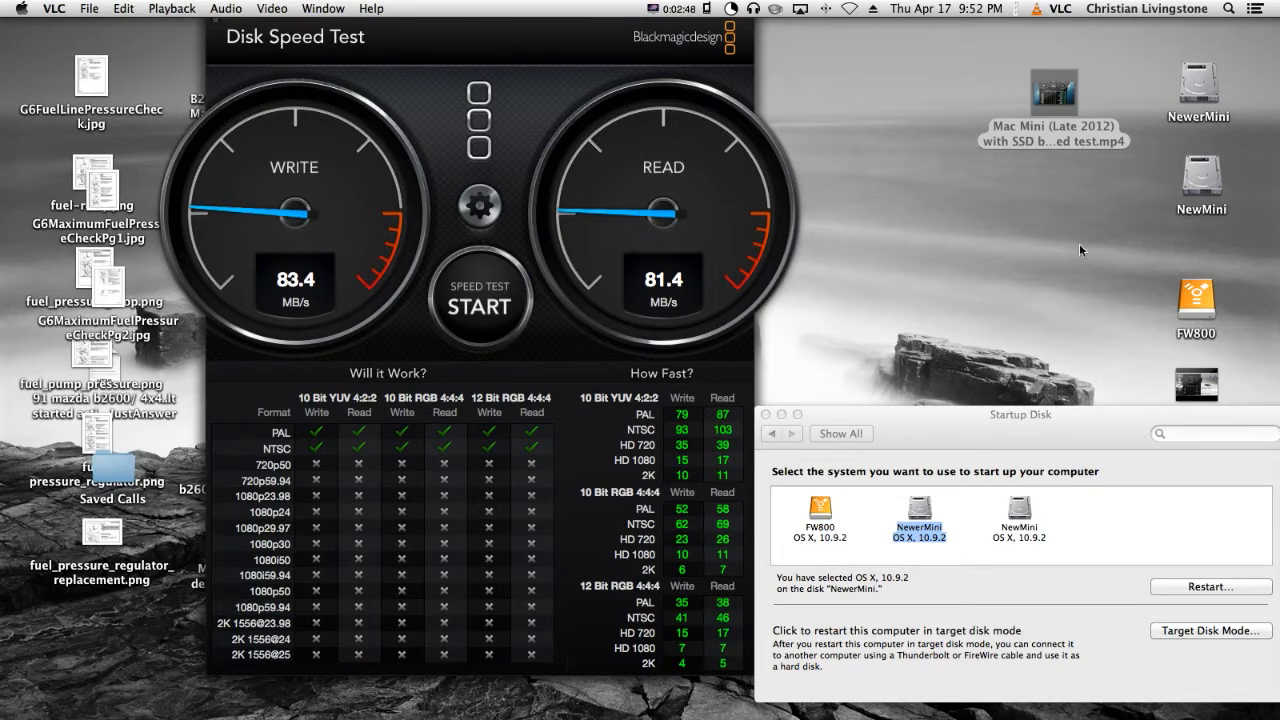
- Select the NewMini drive icon on the desktop
{"action": "left_click", "coordinate": [1200, 178]}
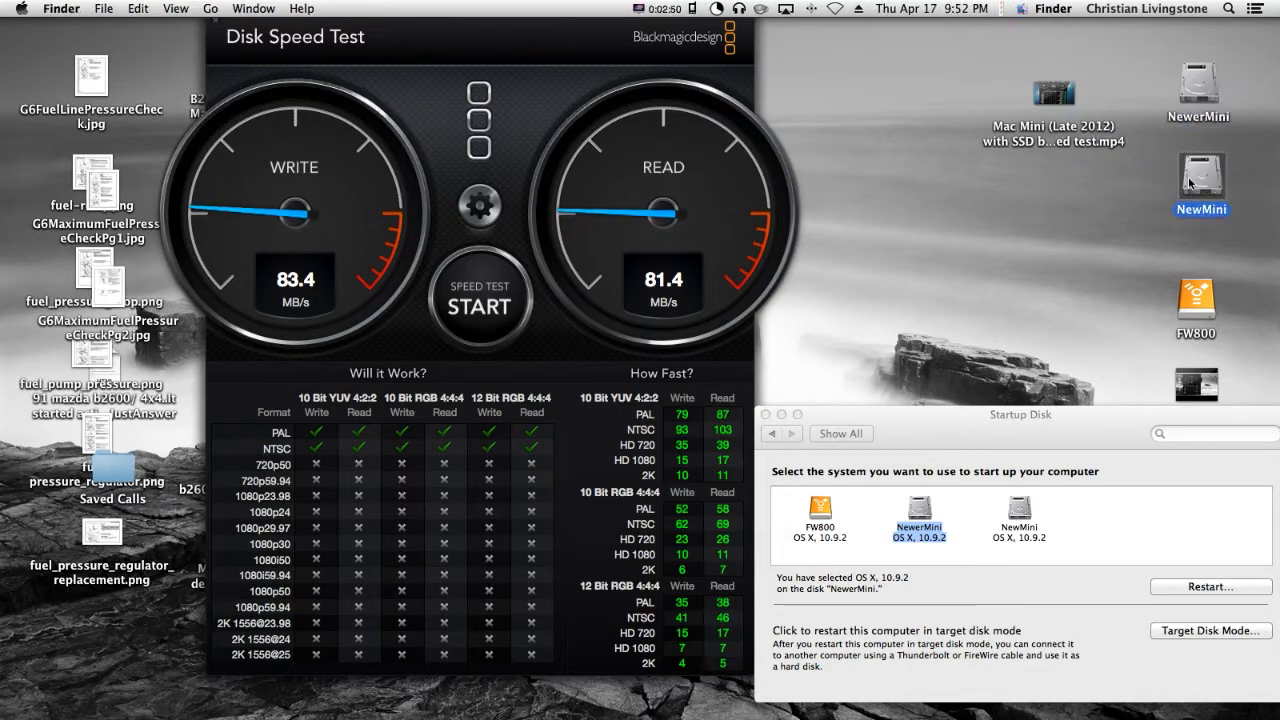
{"action": "left_click", "coordinate": [1194, 82]}
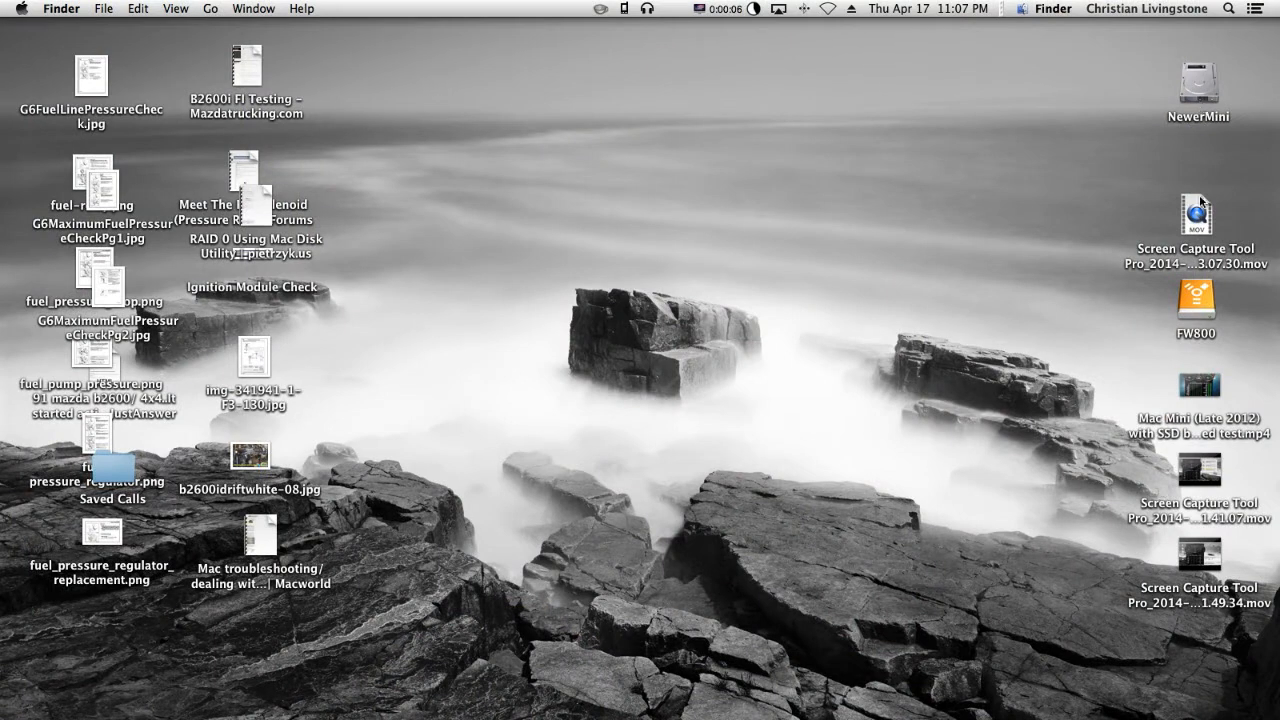
- Move a screen capture movie off the desktop and launch Disk Utility
{"action": "left_click_drag", "start_coordinate": [1197, 215], "coordinate": [1063, 578]}
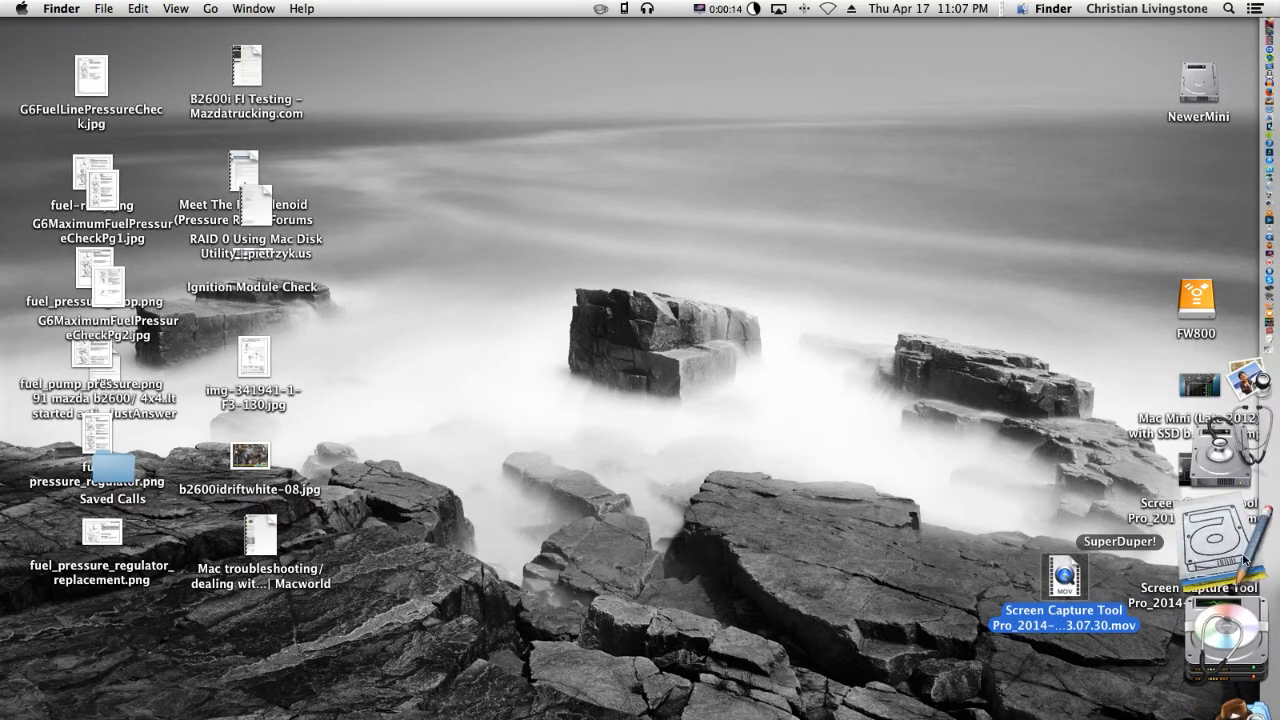
{"action": "left_click", "coordinate": [1213, 565]}
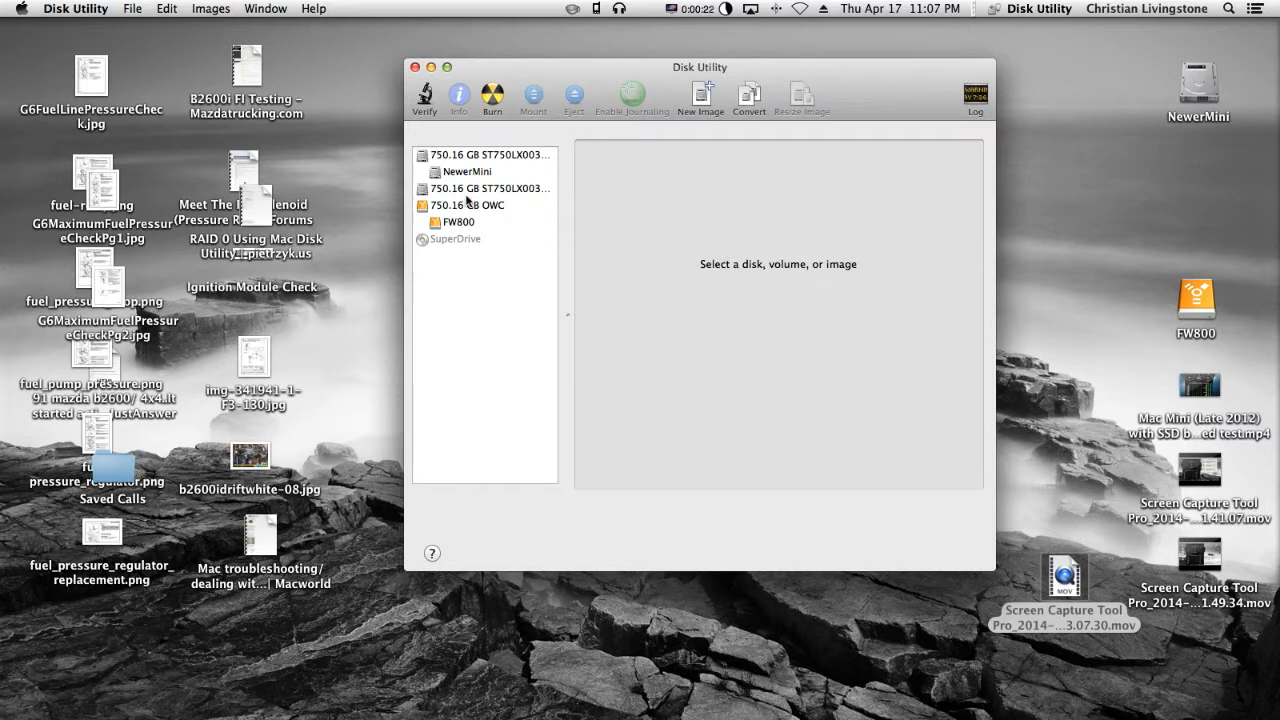
- Select the second 750.16 GB ST750LX003 drive and show its Erase pane
{"action": "left_click", "coordinate": [487, 188]}
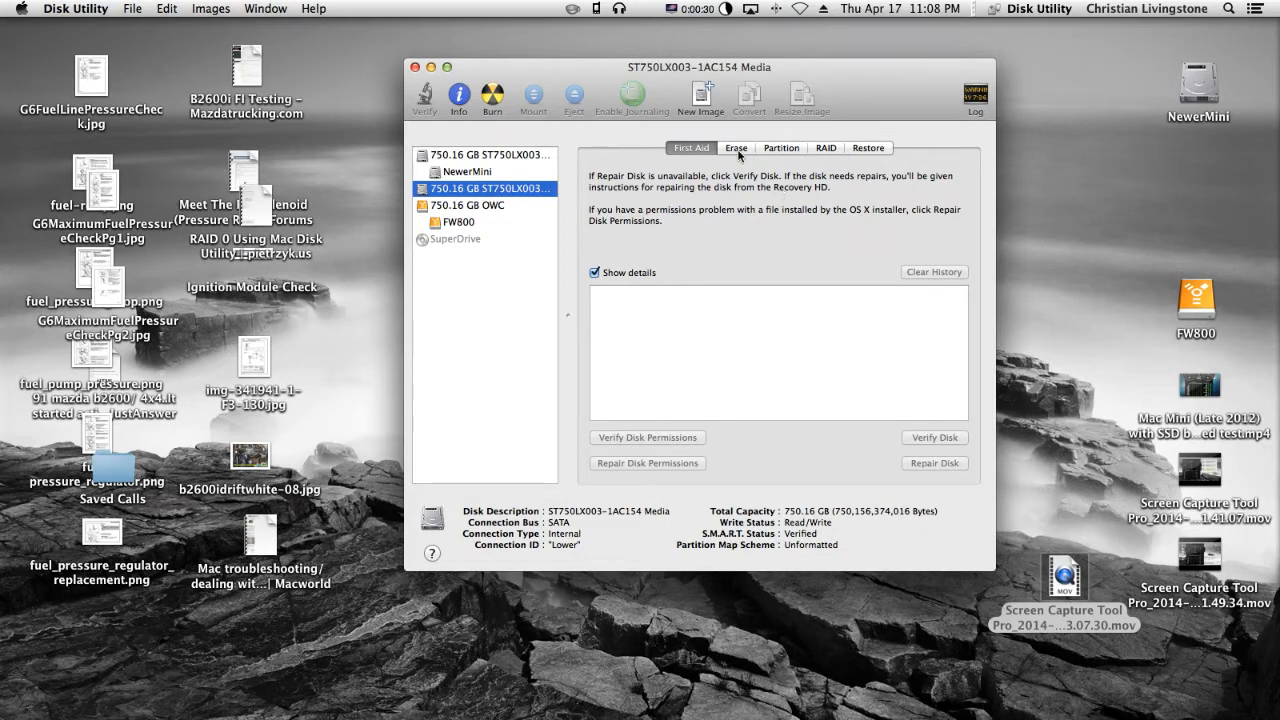
{"action": "left_click", "coordinate": [735, 147]}
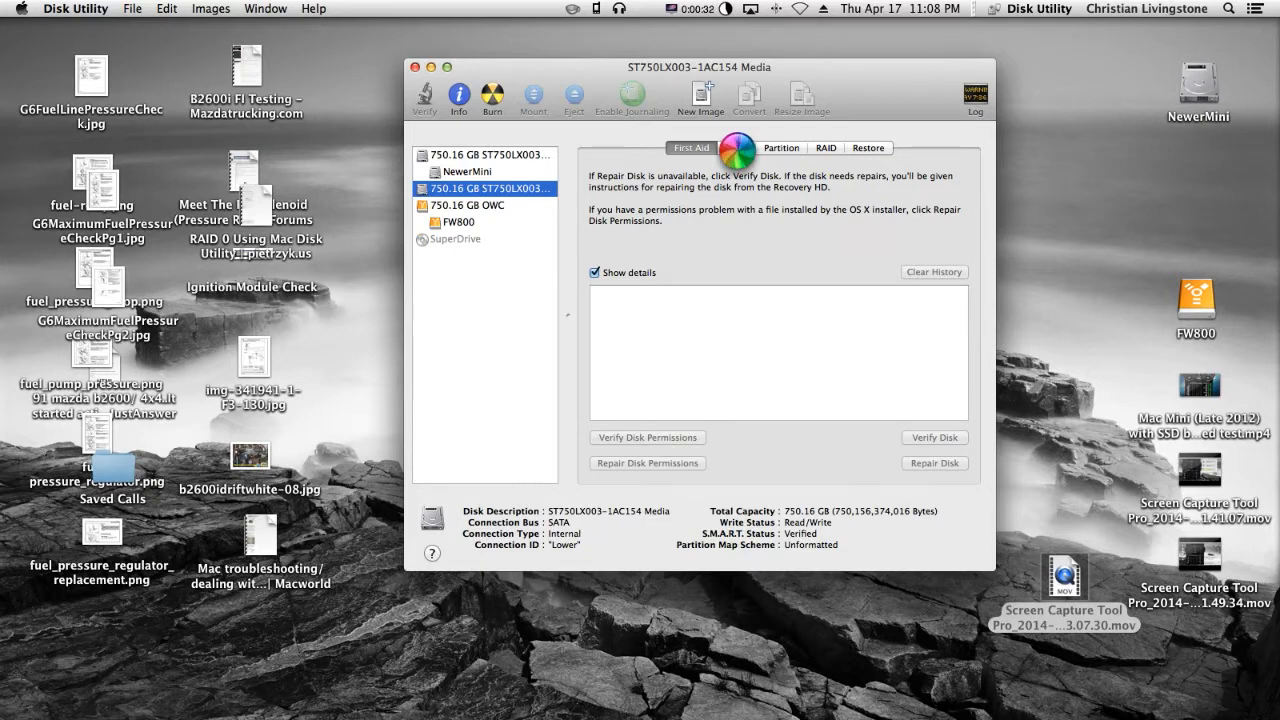
{"action": "left_click", "coordinate": [735, 147]}
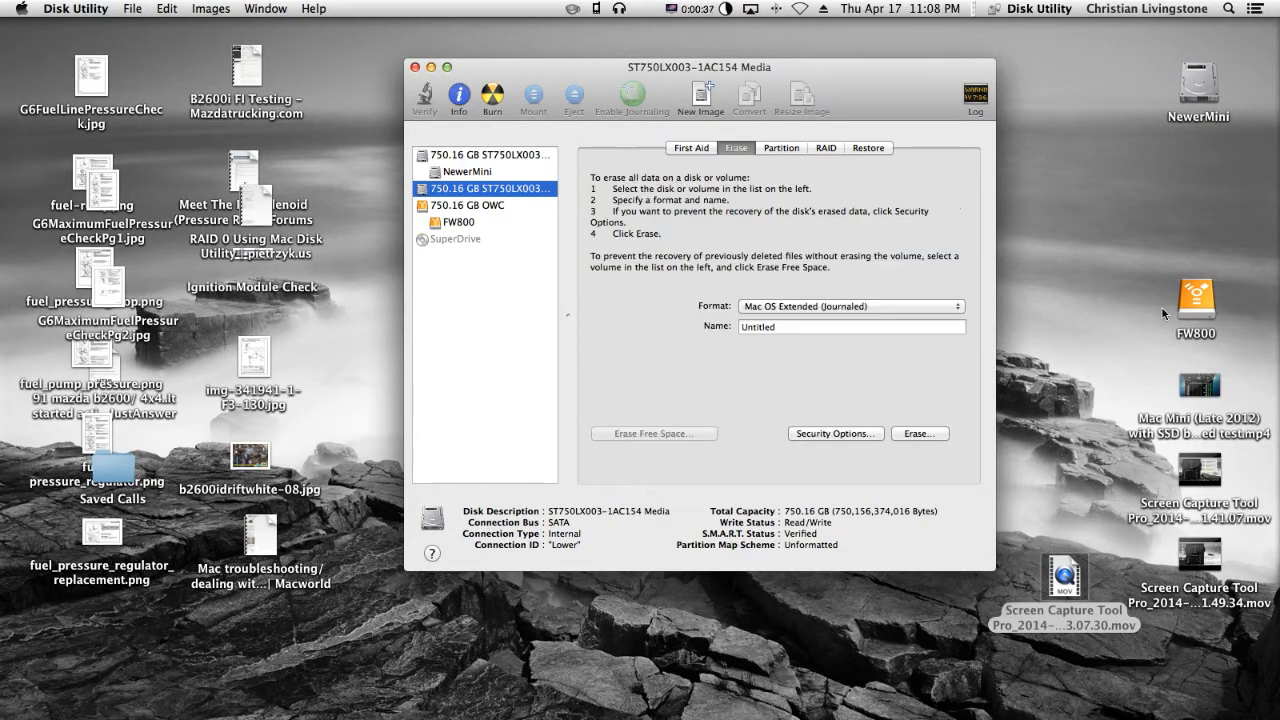
{"action": "left_click", "coordinate": [1190, 301]}
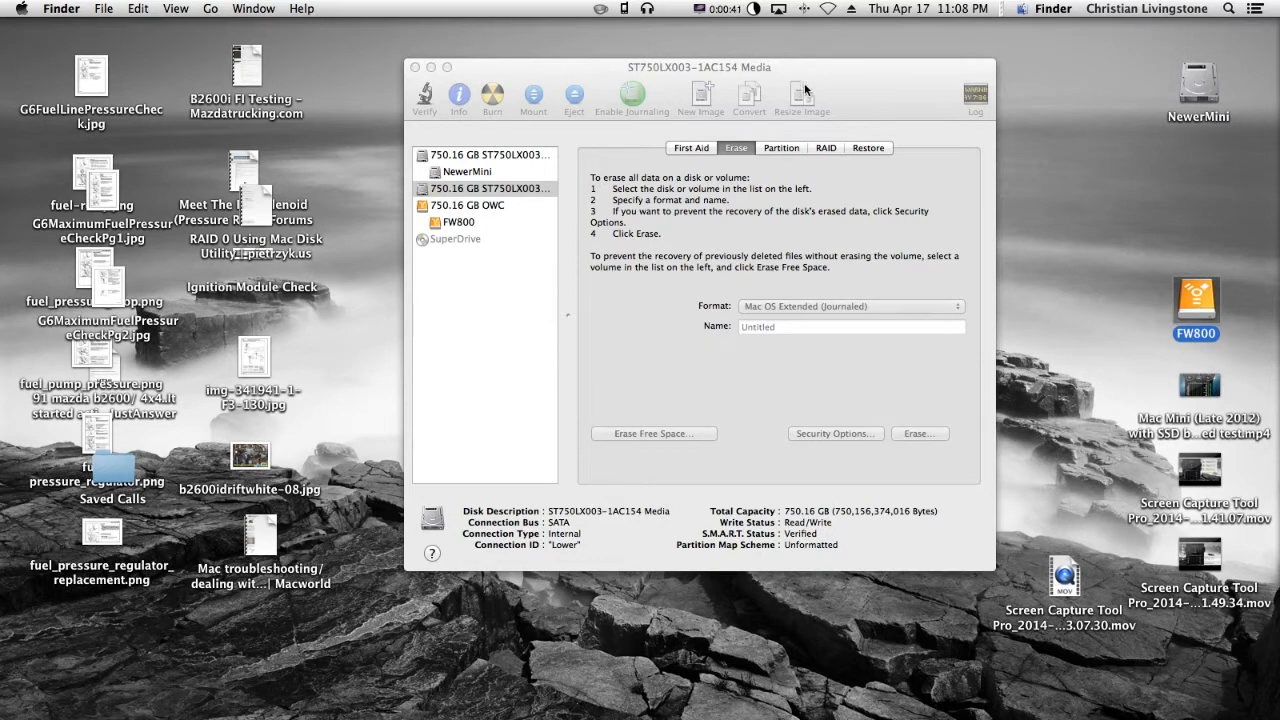
{"action": "left_click", "coordinate": [490, 188]}
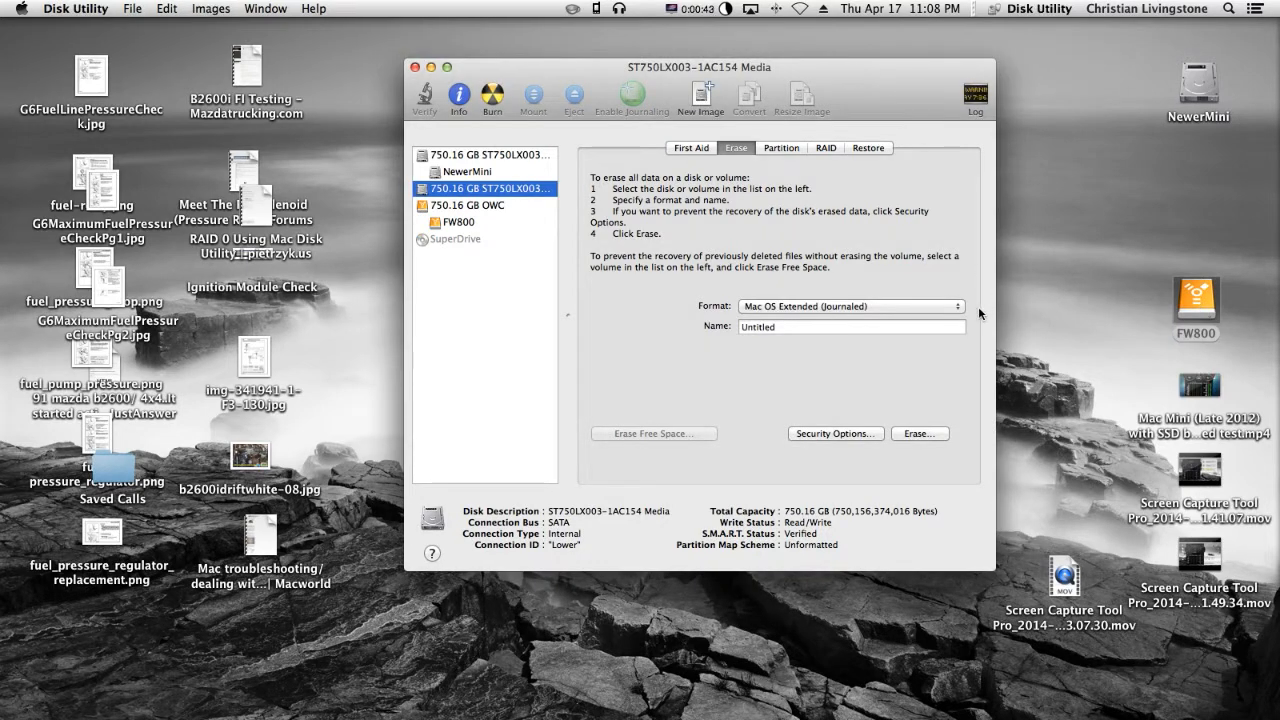
{"action": "mouse_move", "coordinate": [453, 196]}
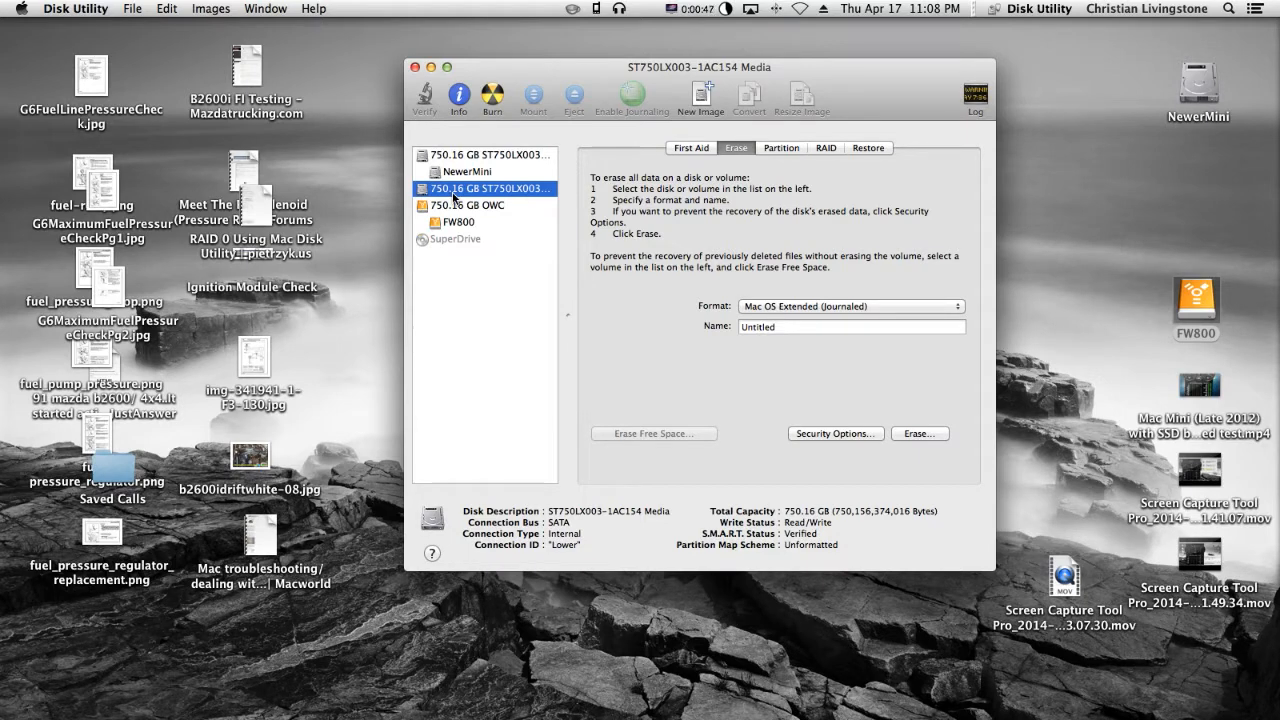
{"action": "mouse_move", "coordinate": [506, 196]}
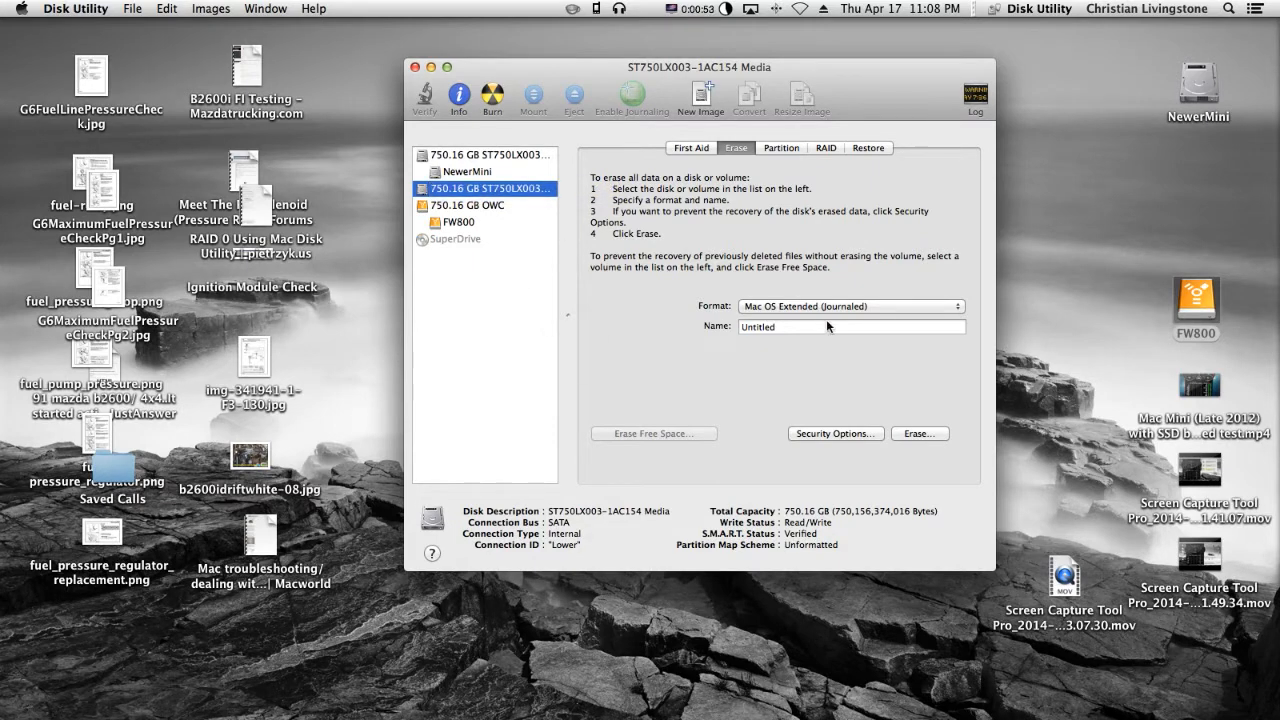
{"action": "mouse_move", "coordinate": [944, 52]}
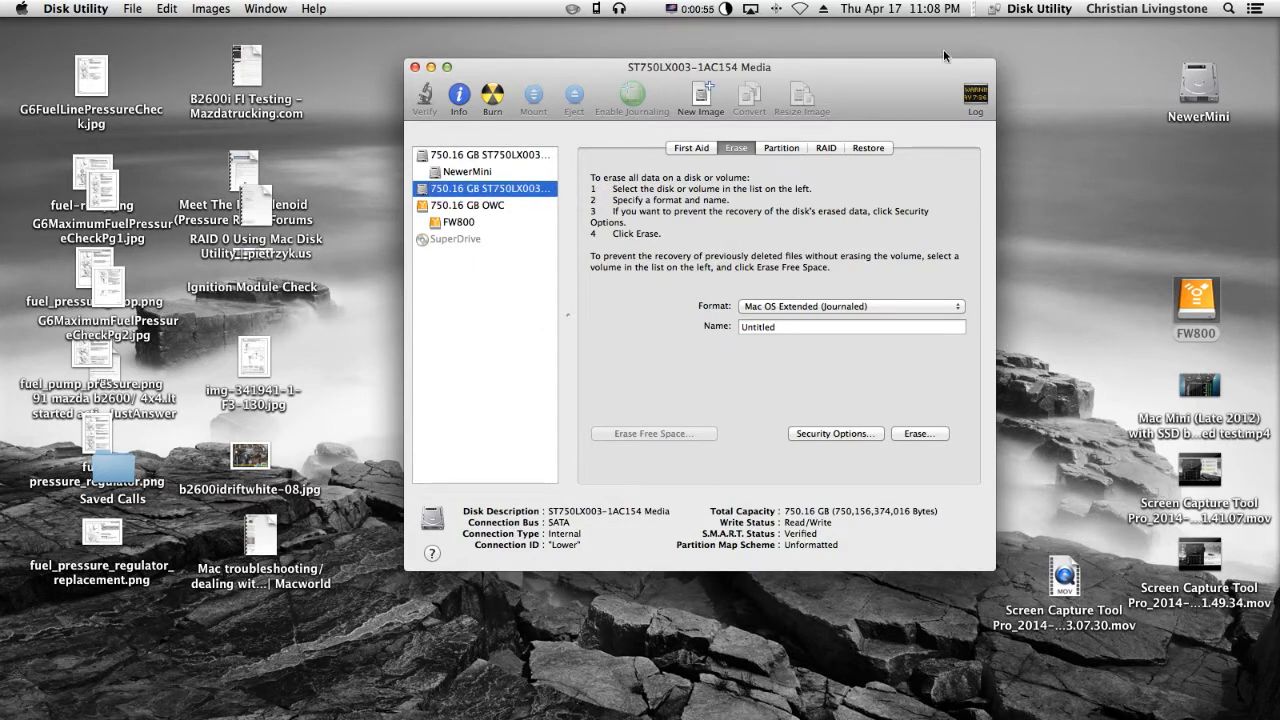
{"action": "mouse_move", "coordinate": [1085, 211]}
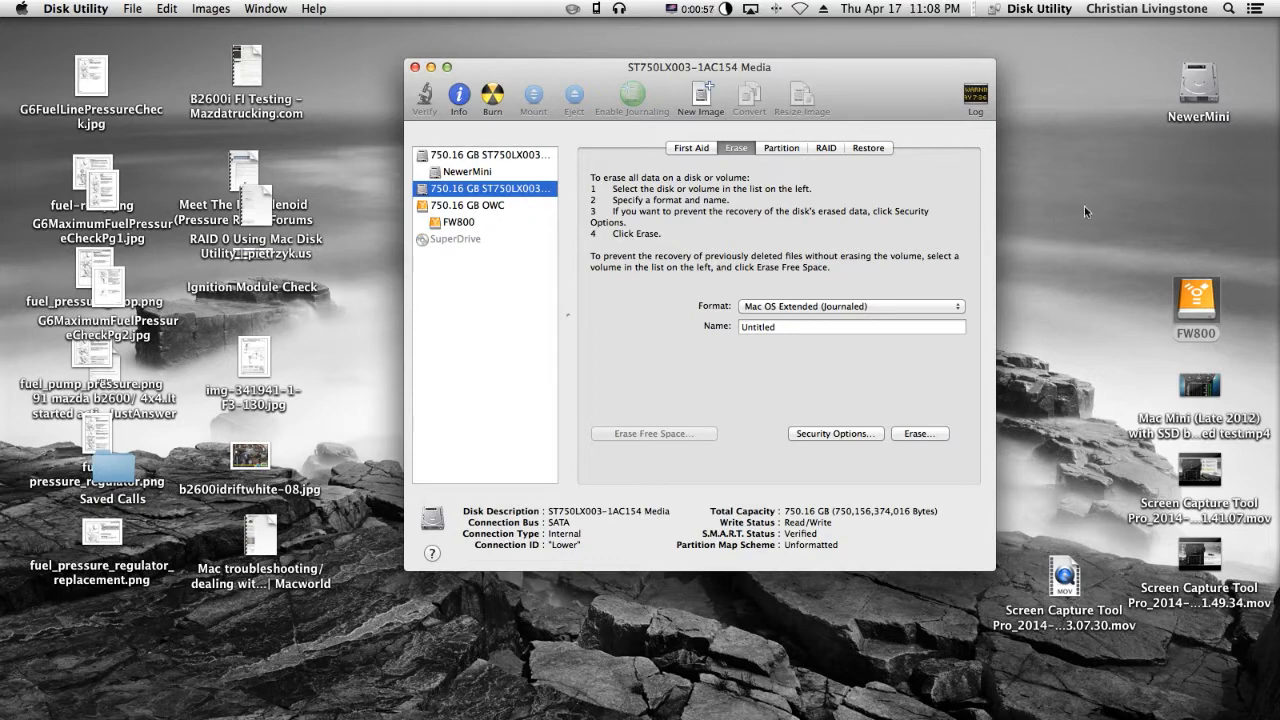
{"action": "mouse_move", "coordinate": [1075, 275]}
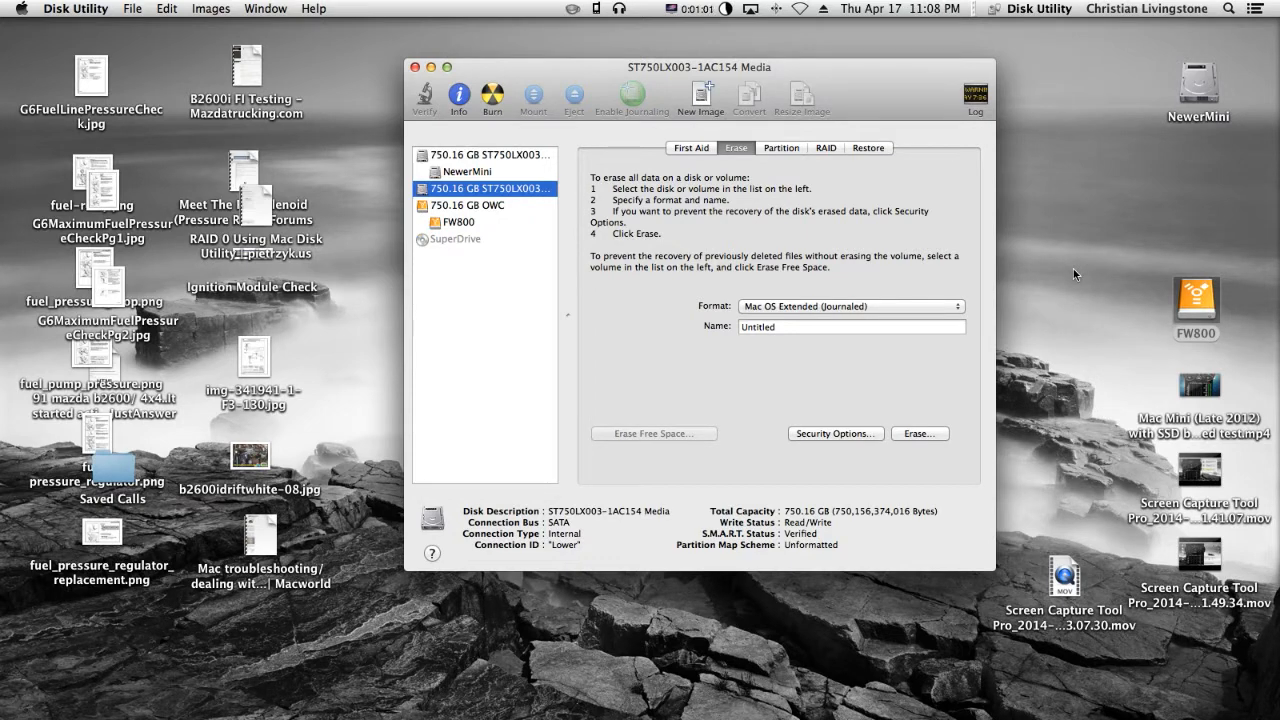
{"action": "mouse_move", "coordinate": [1193, 73]}
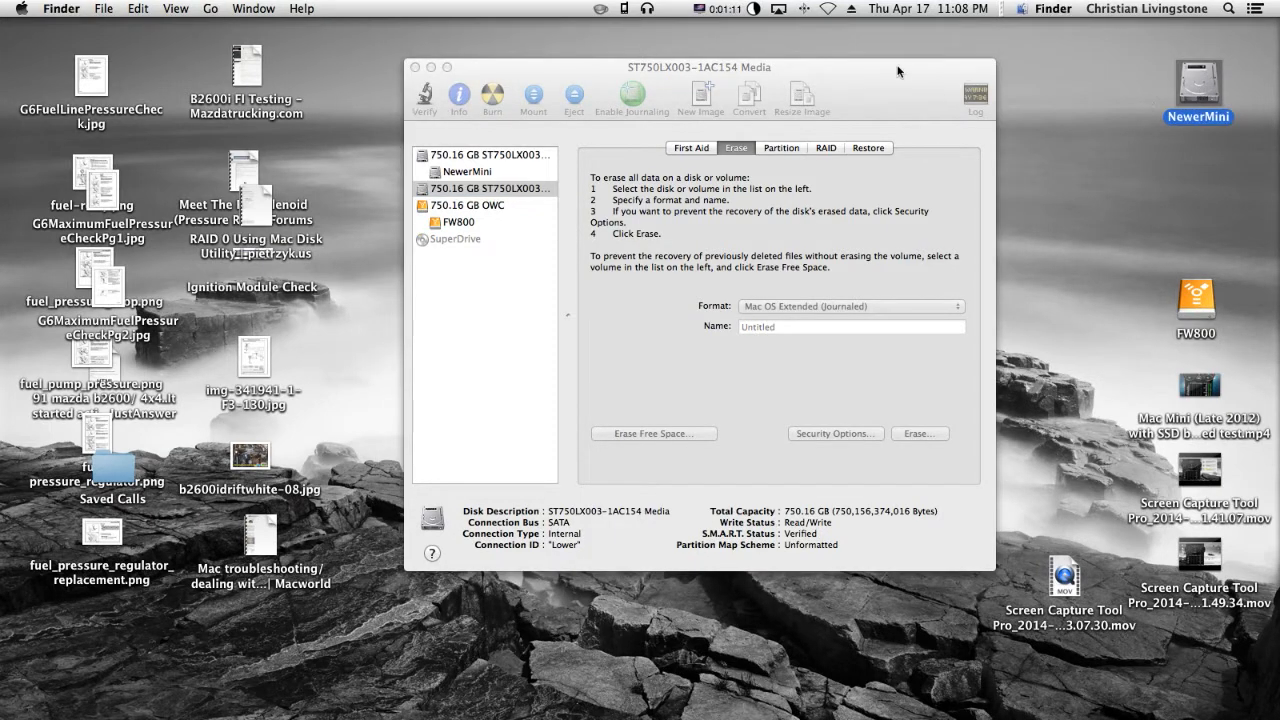
{"action": "left_click", "coordinate": [484, 188]}
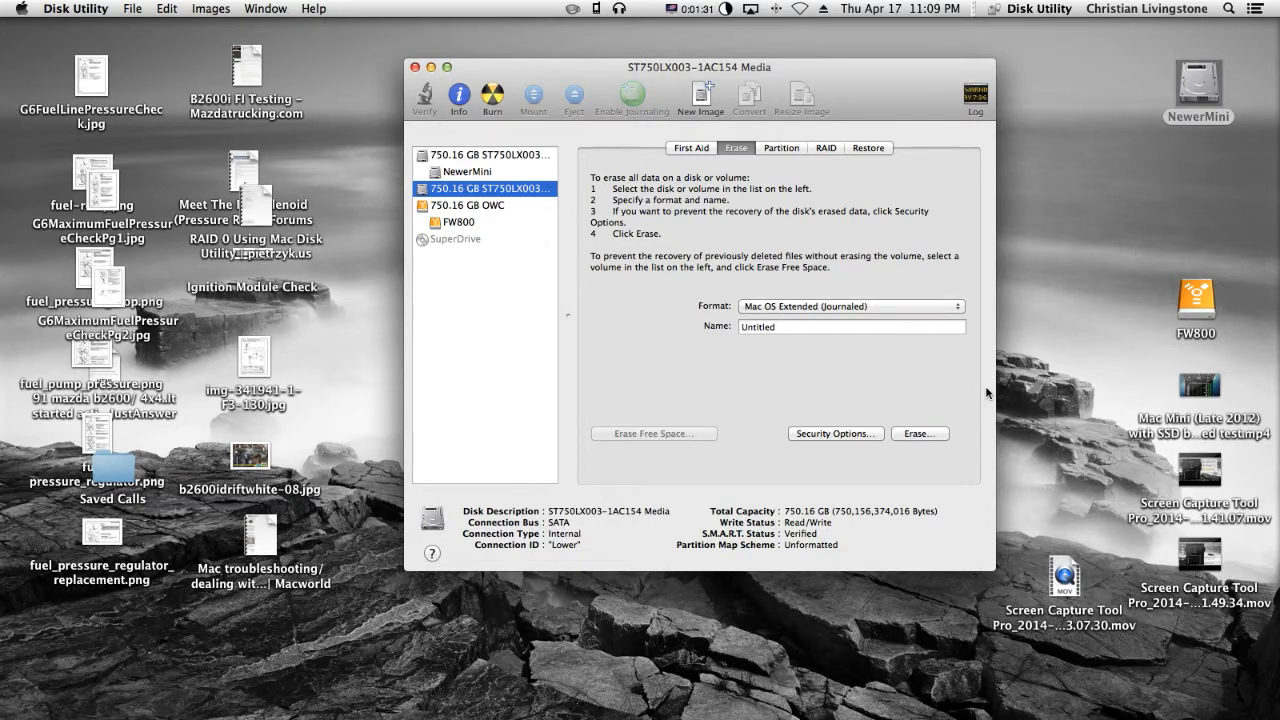
{"action": "mouse_move", "coordinate": [860, 78]}
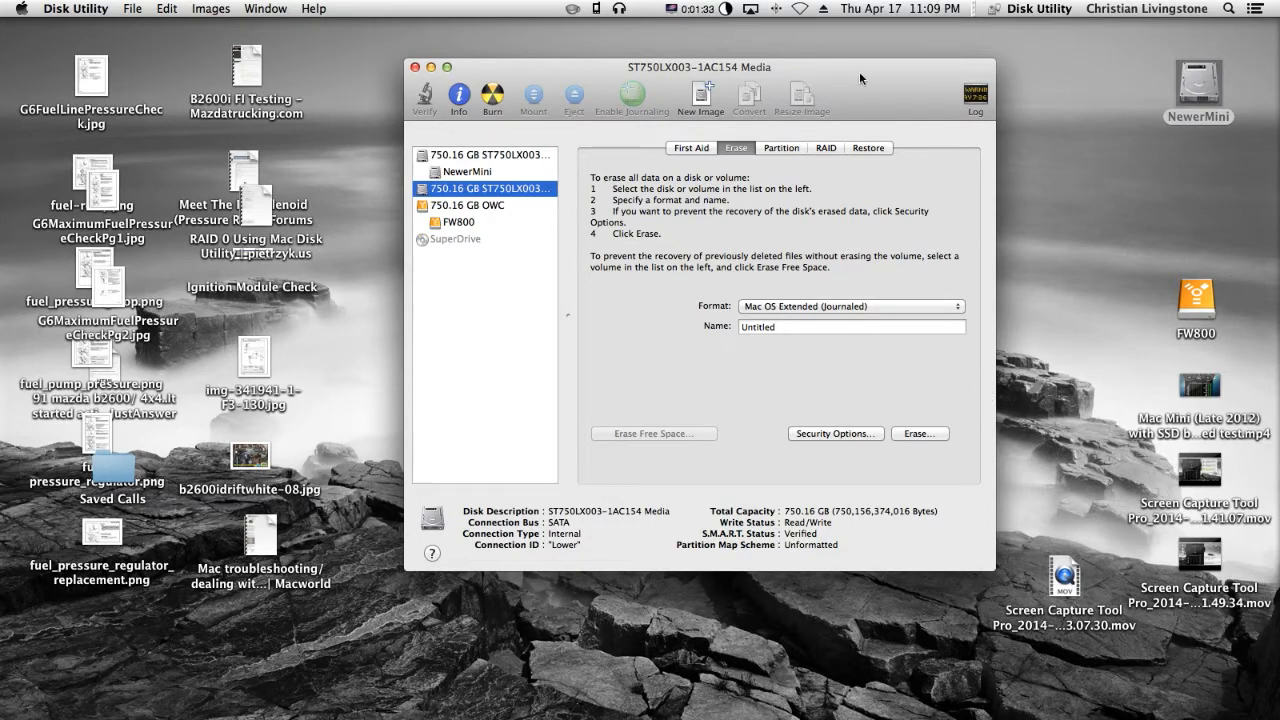
{"action": "mouse_move", "coordinate": [872, 80]}
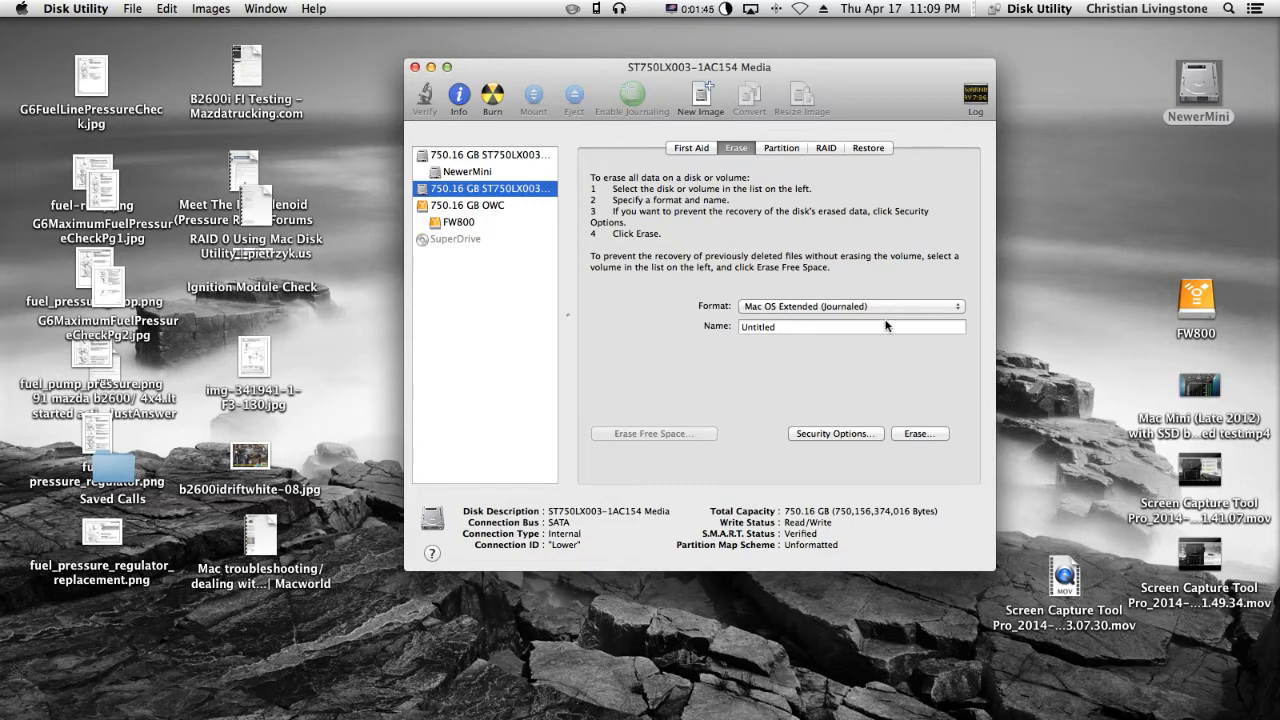
- Rename the new volume from Untitled to NewestMini and request the erase
{"action": "left_click", "coordinate": [850, 326]}
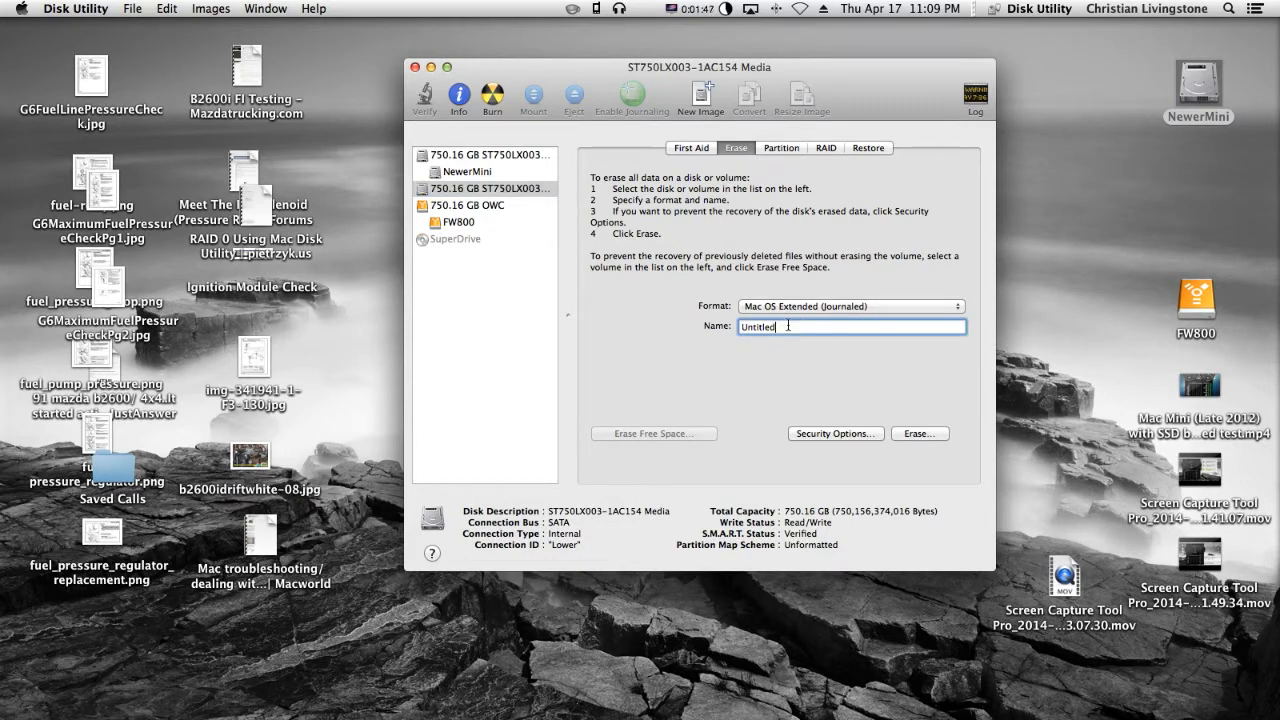
{"action": "double_click", "coordinate": [757, 326]}
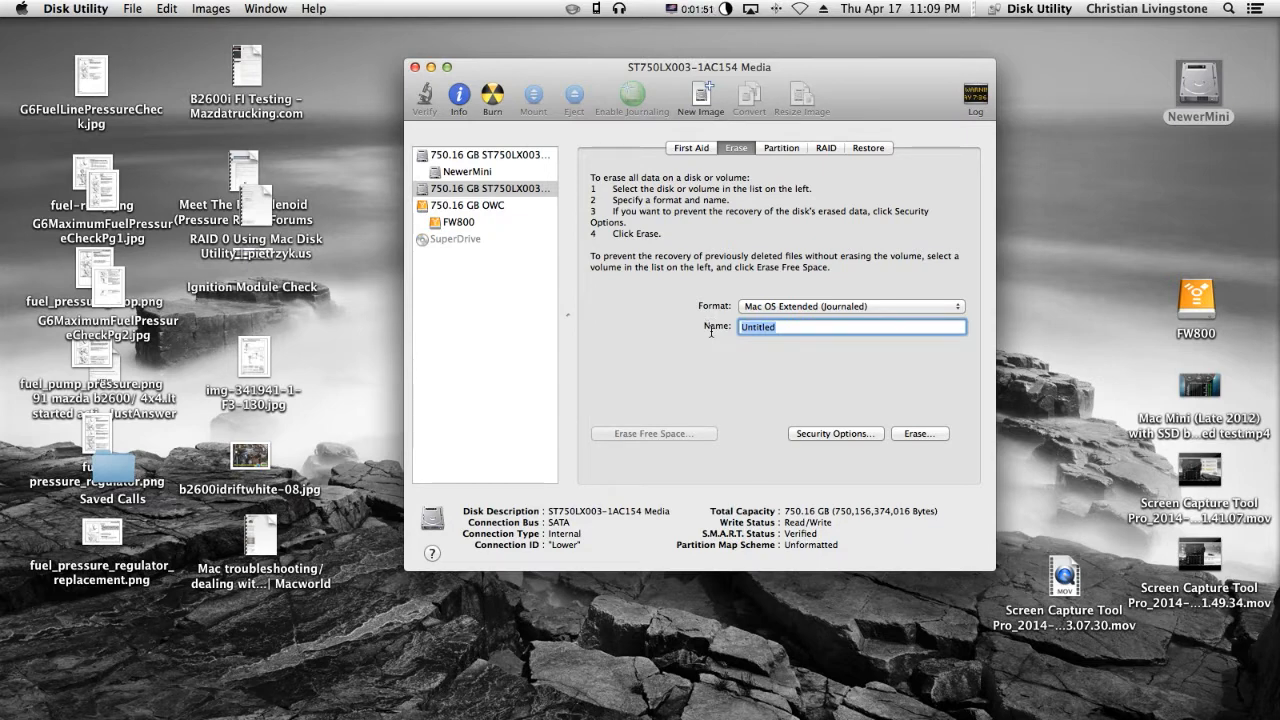
{"action": "mouse_move", "coordinate": [788, 422]}
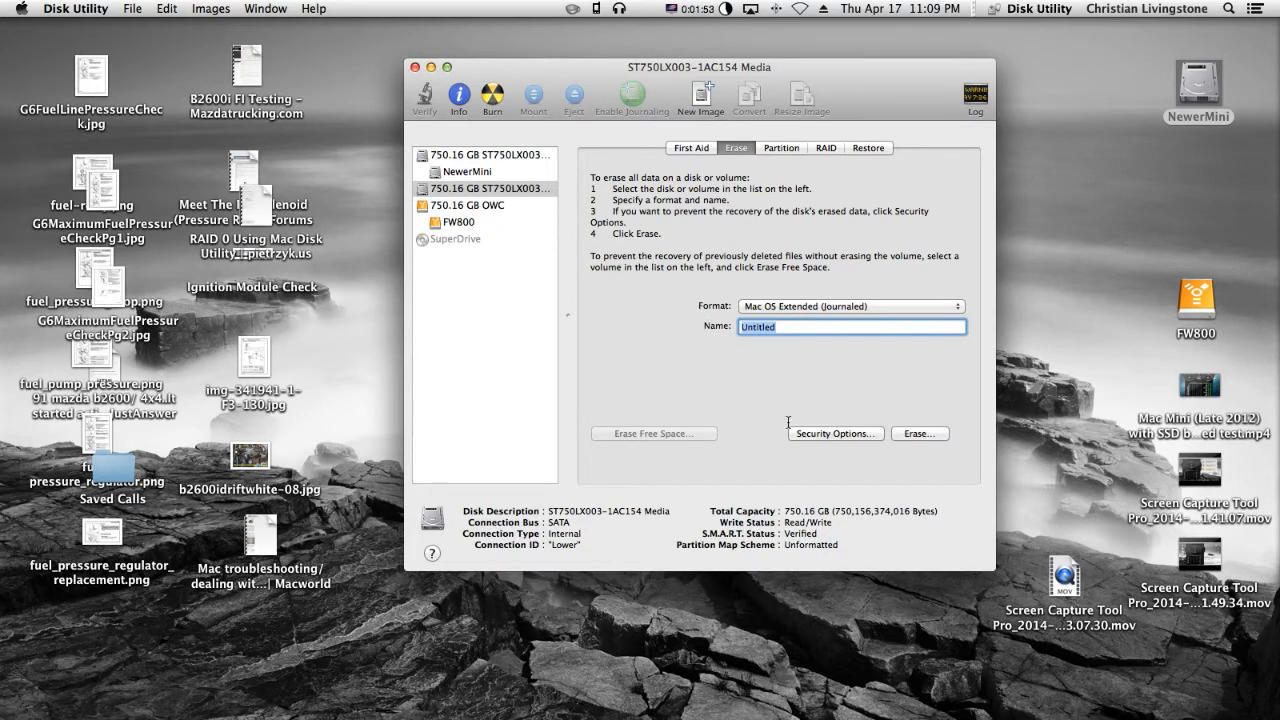
{"action": "type", "text": "Newer"}
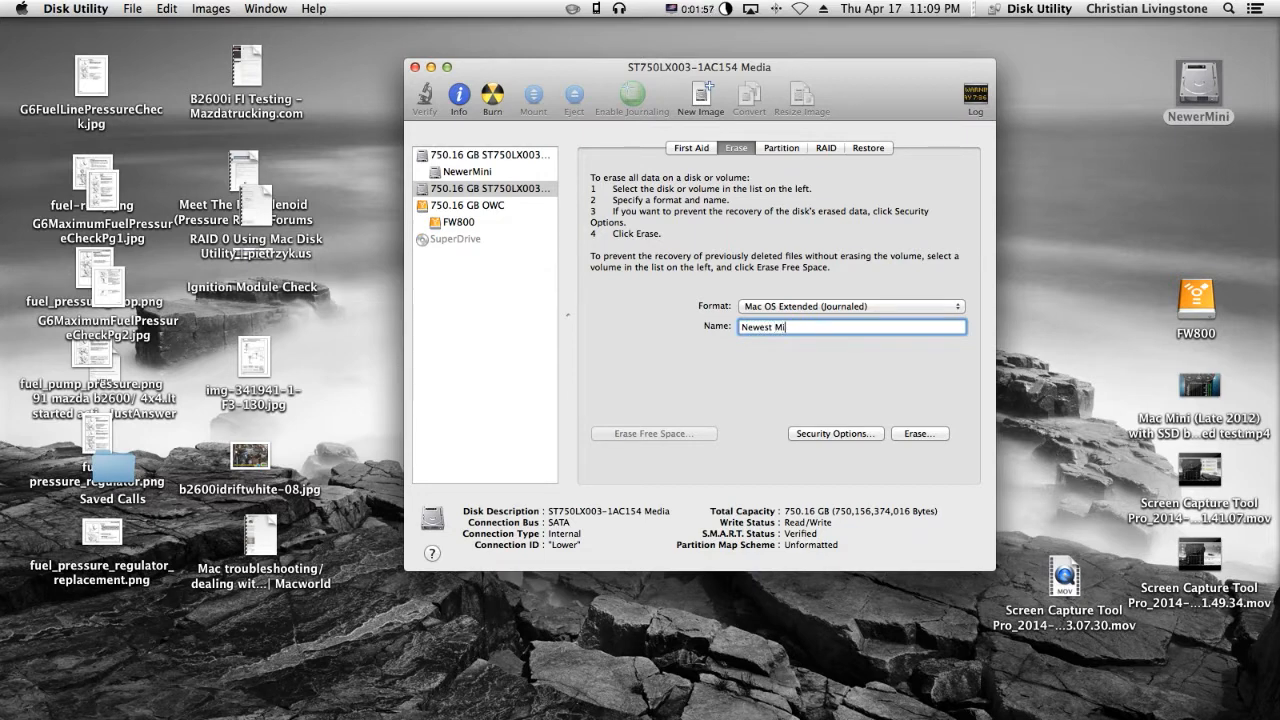
{"action": "type", "text": "ni"}
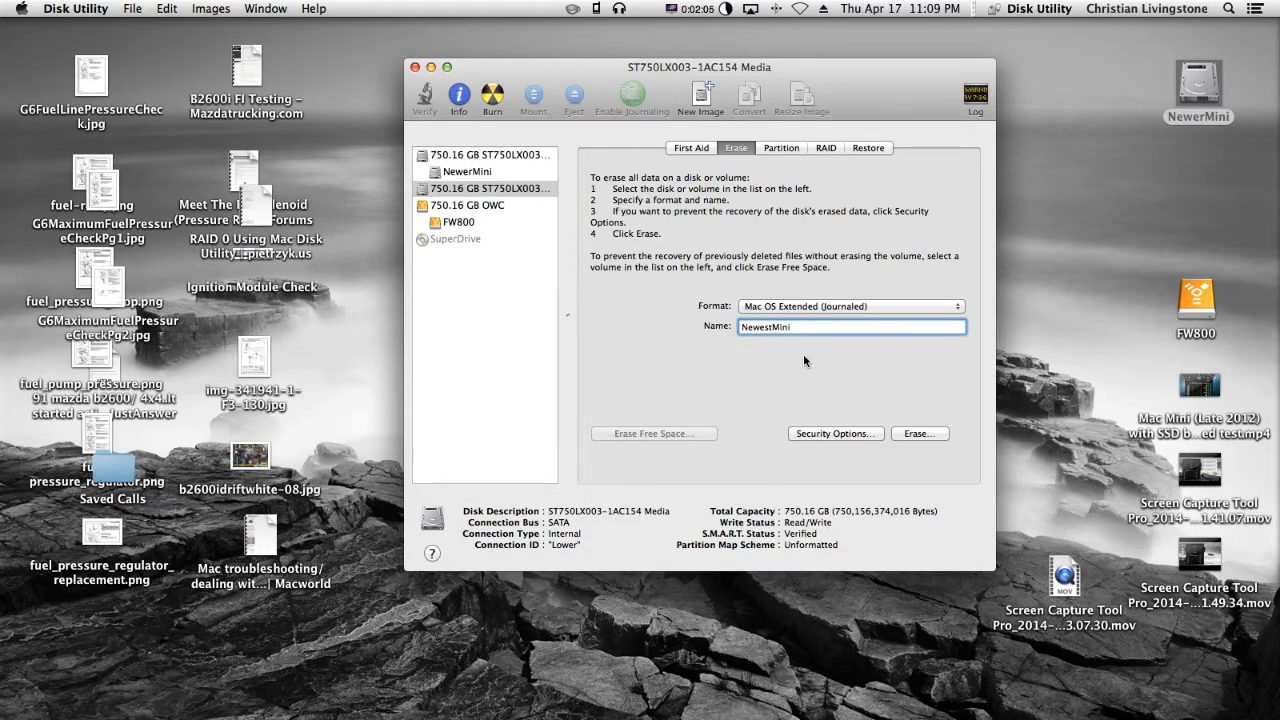
{"action": "left_click", "coordinate": [920, 433]}
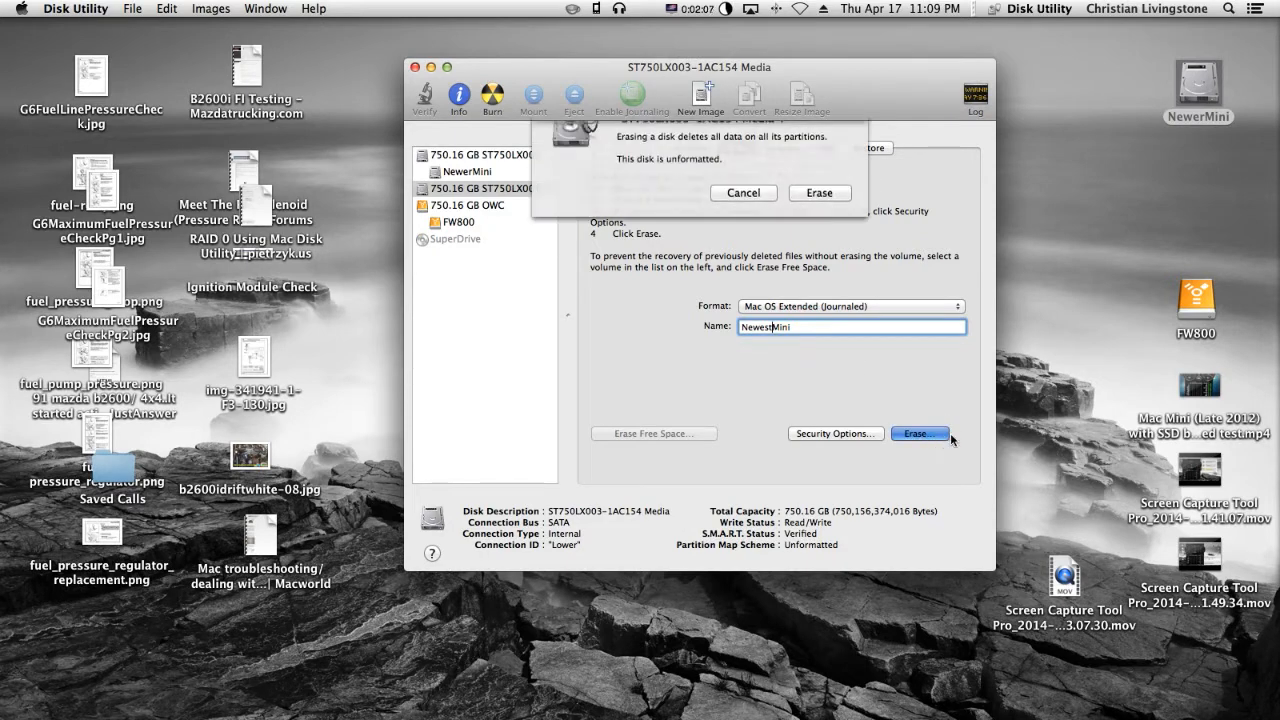
- Confirm erasing the ST750LX003 drive and select the newly mounted NewestMini volume
{"action": "left_click", "coordinate": [919, 433]}
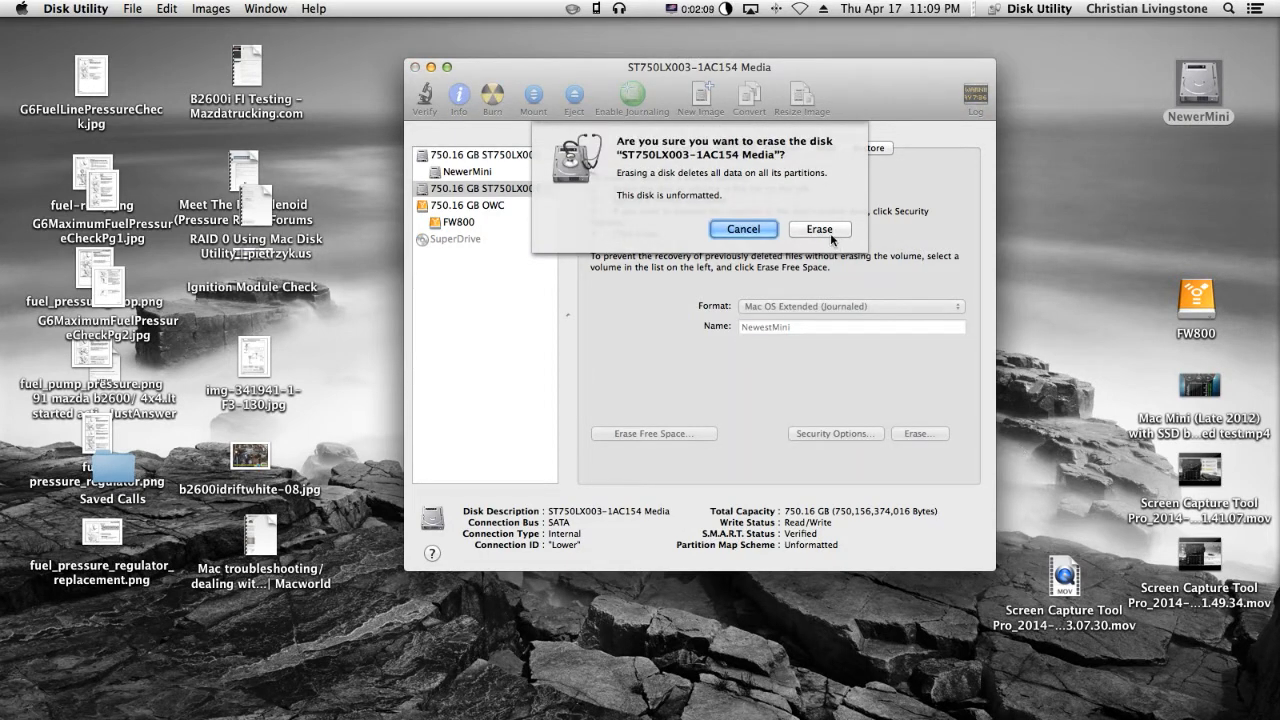
{"action": "left_click", "coordinate": [818, 229]}
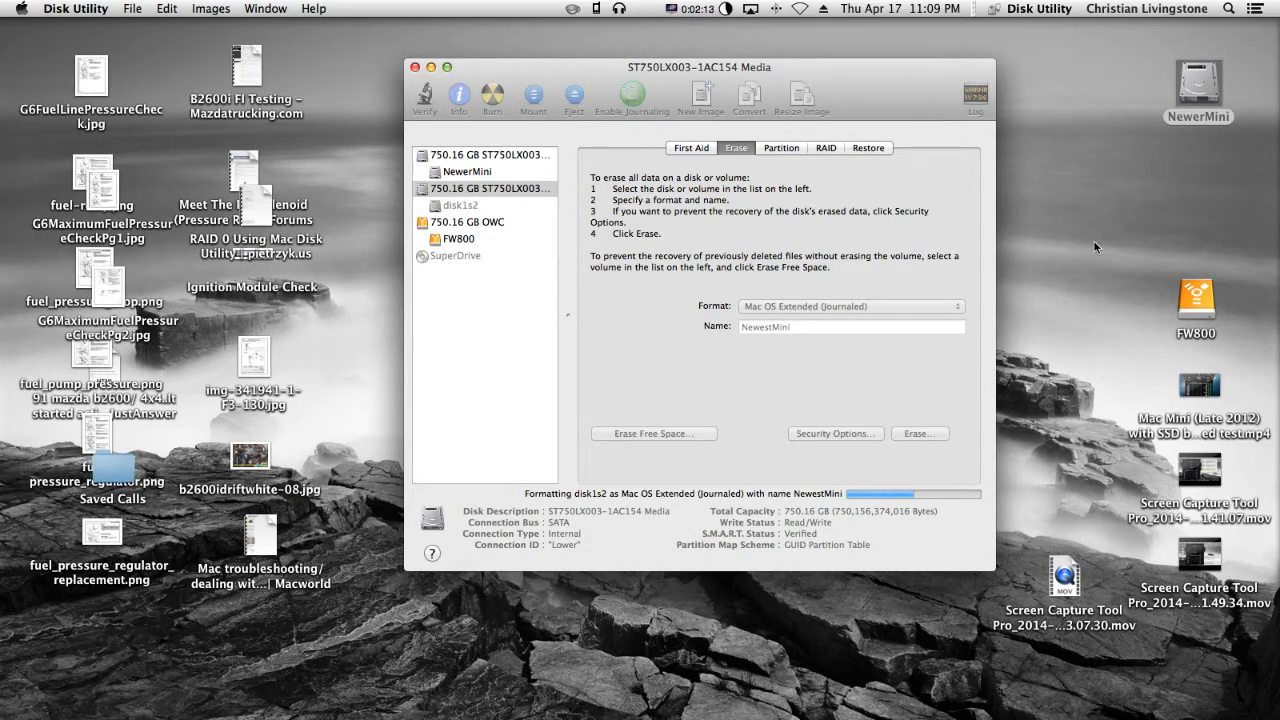
{"action": "mouse_move", "coordinate": [1087, 258]}
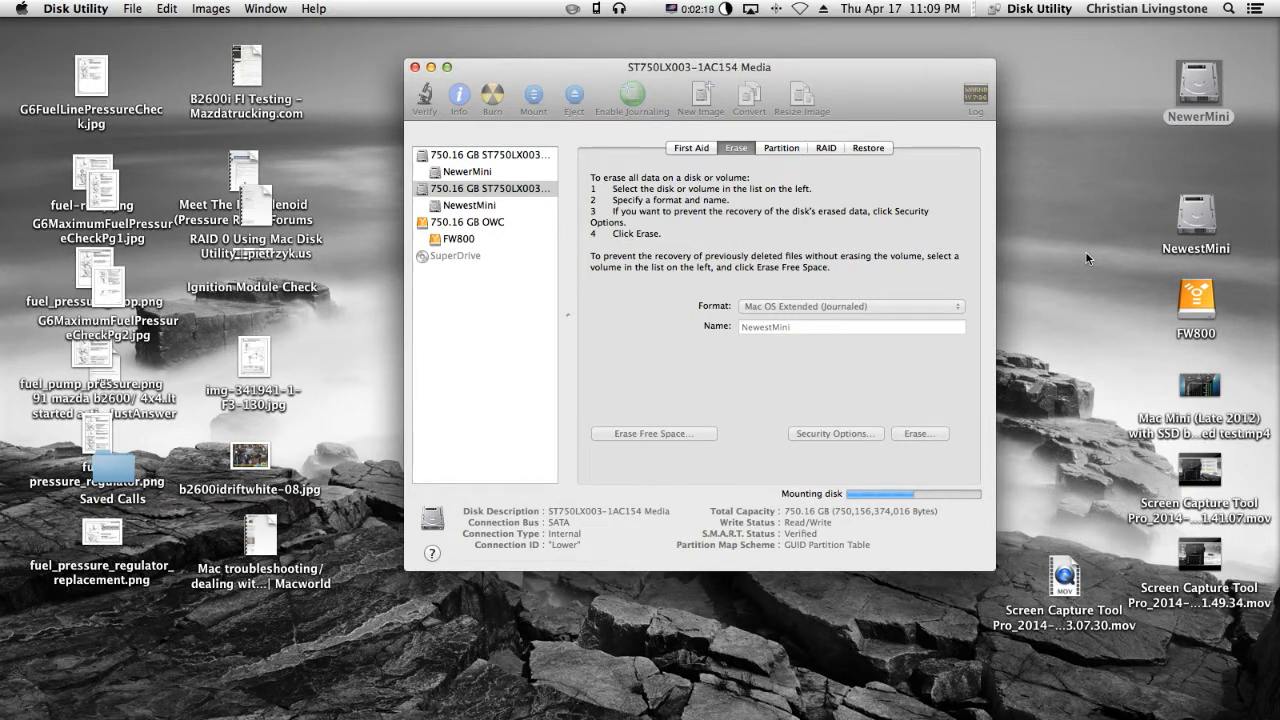
{"action": "mouse_move", "coordinate": [1198, 216]}
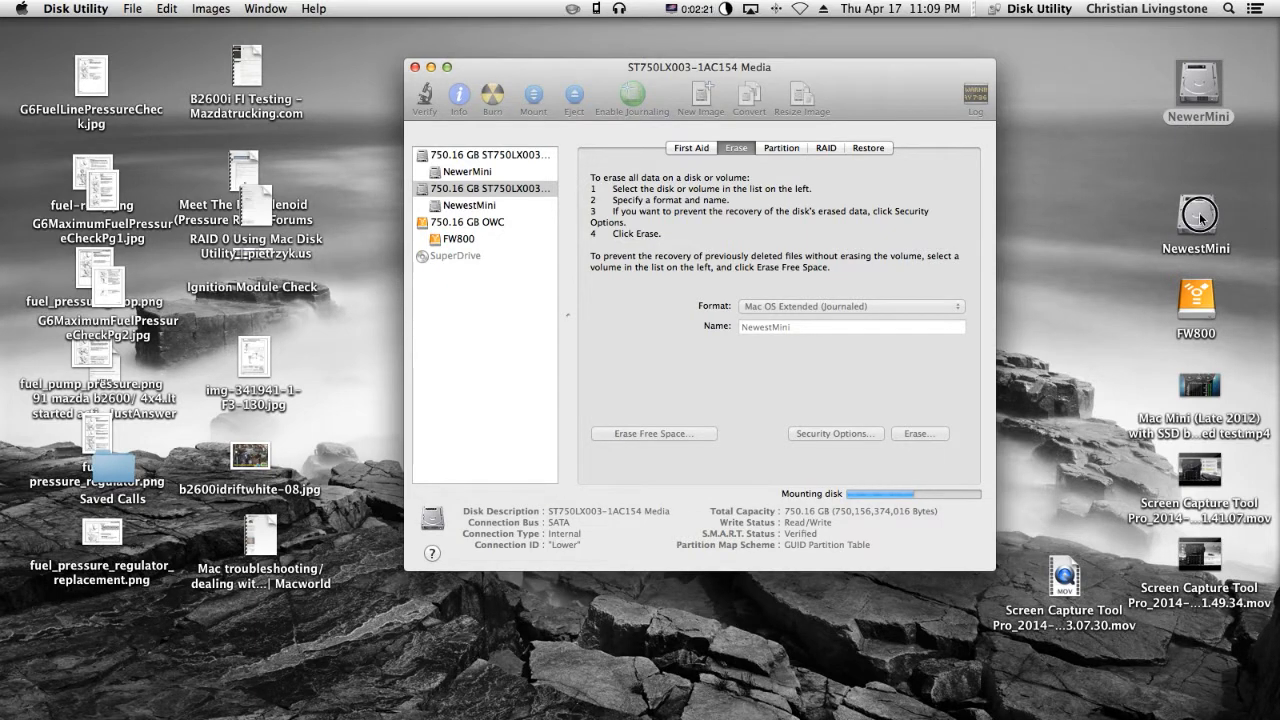
{"action": "left_click", "coordinate": [1196, 214]}
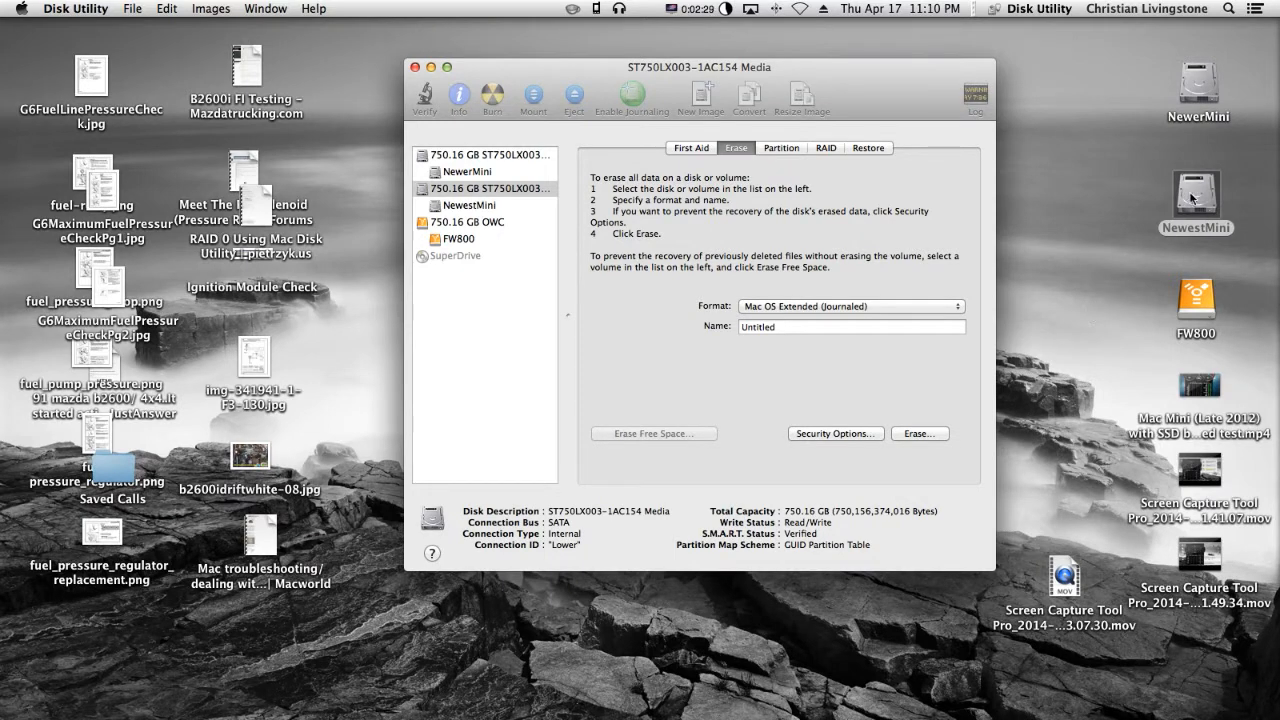
{"action": "mouse_move", "coordinate": [1086, 308]}
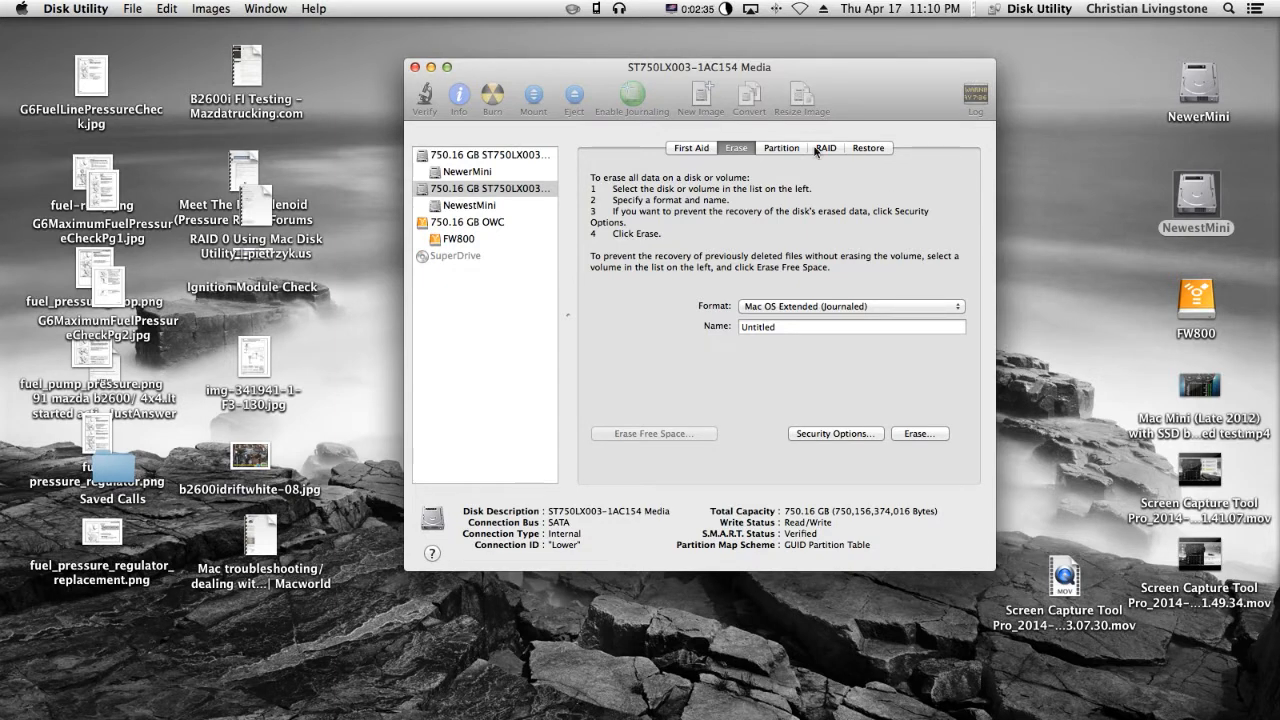
{"action": "mouse_move", "coordinate": [893, 90]}
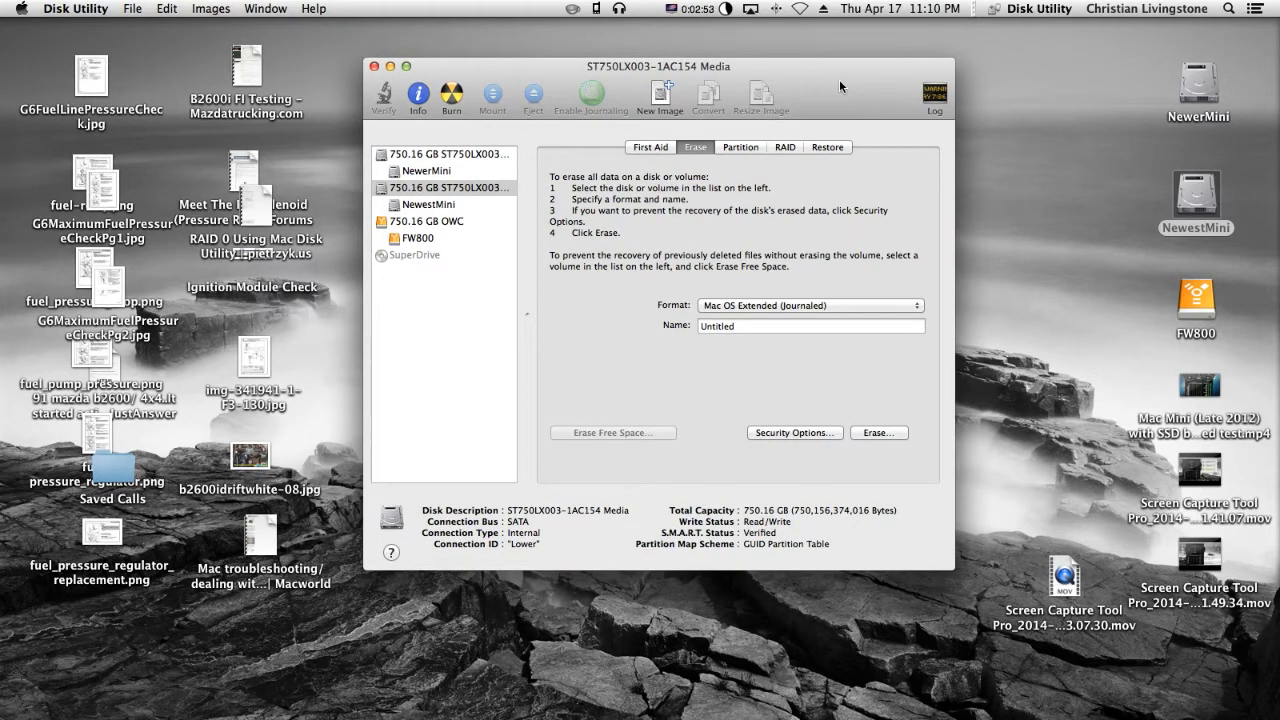
{"action": "mouse_move", "coordinate": [758, 167]}
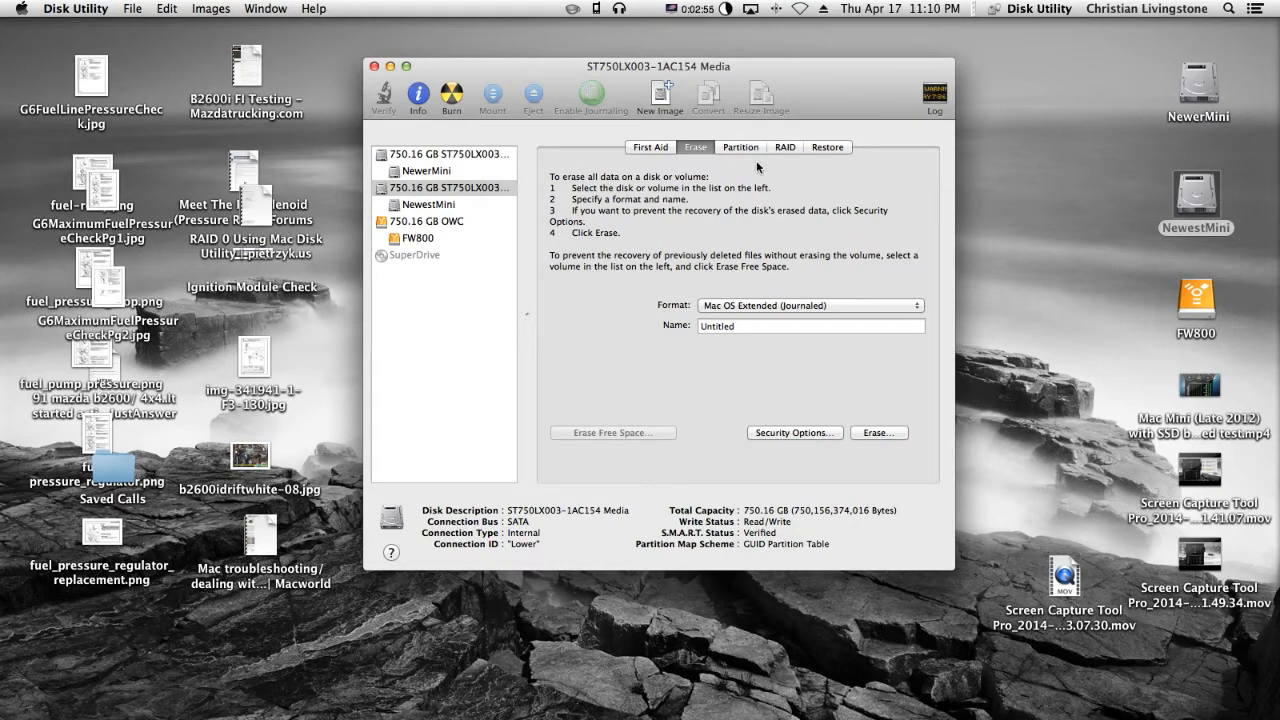
- Open the RAID pane for the second 750 GB drive and name the set RAID-0
{"action": "left_click", "coordinate": [785, 147]}
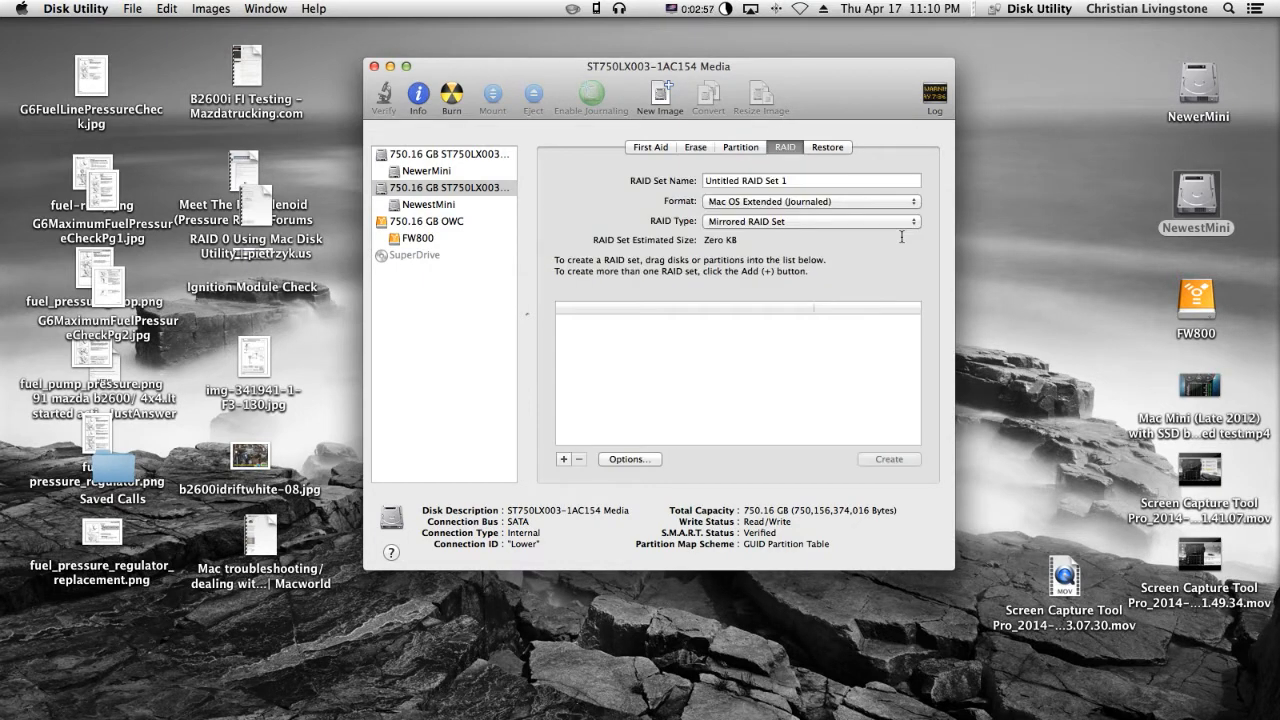
{"action": "mouse_move", "coordinate": [921, 273]}
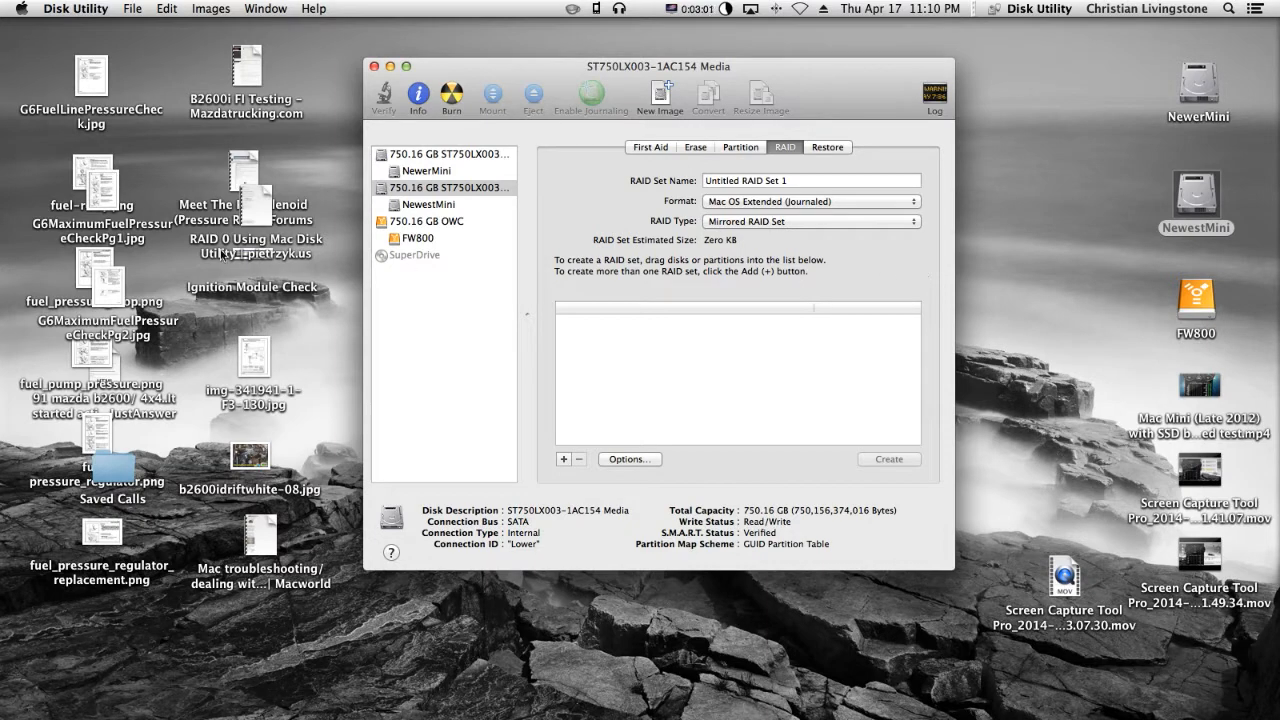
{"action": "left_click", "coordinate": [445, 187]}
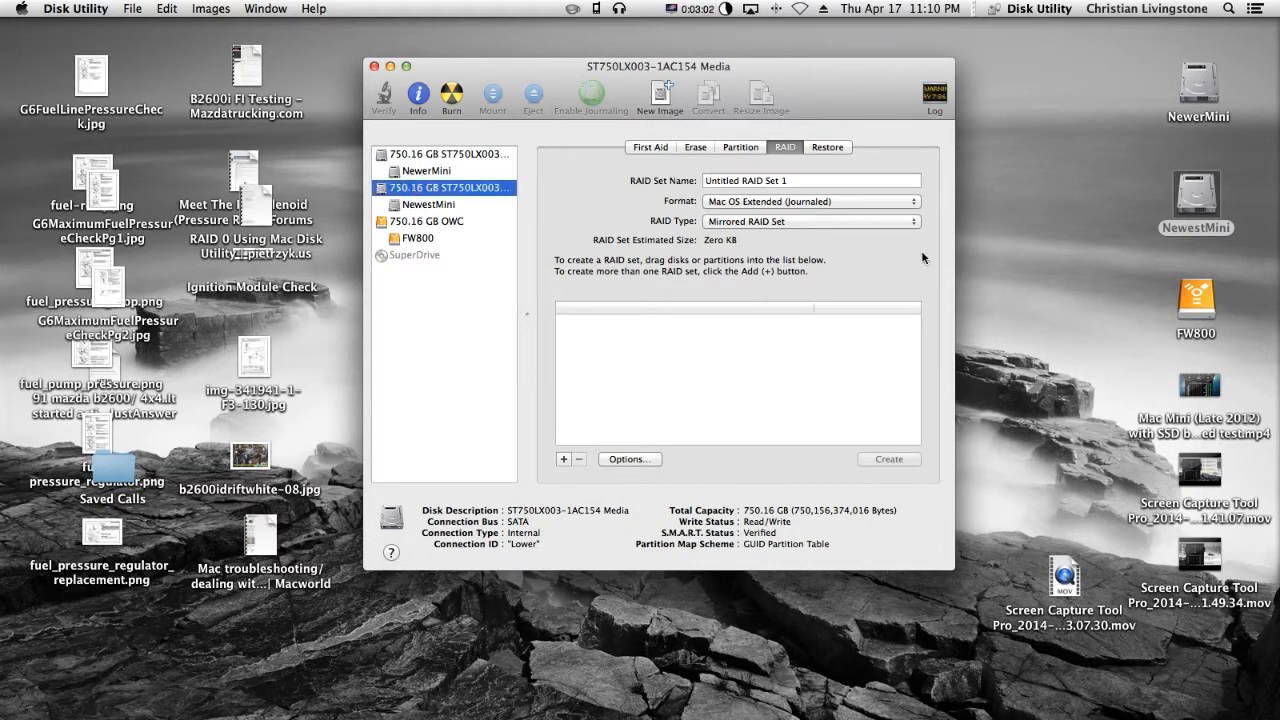
{"action": "left_click", "coordinate": [795, 181]}
{"action": "type", "text": "R"}
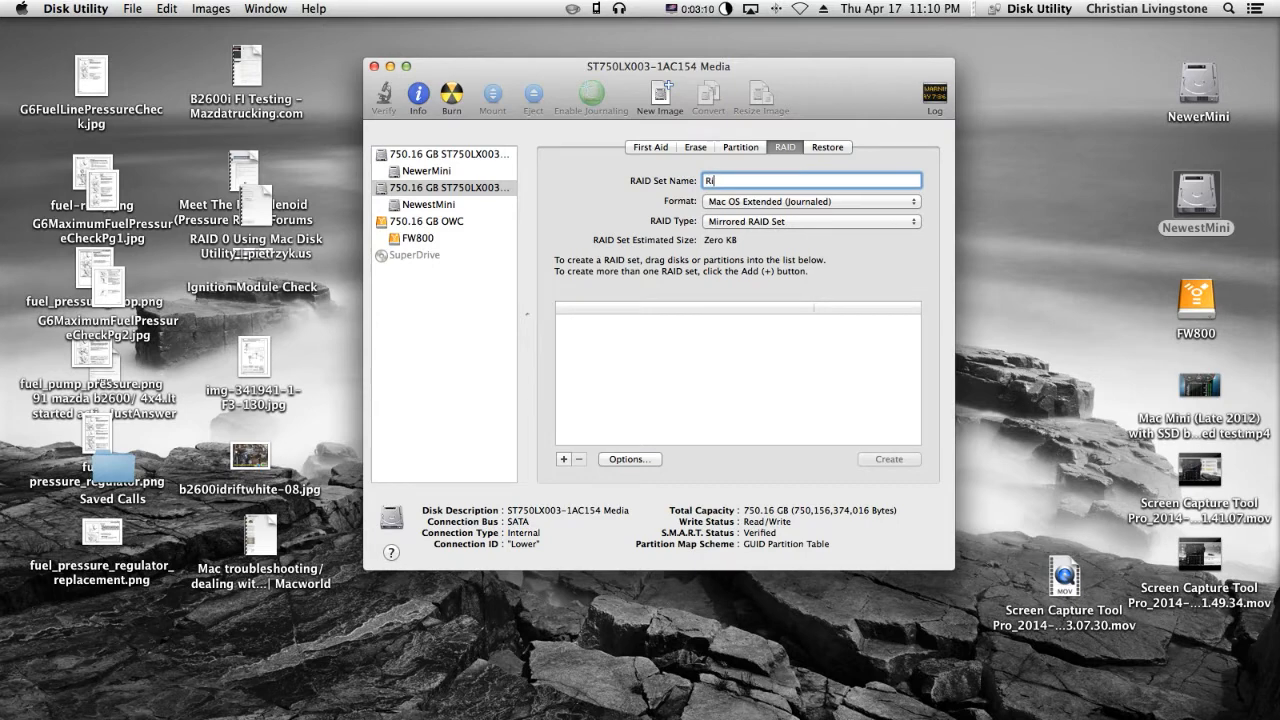
{"action": "type", "text": "iad-"}
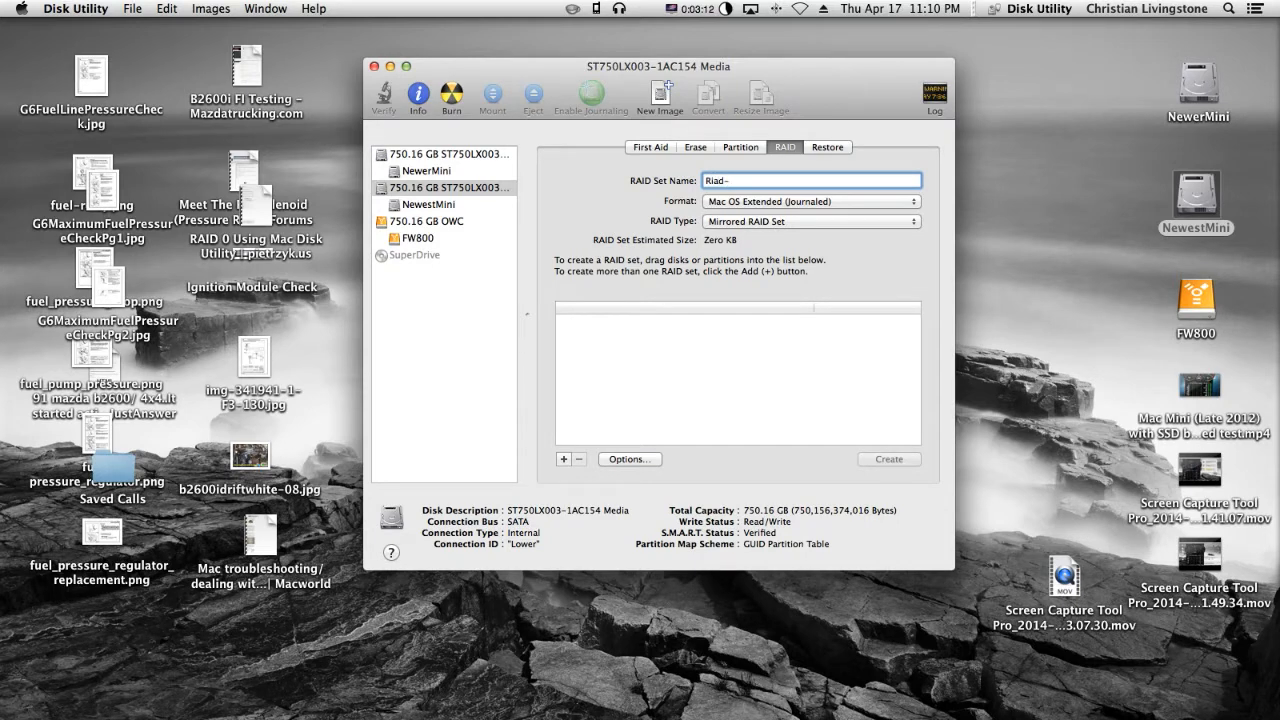
{"action": "type", "text": "0"}
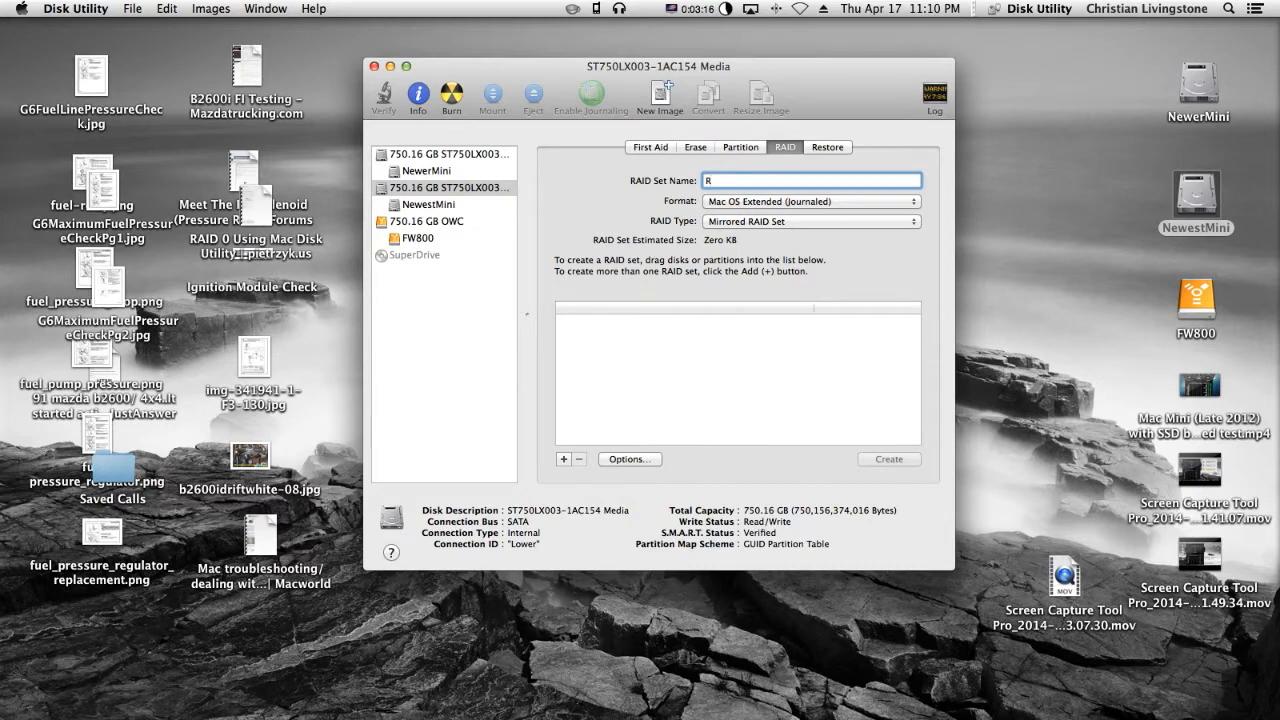
{"action": "type", "text": "A"}
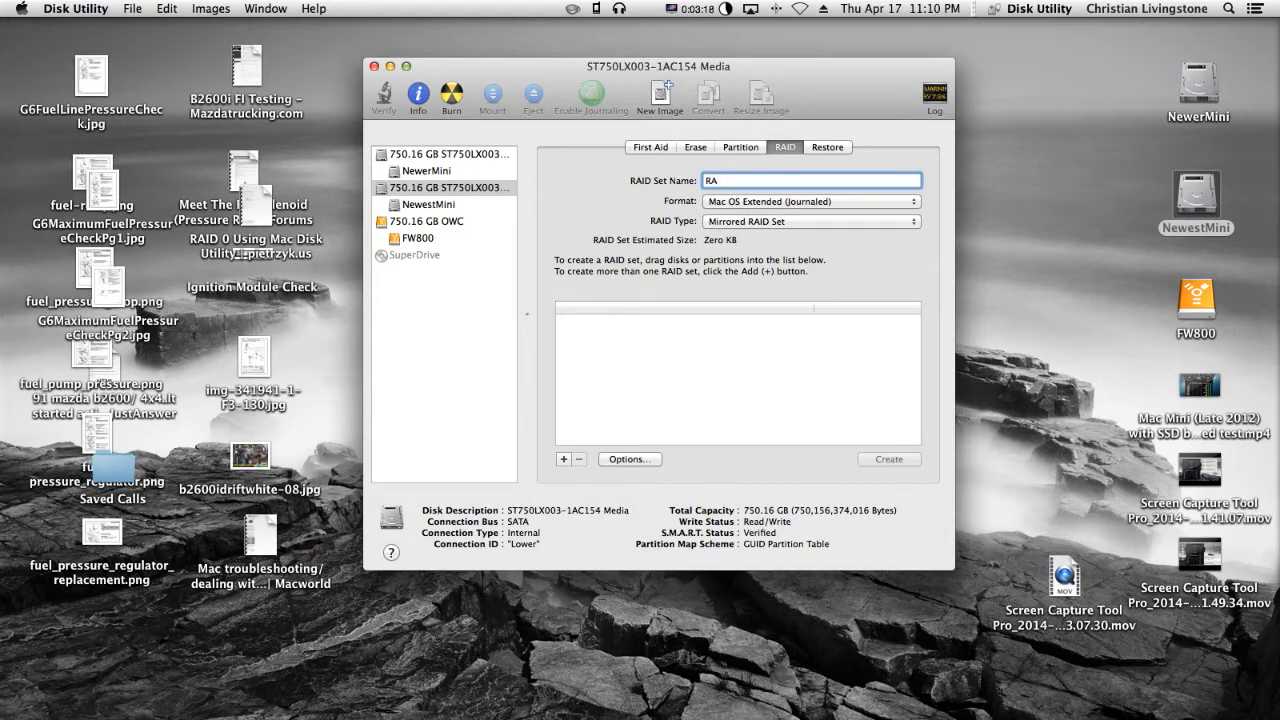
{"action": "type", "text": "RAID-"}
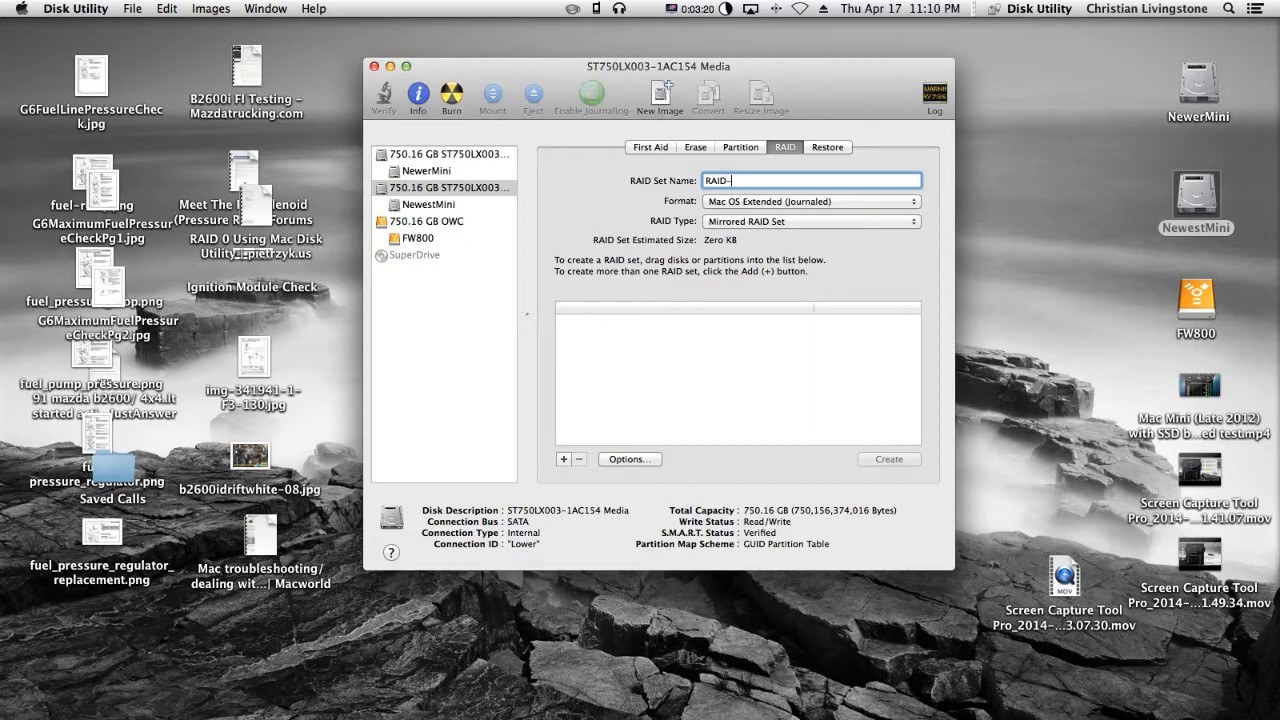
{"action": "type", "text": "0"}
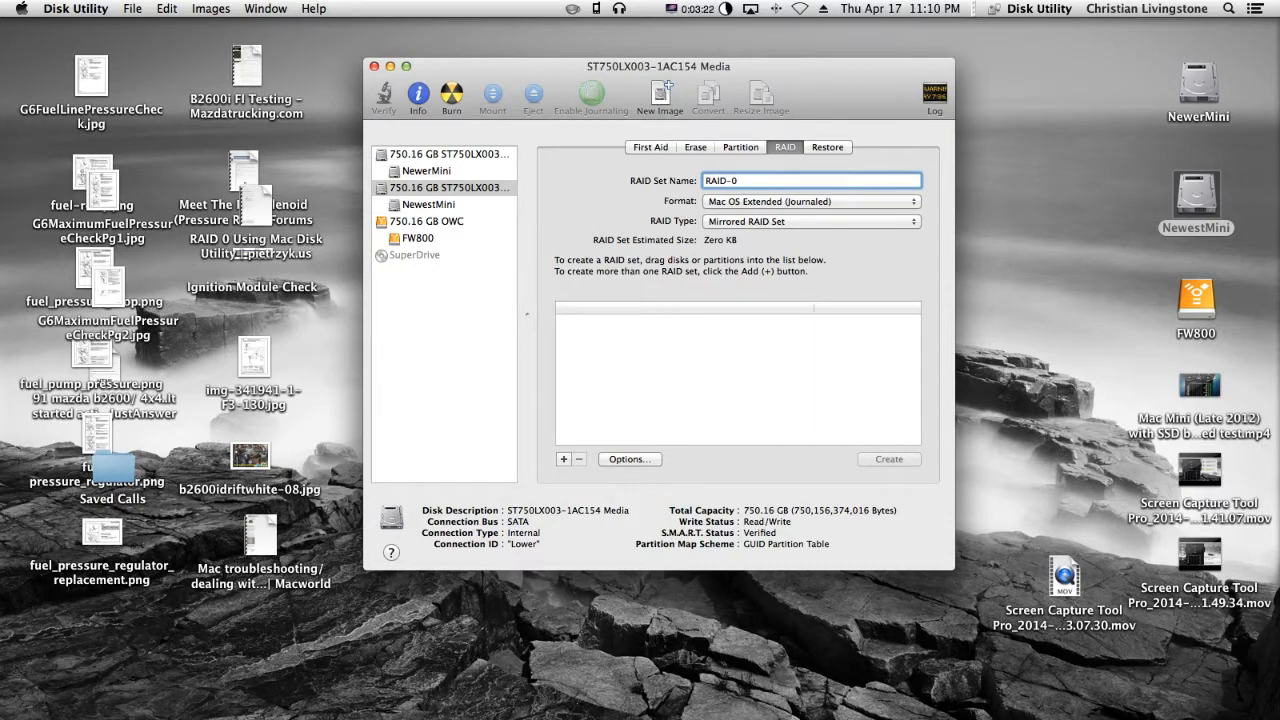
{"action": "mouse_move", "coordinate": [816, 244]}
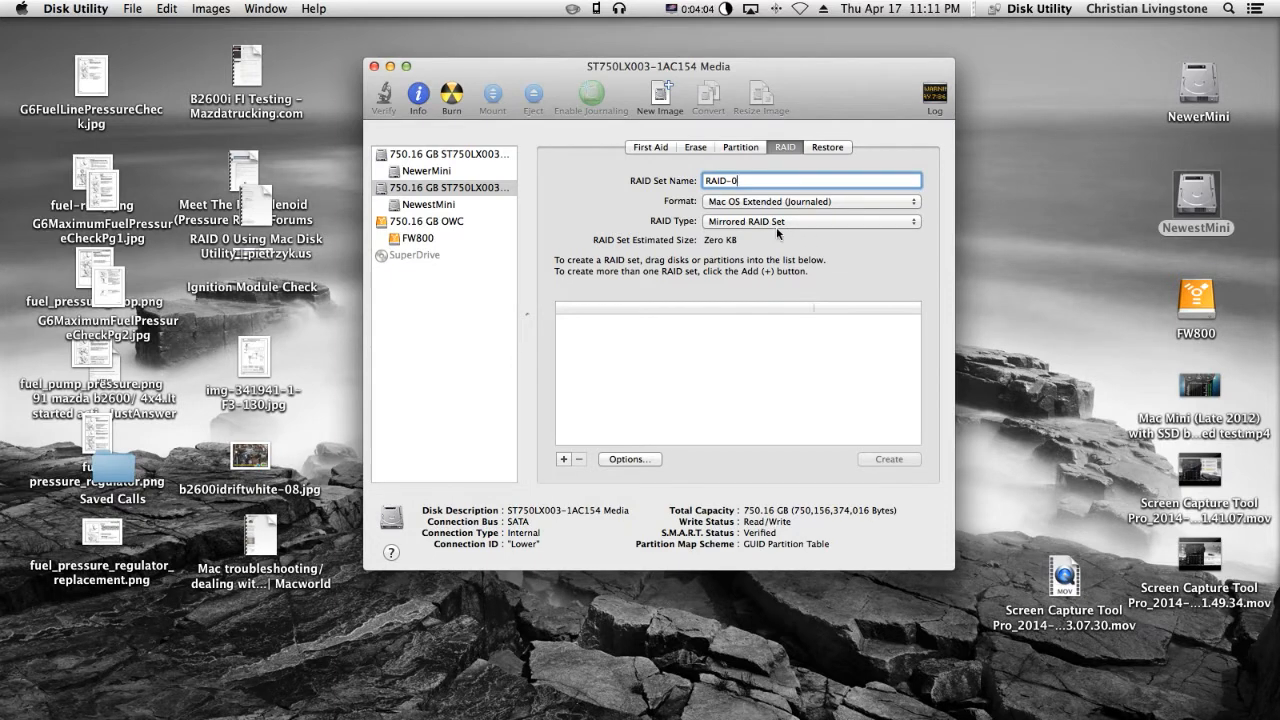
{"action": "mouse_move", "coordinate": [761, 238]}
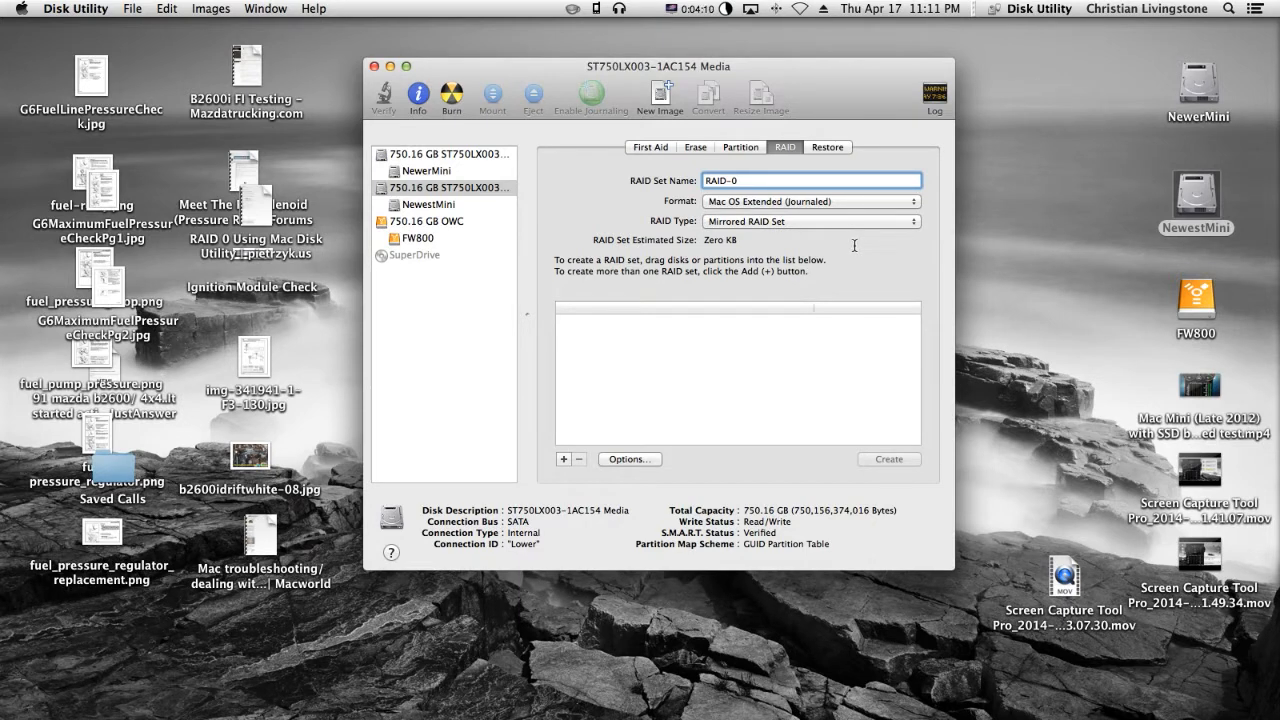
{"action": "mouse_move", "coordinate": [899, 268]}
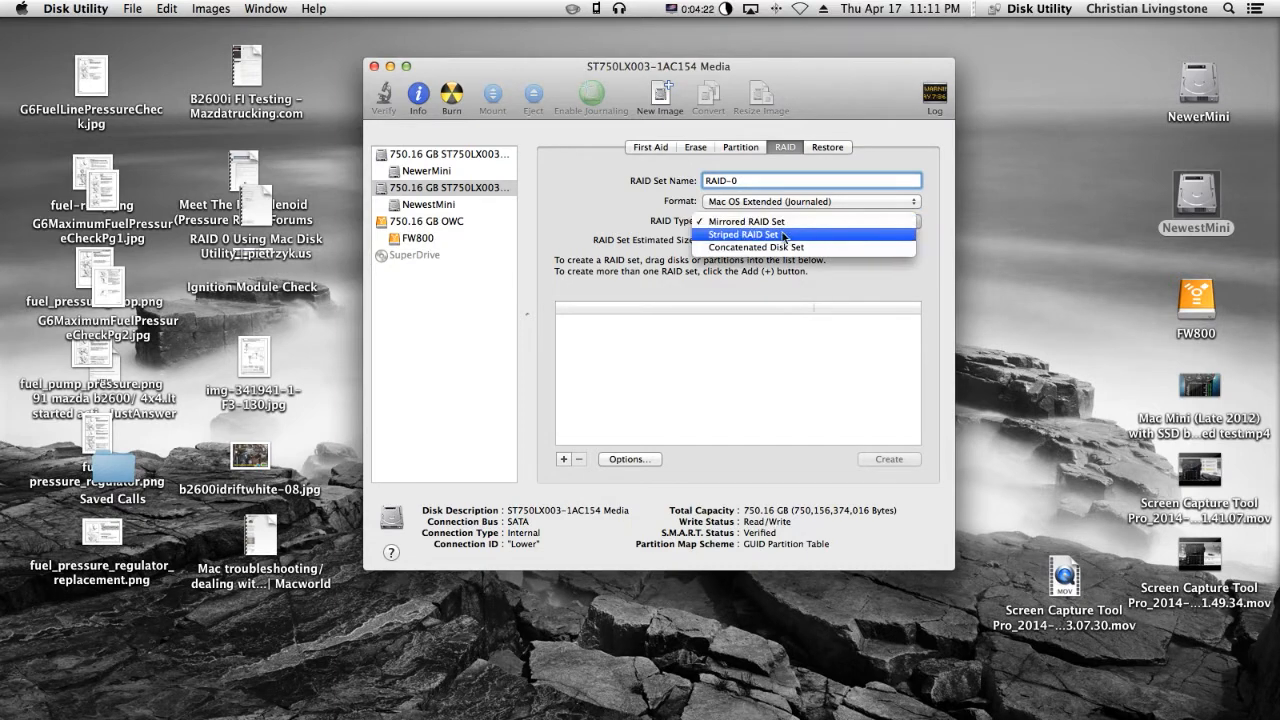
- Set the RAID type to Striped RAID Set and keep the 32K RAID block size
{"action": "left_click", "coordinate": [746, 221]}
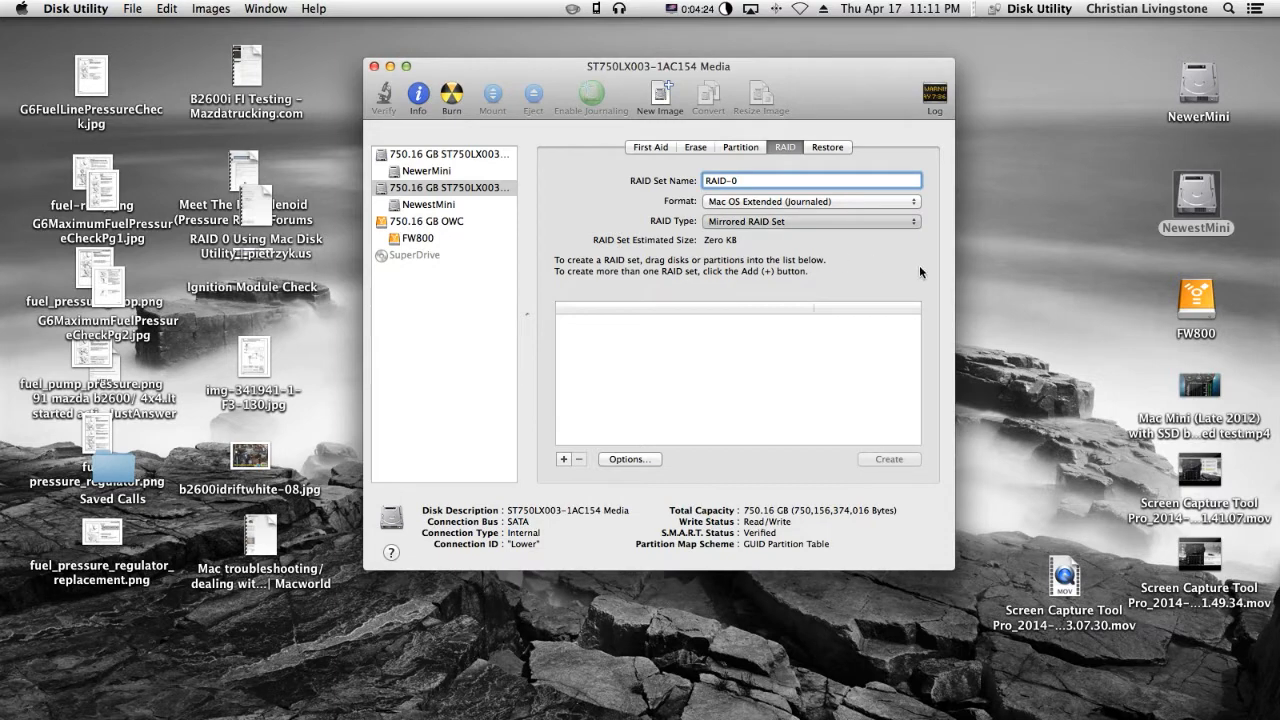
{"action": "left_click", "coordinate": [810, 221]}
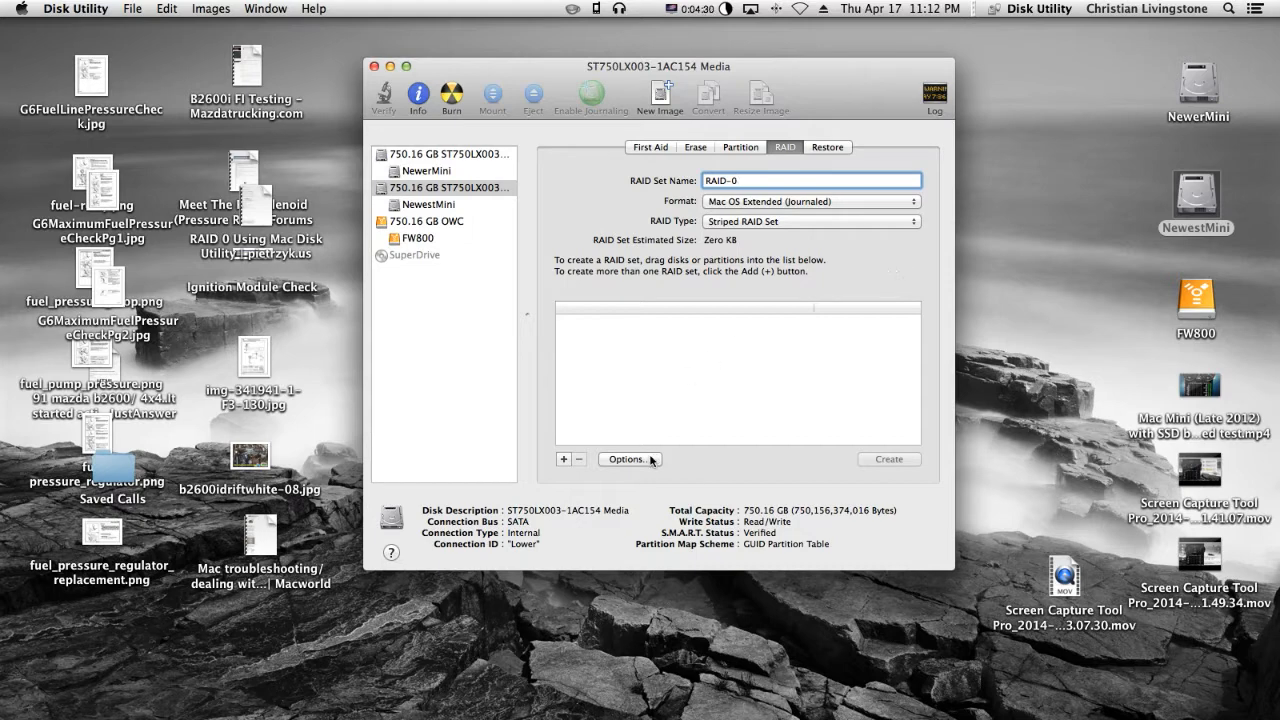
{"action": "left_click", "coordinate": [629, 459]}
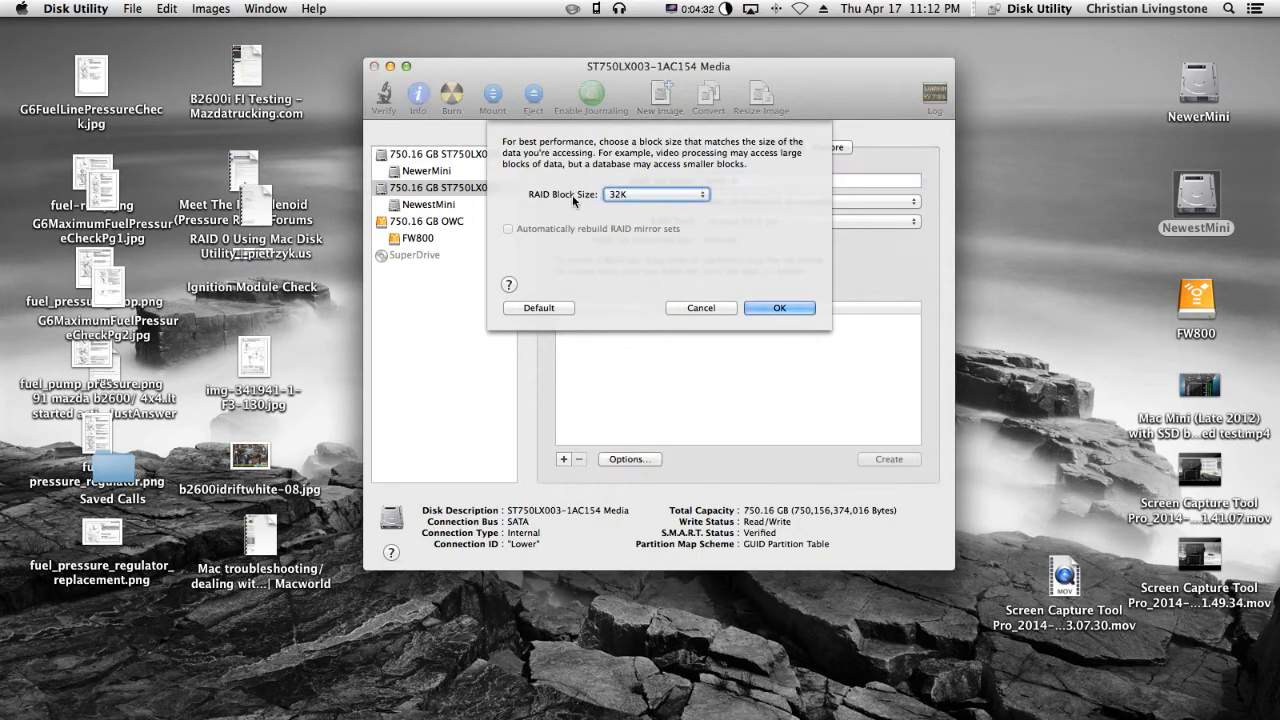
{"action": "mouse_move", "coordinate": [634, 239]}
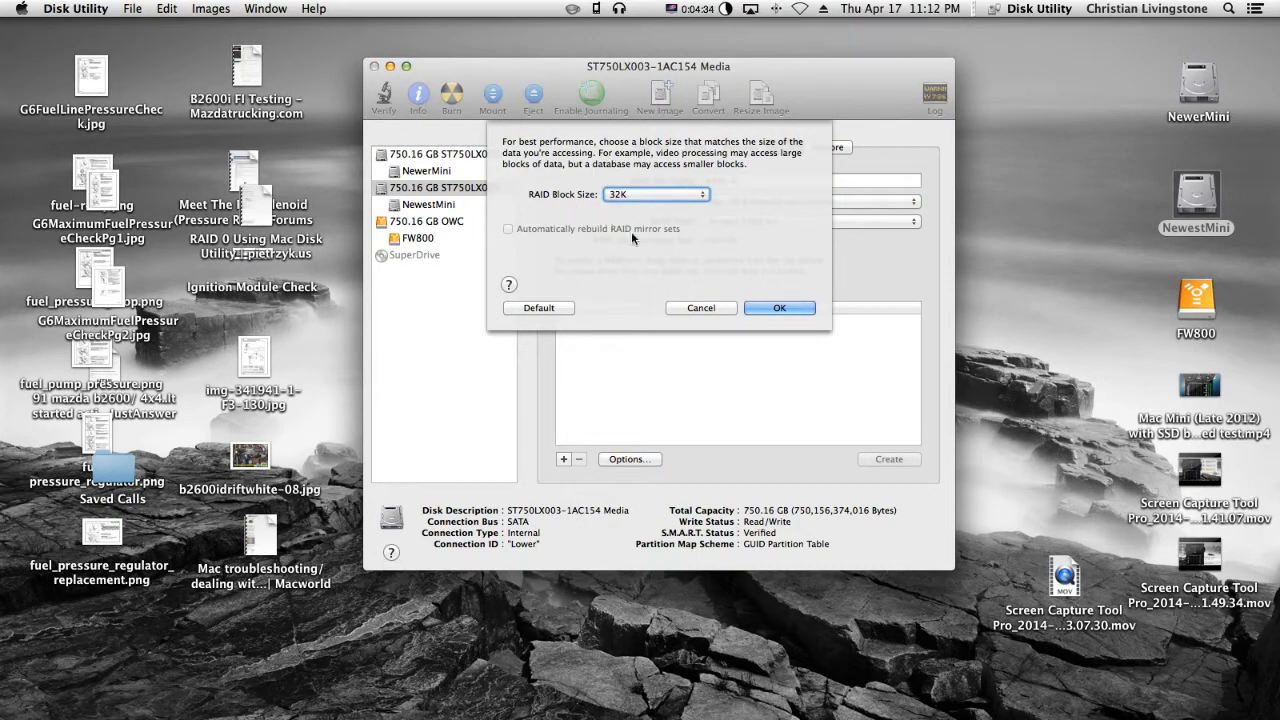
{"action": "mouse_move", "coordinate": [638, 241]}
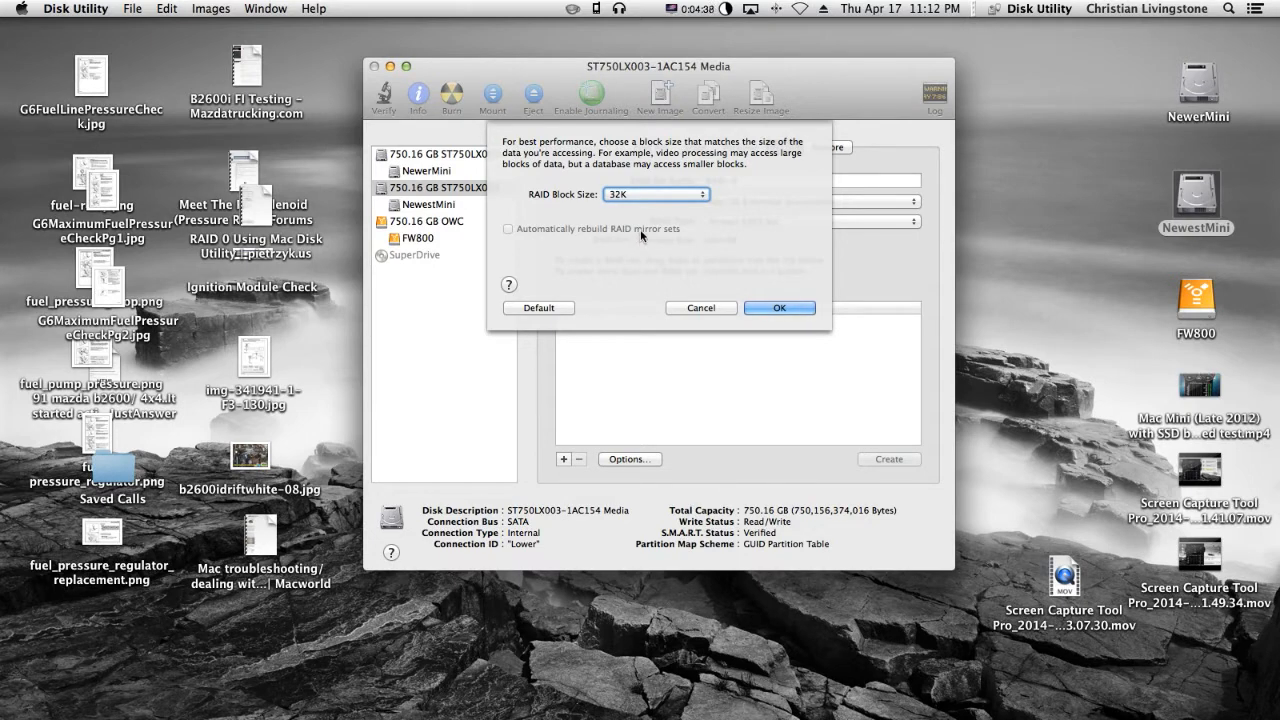
{"action": "mouse_move", "coordinate": [661, 203]}
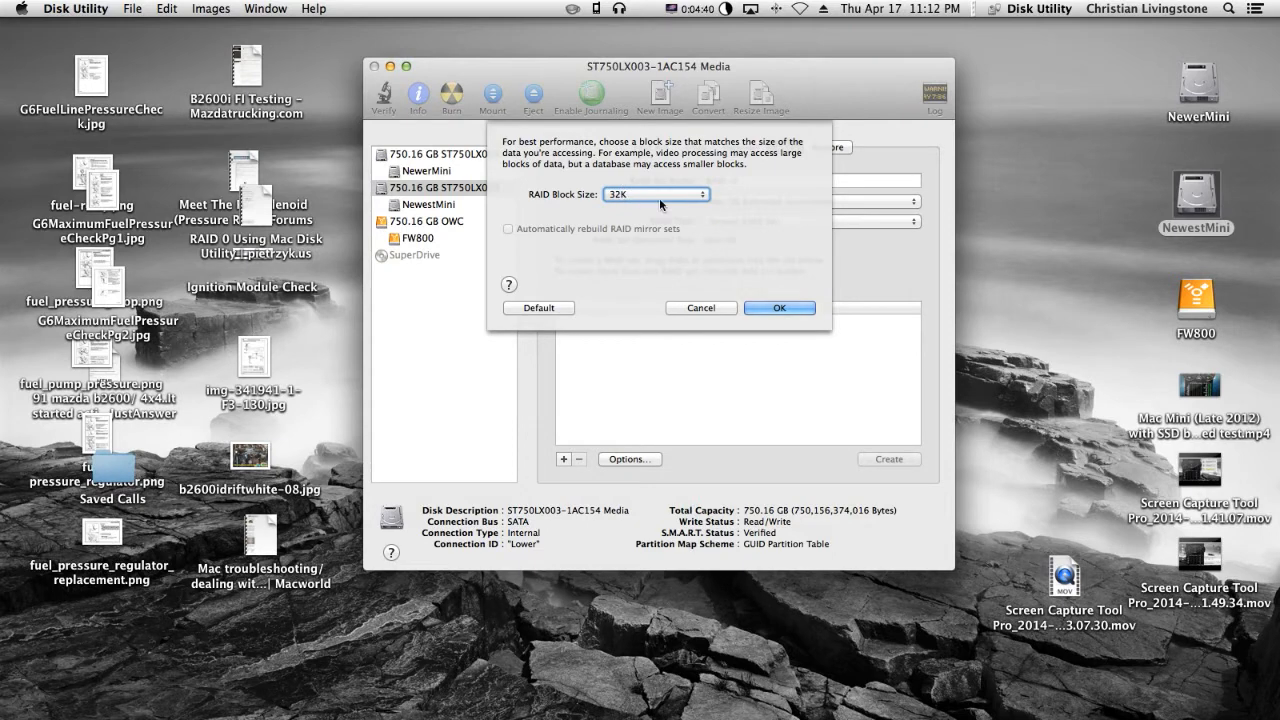
{"action": "left_click", "coordinate": [655, 194]}
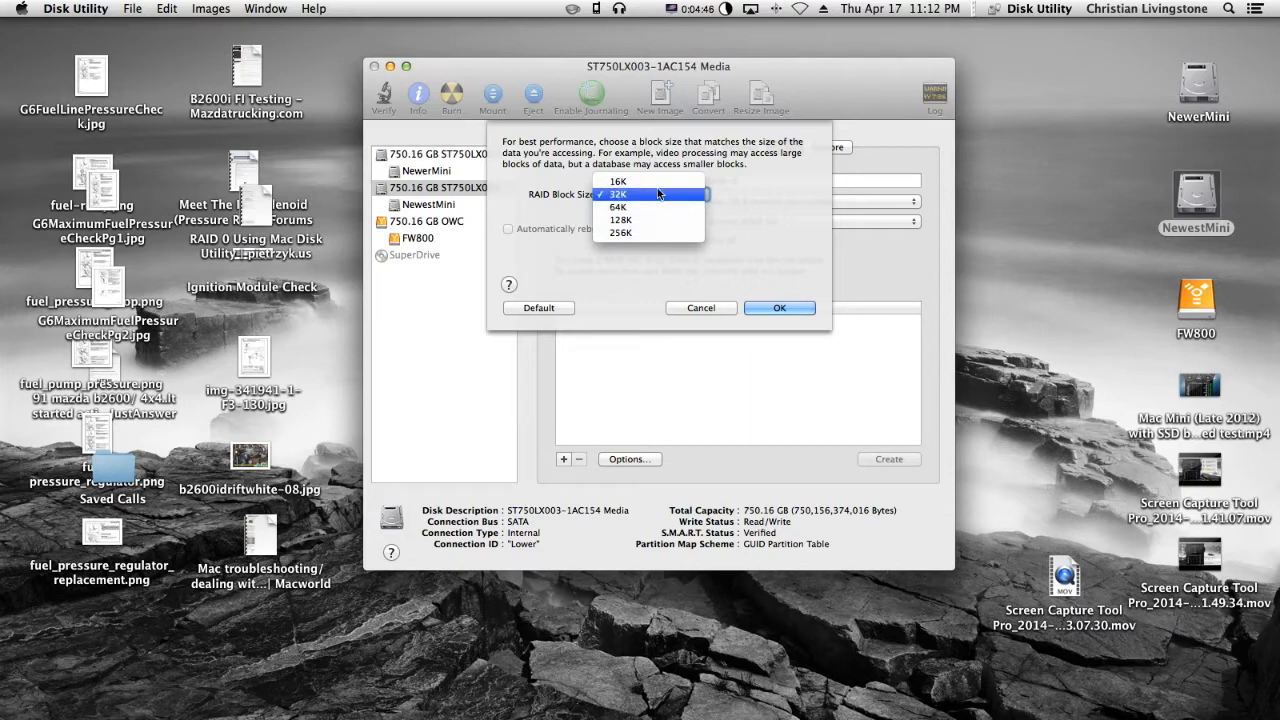
{"action": "left_click", "coordinate": [633, 194]}
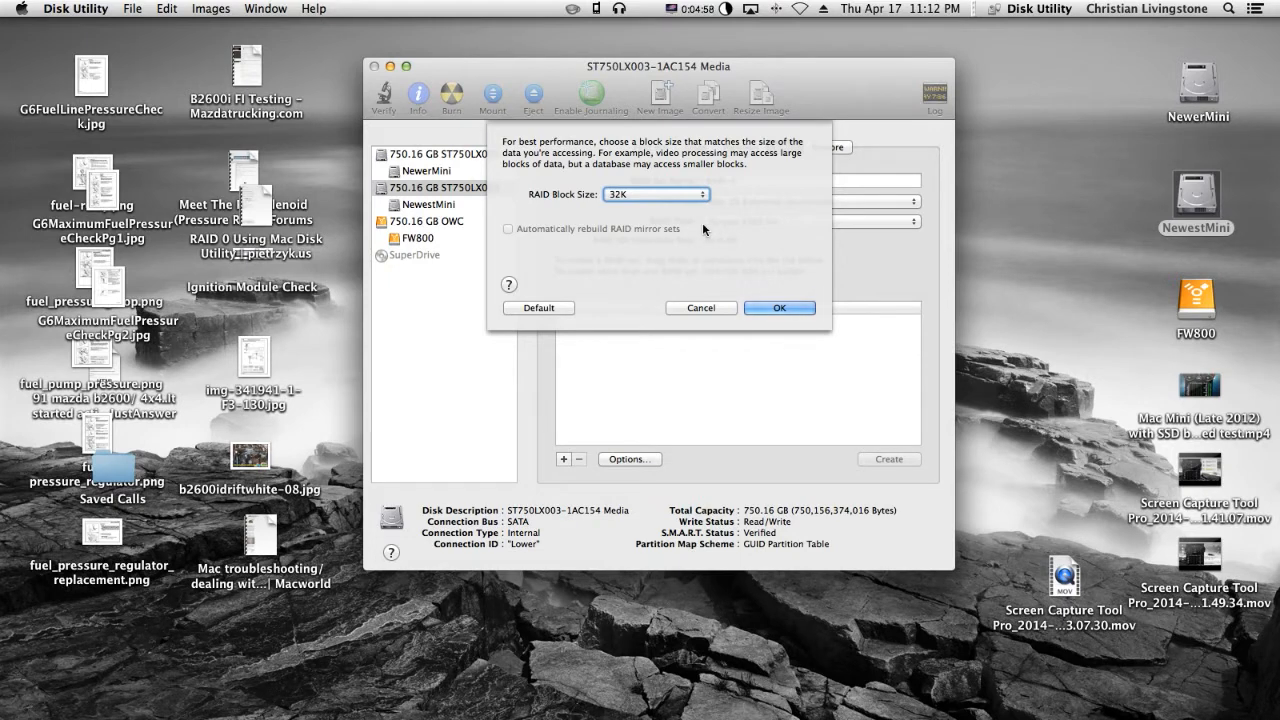
- Confirm the 32K block size and build the 1.5 TB striped RAID-0 from both 750 GB drives
{"action": "left_click", "coordinate": [778, 307]}
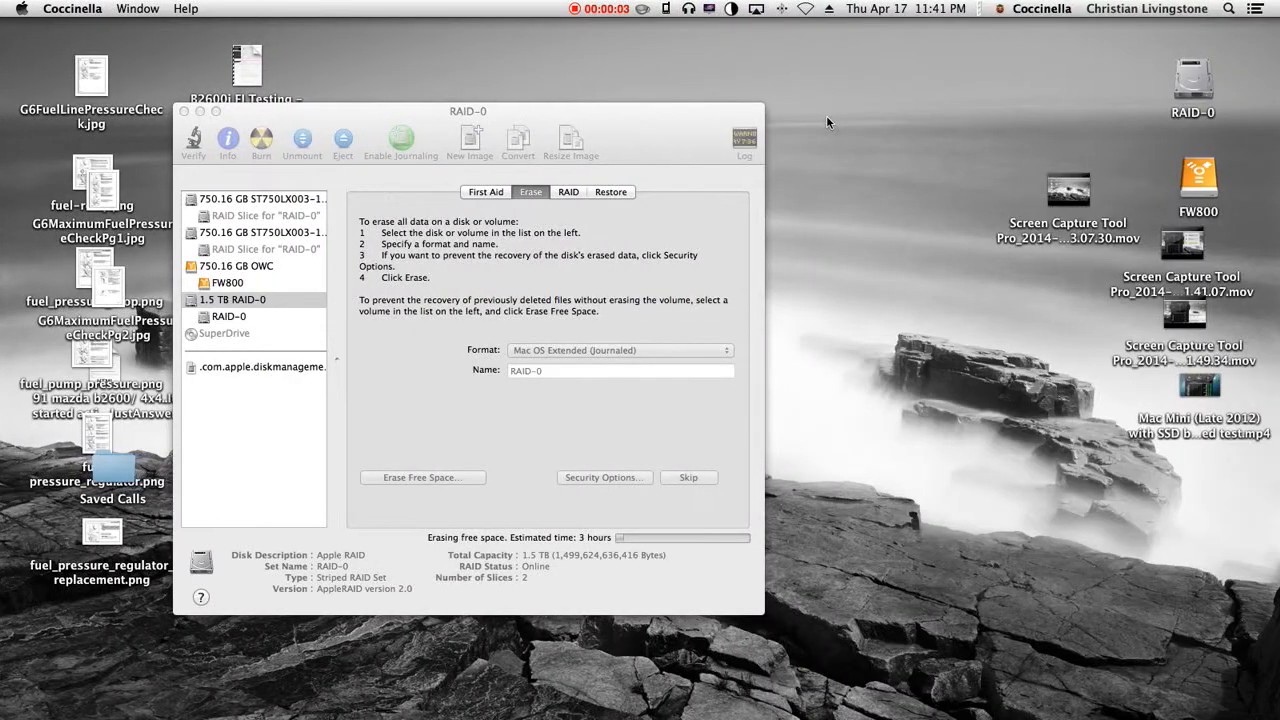
{"action": "mouse_move", "coordinate": [704, 35]}
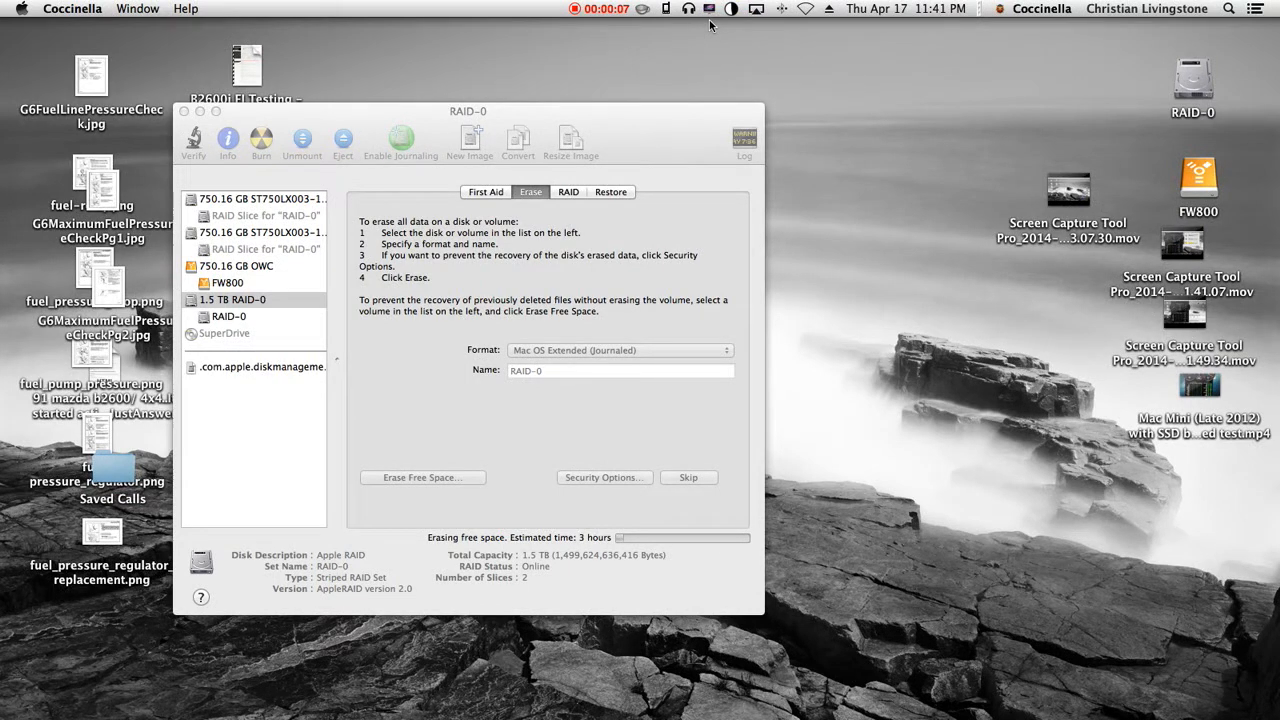
{"action": "left_click", "coordinate": [699, 8]}
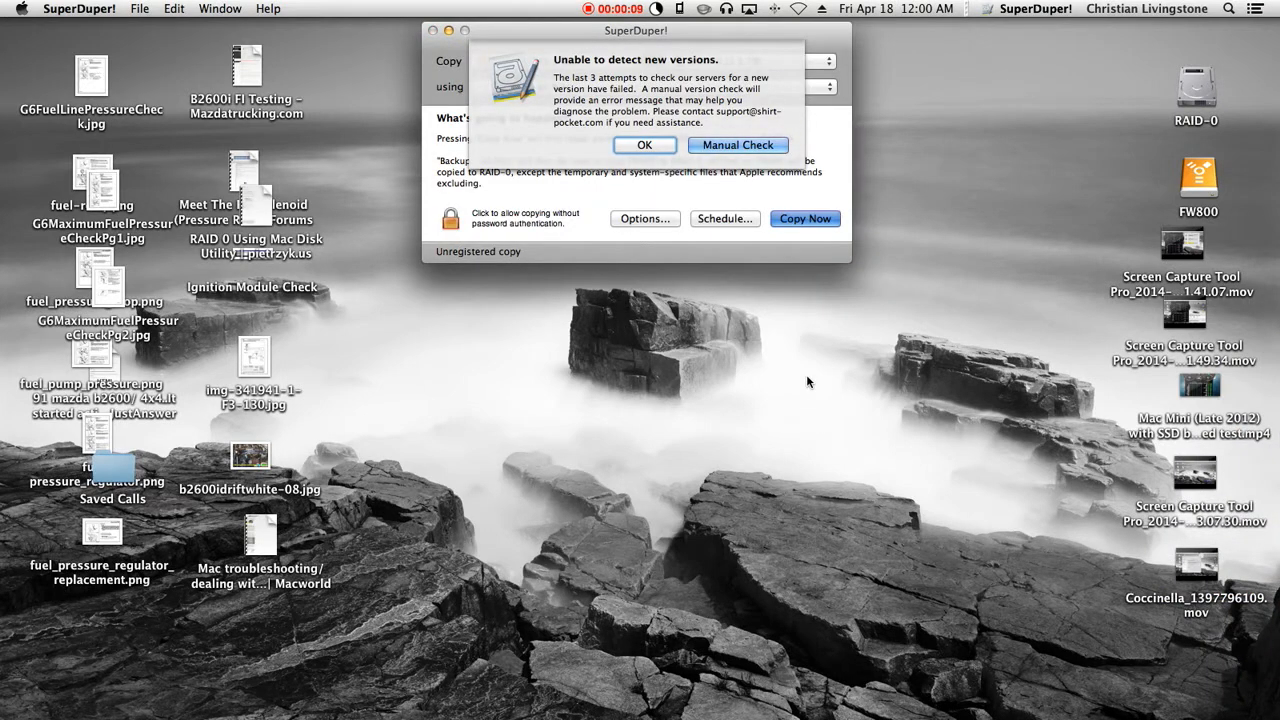
- Dismiss the failed update-check warning and set SuperDuper! to copy FW800 to RAID-0
{"action": "left_click", "coordinate": [644, 145]}
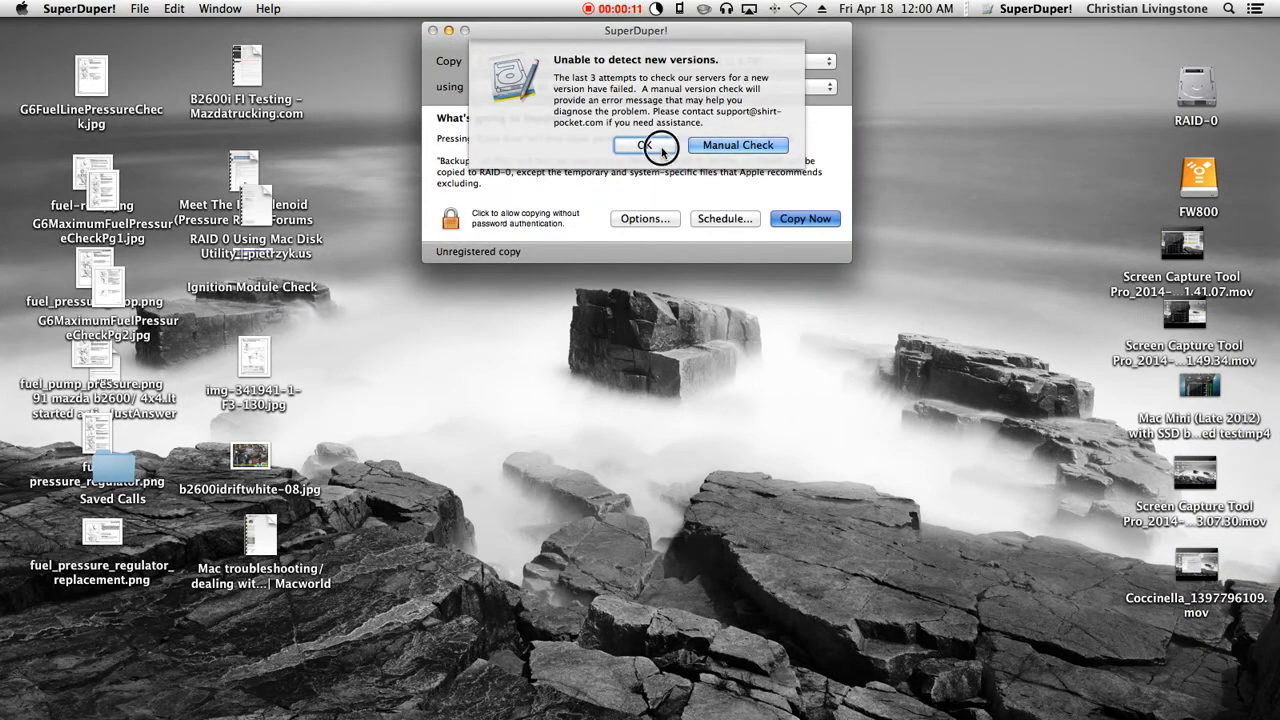
{"action": "left_click", "coordinate": [650, 145]}
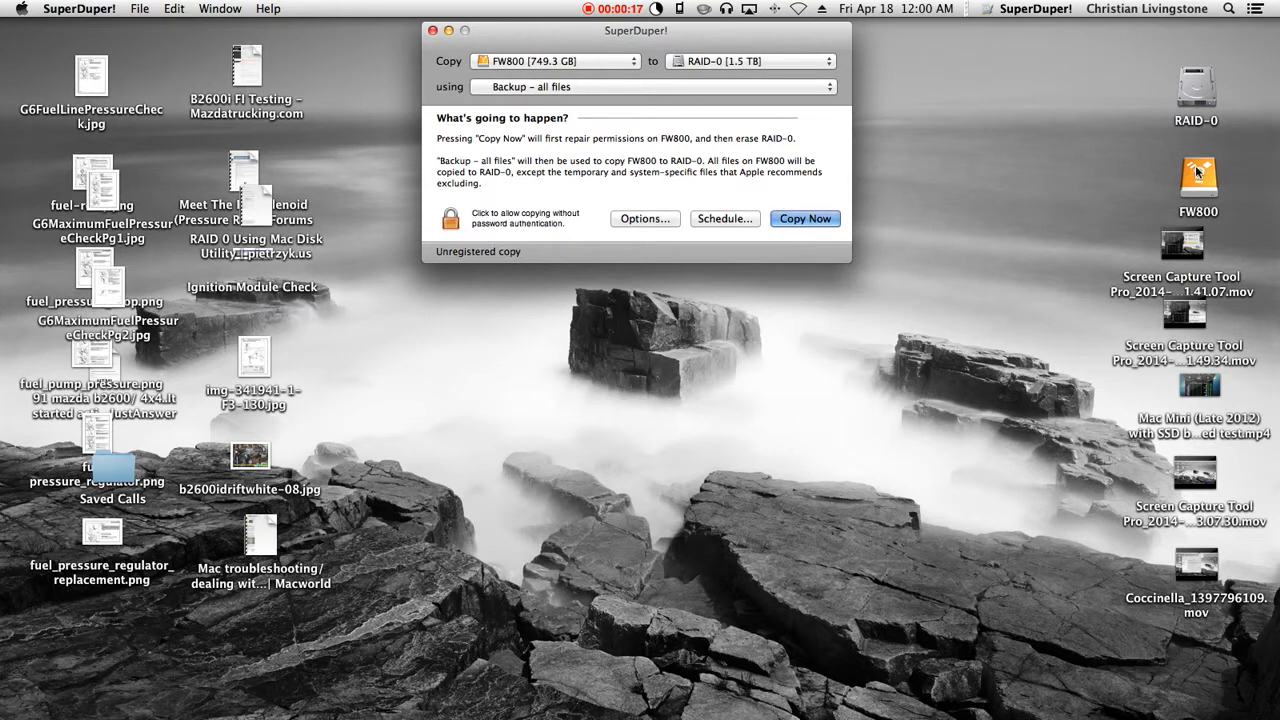
{"action": "left_click", "coordinate": [1196, 90]}
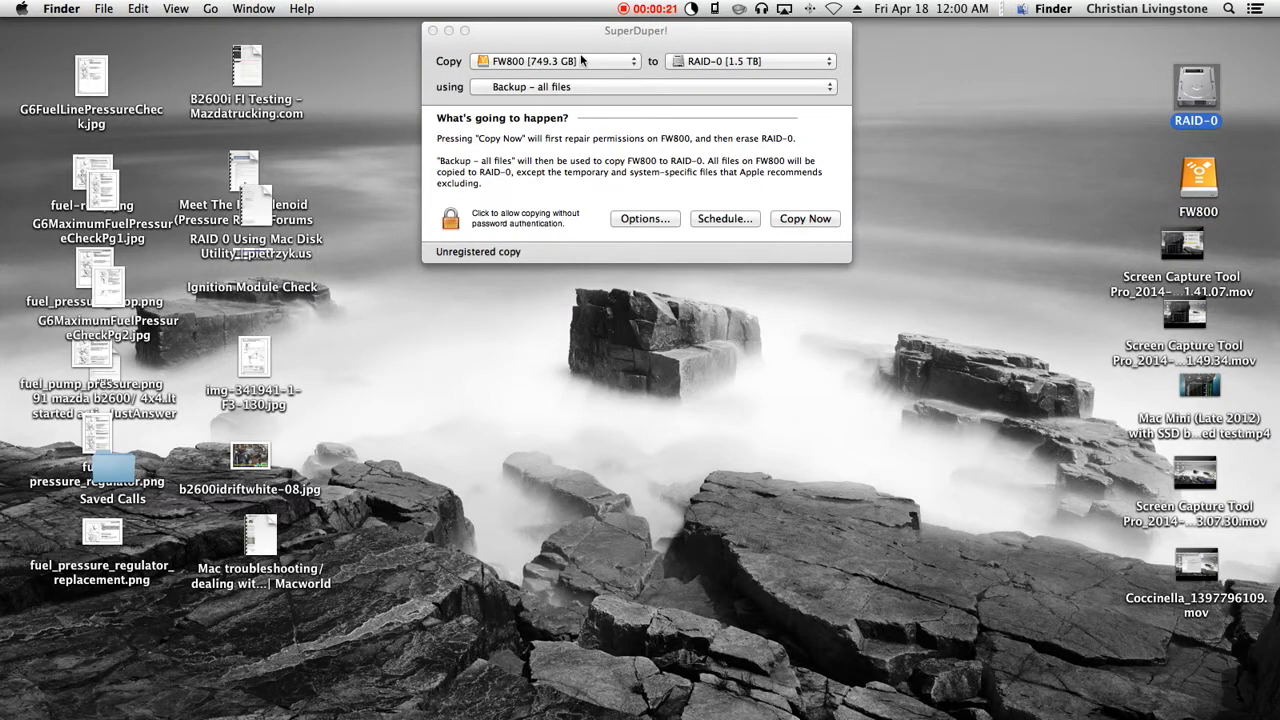
{"action": "left_click", "coordinate": [570, 61]}
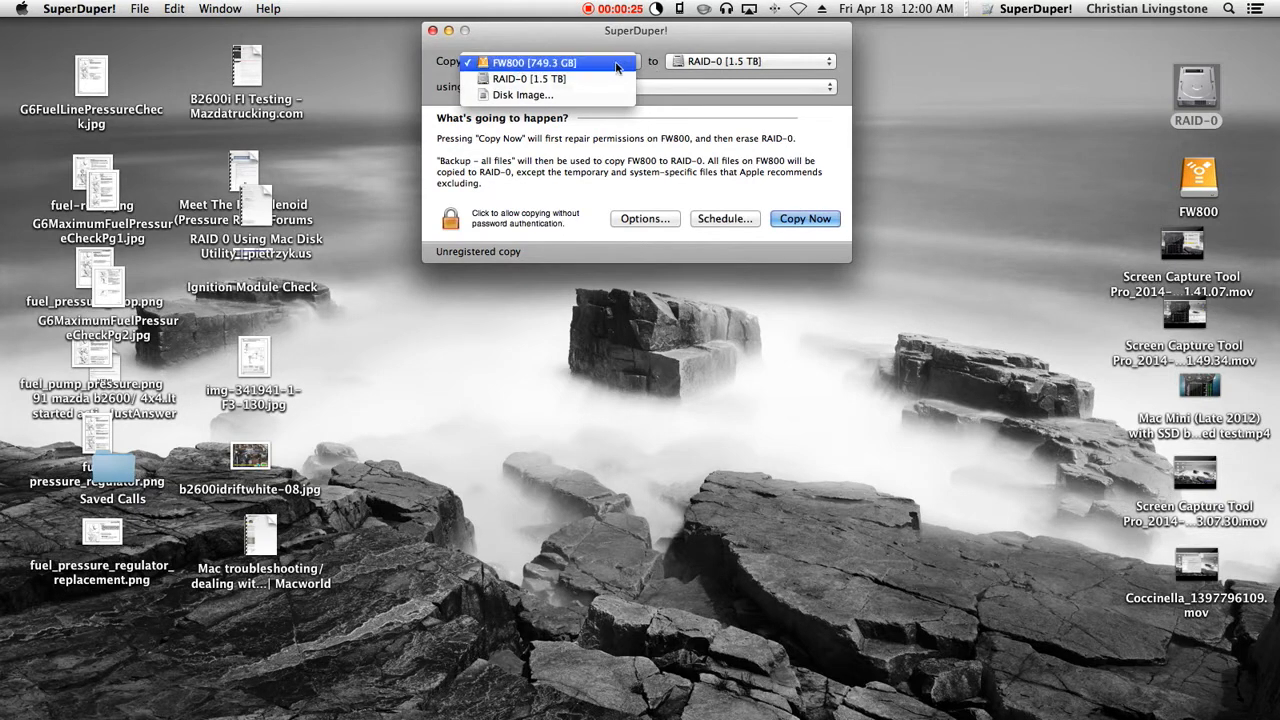
{"action": "left_click", "coordinate": [819, 62]}
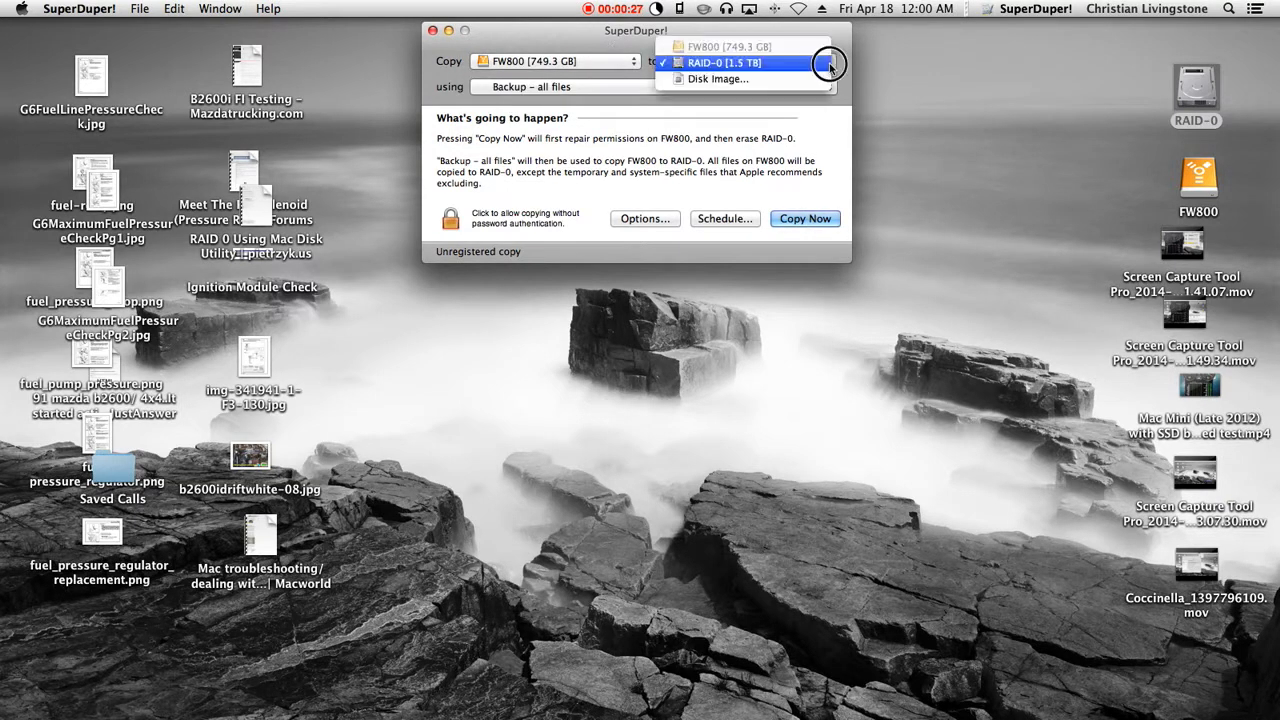
{"action": "left_click", "coordinate": [733, 63]}
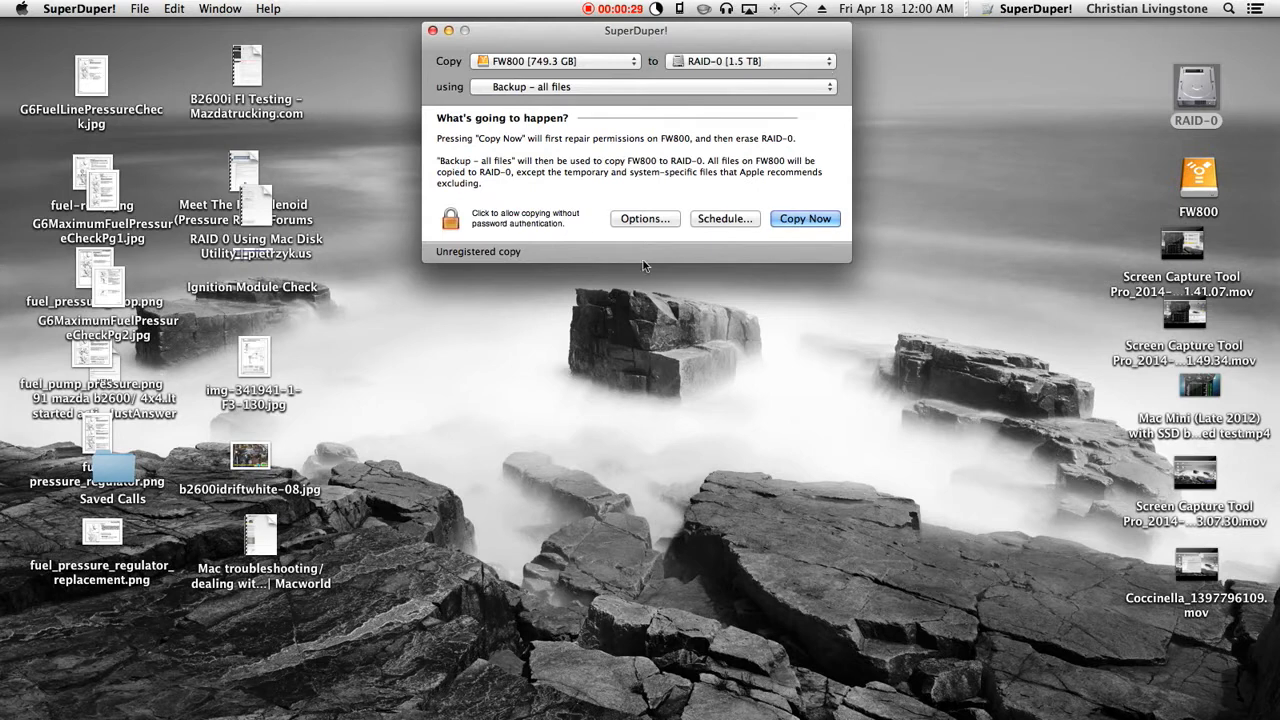
{"action": "mouse_move", "coordinate": [923, 207]}
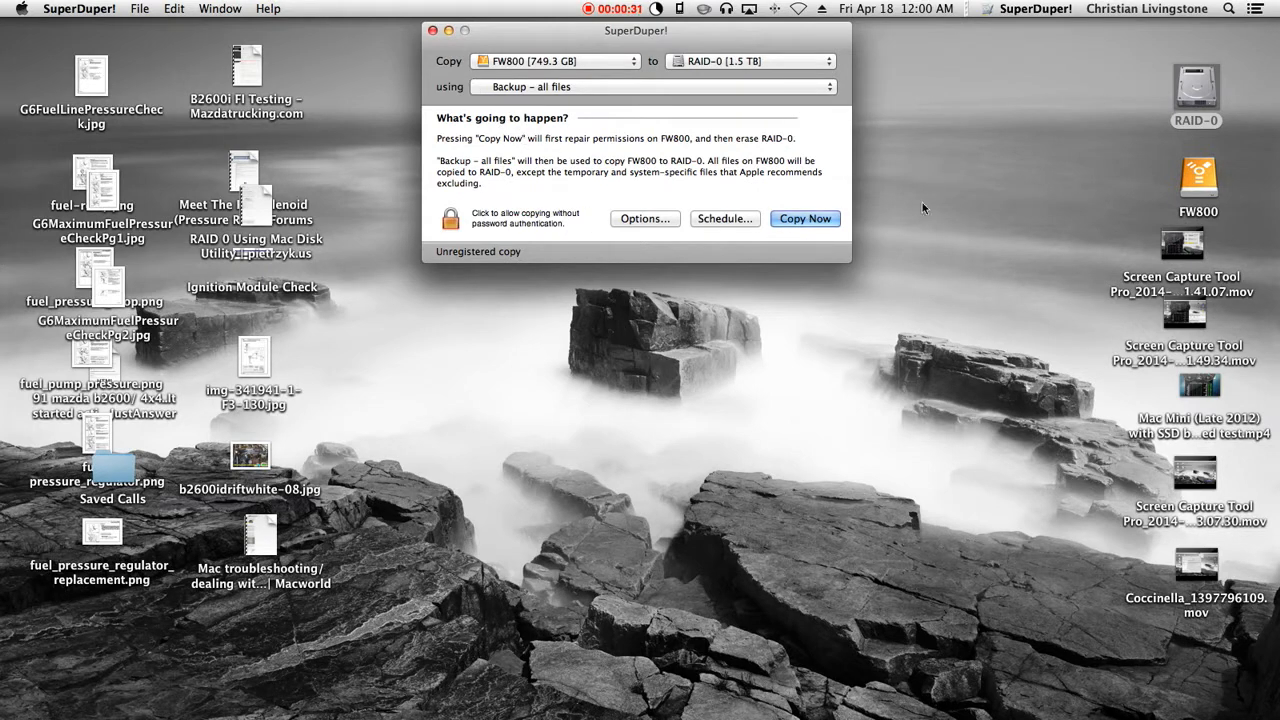
- Start the 'Backup - all files' copy, authorizing it with the administrator password
{"action": "left_click", "coordinate": [805, 218]}
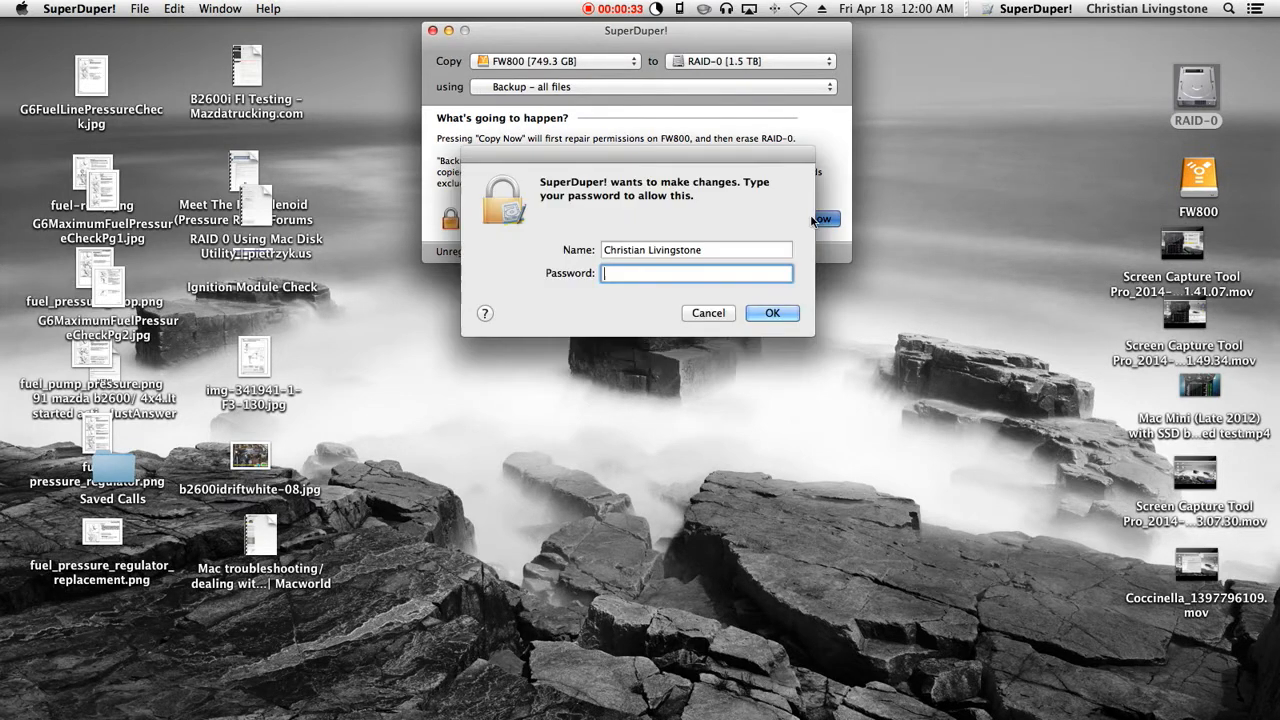
{"action": "type", "text": "•"}
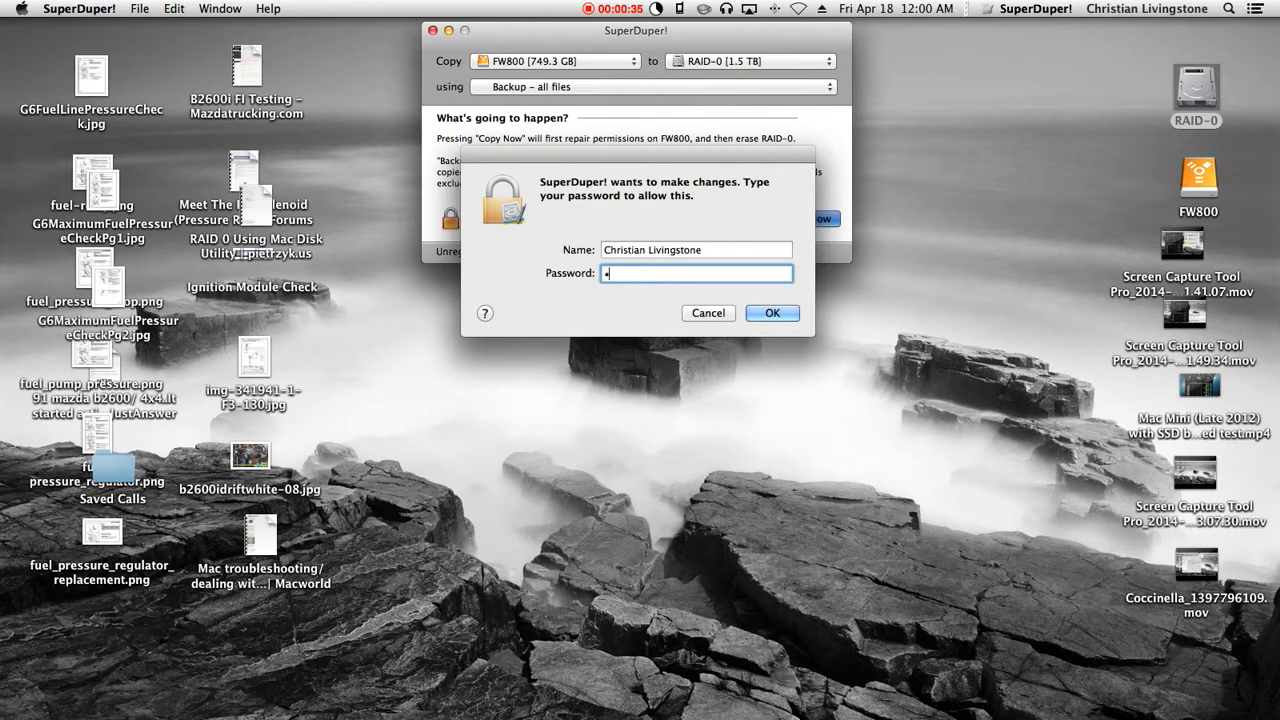
{"action": "left_click", "coordinate": [771, 313]}
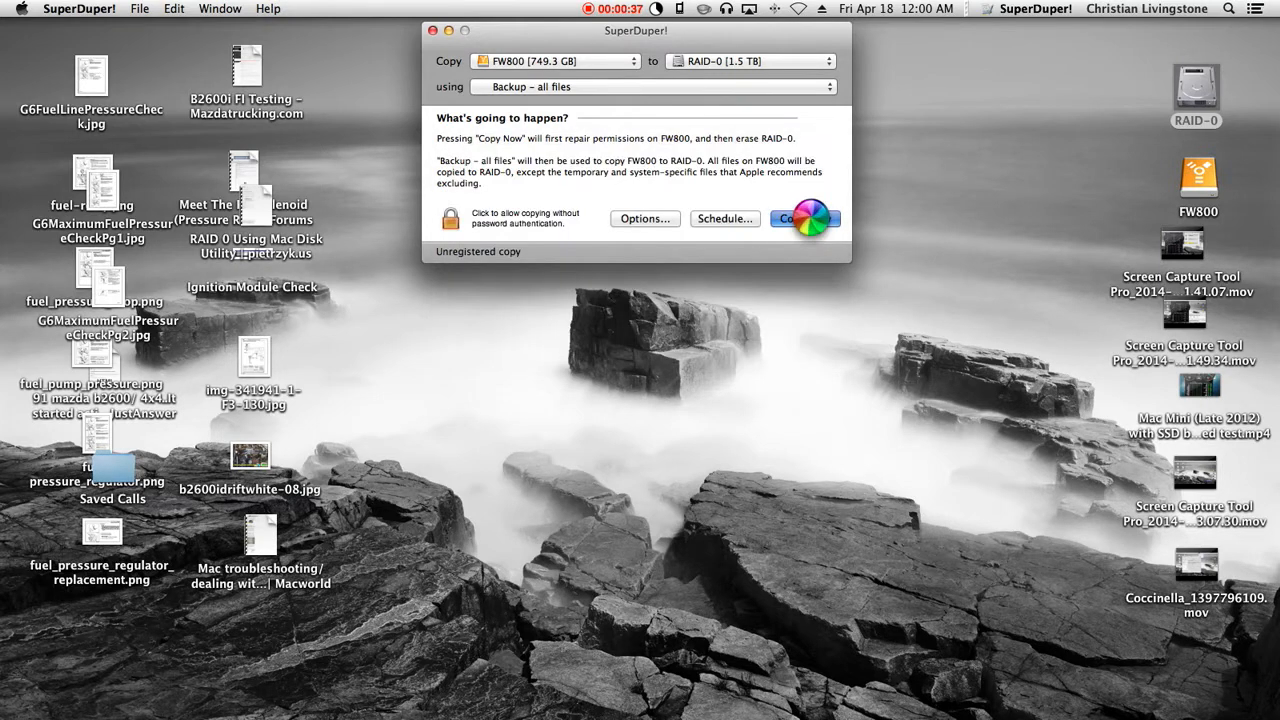
{"action": "left_click", "coordinate": [805, 218]}
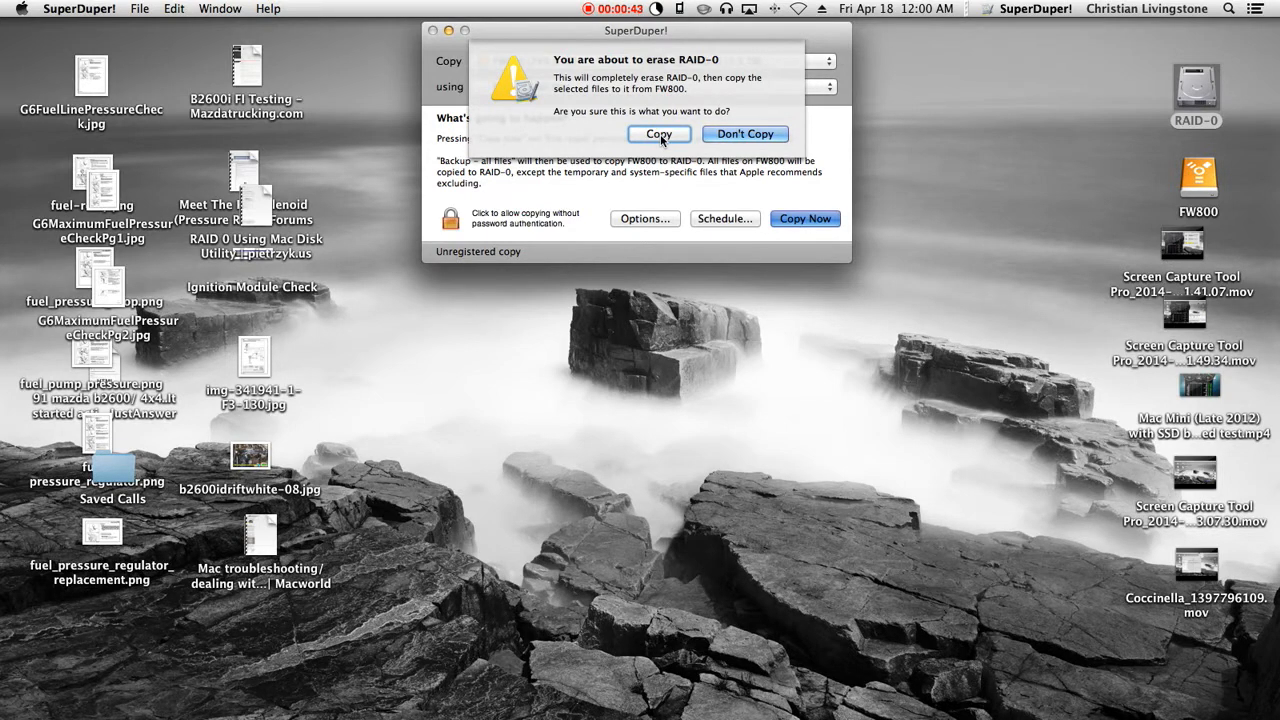
- Confirm erasing RAID-0 and let the full FW800 backup run to completion
{"action": "left_click", "coordinate": [657, 134]}
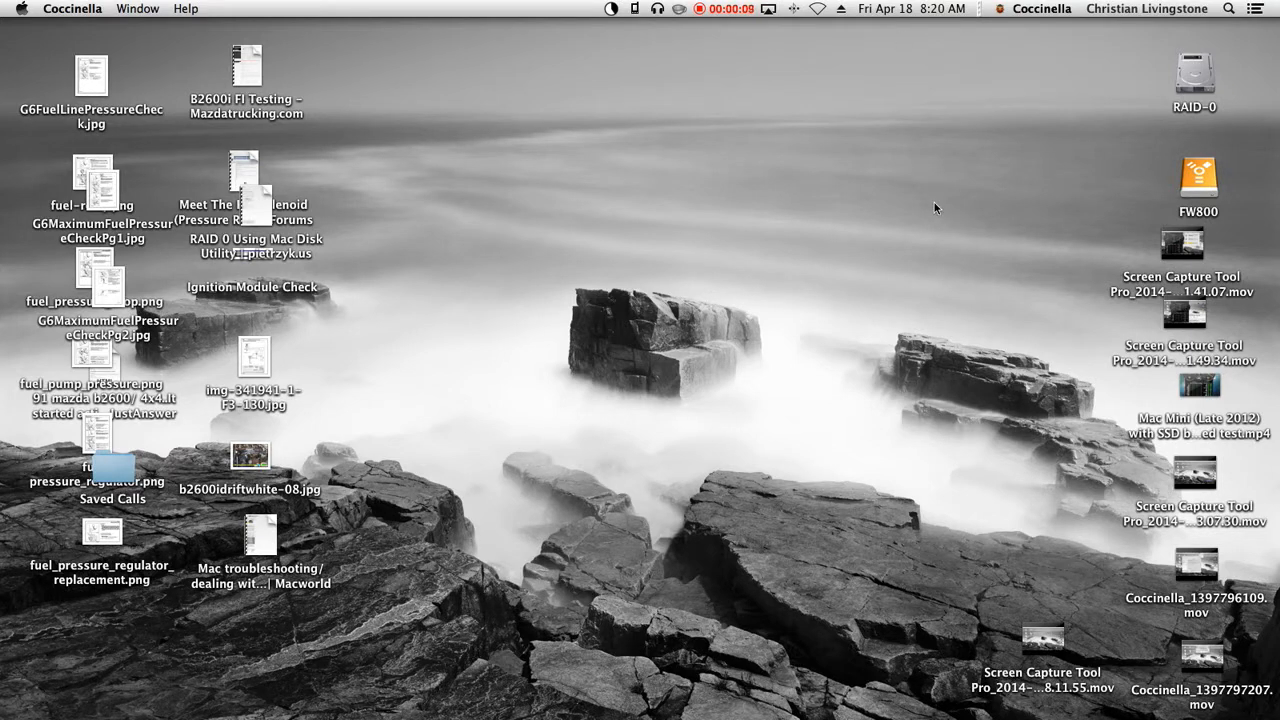
- Select the RAID-0 drive icon on the Finder desktop after restarting from it
{"action": "left_click", "coordinate": [1195, 72]}
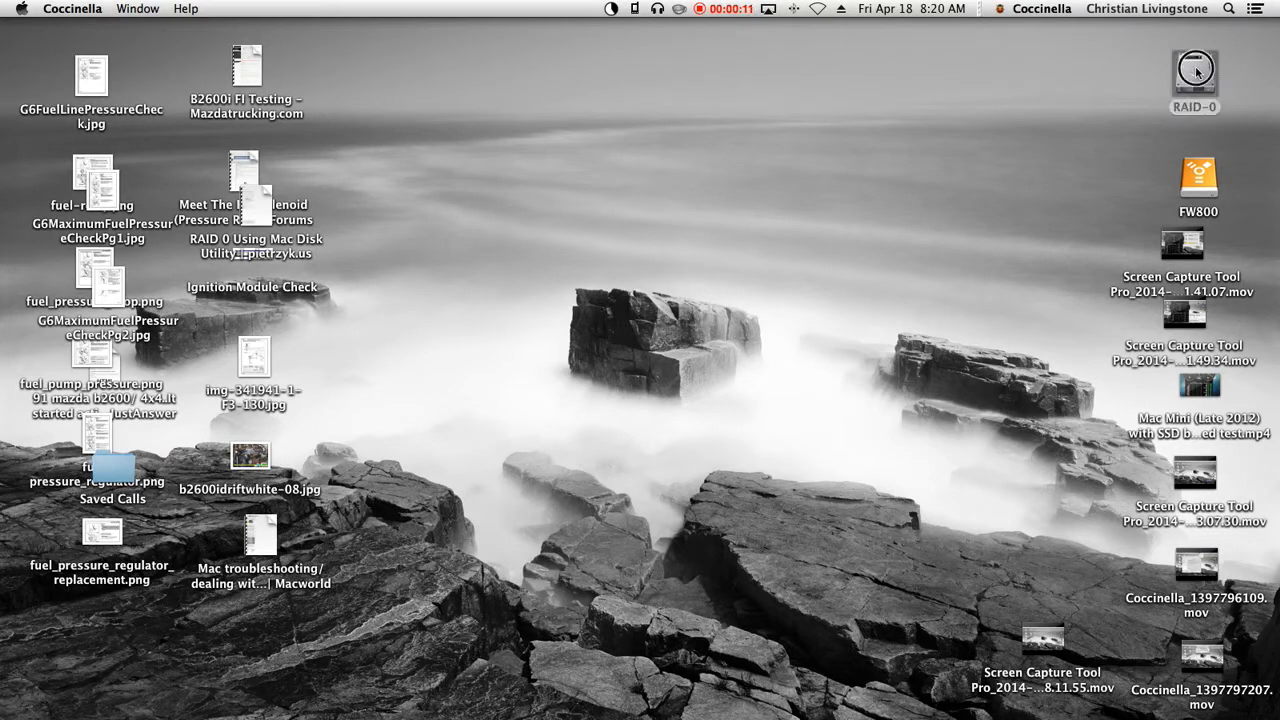
{"action": "left_click", "coordinate": [1202, 70]}
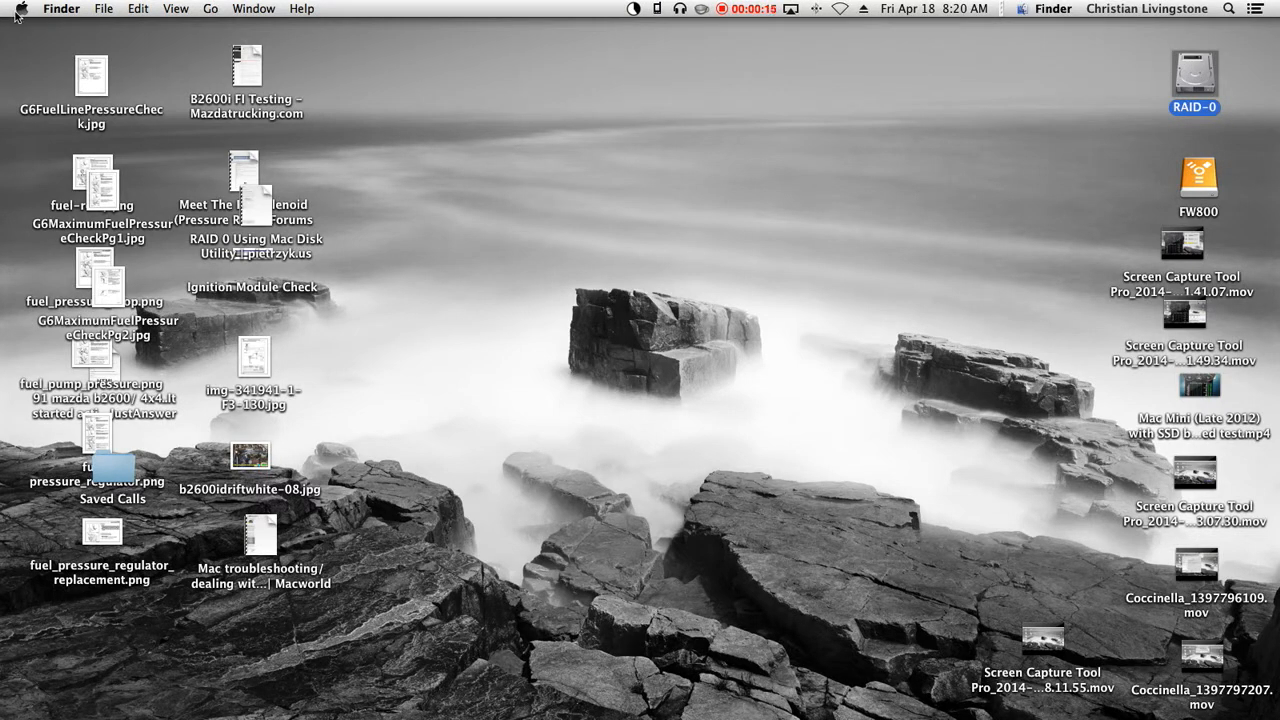
- Show About This Mac, confirming OS X 10.9.2 boots from RAID-0
{"action": "left_click", "coordinate": [25, 9]}
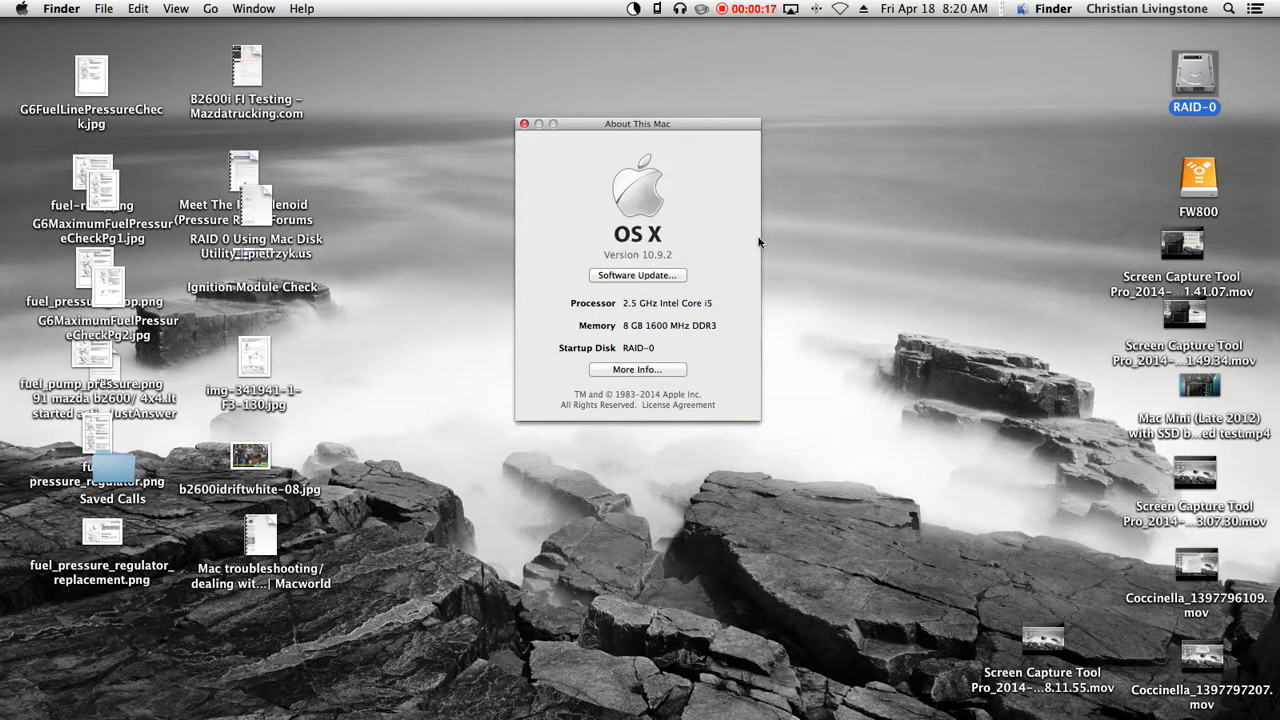
{"action": "mouse_move", "coordinate": [647, 348]}
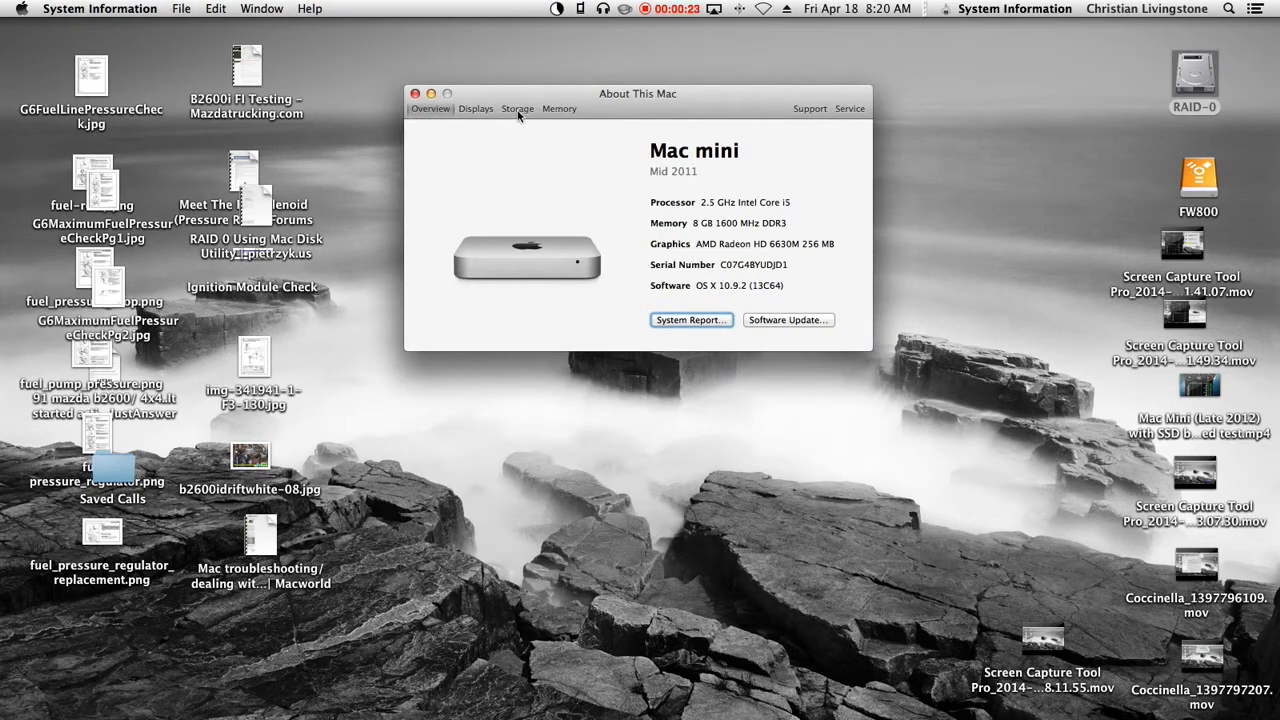
- View Storage: 1.5 TB RAID-0 with 1.07 TB free, alongside FW800
{"action": "left_click", "coordinate": [522, 108]}
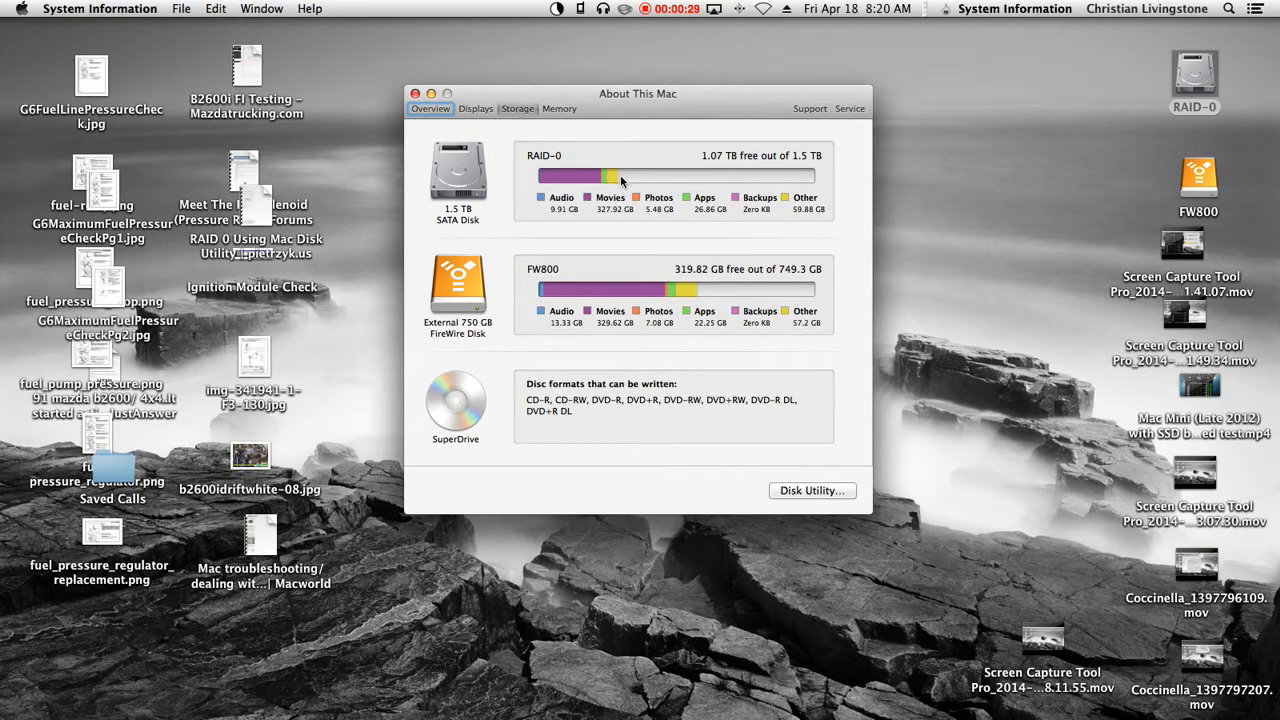
{"action": "mouse_move", "coordinate": [687, 178]}
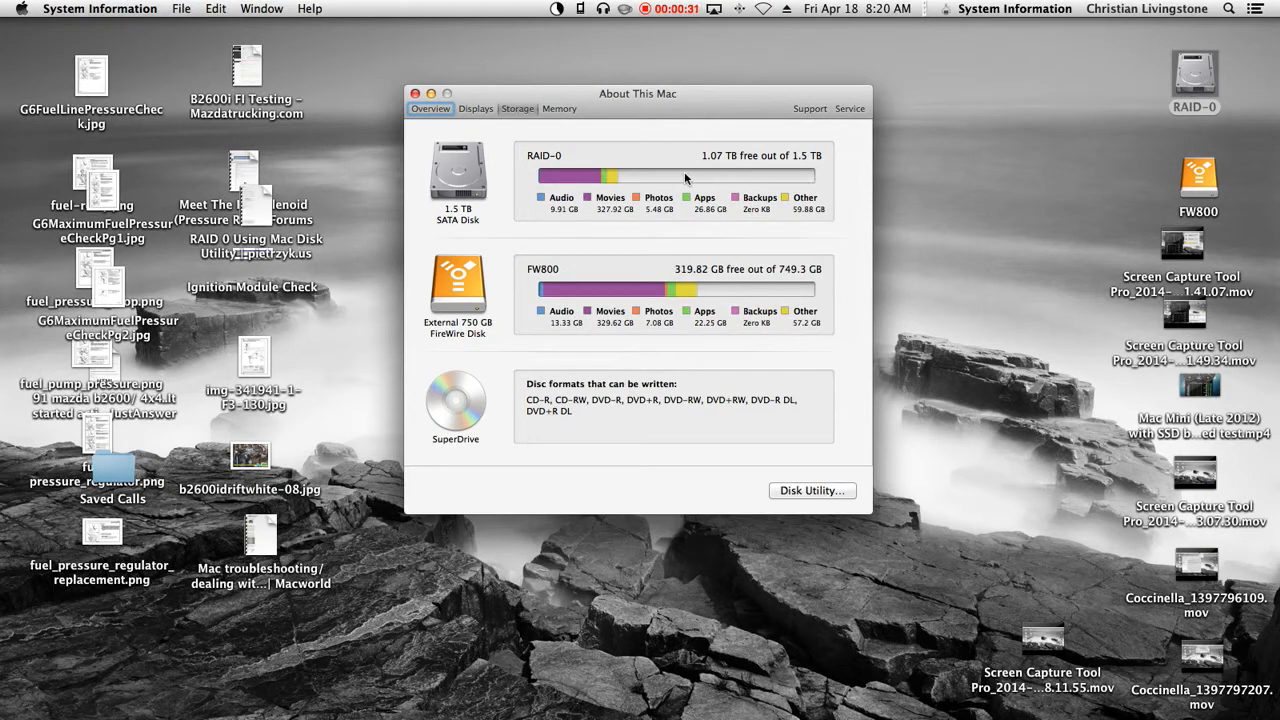
{"action": "mouse_move", "coordinate": [823, 182]}
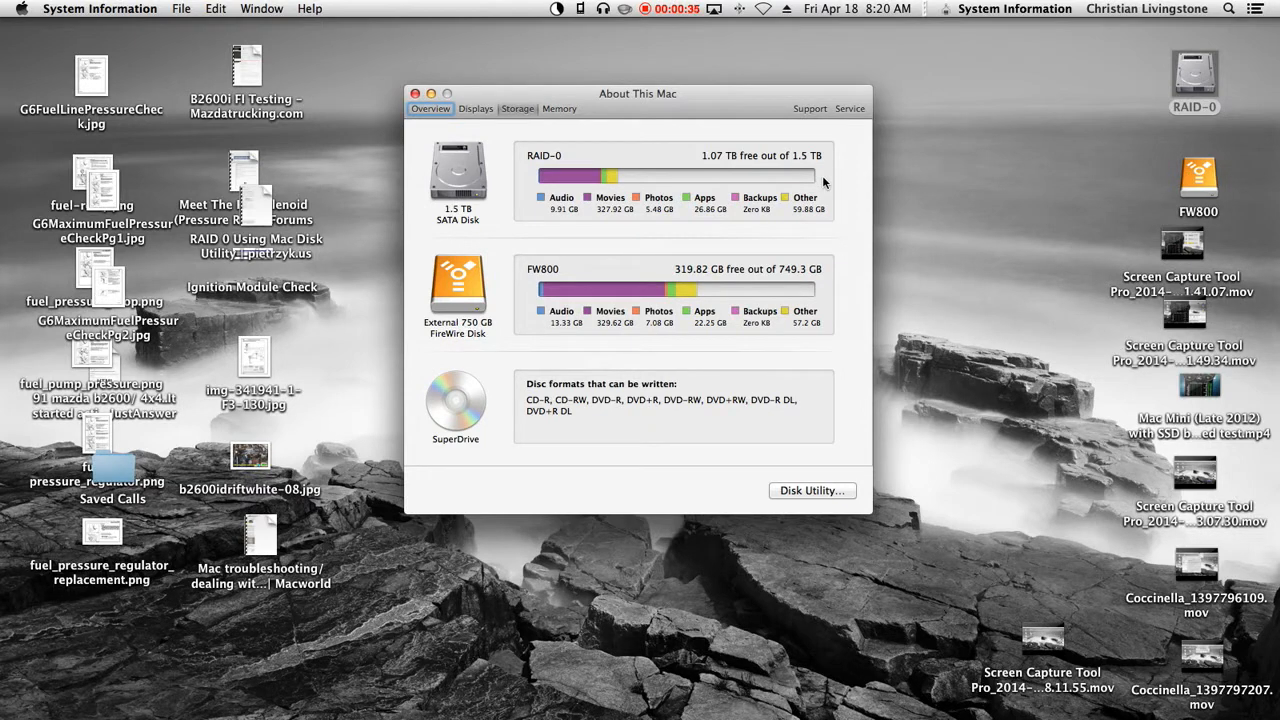
{"action": "mouse_move", "coordinate": [675, 180]}
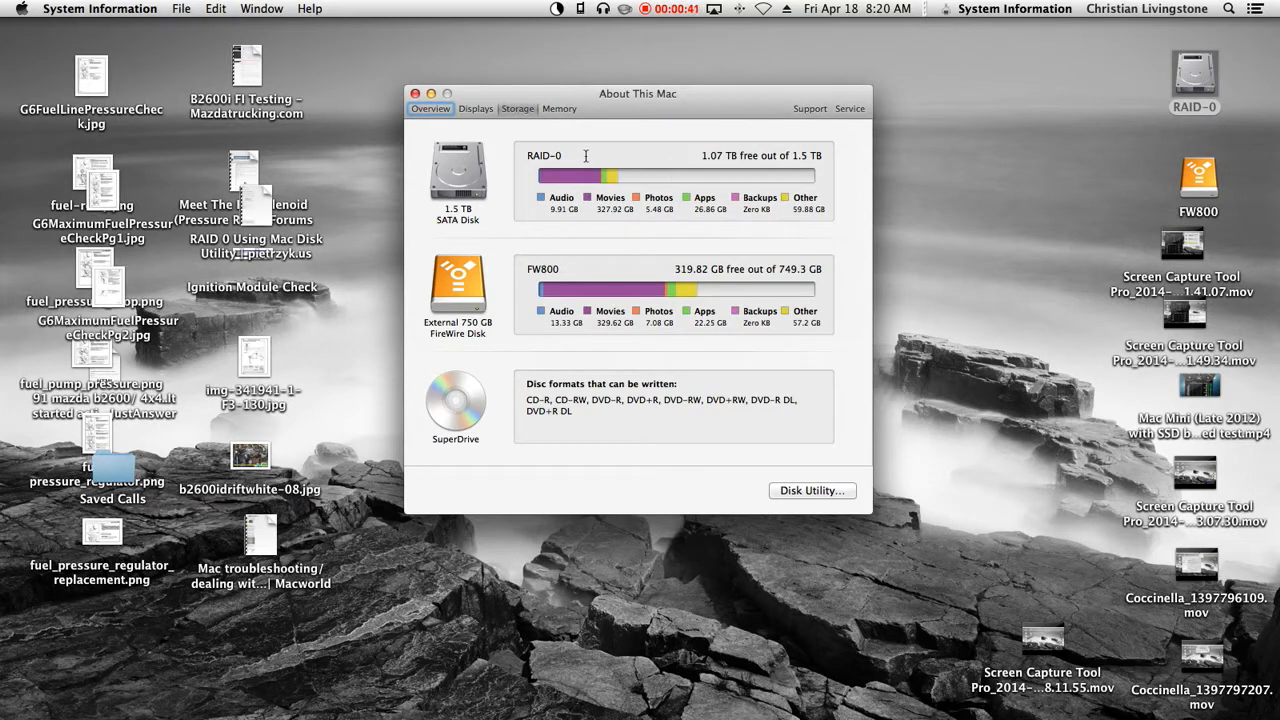
{"action": "mouse_move", "coordinate": [730, 172]}
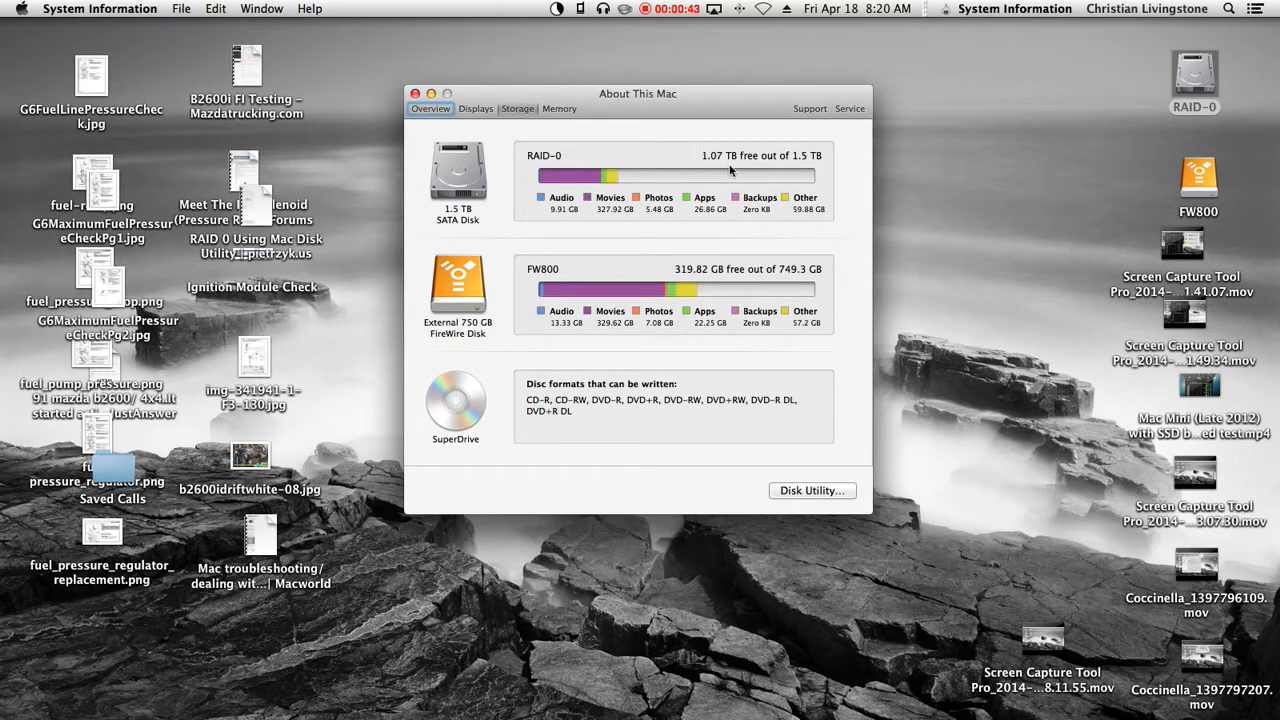
{"action": "mouse_move", "coordinate": [805, 197]}
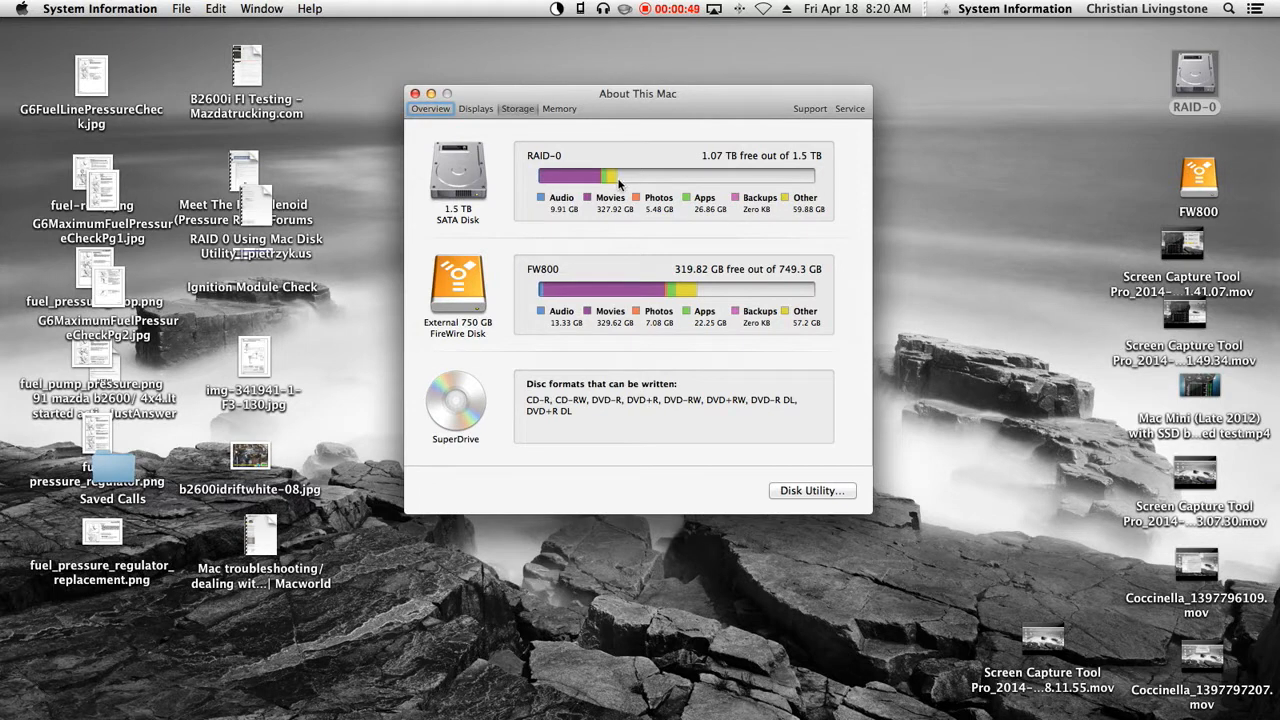
{"action": "mouse_move", "coordinate": [772, 183]}
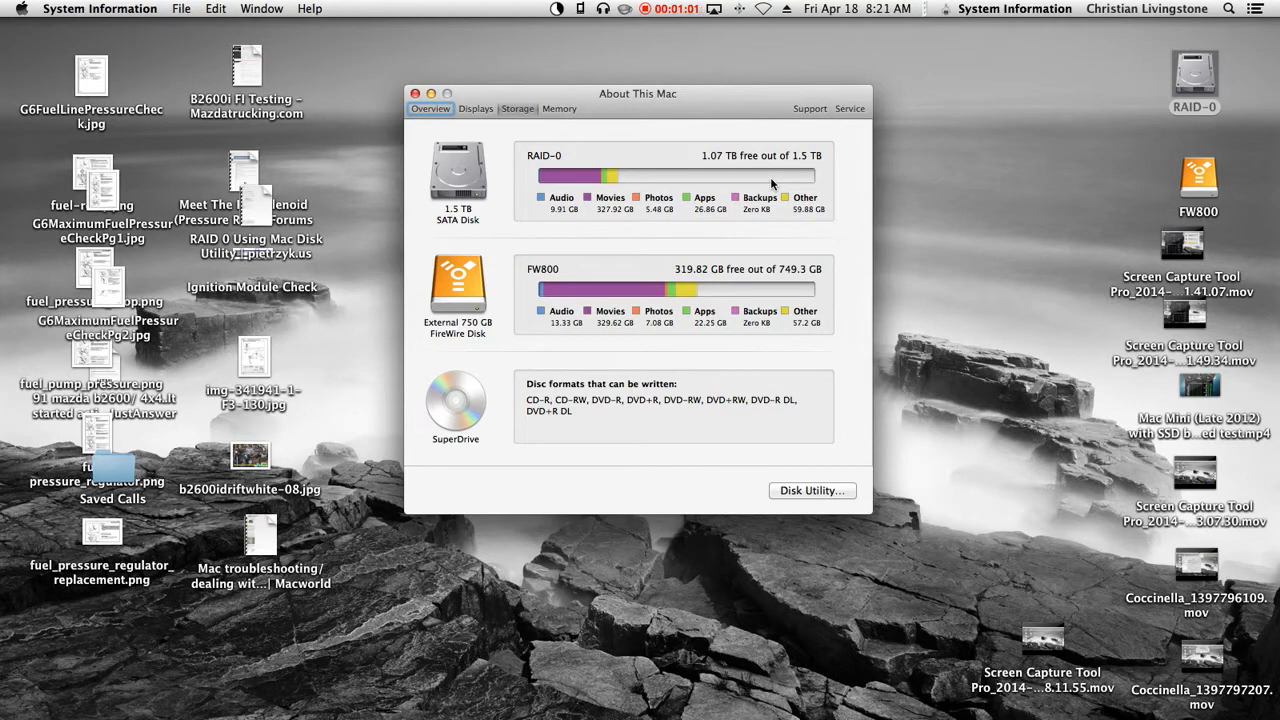
{"action": "mouse_move", "coordinate": [638, 183]}
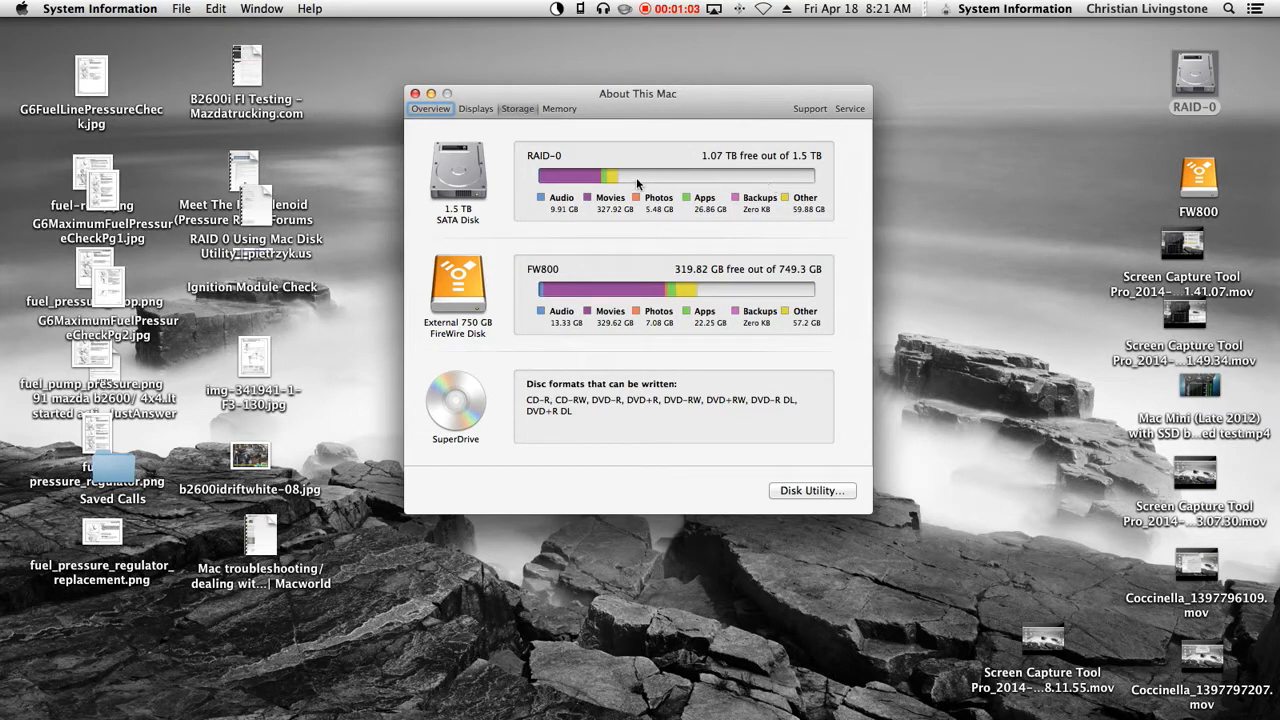
{"action": "mouse_move", "coordinate": [579, 176]}
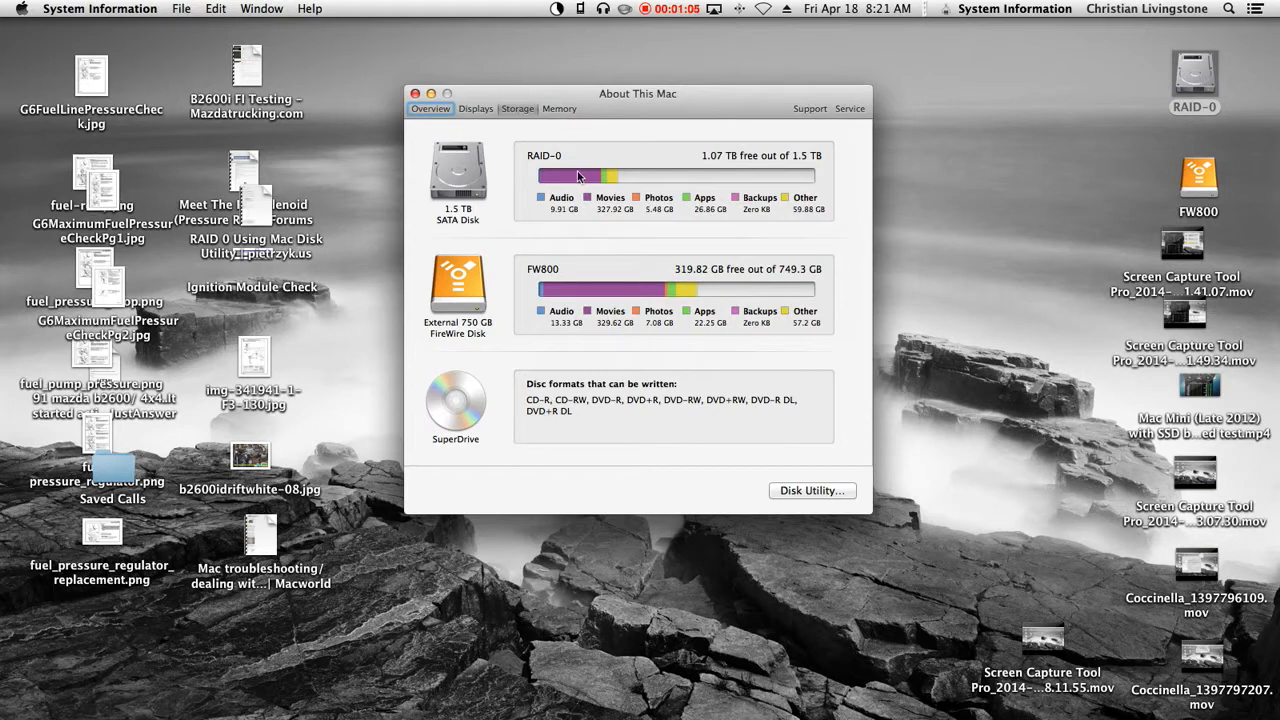
{"action": "mouse_move", "coordinate": [552, 196]}
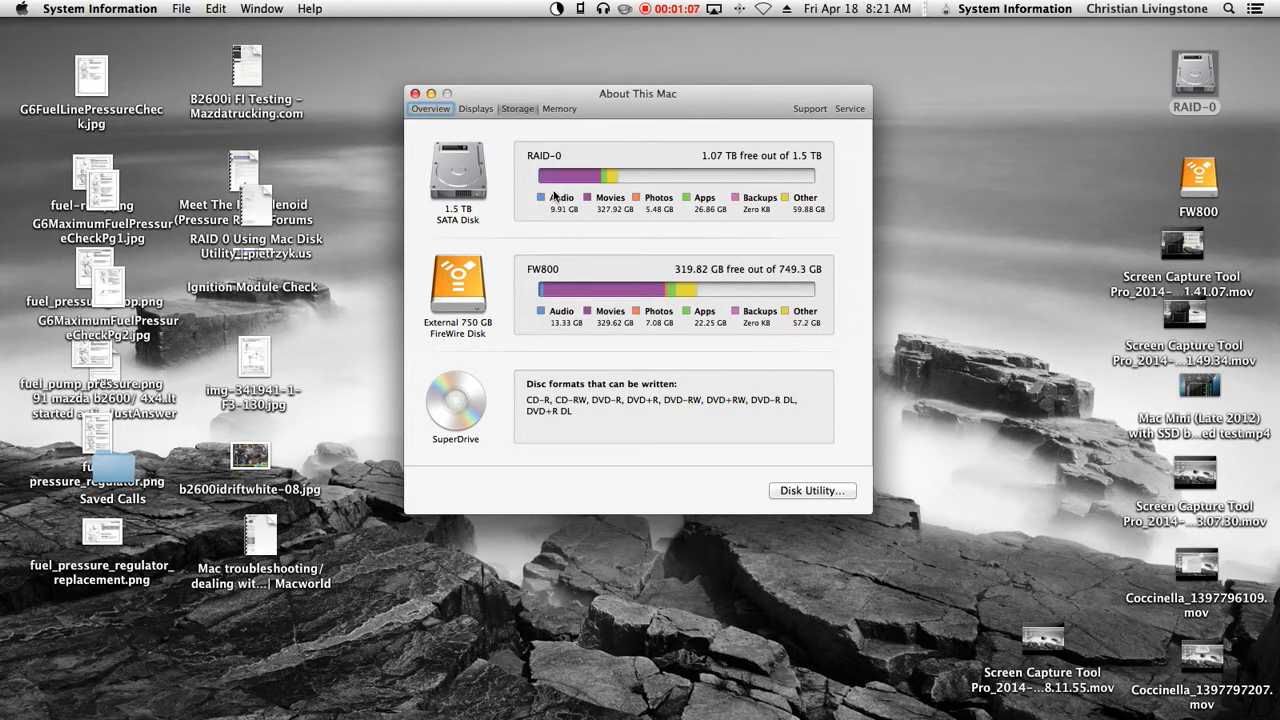
{"action": "mouse_move", "coordinate": [571, 180]}
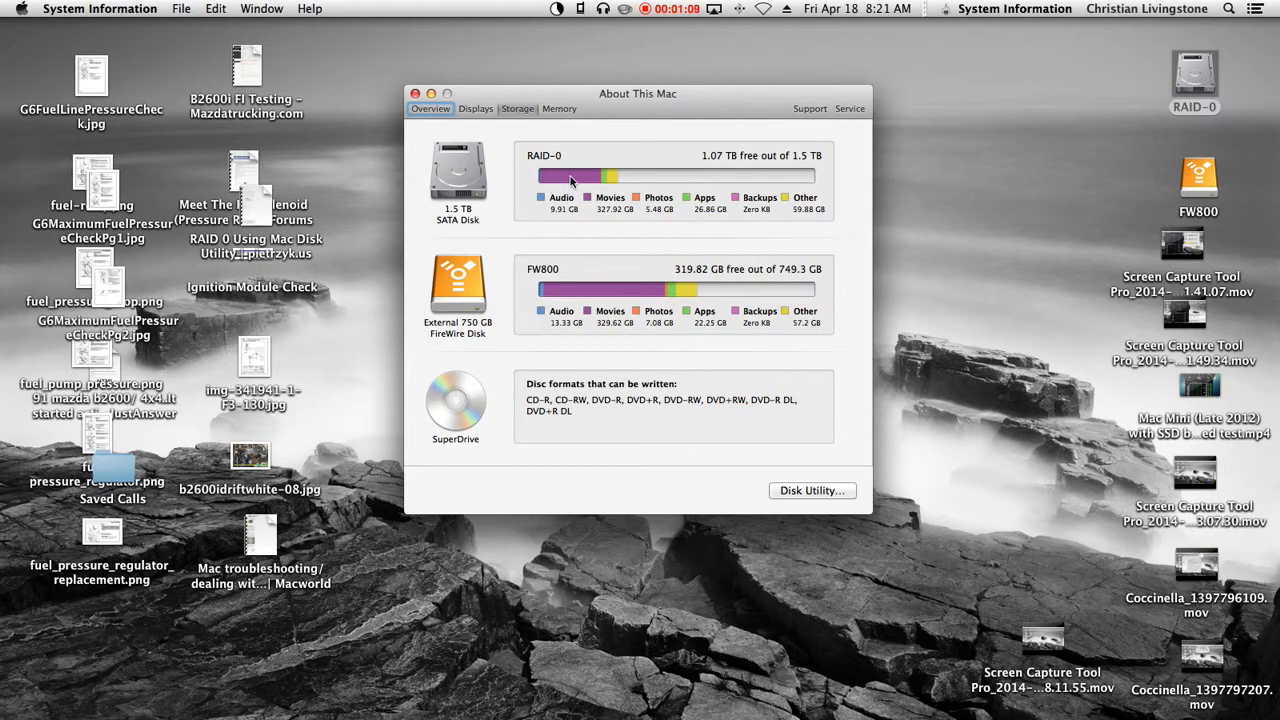
{"action": "mouse_move", "coordinate": [547, 181]}
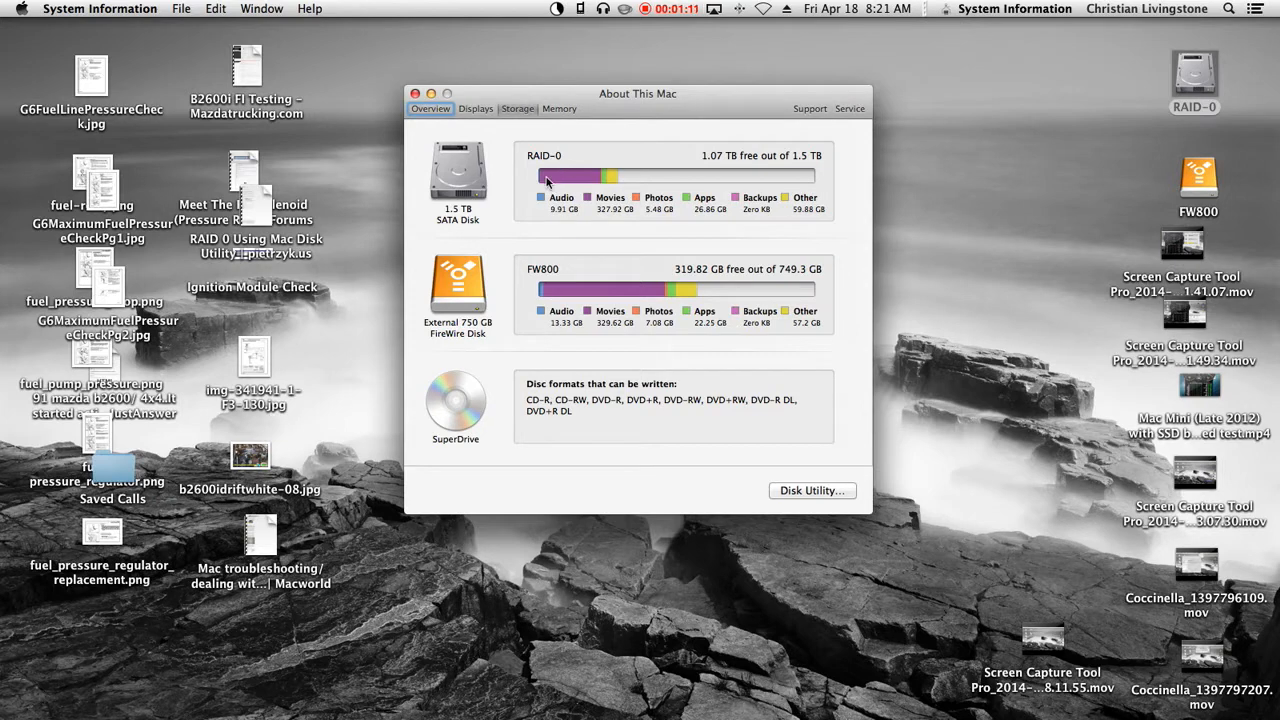
{"action": "mouse_move", "coordinate": [554, 189]}
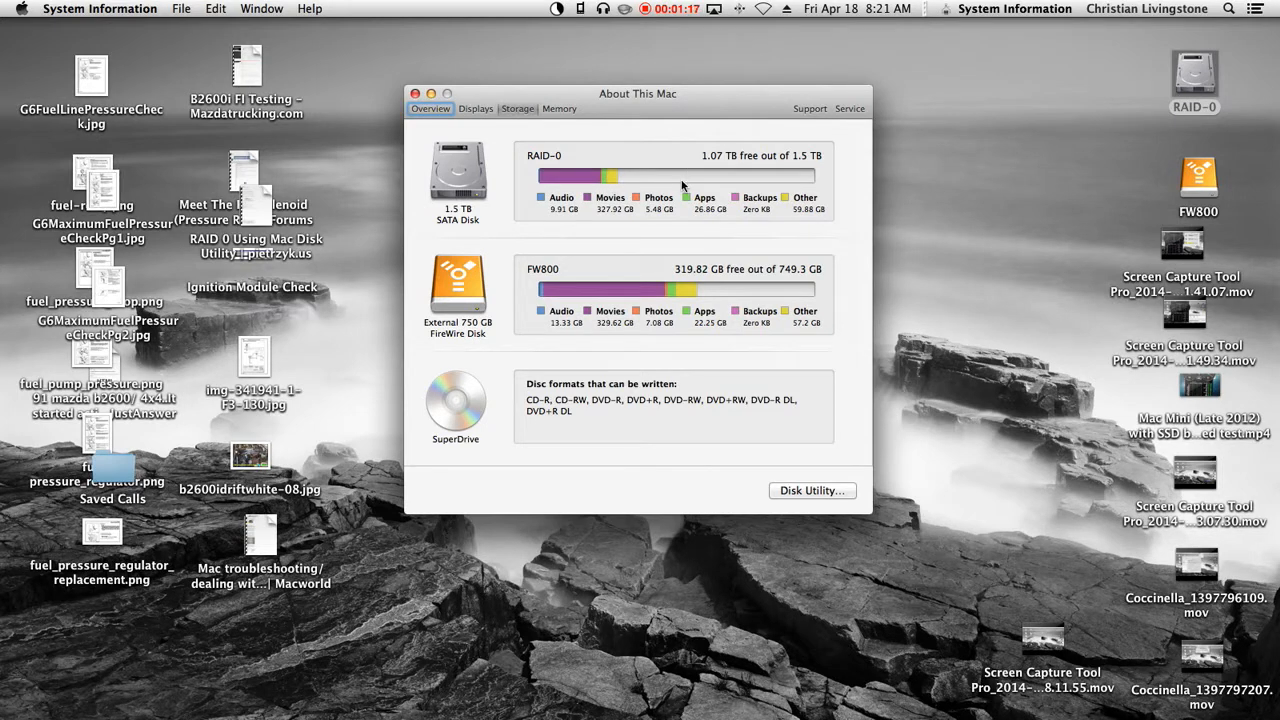
{"action": "mouse_move", "coordinate": [770, 174]}
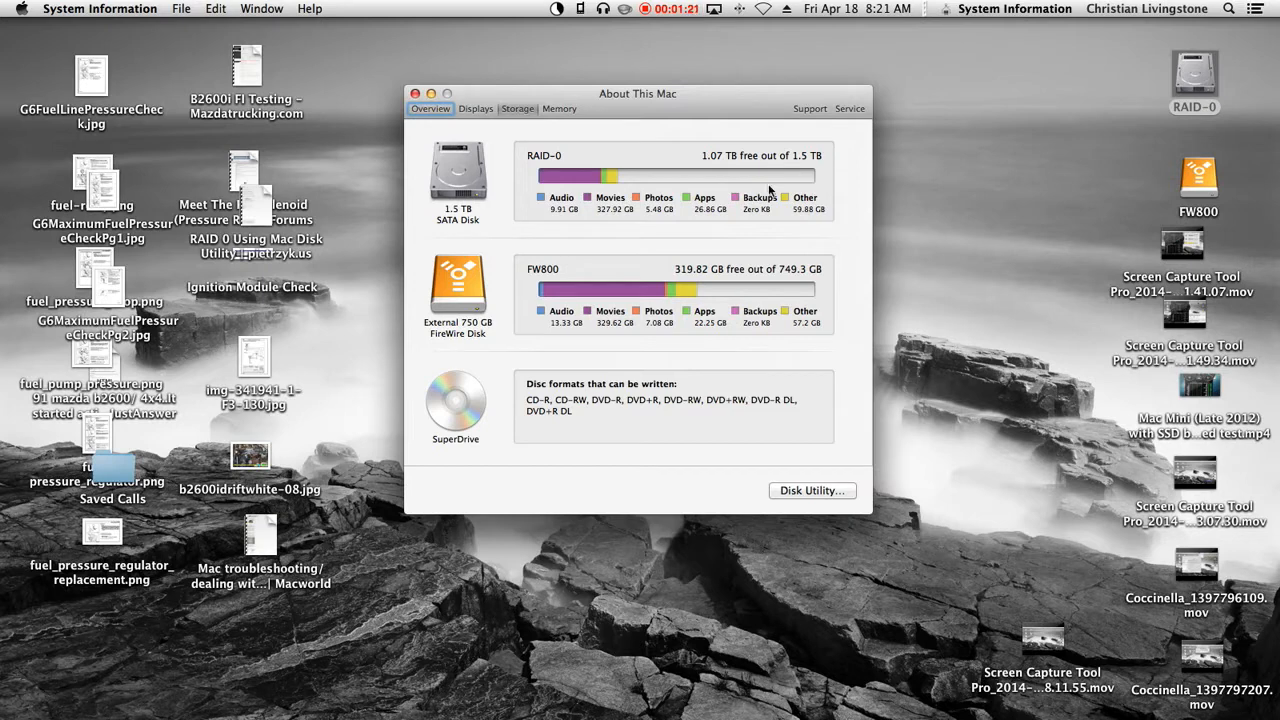
{"action": "mouse_move", "coordinate": [767, 180]}
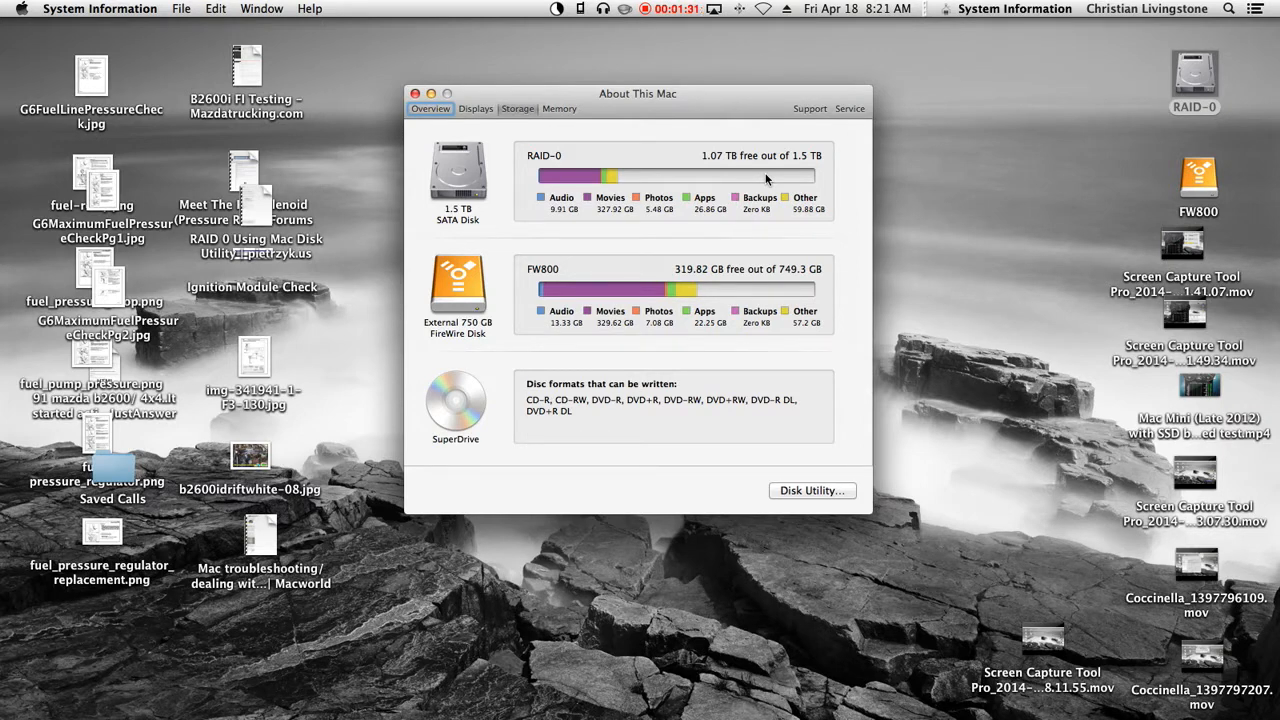
{"action": "mouse_move", "coordinate": [562, 197]}
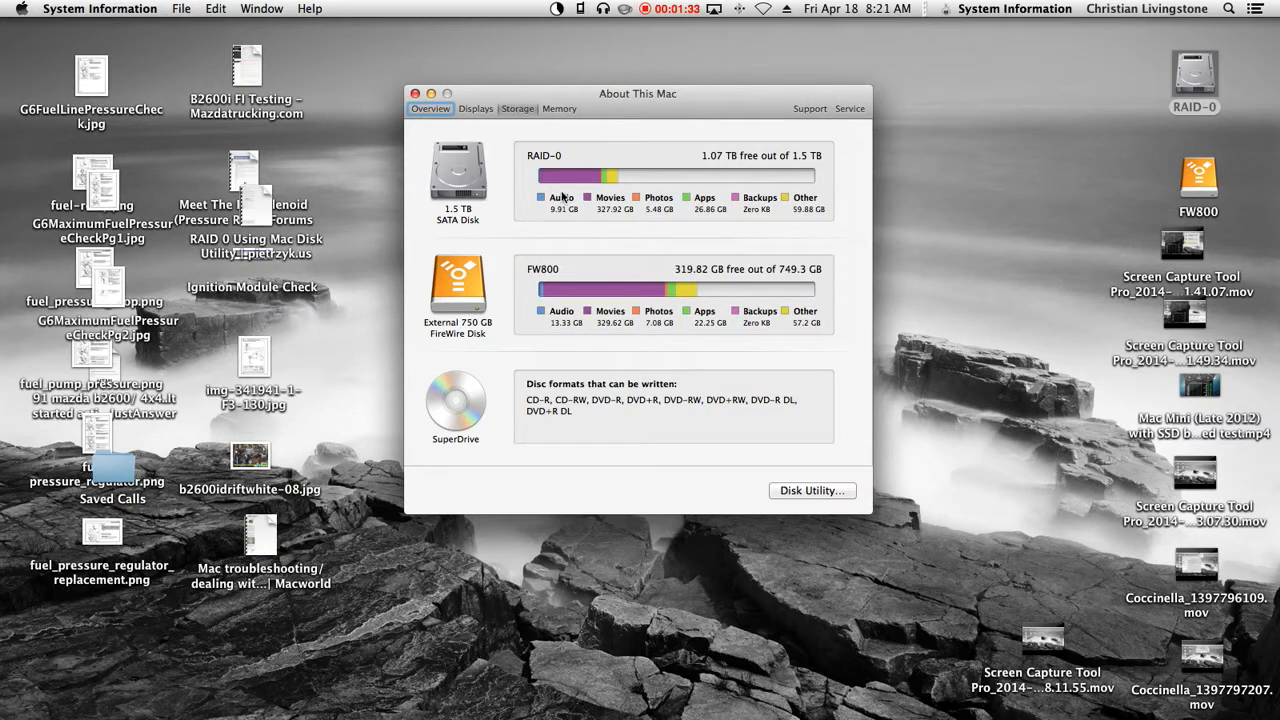
{"action": "mouse_move", "coordinate": [552, 182]}
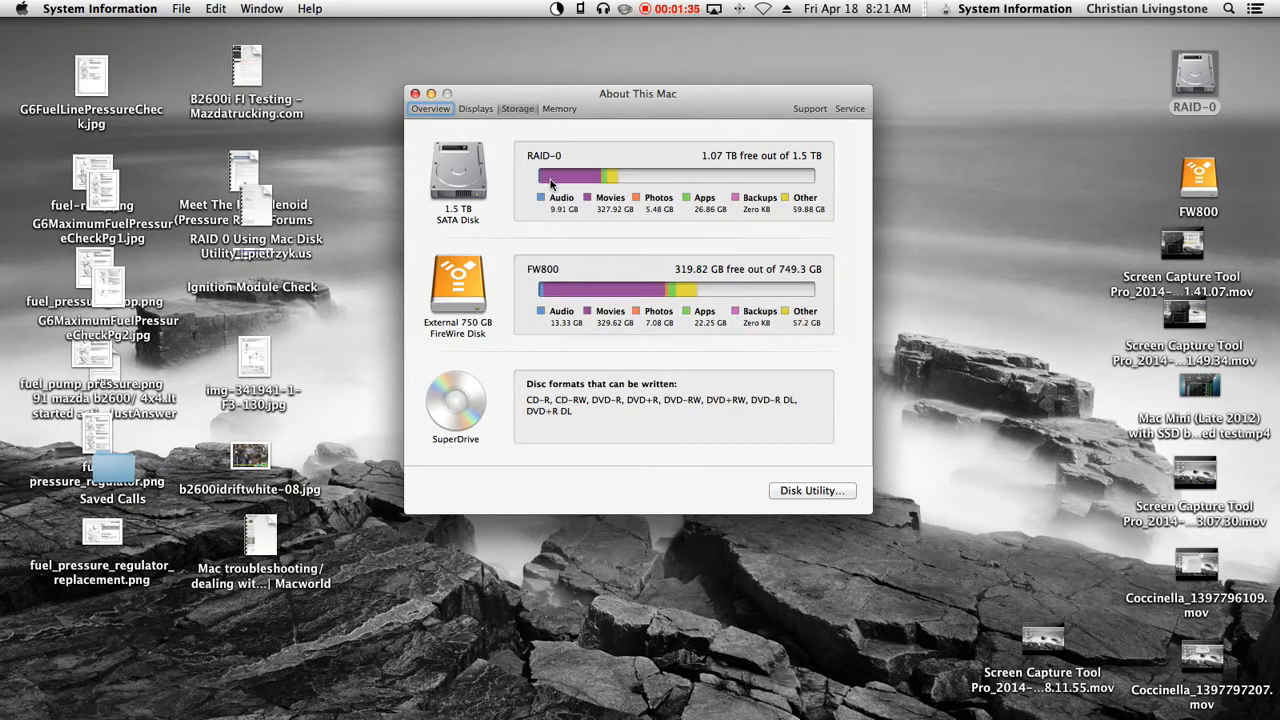
{"action": "mouse_move", "coordinate": [658, 167]}
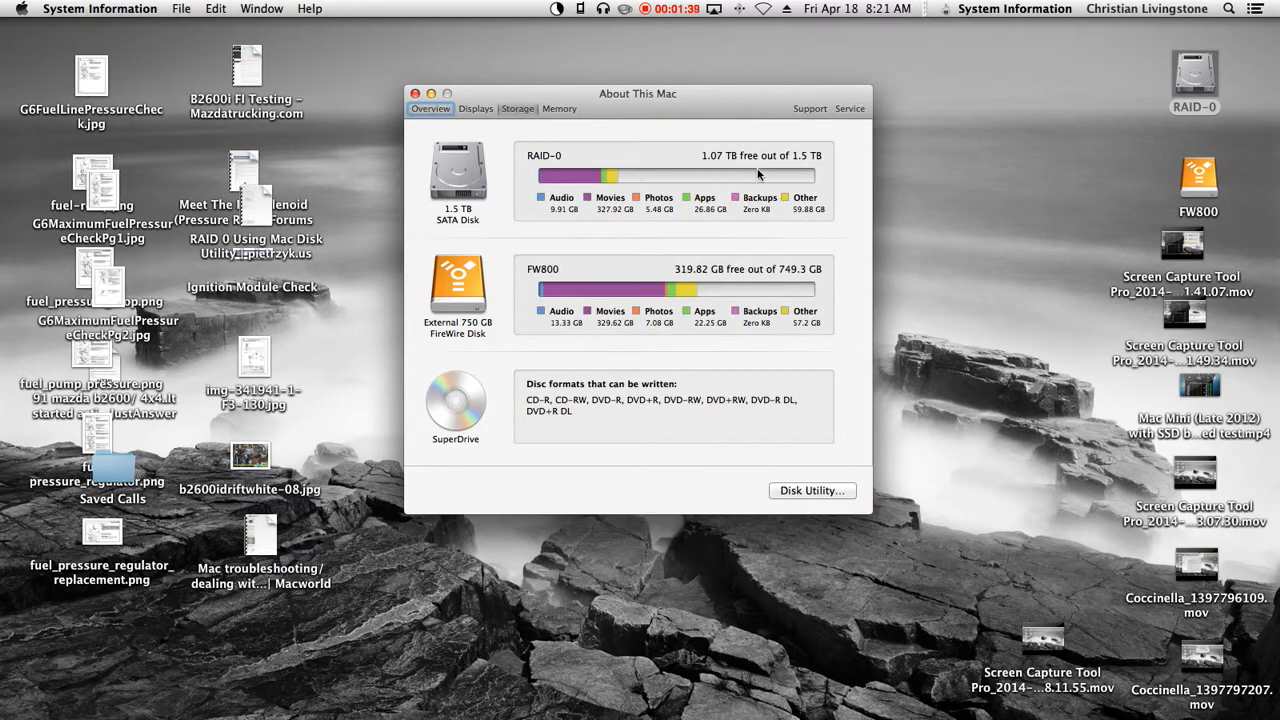
{"action": "mouse_move", "coordinate": [780, 190]}
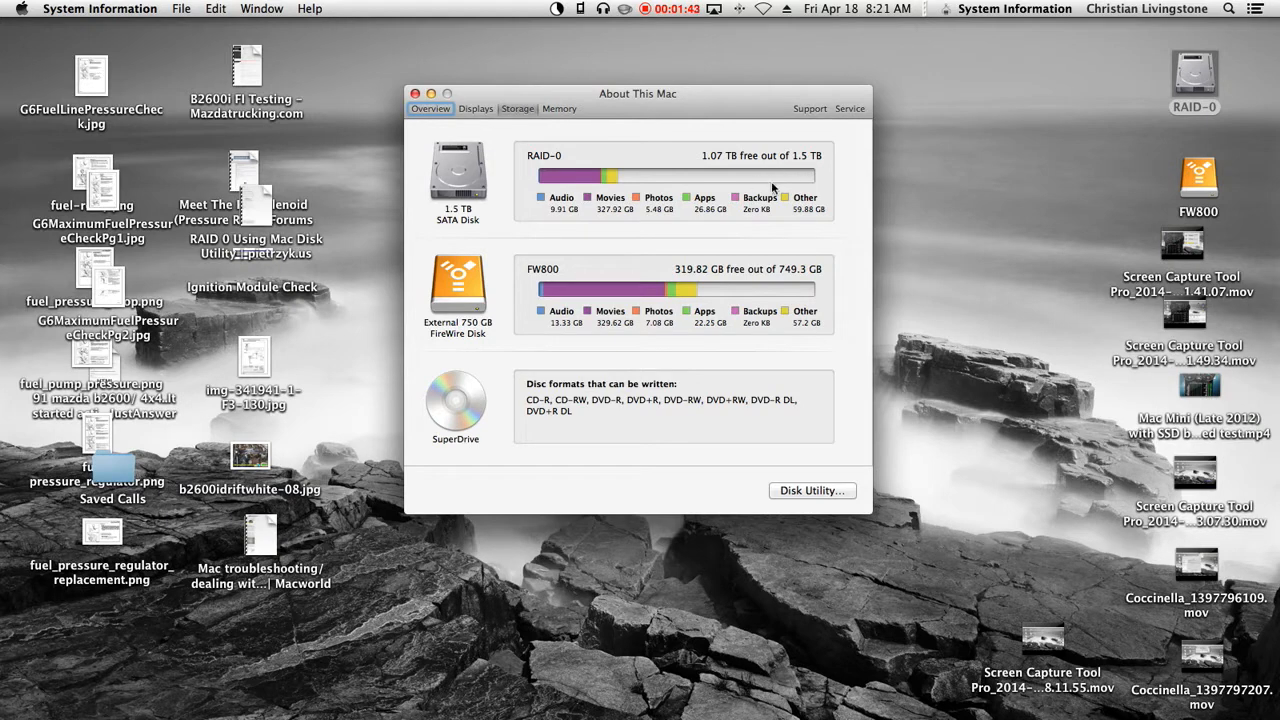
{"action": "mouse_move", "coordinate": [785, 174]}
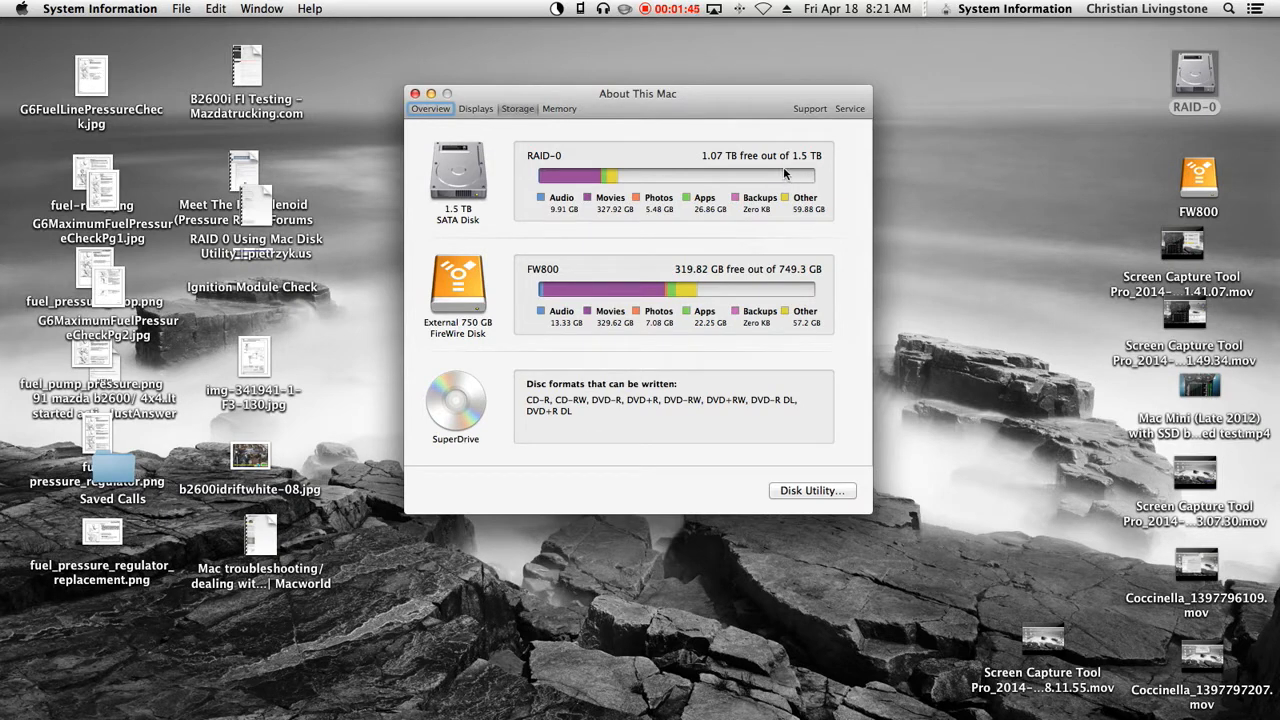
{"action": "mouse_move", "coordinate": [818, 177]}
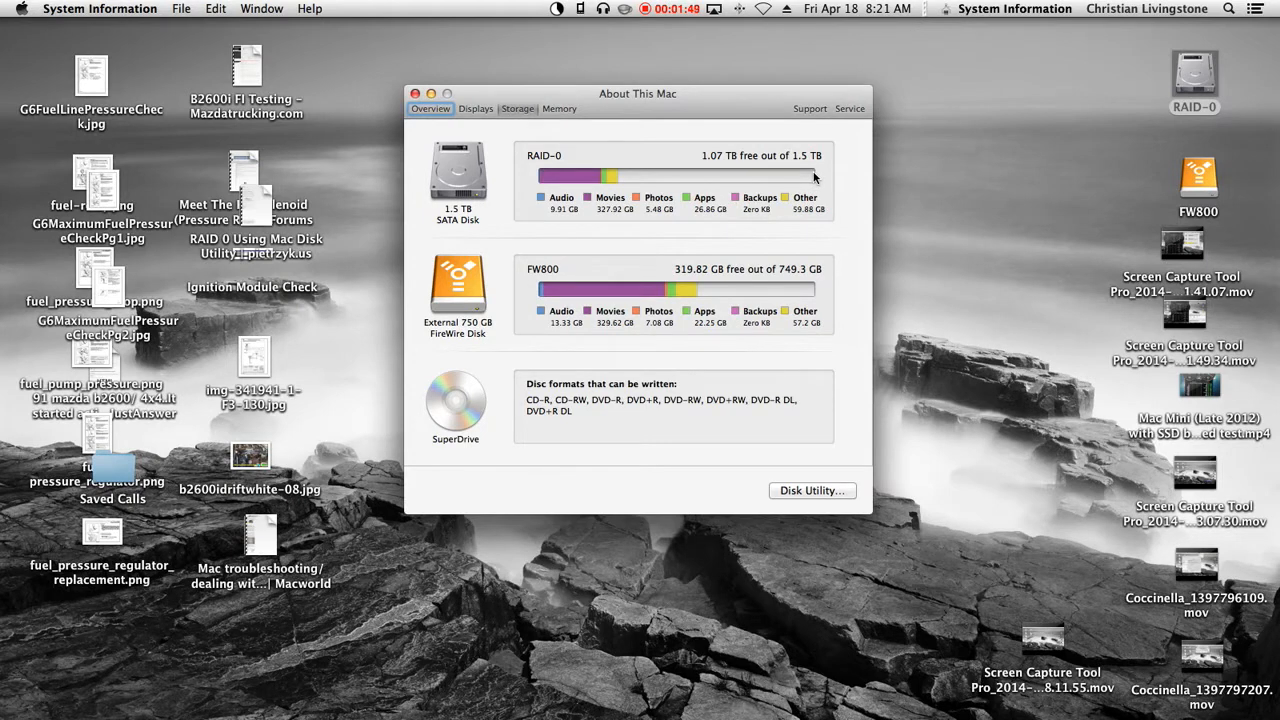
{"action": "mouse_move", "coordinate": [700, 119]}
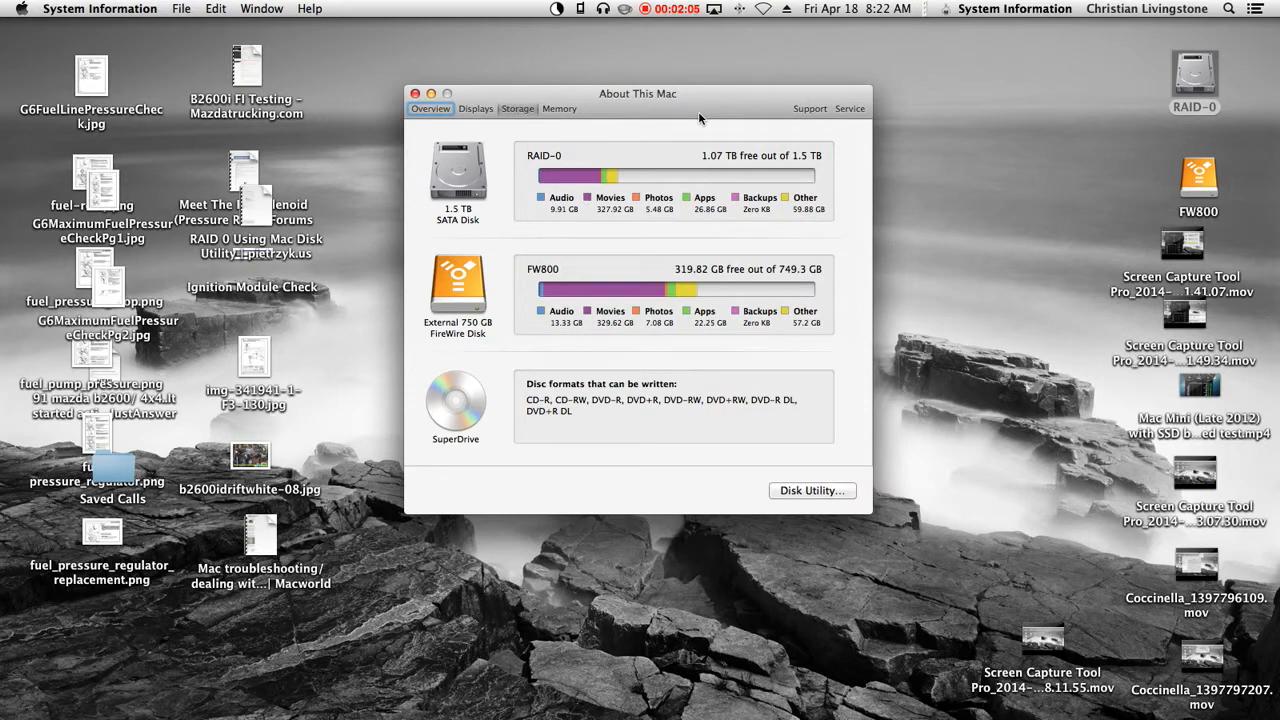
{"action": "mouse_move", "coordinate": [783, 182]}
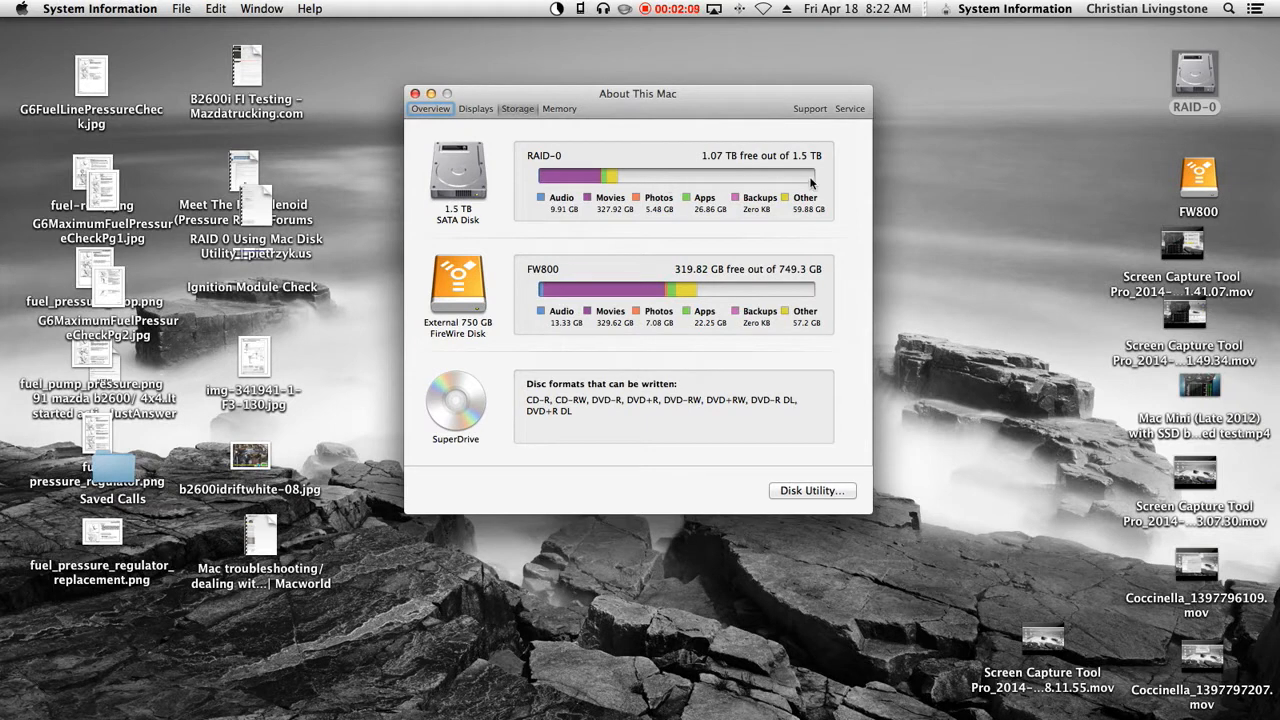
{"action": "mouse_move", "coordinate": [850, 257]}
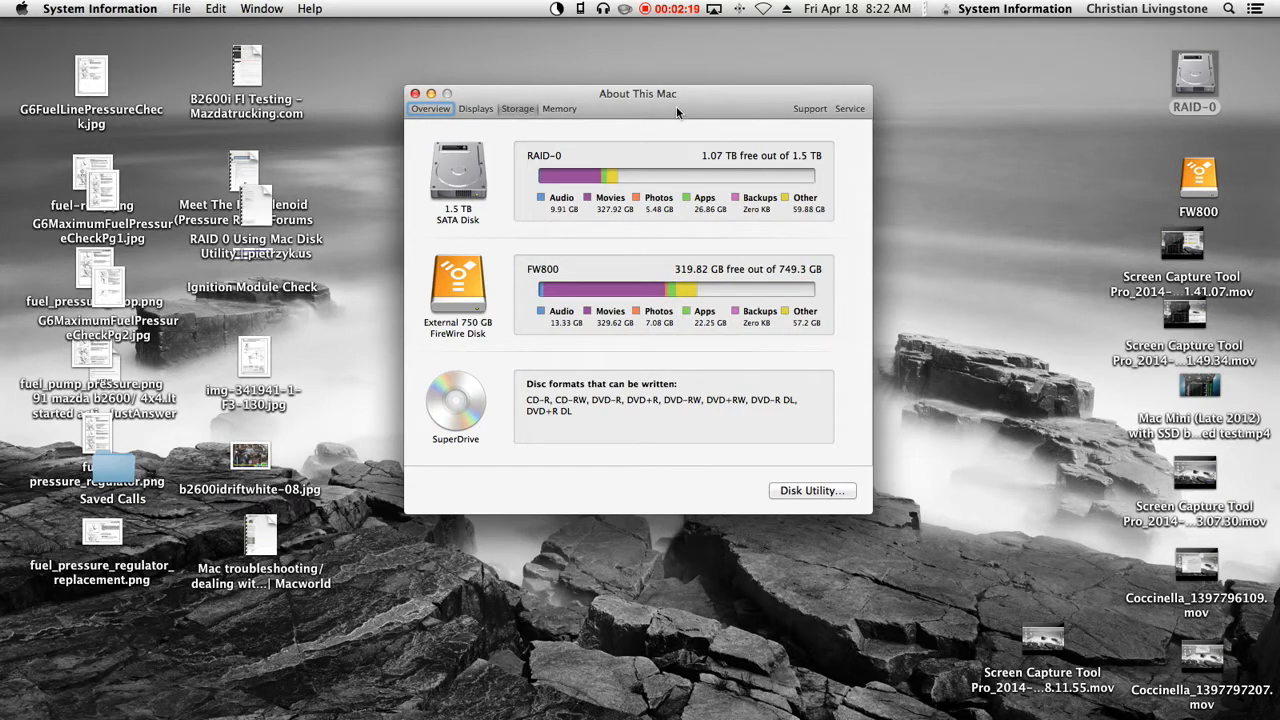
{"action": "mouse_move", "coordinate": [456, 287]}
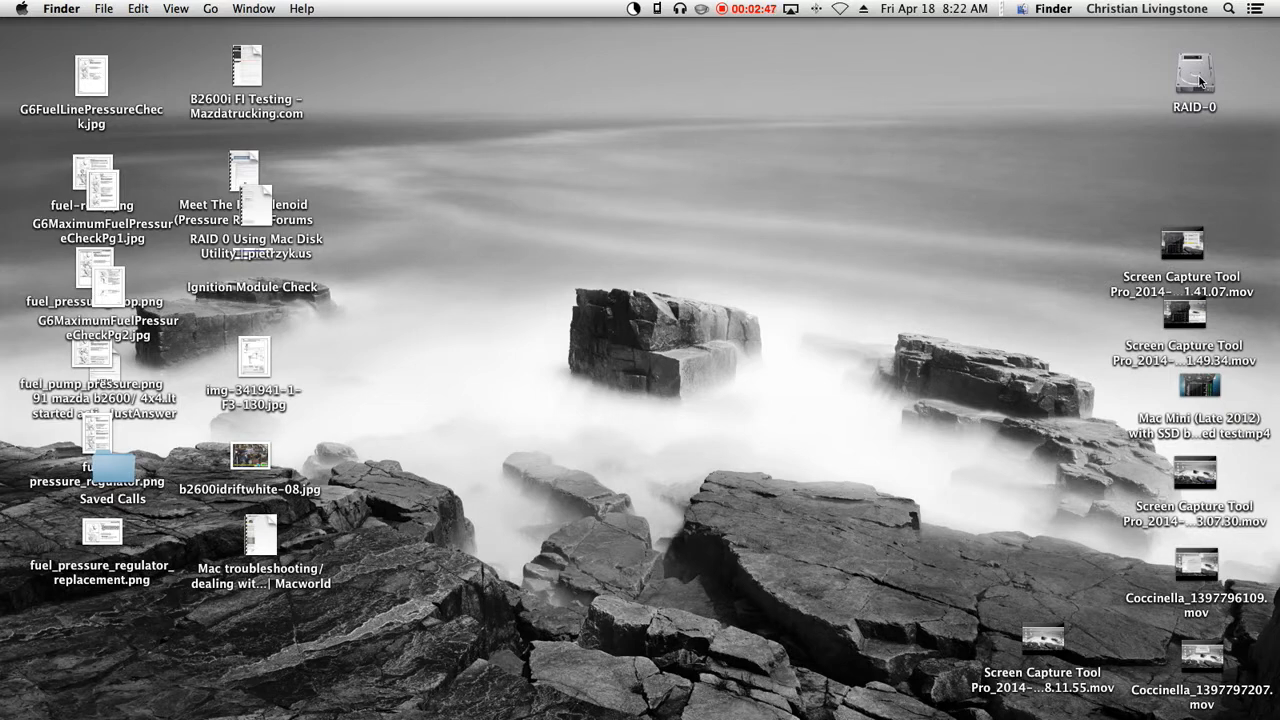
{"action": "mouse_move", "coordinate": [1194, 75]}
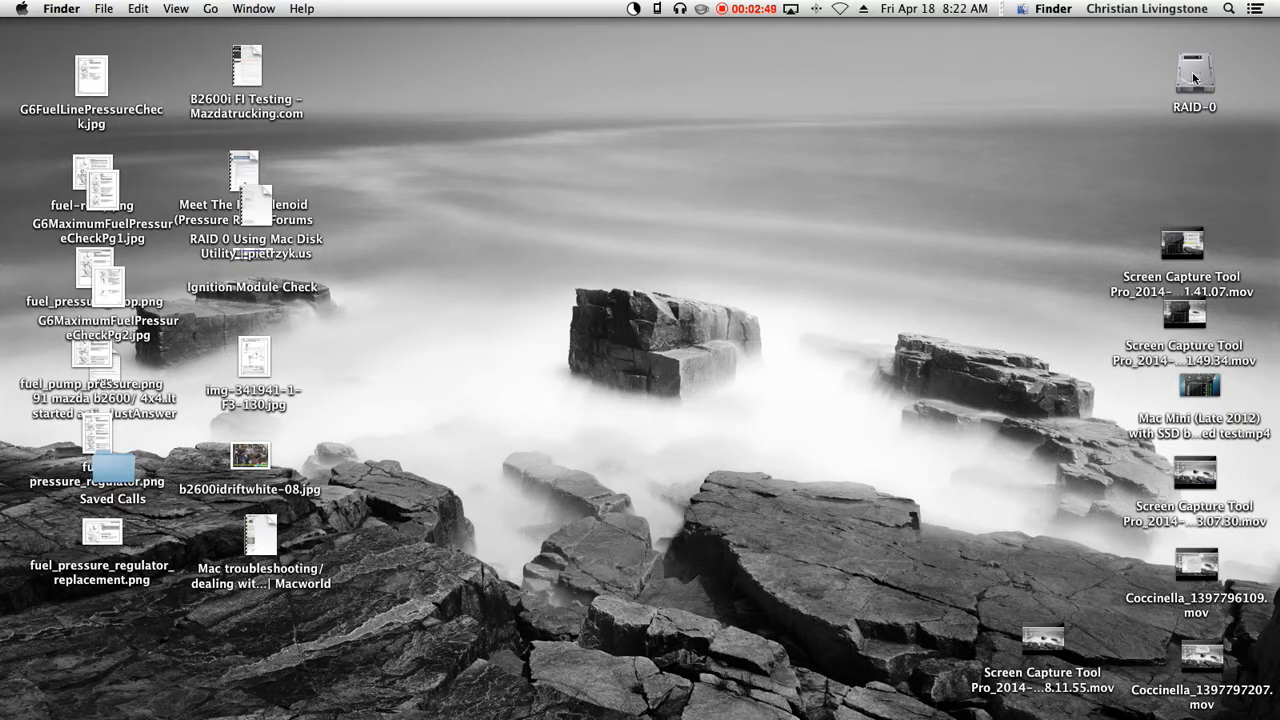
- Select the RAID-0 drive, the only drive left on the Finder desktop
{"action": "left_click", "coordinate": [1197, 77]}
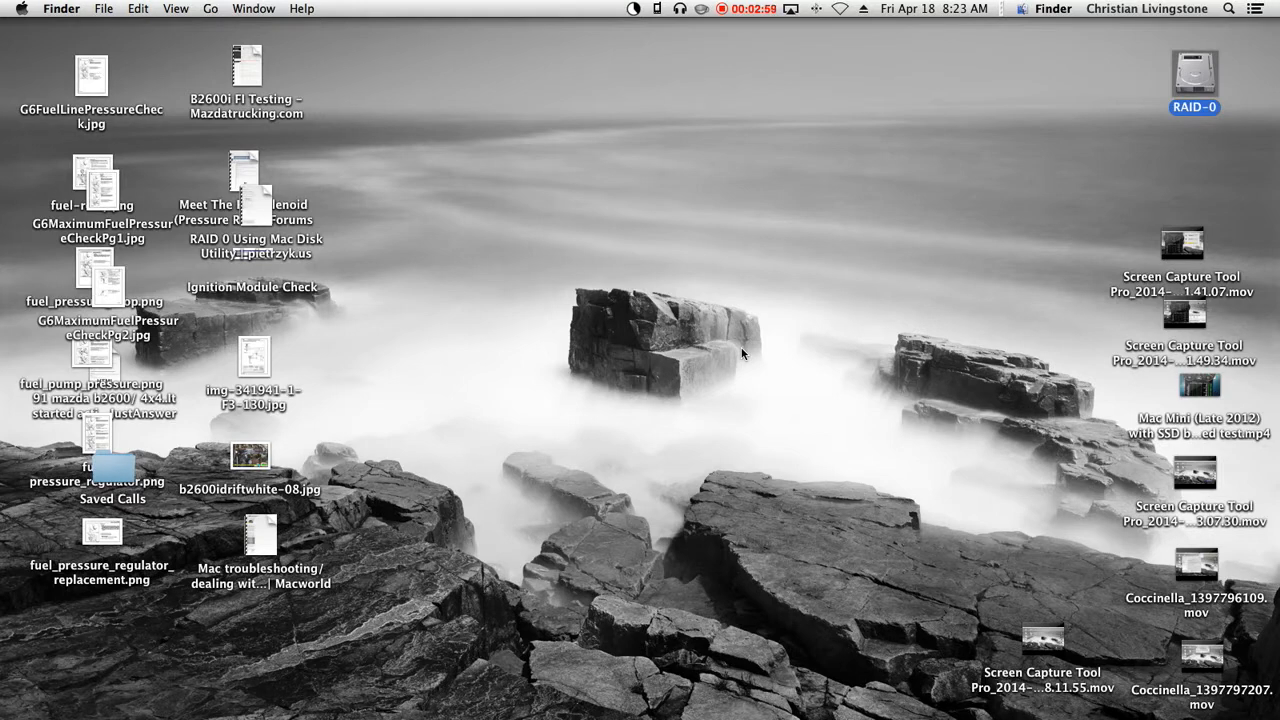
{"action": "mouse_move", "coordinate": [695, 311]}
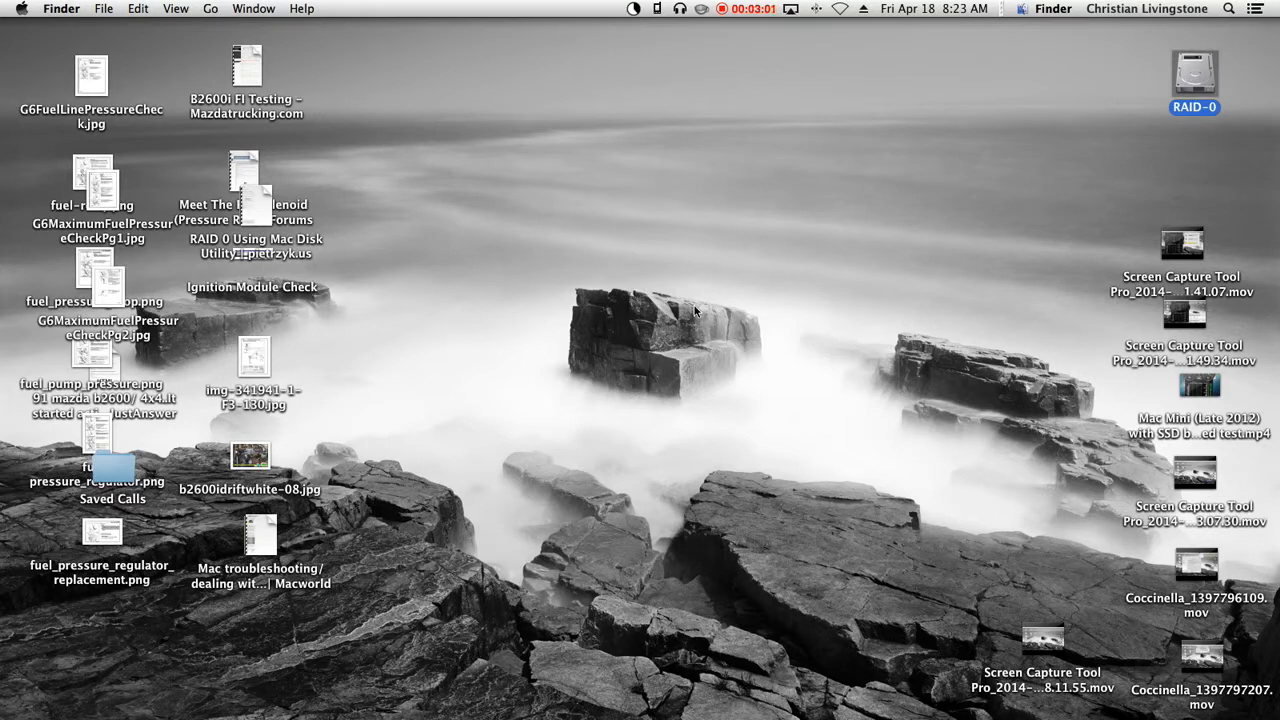
{"action": "mouse_move", "coordinate": [1225, 287]}
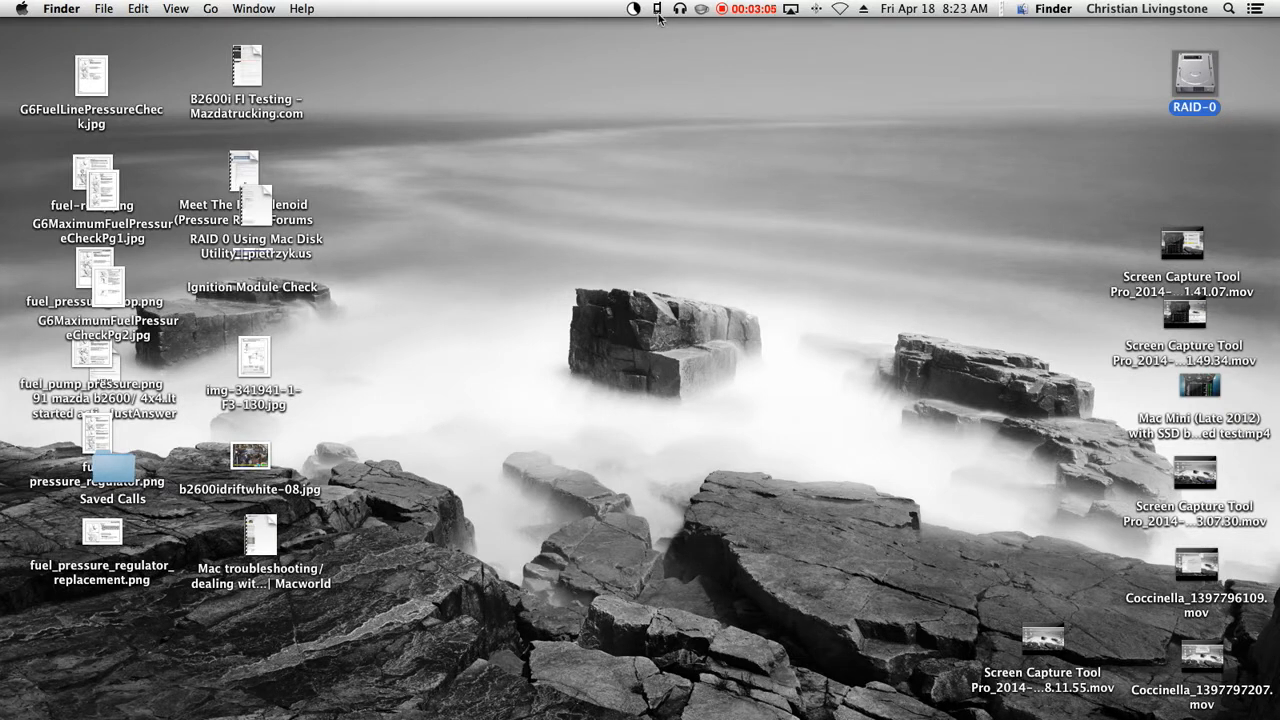
{"action": "left_click", "coordinate": [654, 9]}
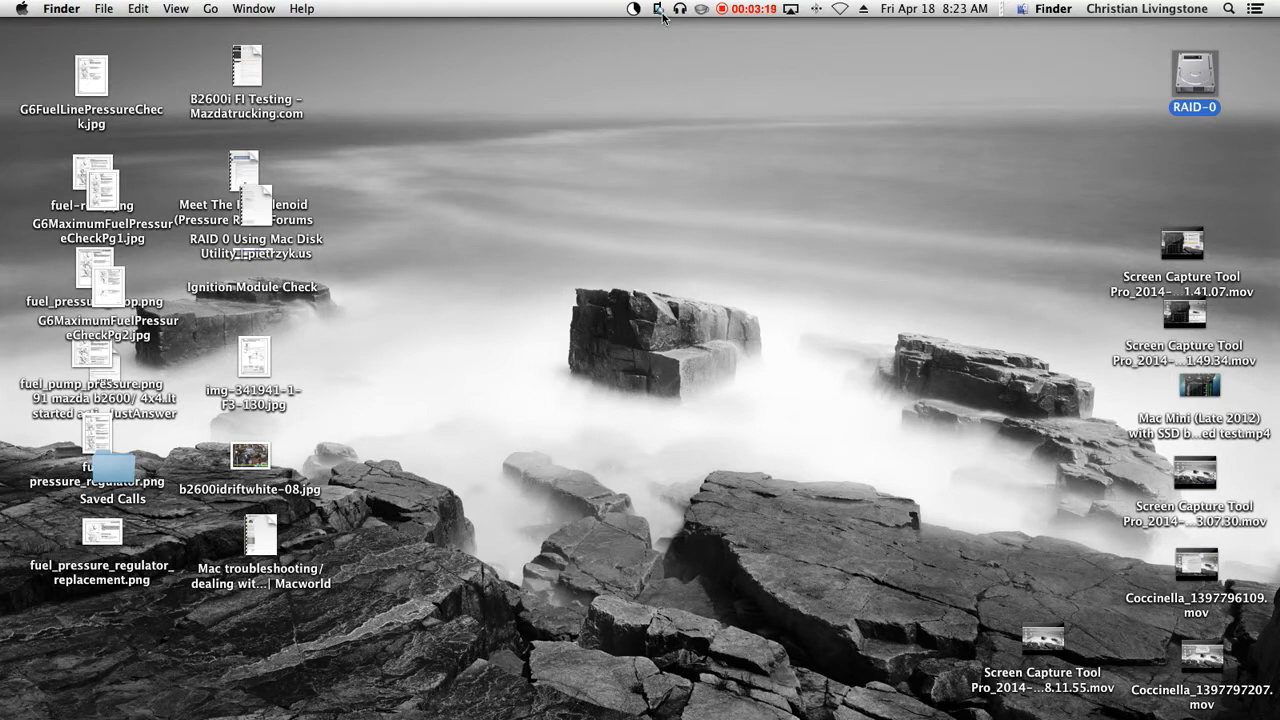
{"action": "mouse_move", "coordinate": [658, 13]}
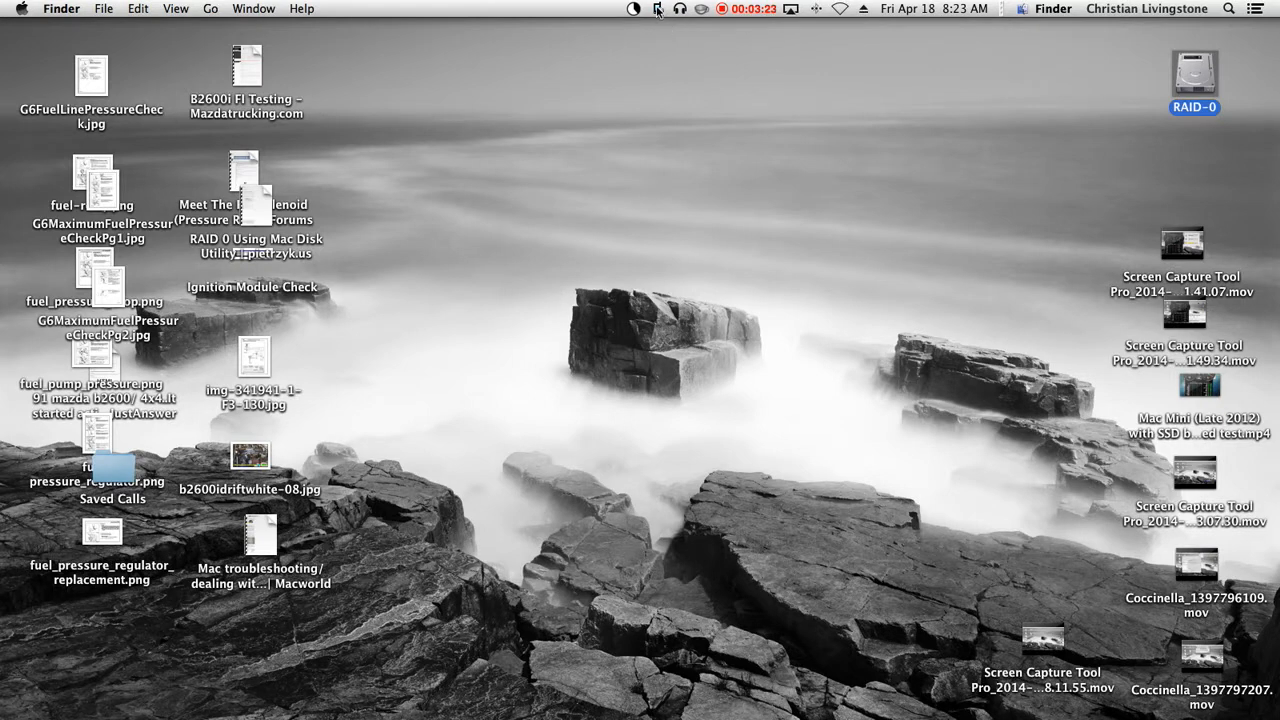
{"action": "mouse_move", "coordinate": [677, 49]}
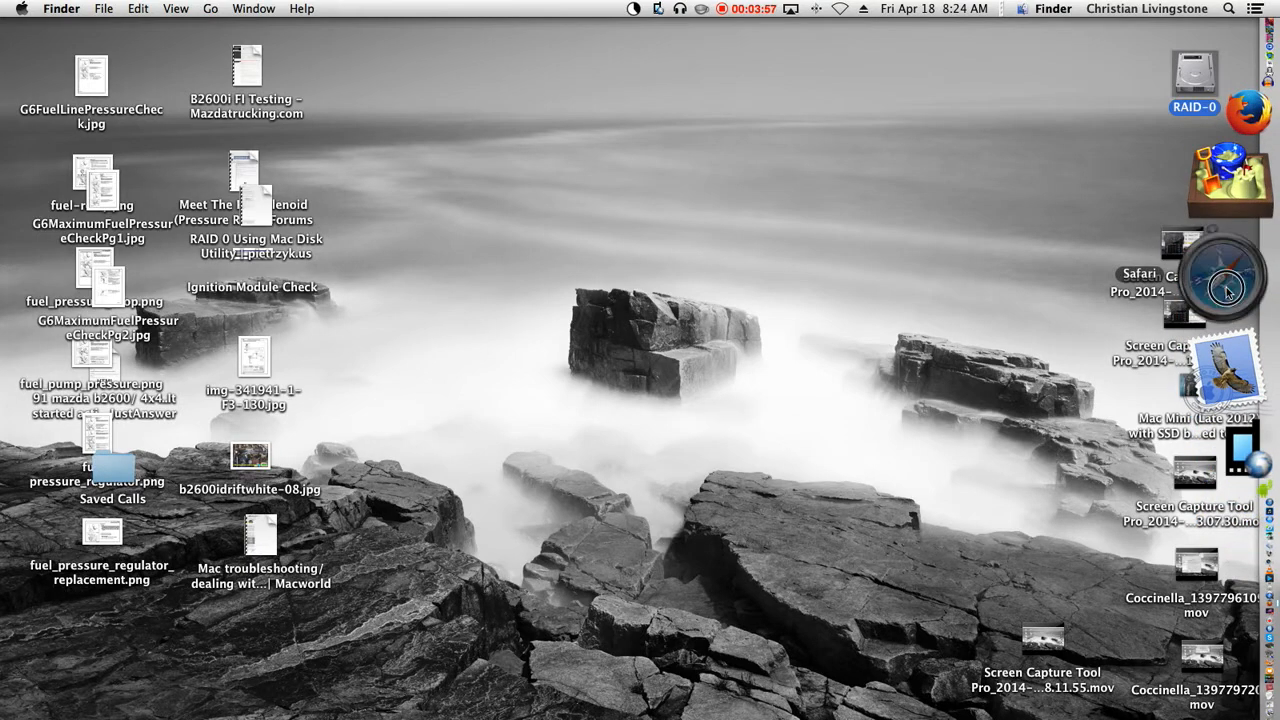
- Run a Speedtest.net test from Safari's Daily bookmarks: 78 ms ping, 6.02/2.77 Mbps
{"action": "left_click", "coordinate": [1226, 288]}
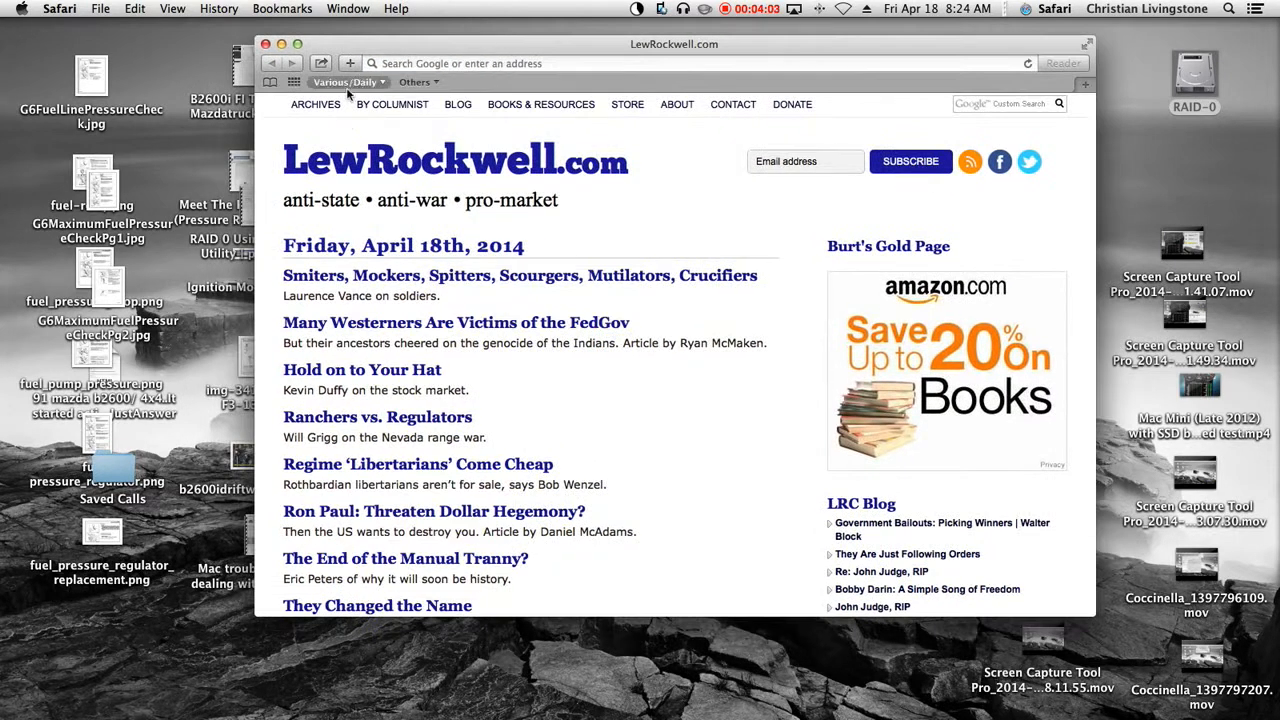
{"action": "left_click", "coordinate": [347, 82]}
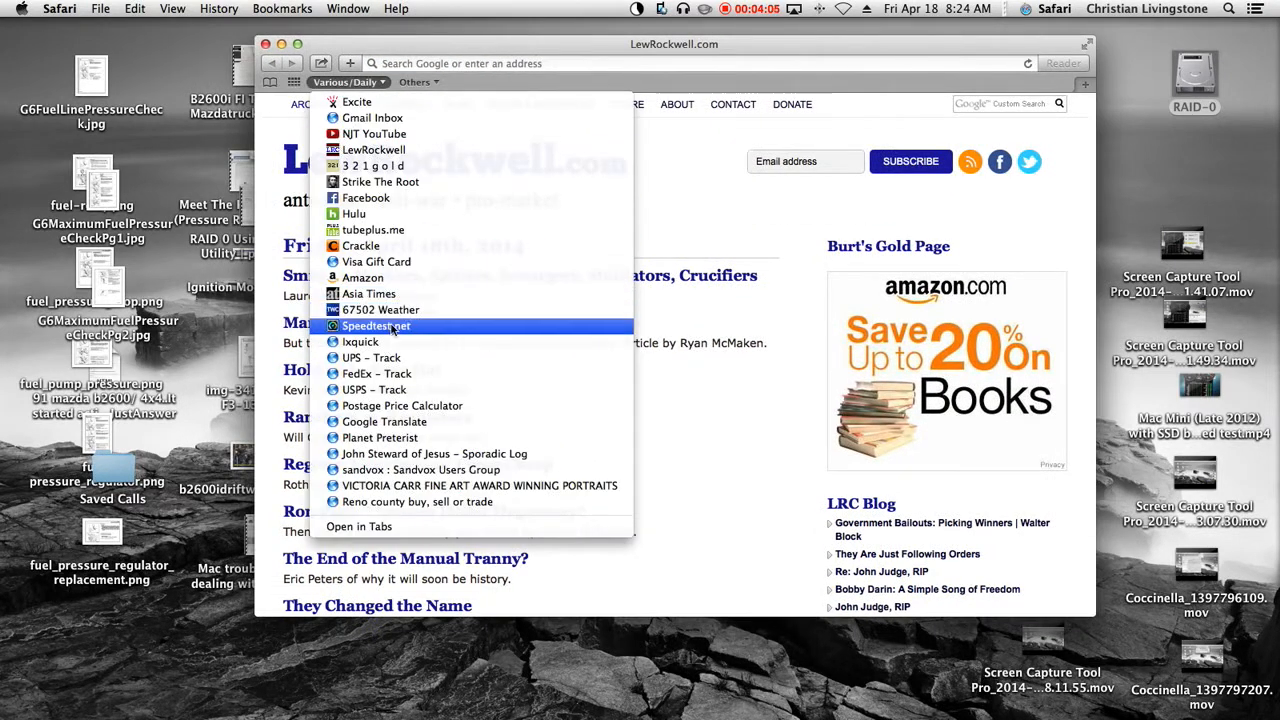
{"action": "left_click", "coordinate": [375, 326]}
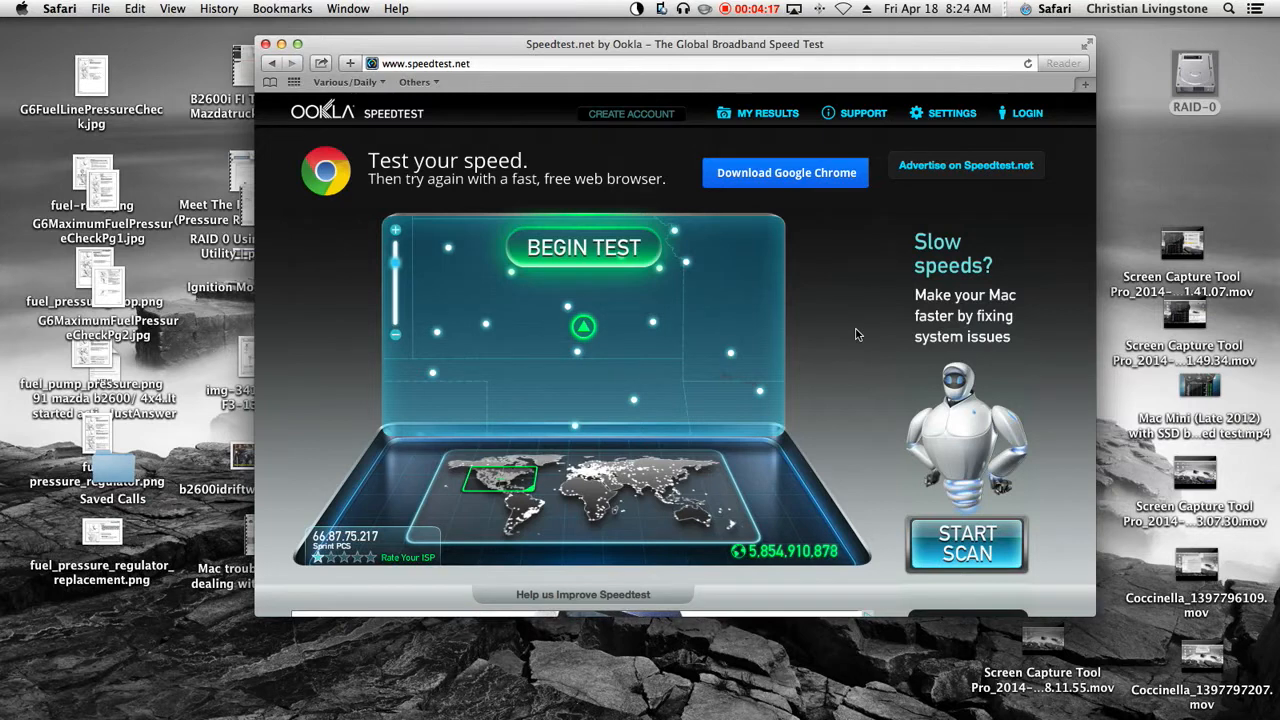
{"action": "left_click", "coordinate": [584, 247]}
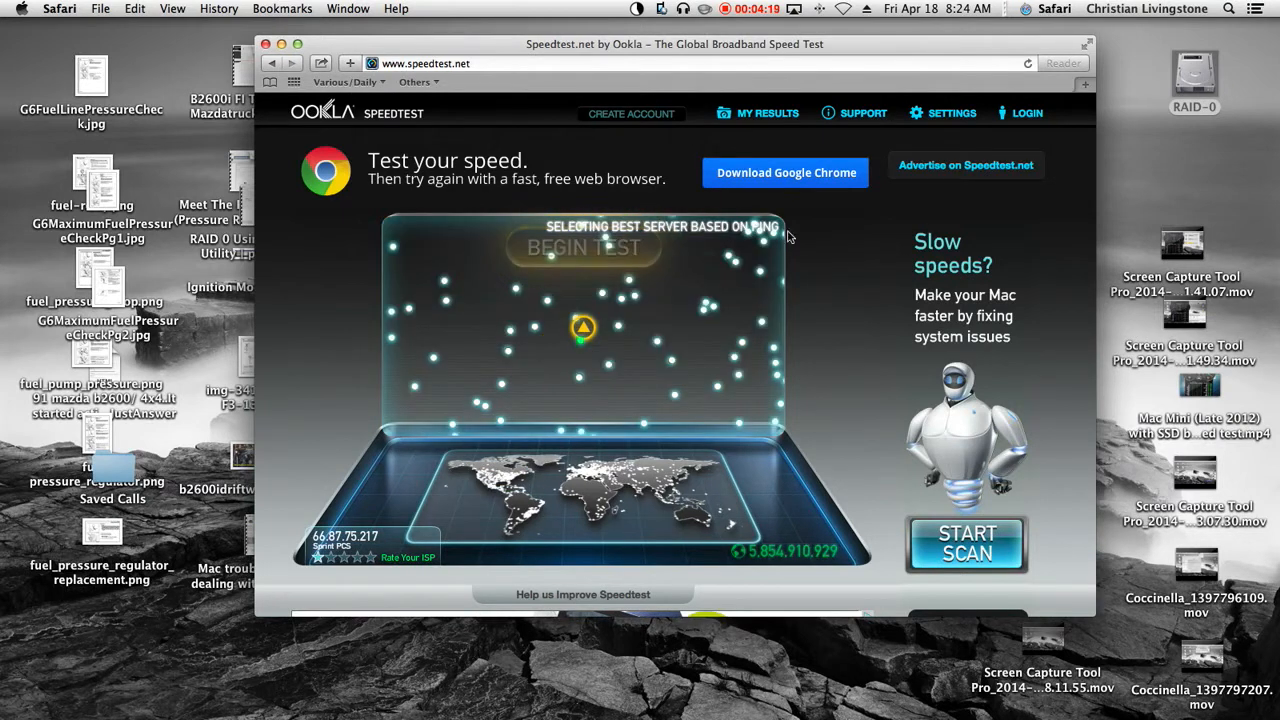
{"action": "mouse_move", "coordinate": [847, 339]}
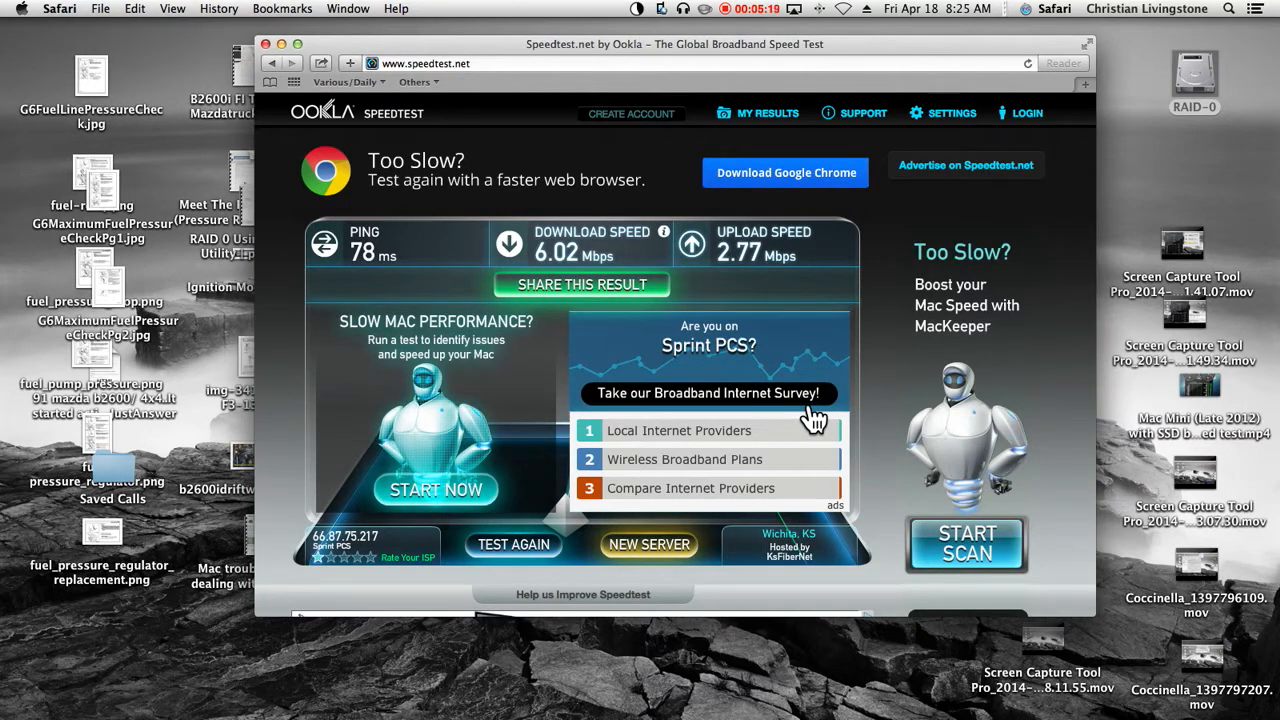
{"action": "mouse_move", "coordinate": [875, 367]}
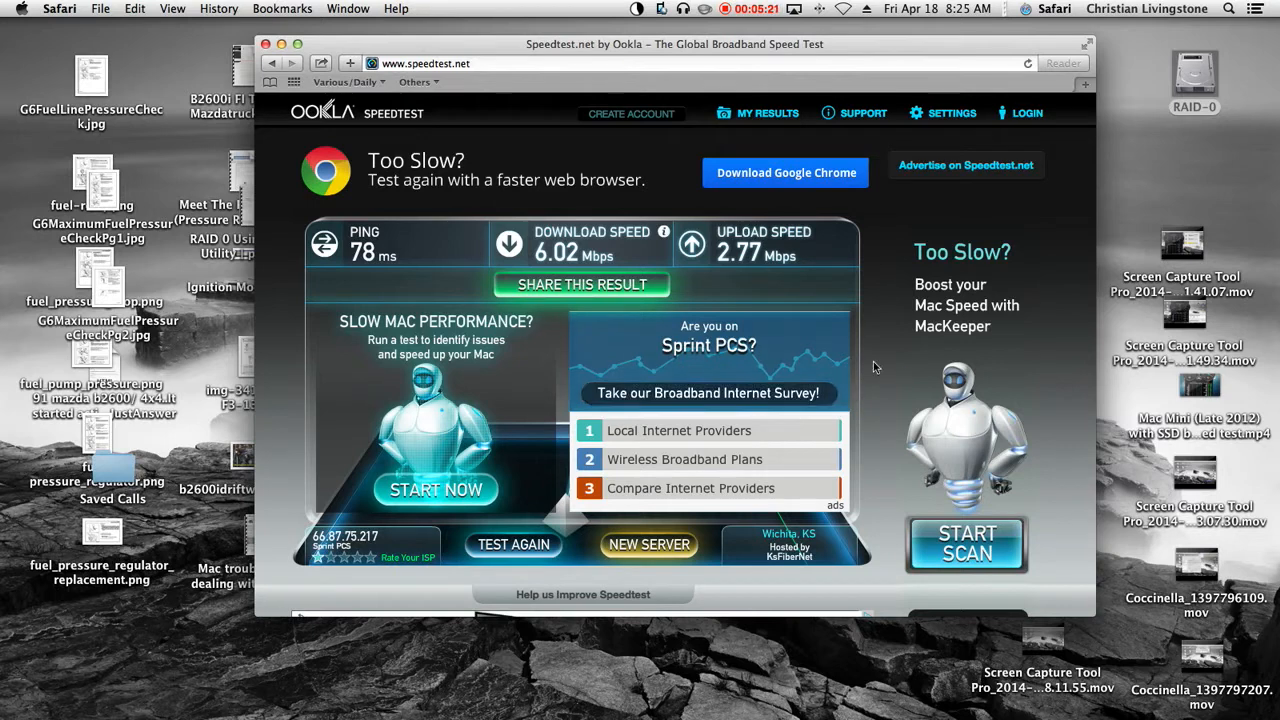
{"action": "mouse_move", "coordinate": [878, 389]}
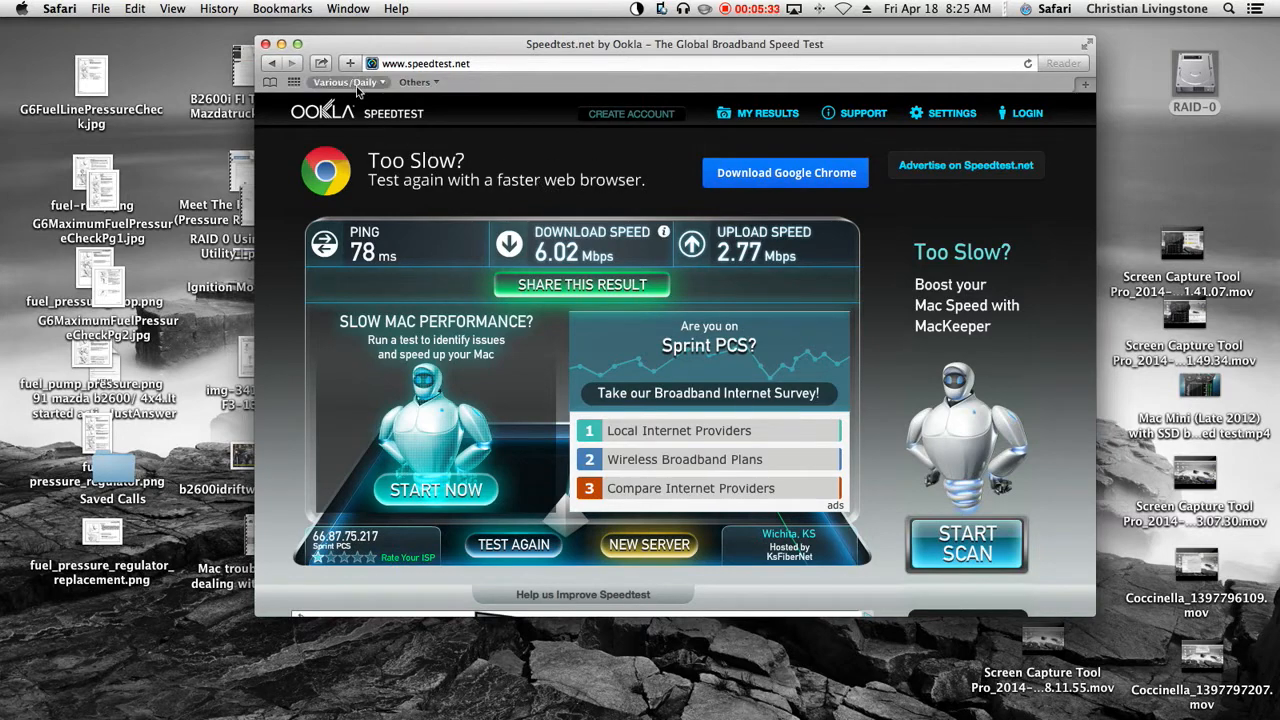
- Go to Hulu from the Daily bookmarks and open the Deadbeat show page
{"action": "left_click", "coordinate": [347, 82]}
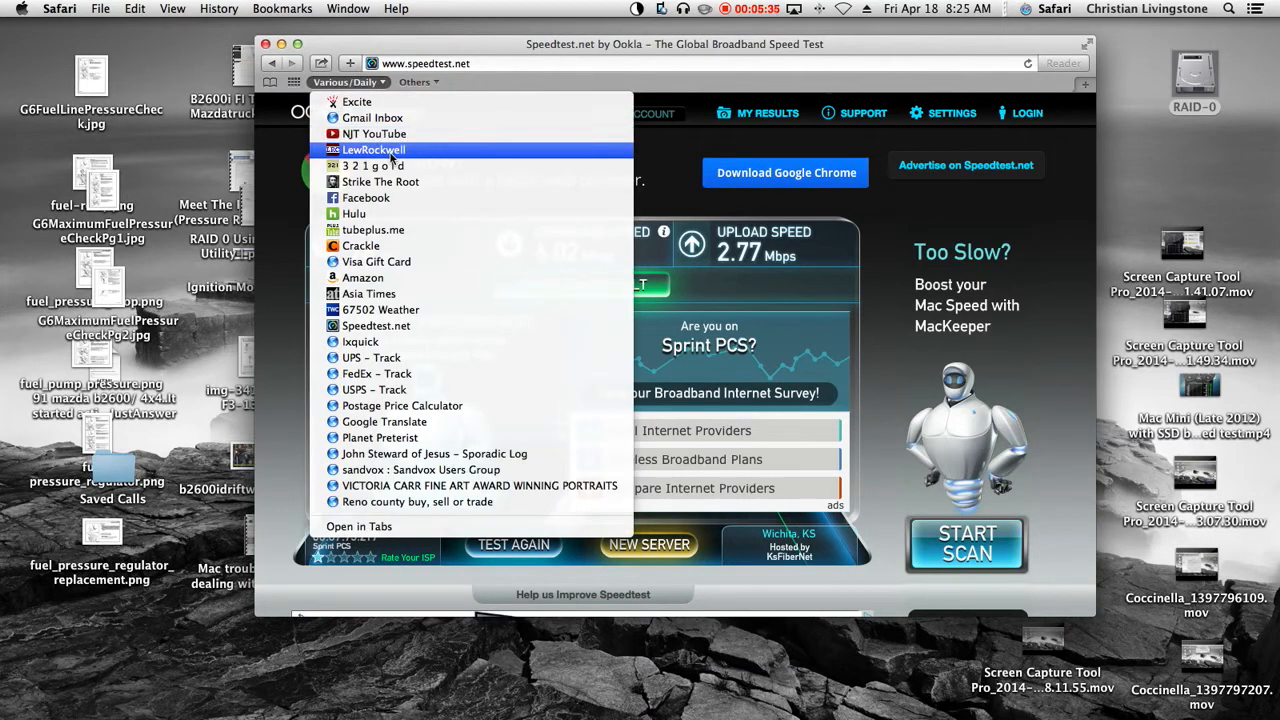
{"action": "left_click", "coordinate": [373, 149]}
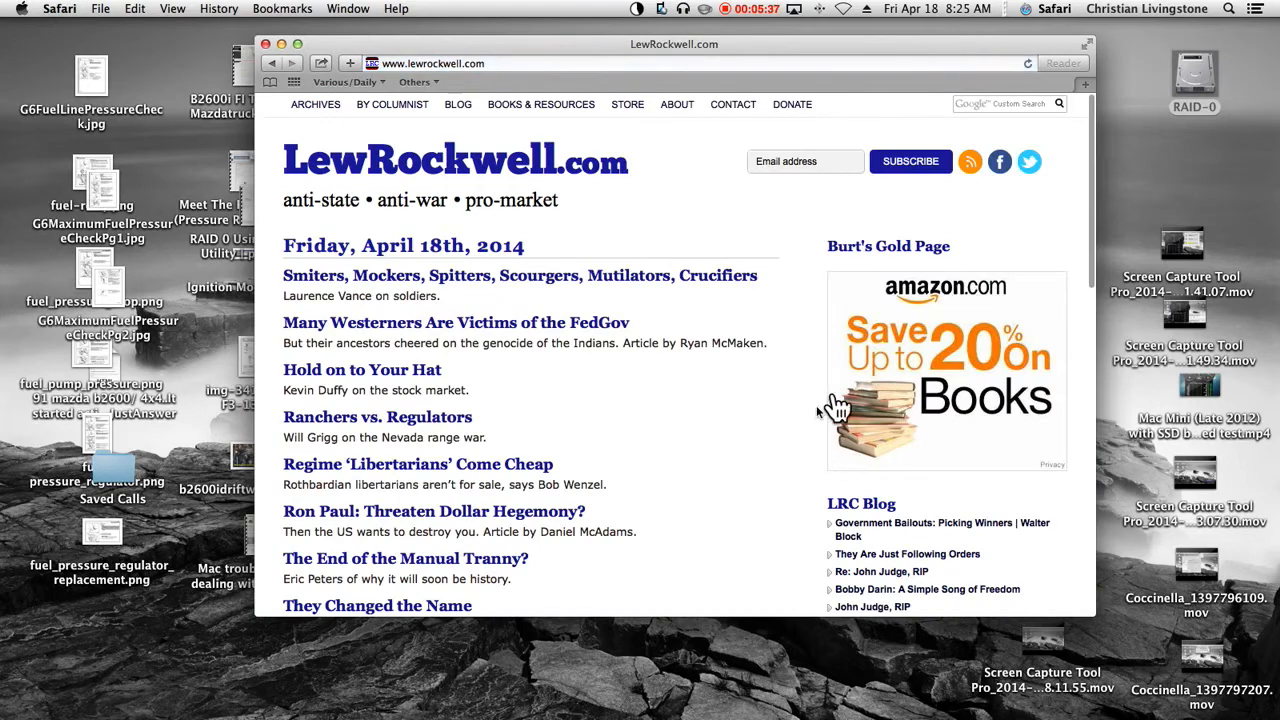
{"action": "left_click", "coordinate": [347, 81]}
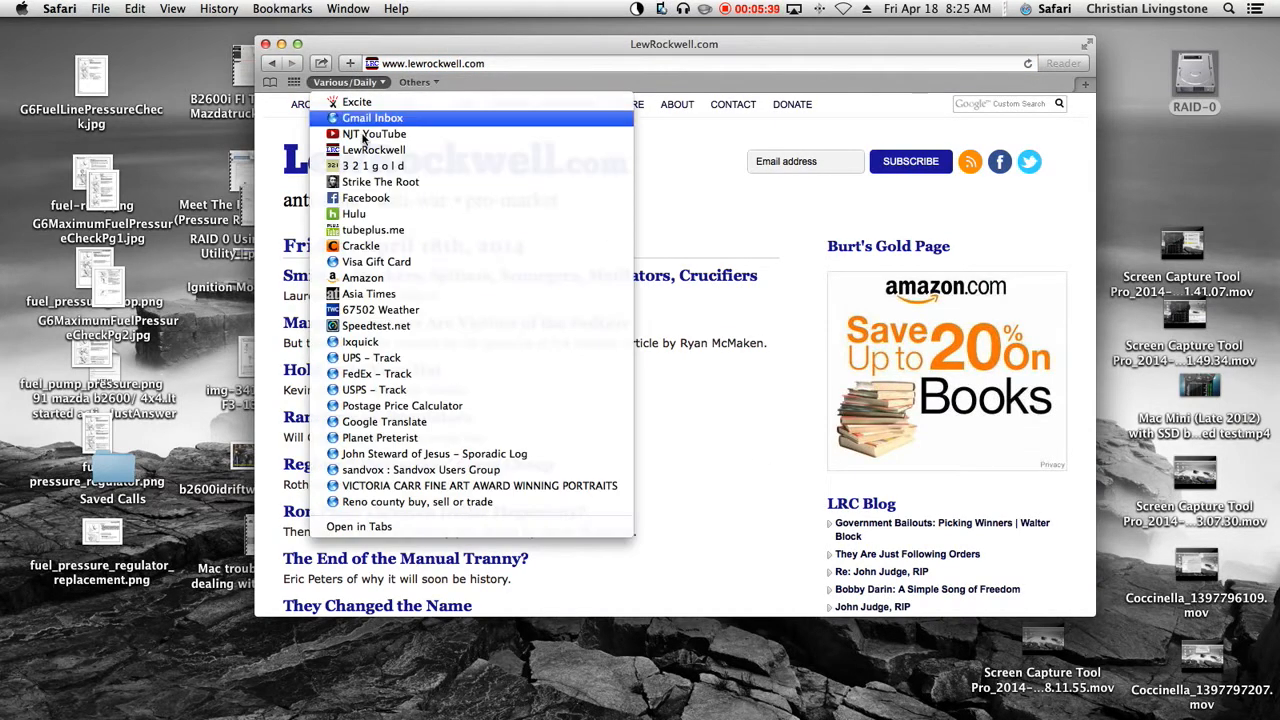
{"action": "left_click", "coordinate": [354, 213]}
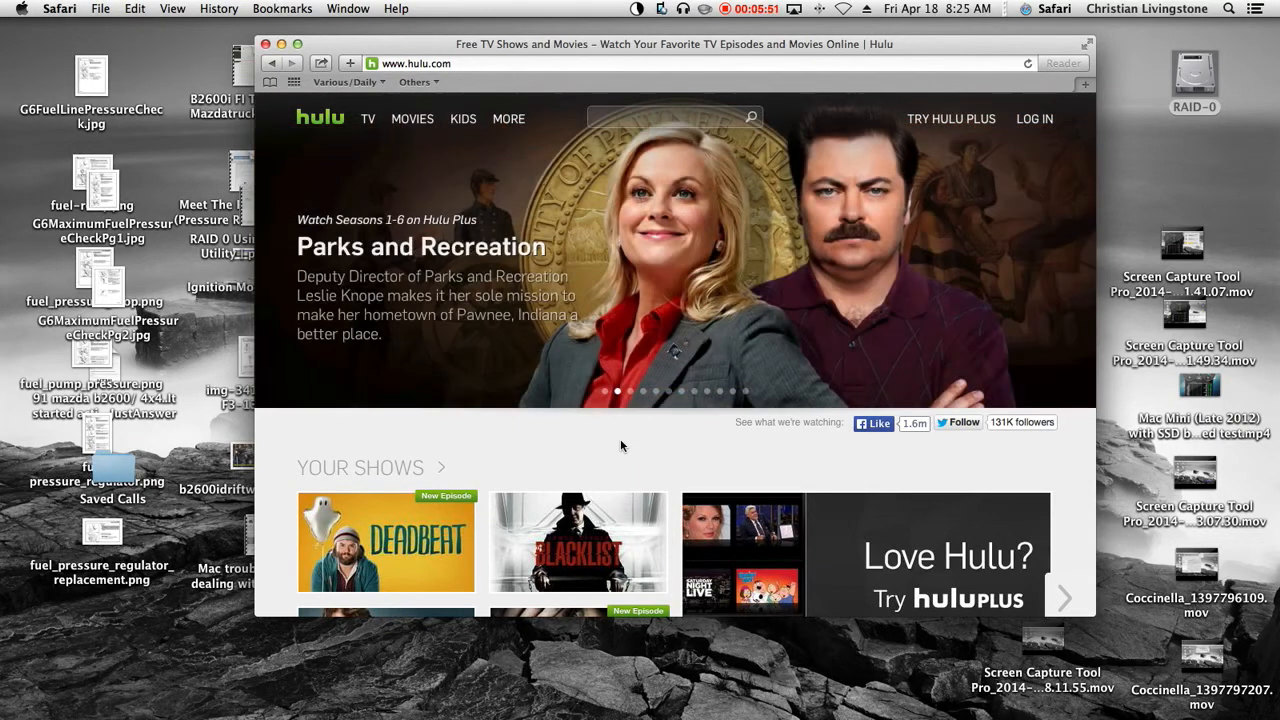
{"action": "scroll", "scroll_direction": "down", "scroll_amount": 3}
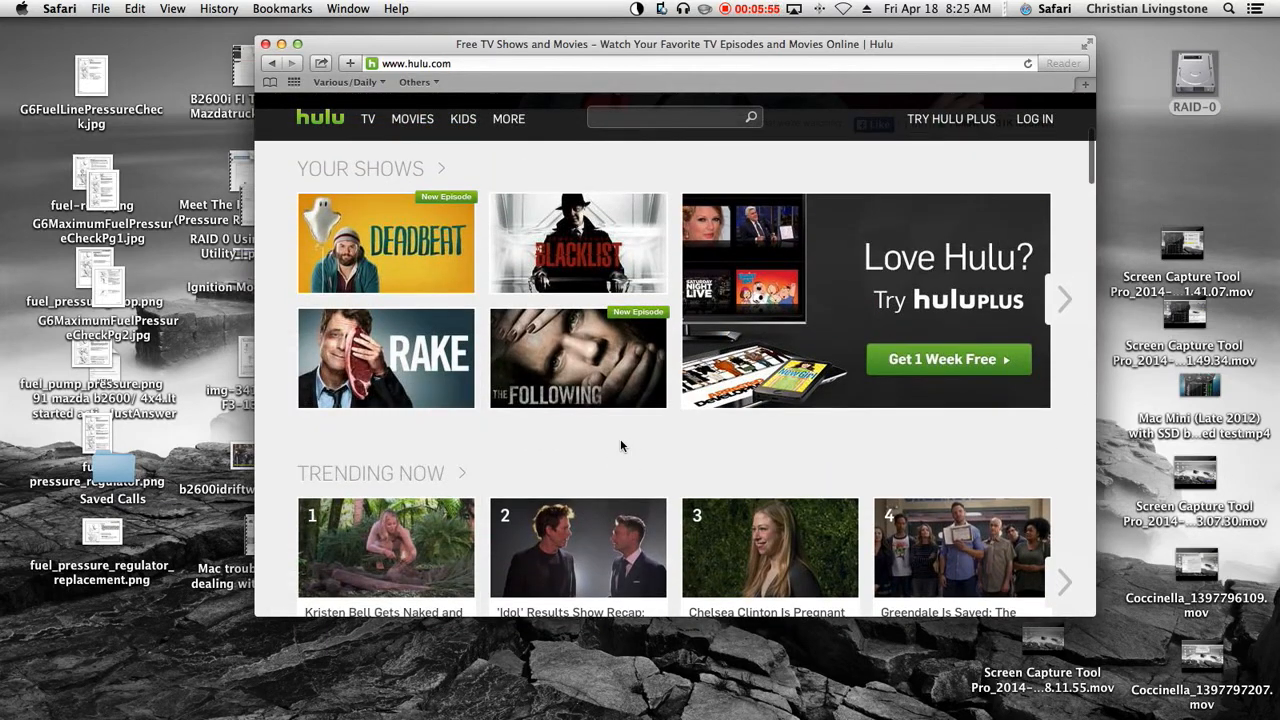
{"action": "mouse_move", "coordinate": [360, 285]}
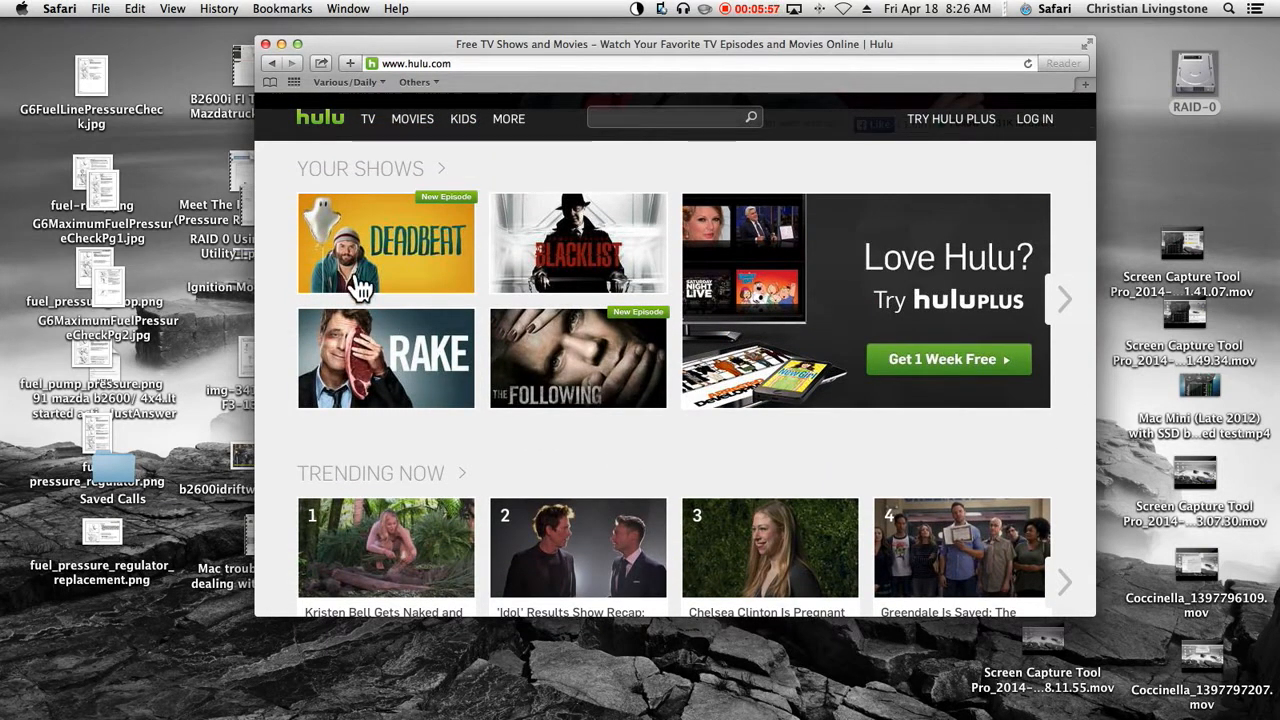
{"action": "left_click", "coordinate": [385, 243]}
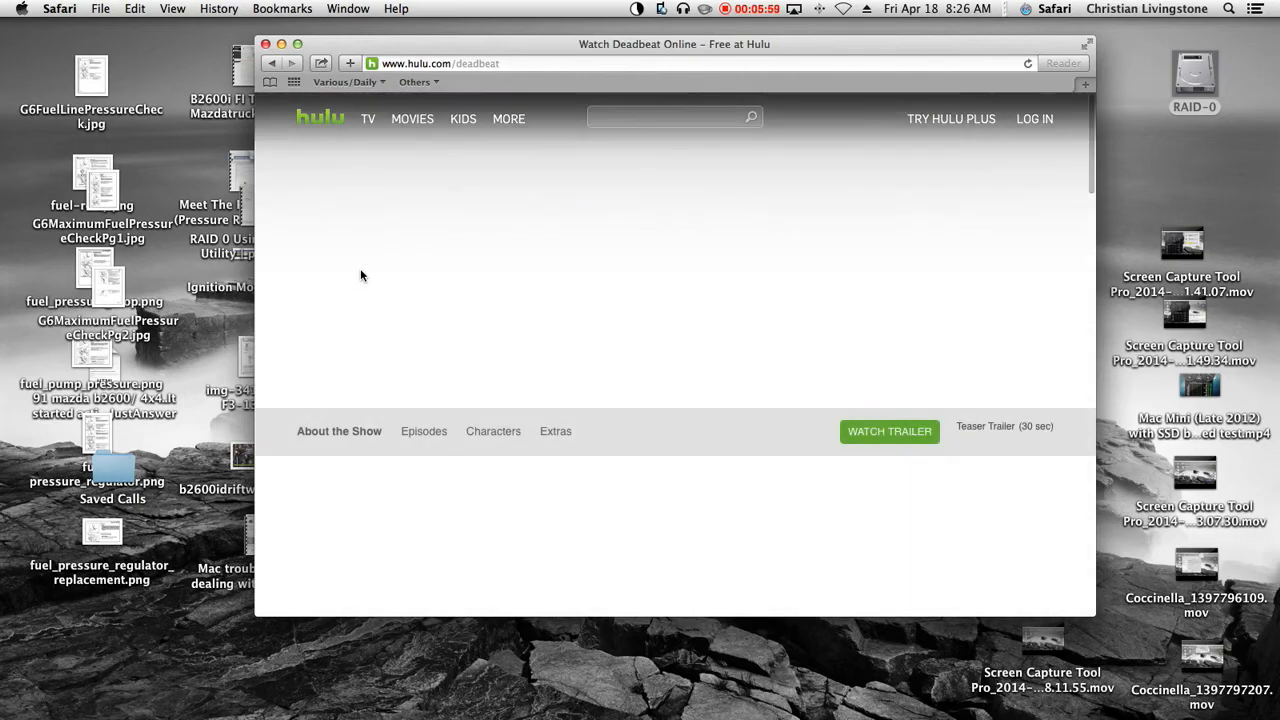
{"action": "mouse_move", "coordinate": [633, 259]}
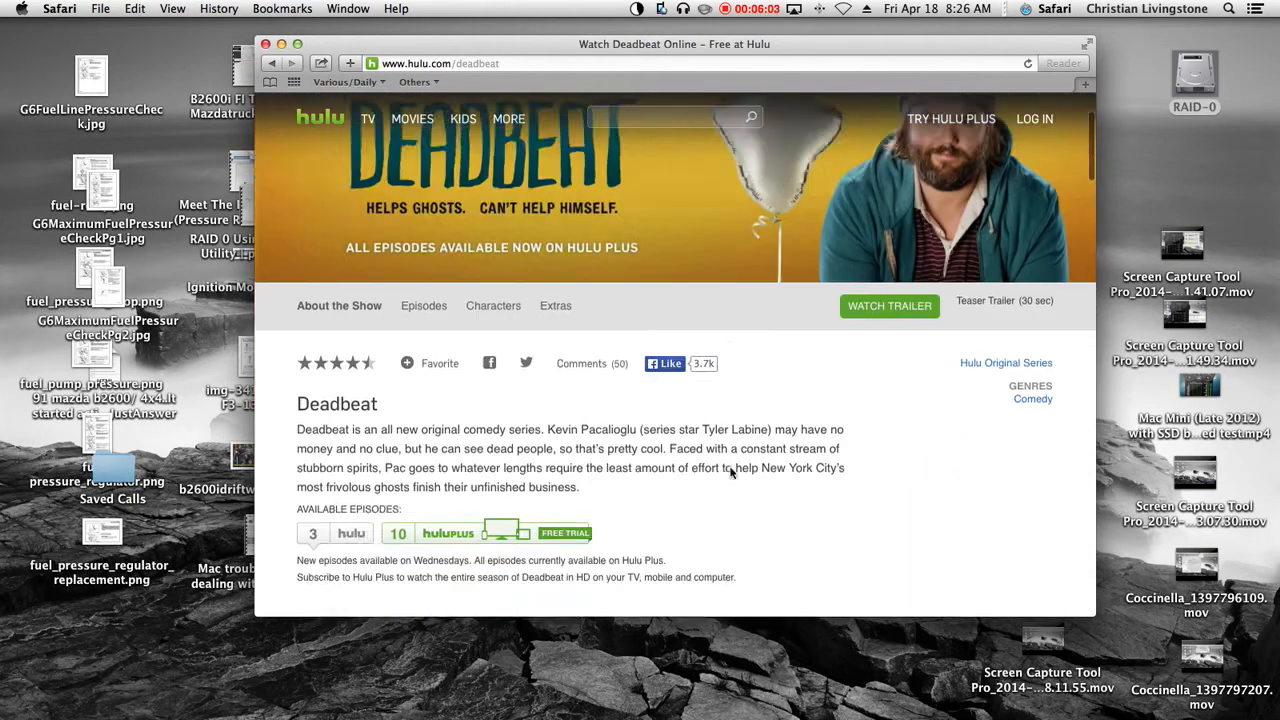
- Play the Deadbeat series teaser trailer, then pick another Daily bookmark
{"action": "scroll", "scroll_direction": "down", "scroll_amount": 3}
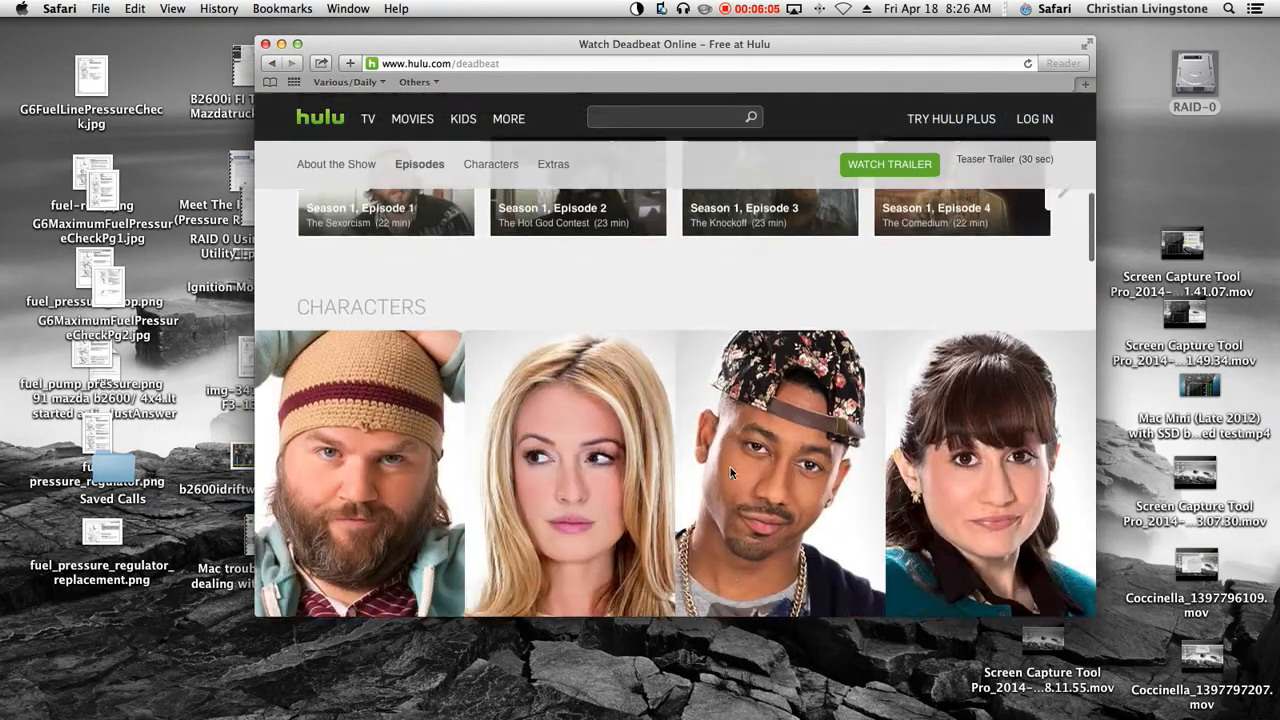
{"action": "left_click", "coordinate": [338, 164]}
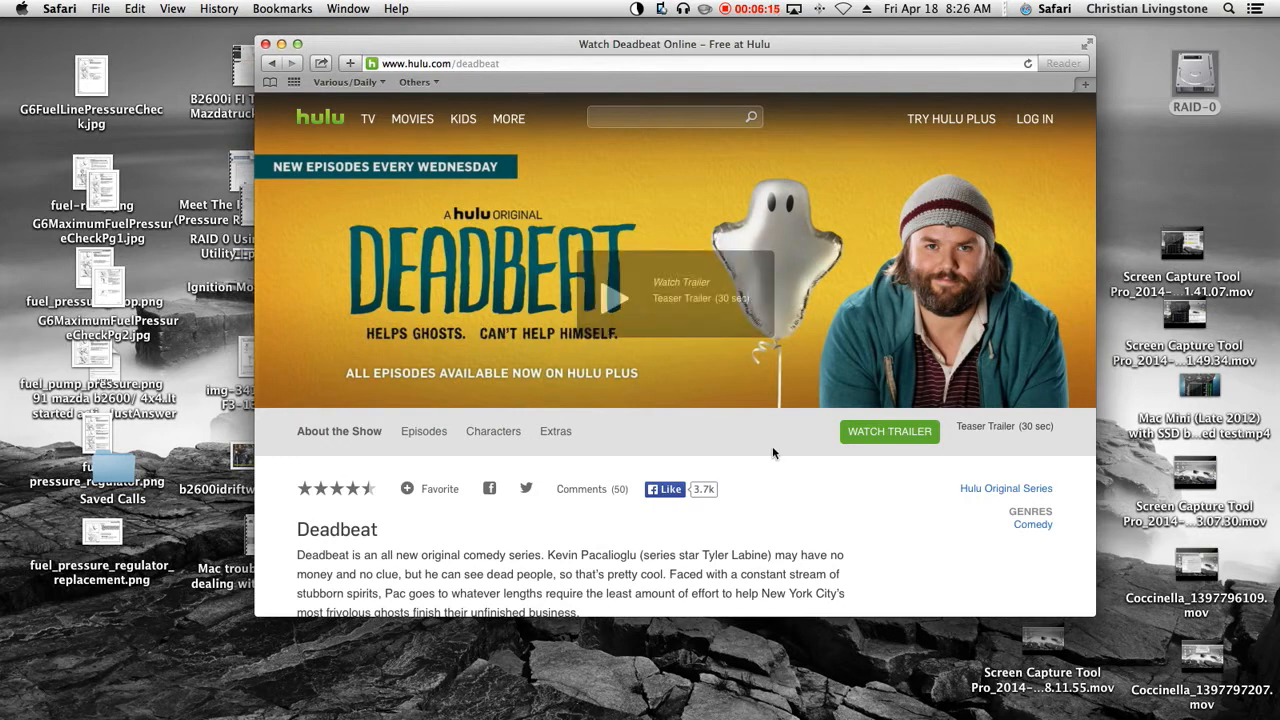
{"action": "mouse_move", "coordinate": [492, 283]}
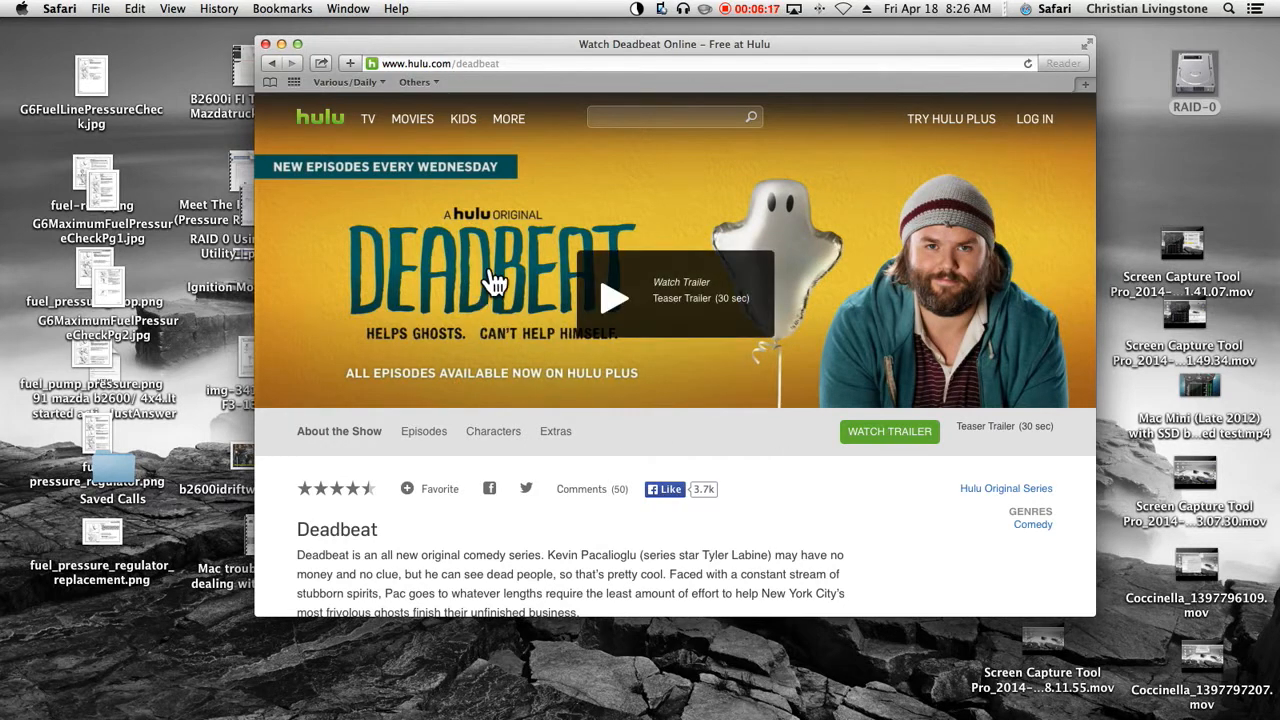
{"action": "left_click", "coordinate": [603, 297]}
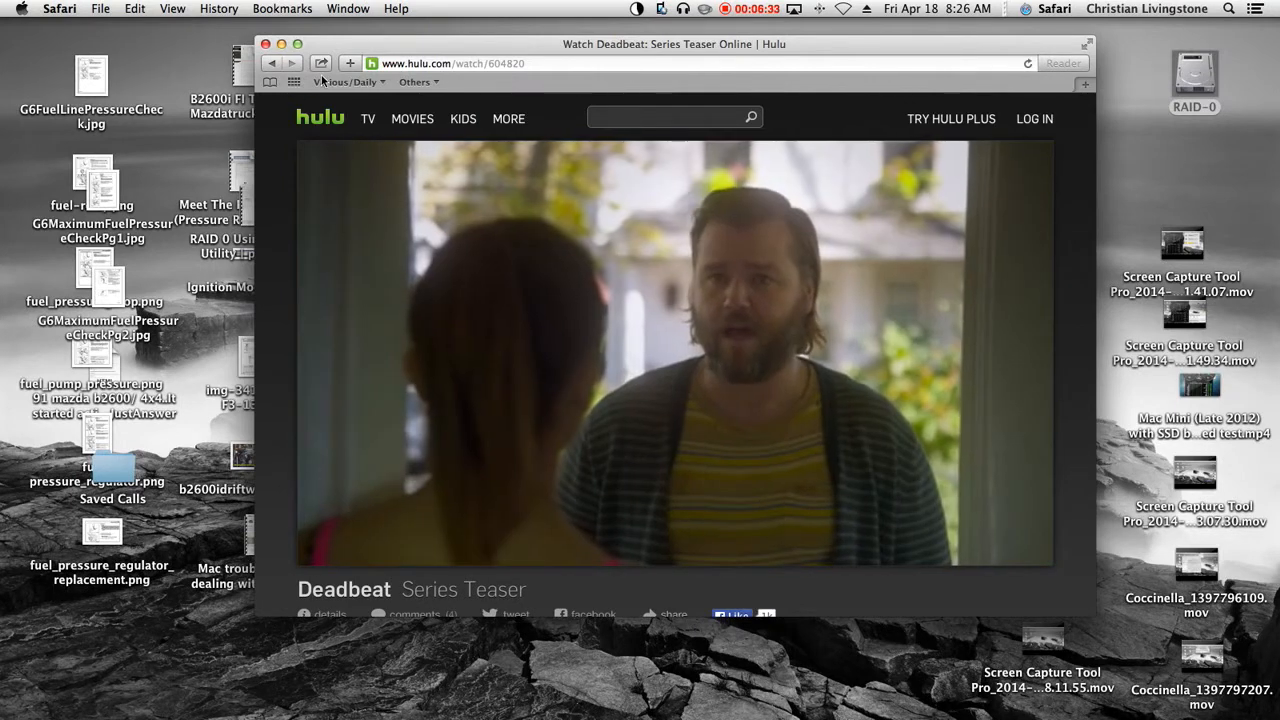
{"action": "mouse_move", "coordinate": [804, 447]}
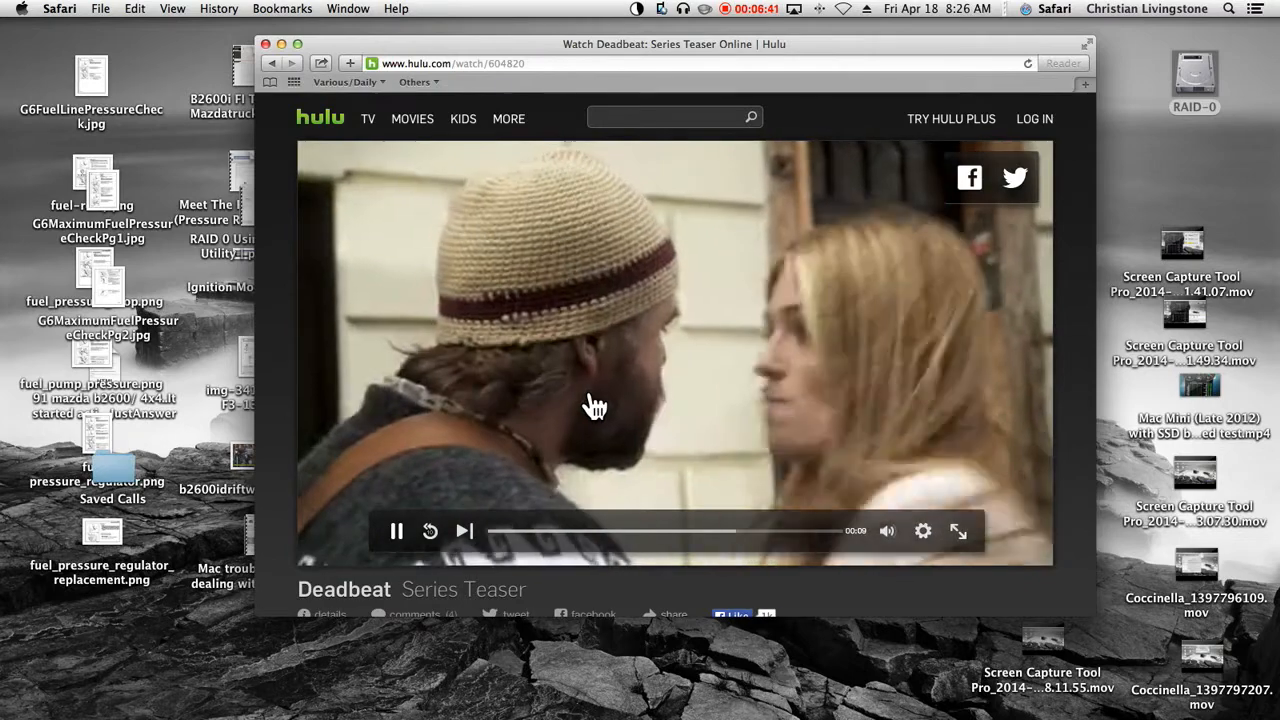
{"action": "left_click", "coordinate": [346, 81]}
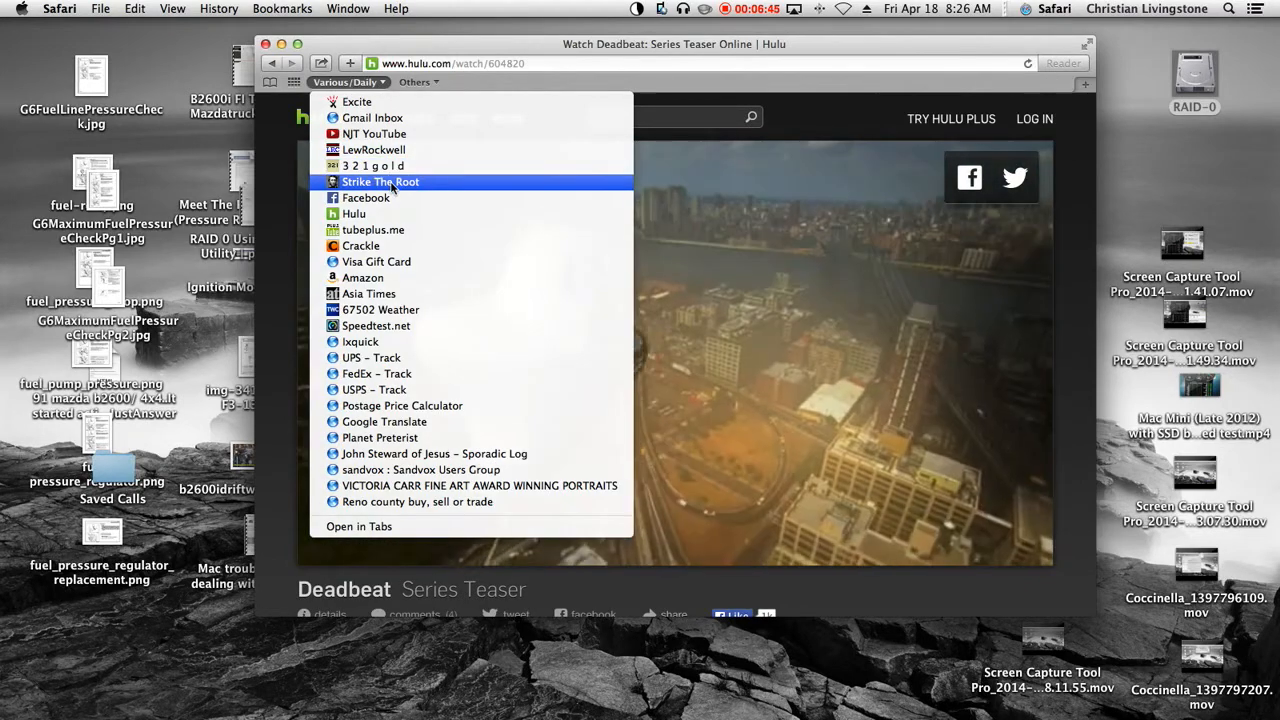
{"action": "left_click", "coordinate": [380, 182]}
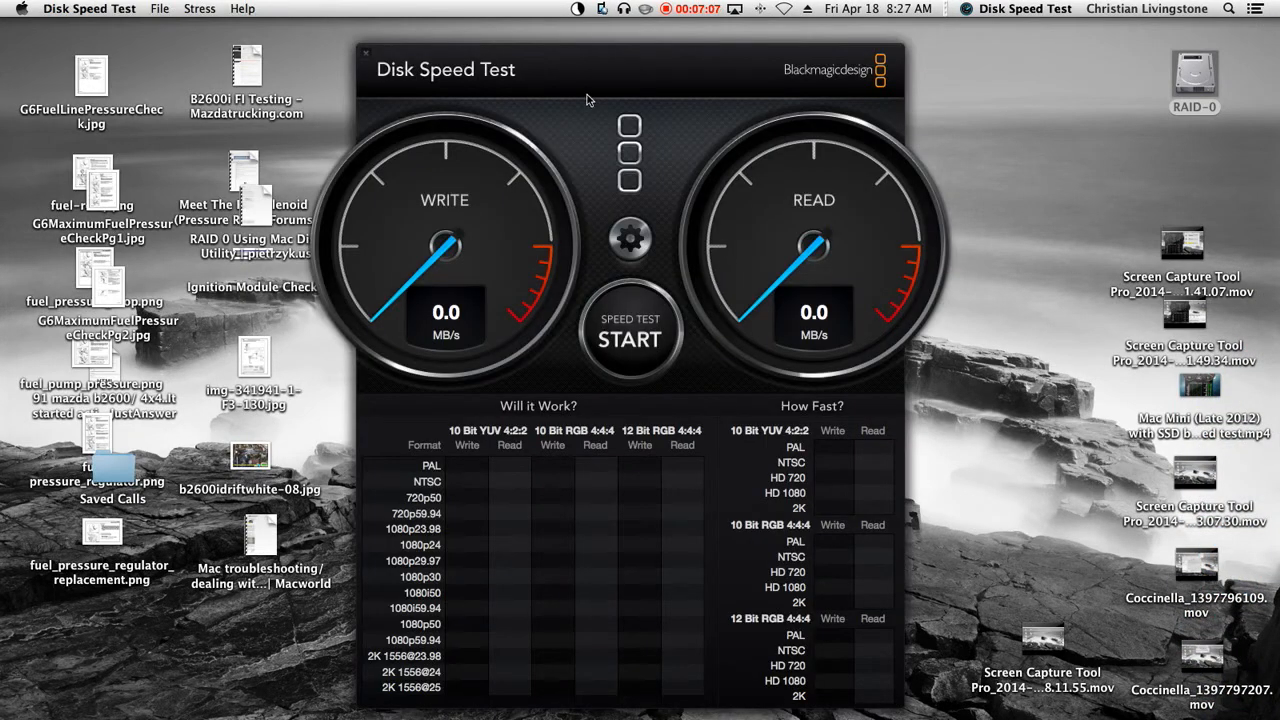
{"action": "mouse_move", "coordinate": [367, 261]}
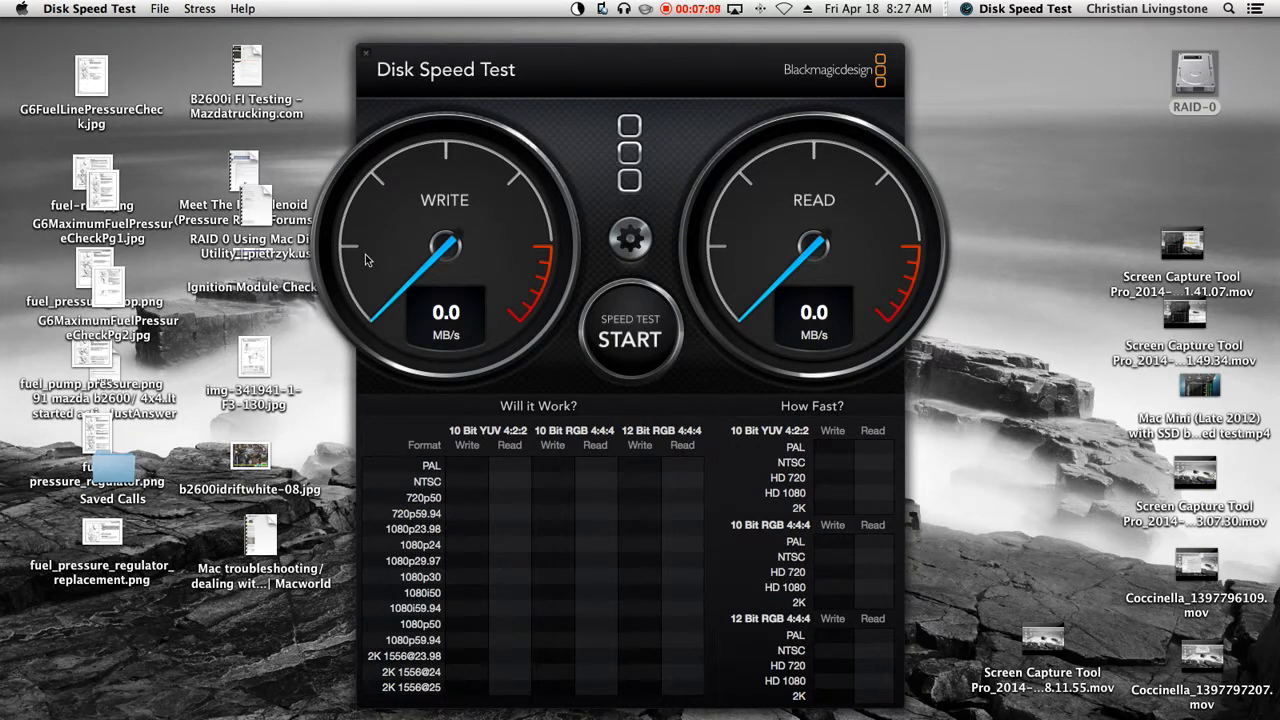
{"action": "mouse_move", "coordinate": [807, 263]}
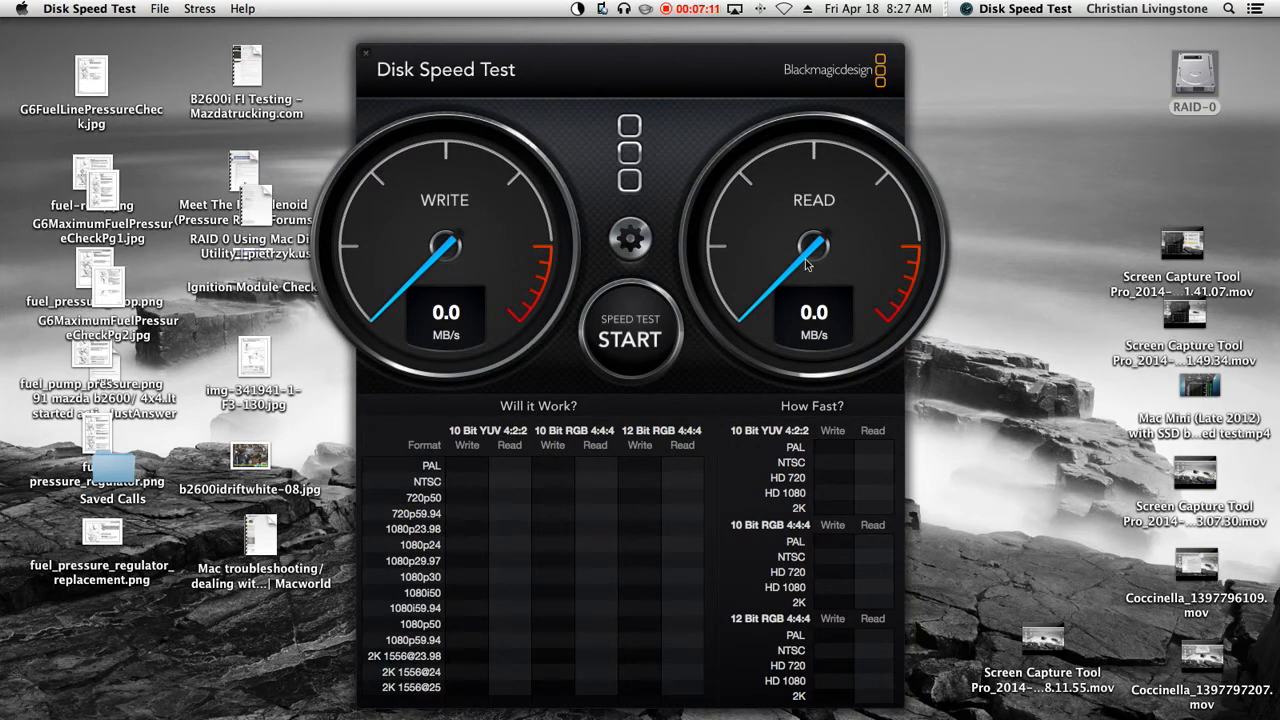
{"action": "mouse_move", "coordinate": [700, 261]}
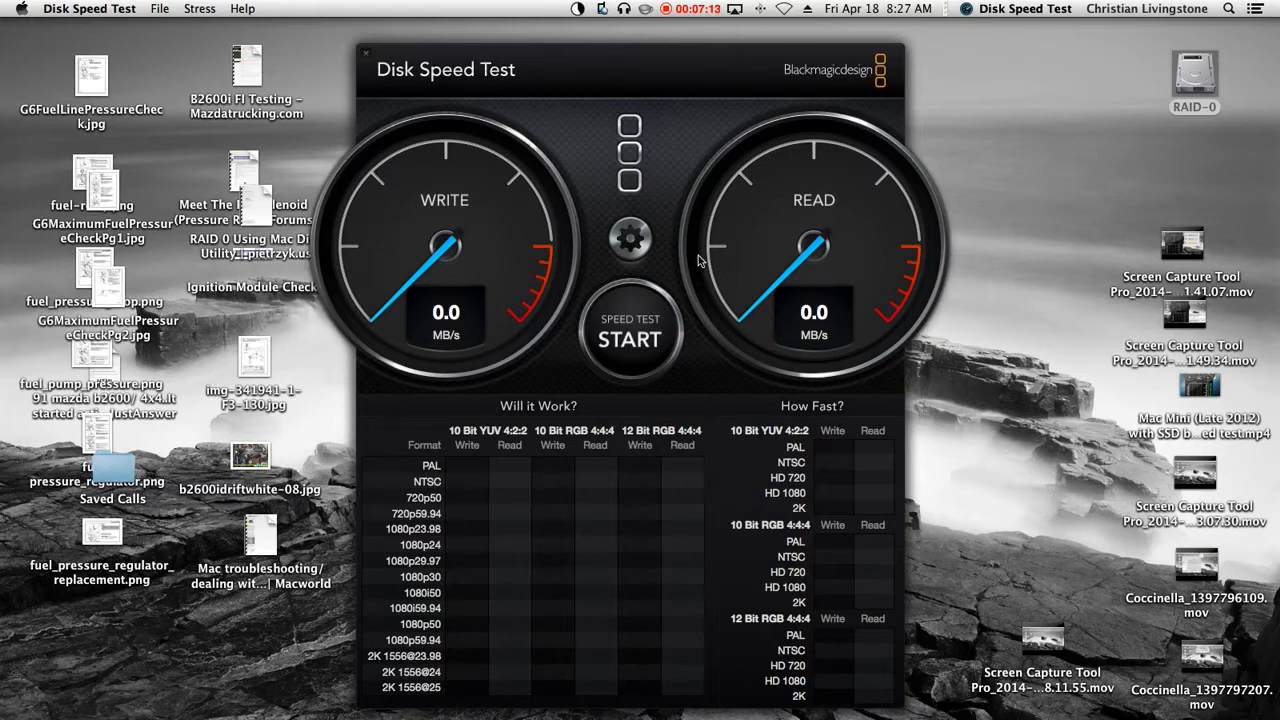
{"action": "mouse_move", "coordinate": [622, 285]}
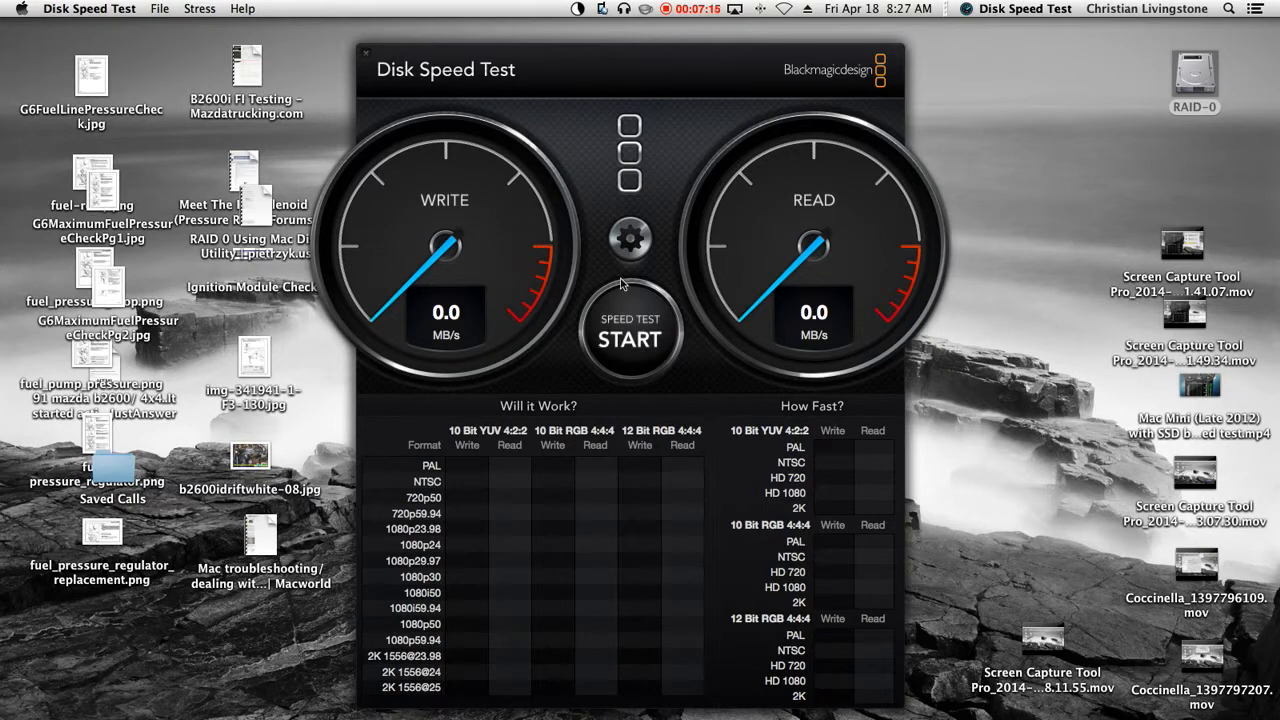
- Run the Blackmagic disk speed test on the RAID-0 volume: 187.7 MB/s write, 182.2 MB/s read
{"action": "left_click", "coordinate": [630, 335]}
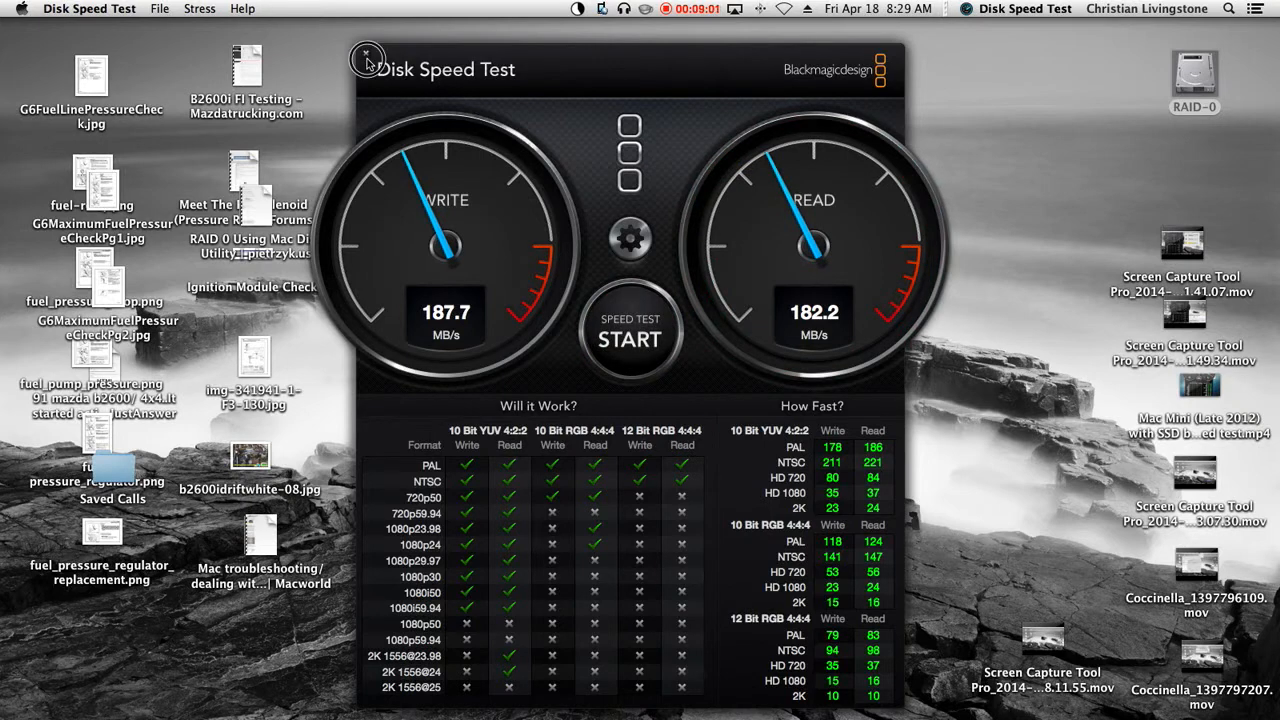
- Close the Blackmagic Disk Speed Test window to reveal the Finder desktop
{"action": "left_click", "coordinate": [364, 58]}
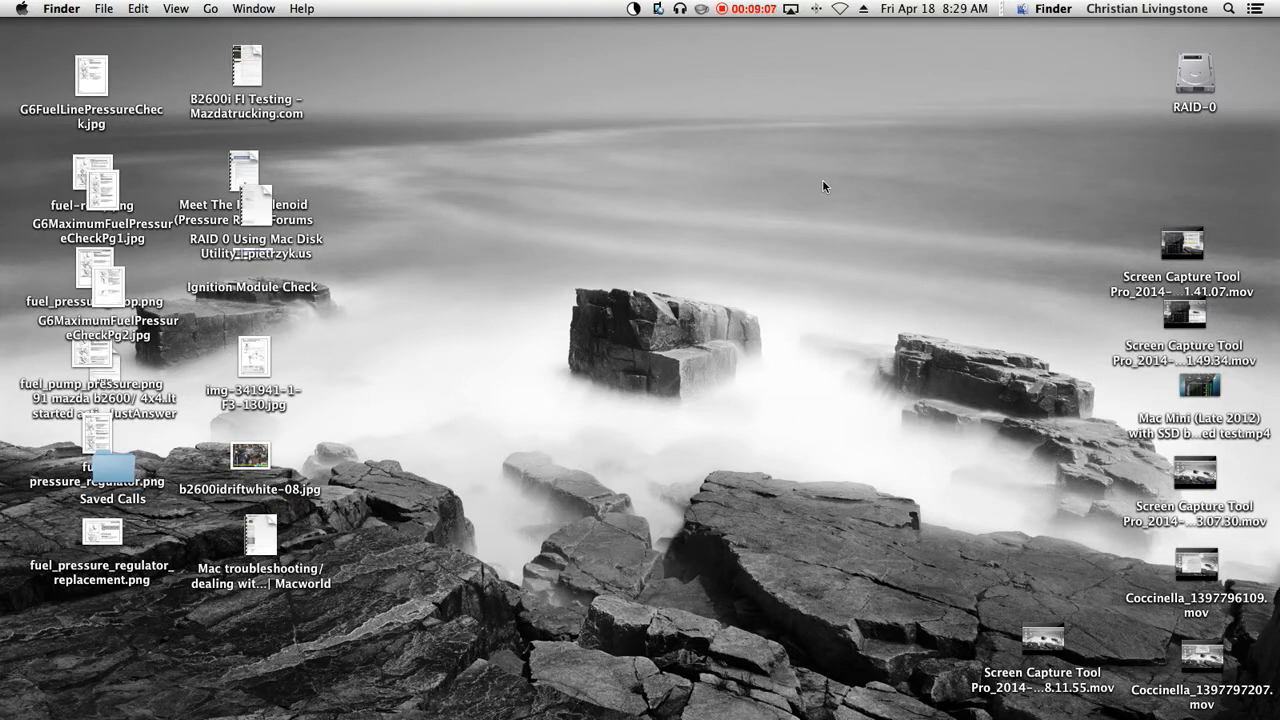
{"action": "mouse_move", "coordinate": [818, 187]}
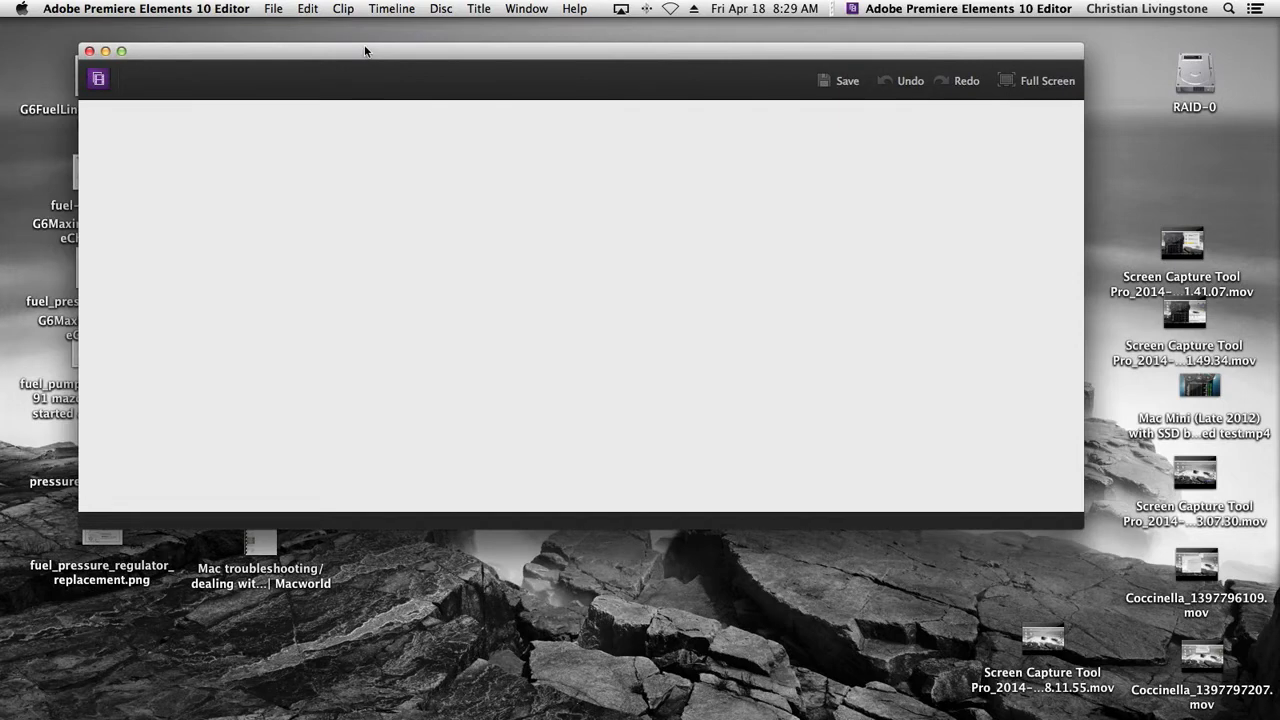
- Launch Adobe Premiere Elements 10 from the Dock and let the Editor load
{"action": "left_click", "coordinate": [92, 52]}
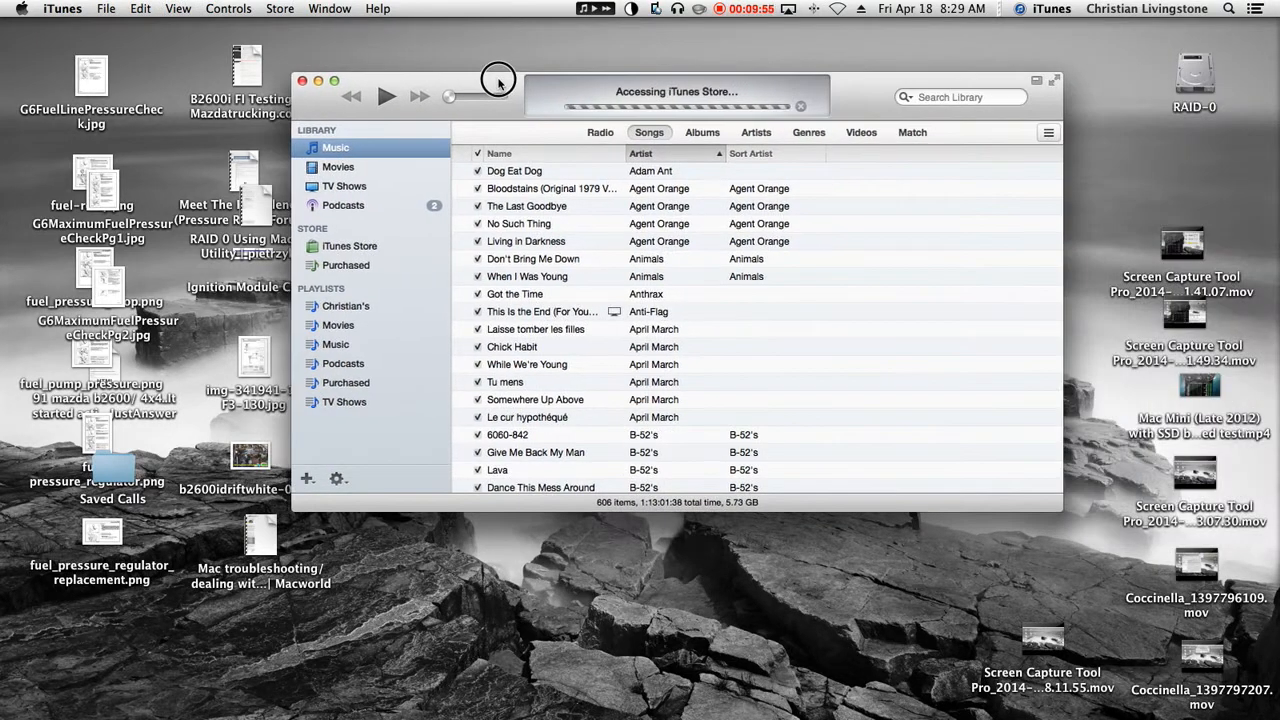
- Browse the 72-movie iTunes library
{"action": "left_click", "coordinate": [338, 167]}
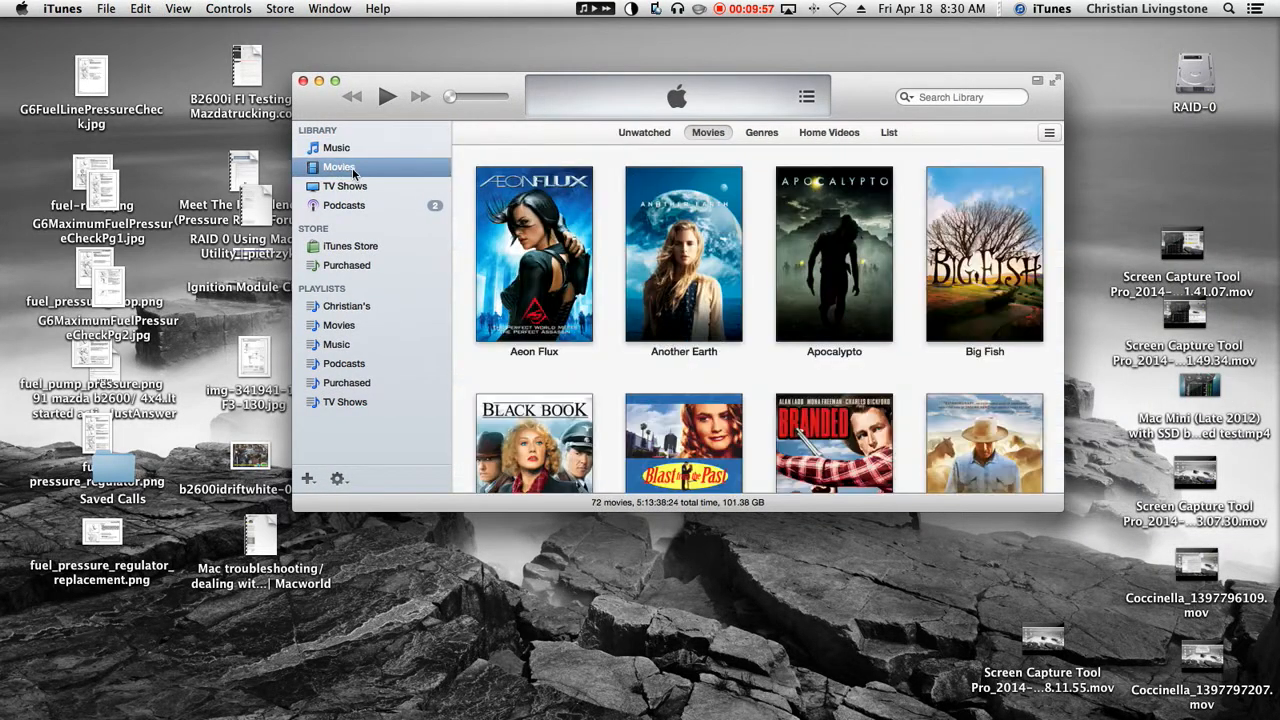
{"action": "scroll", "scroll_direction": "down", "scroll_amount": 3}
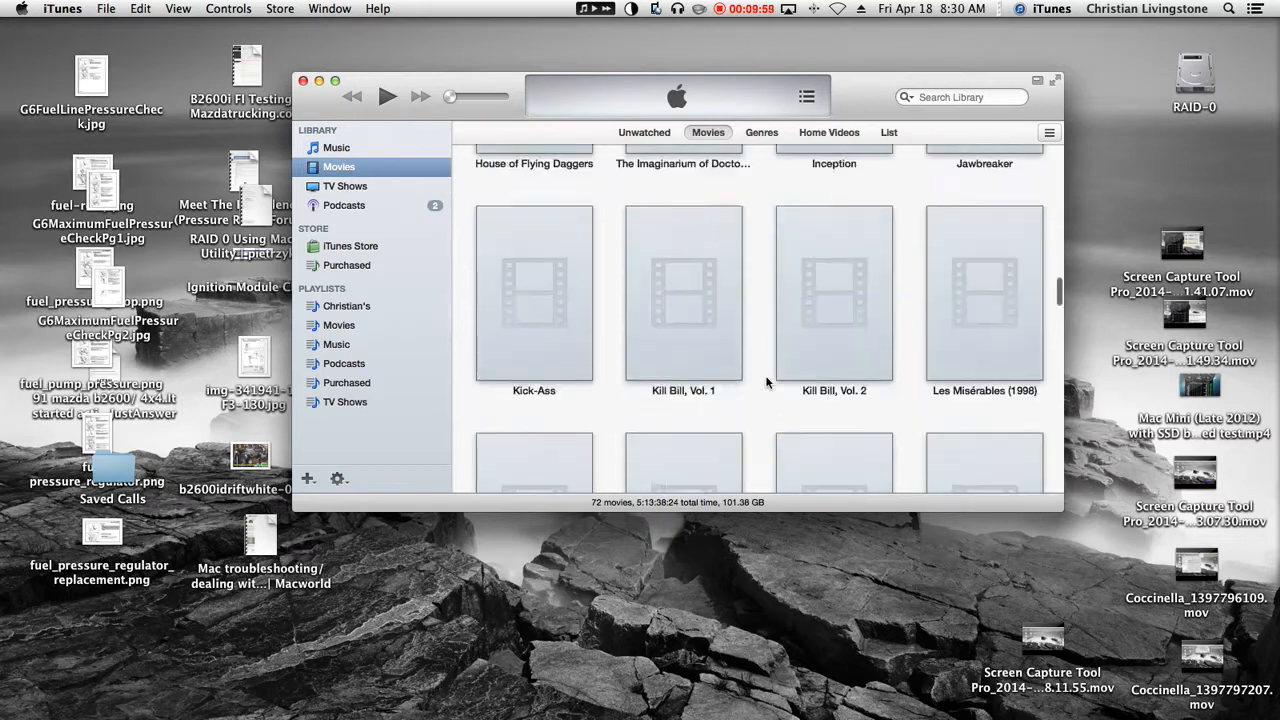
{"action": "scroll", "scroll_direction": "down", "scroll_amount": 3}
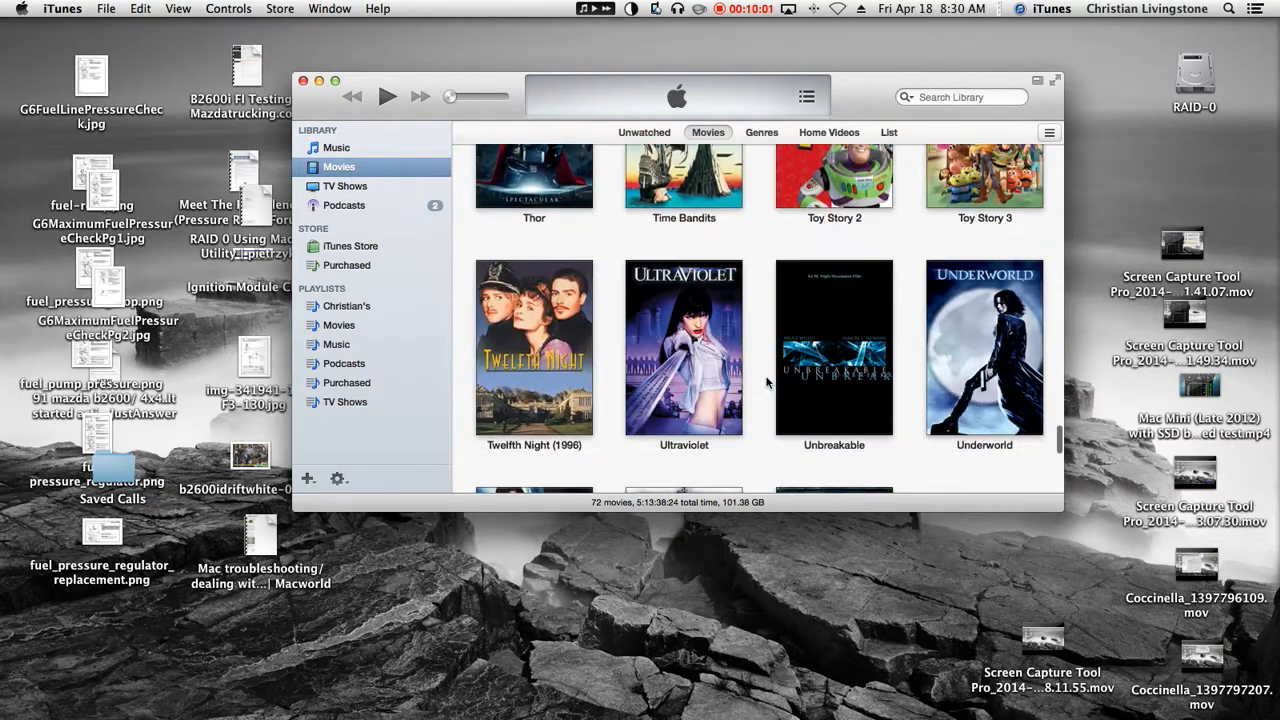
{"action": "scroll", "scroll_direction": "down", "scroll_amount": 3}
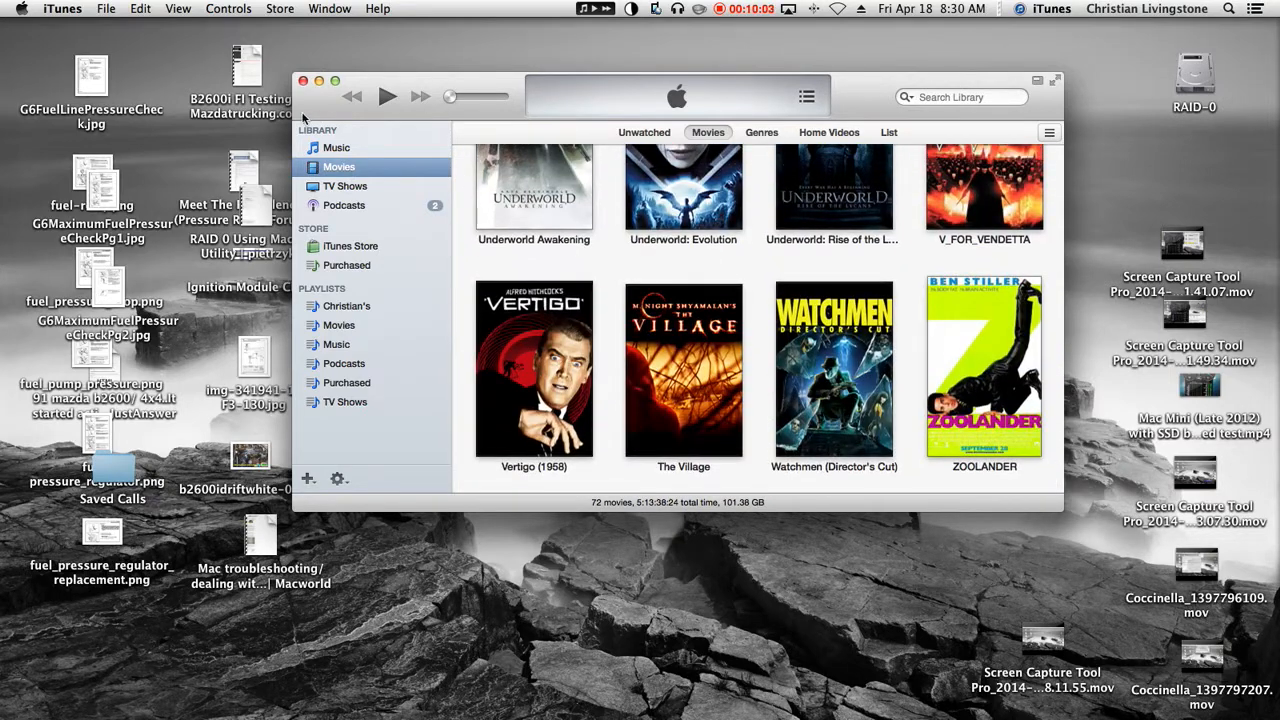
- Return to the iTunes music library and close the iTunes window
{"action": "left_click", "coordinate": [336, 147]}
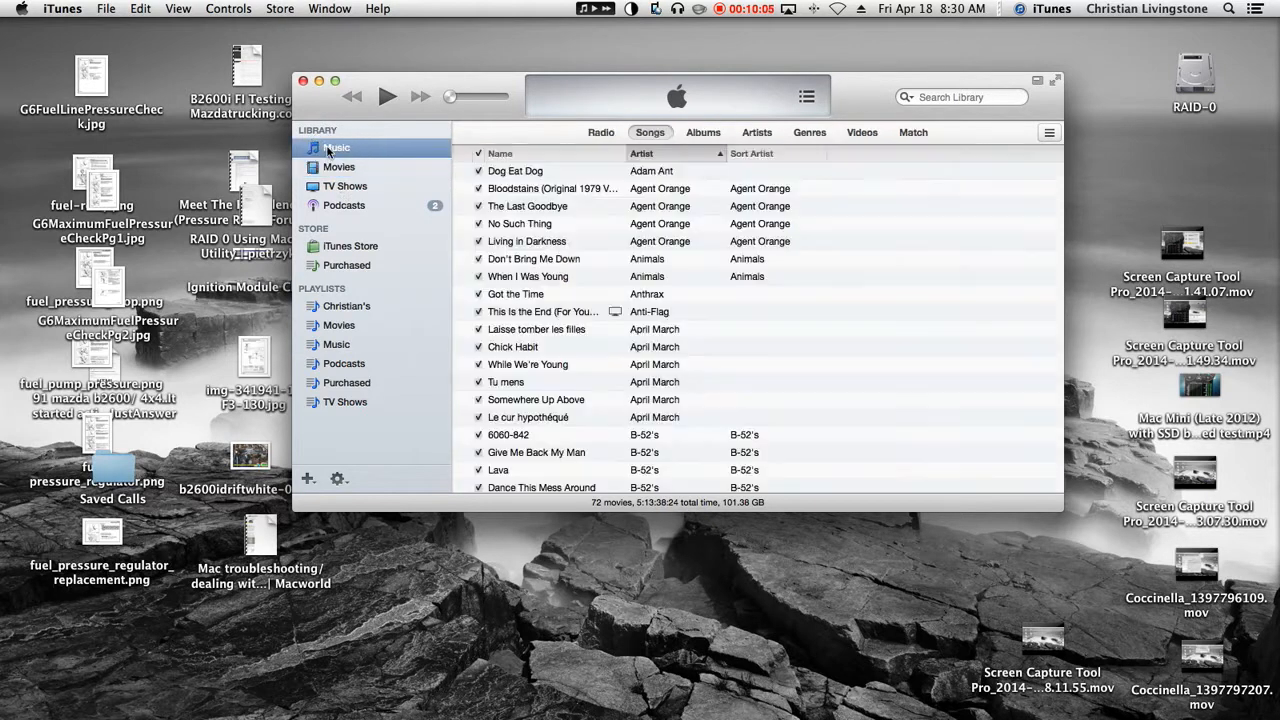
{"action": "left_click", "coordinate": [336, 147]}
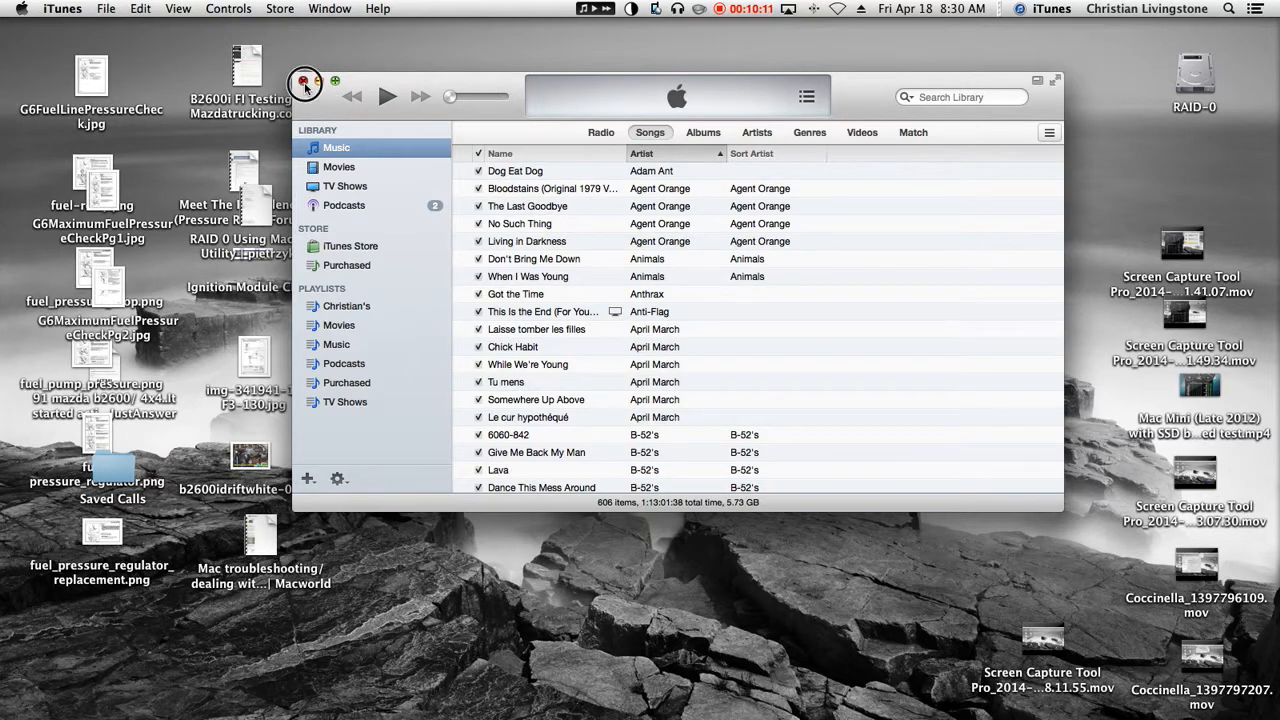
{"action": "left_click", "coordinate": [299, 79]}
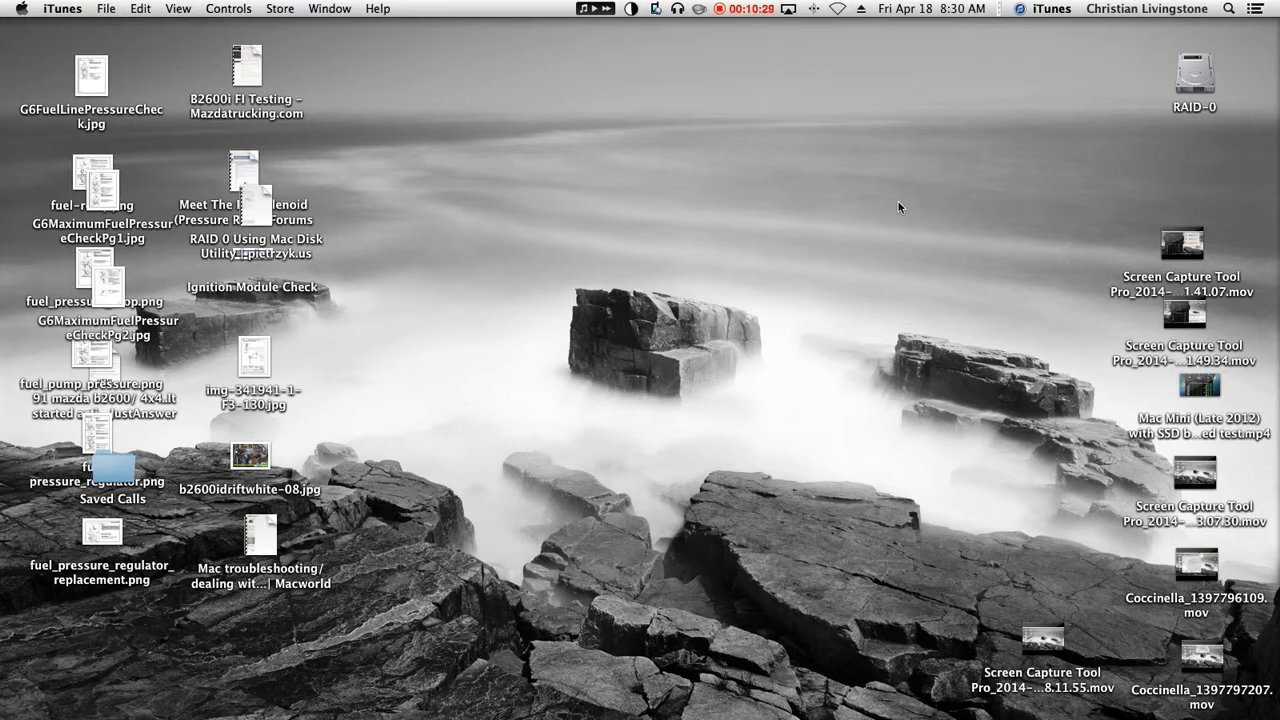
{"action": "mouse_move", "coordinate": [850, 95]}
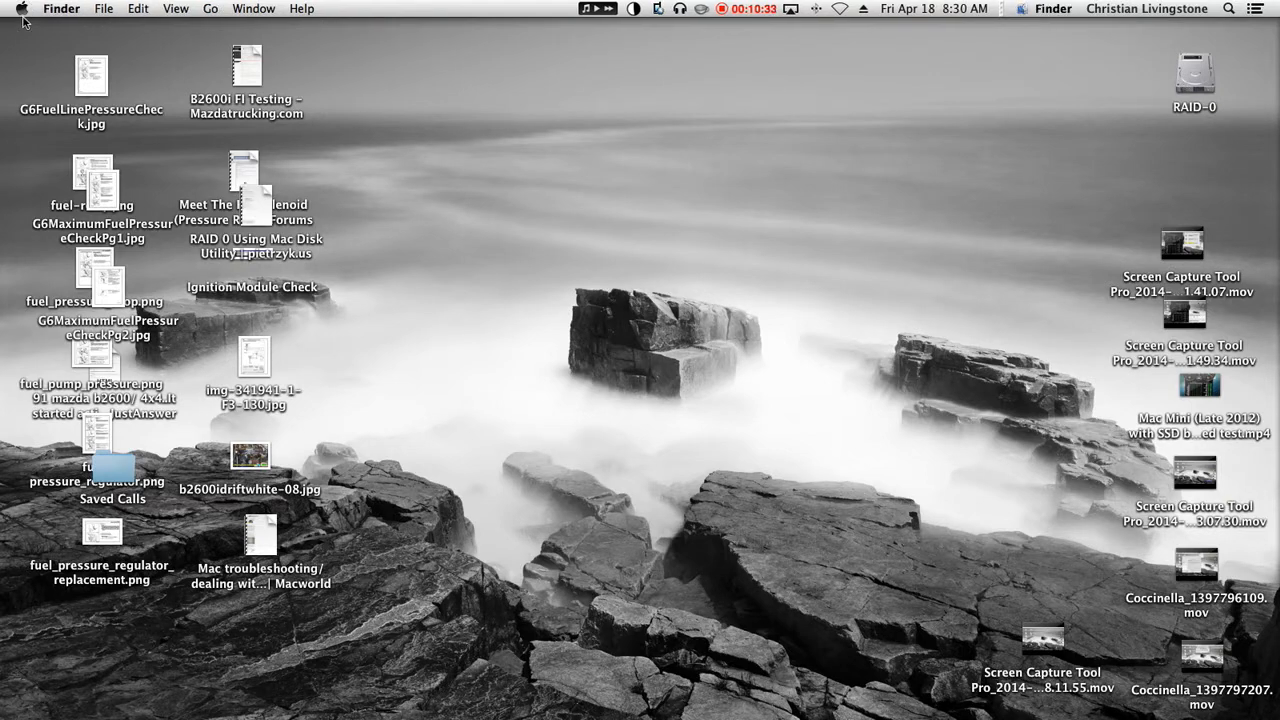
{"action": "mouse_move", "coordinate": [1242, 148]}
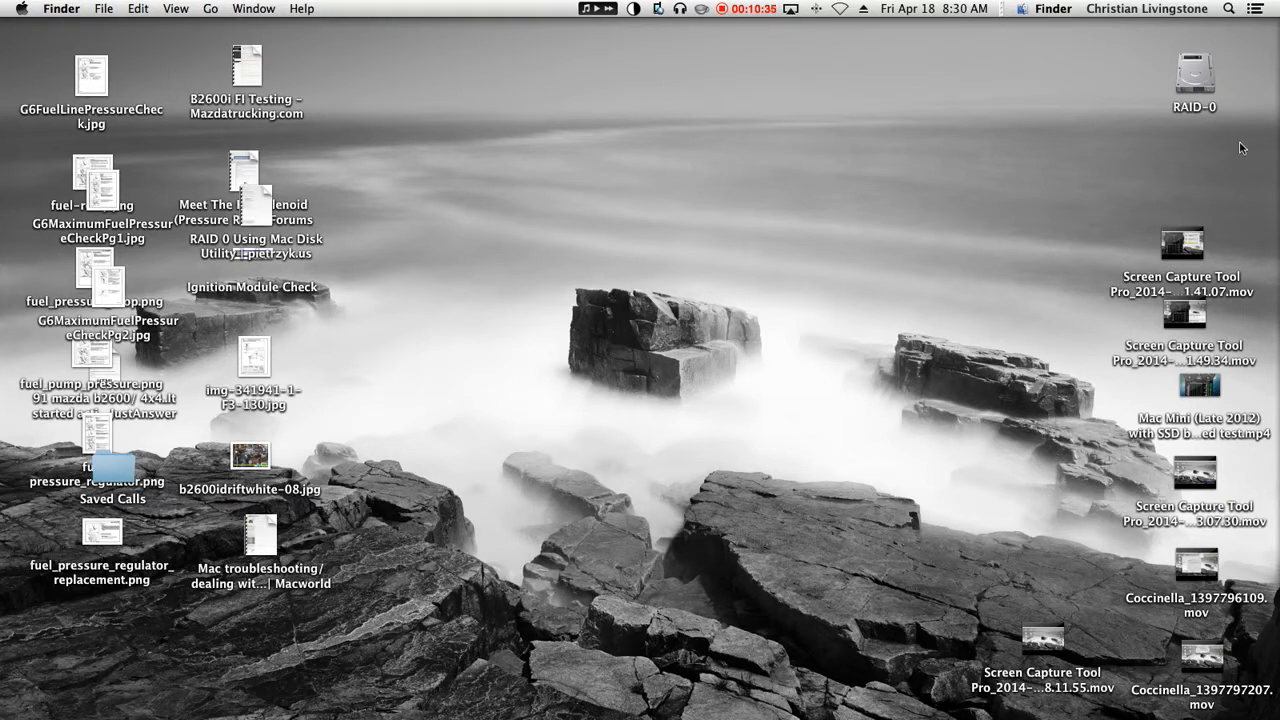
{"action": "left_click", "coordinate": [1209, 70]}
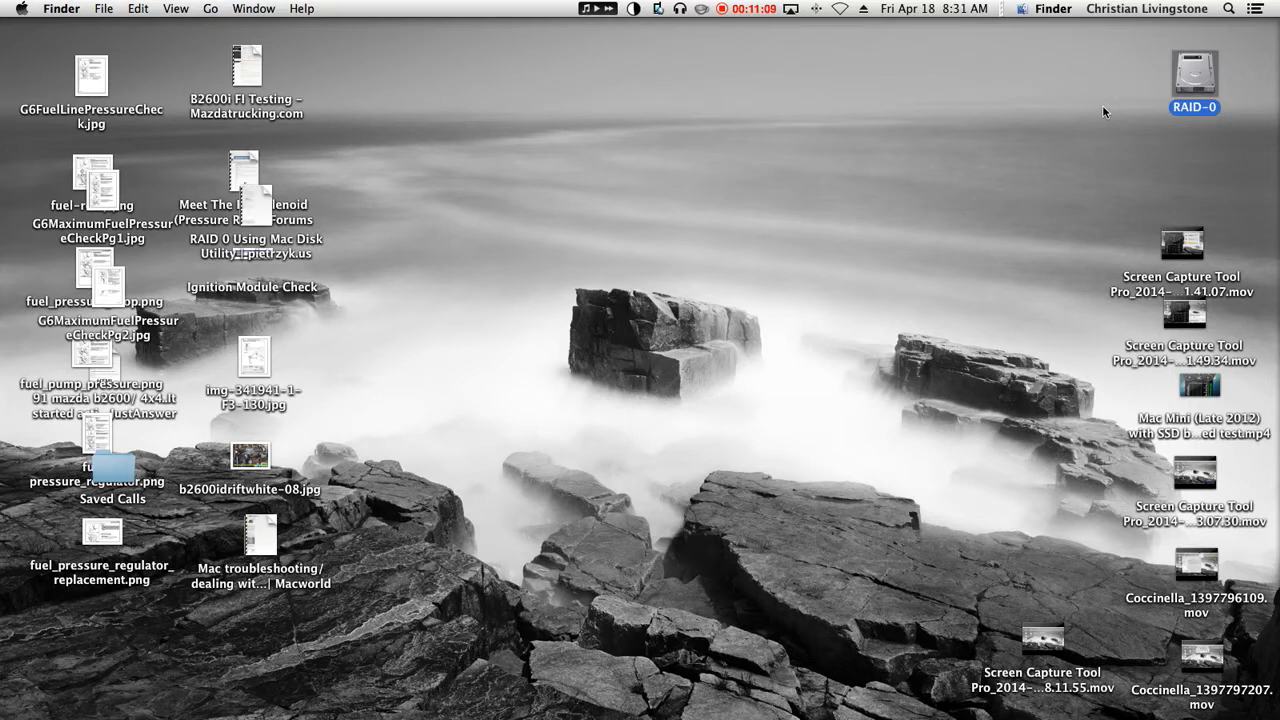
{"action": "mouse_move", "coordinate": [1252, 160]}
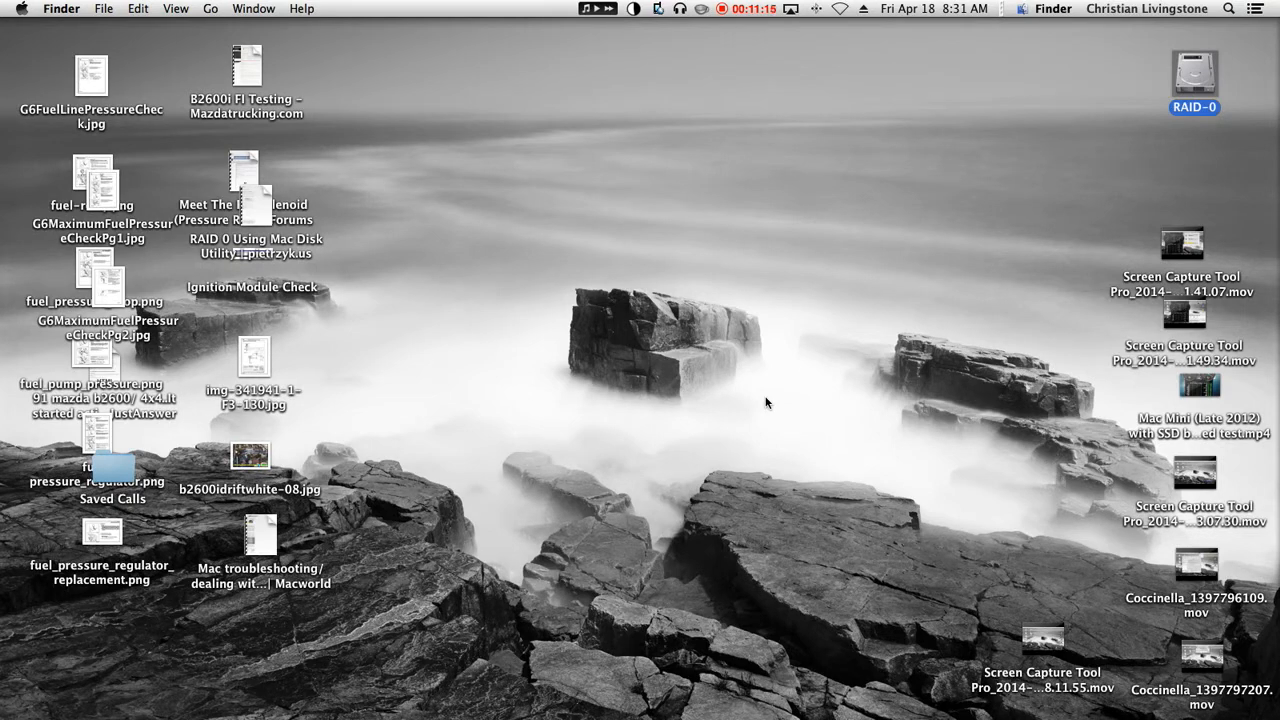
{"action": "left_click", "coordinate": [1191, 73]}
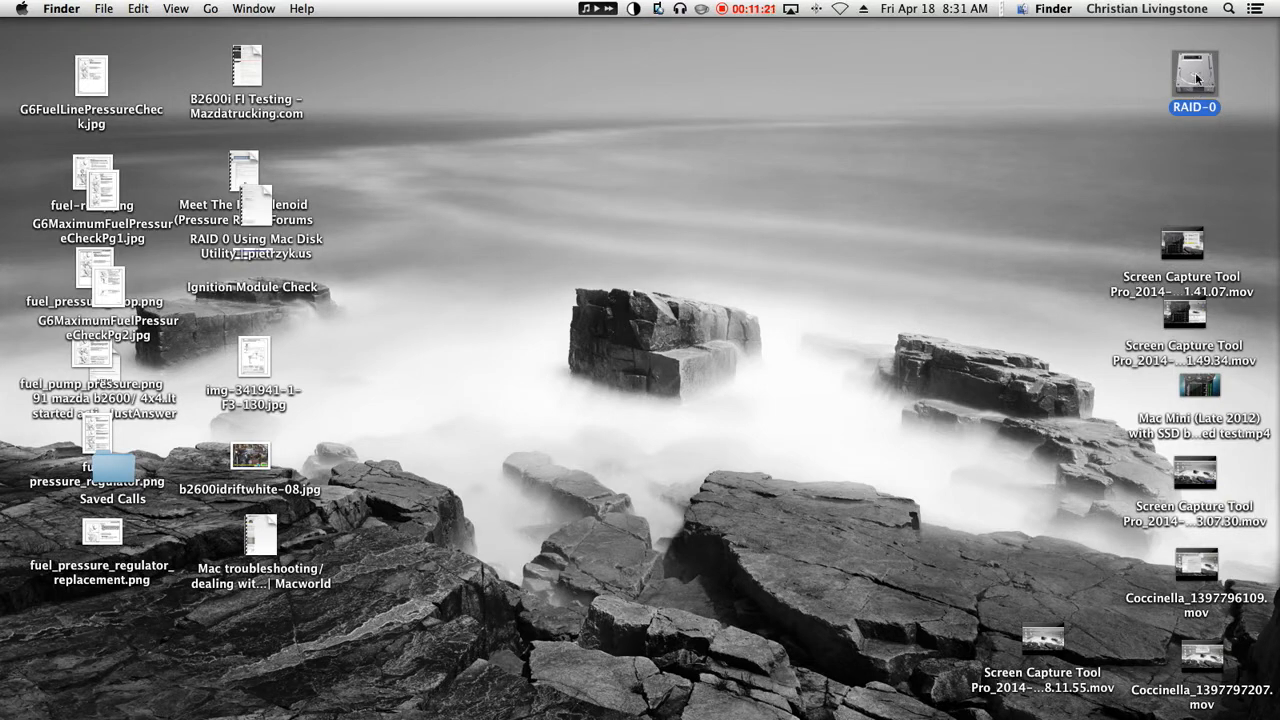
{"action": "mouse_move", "coordinate": [1035, 181]}
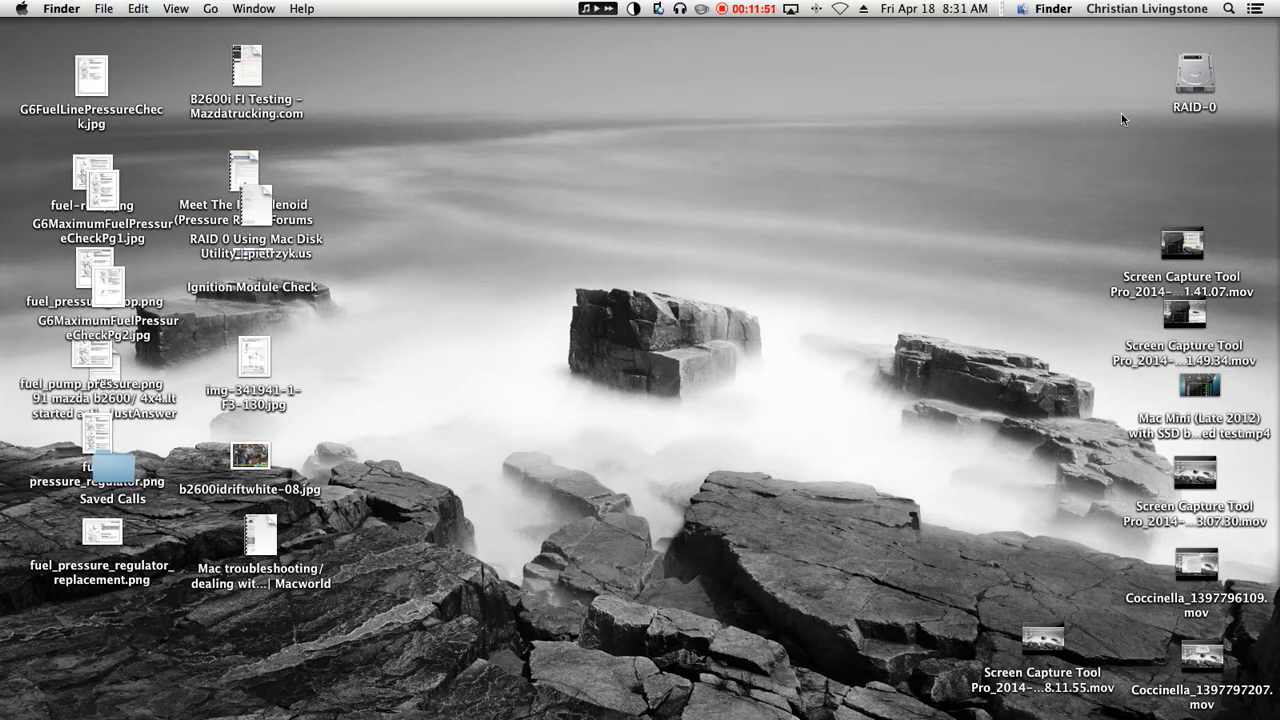
{"action": "mouse_move", "coordinate": [905, 231]}
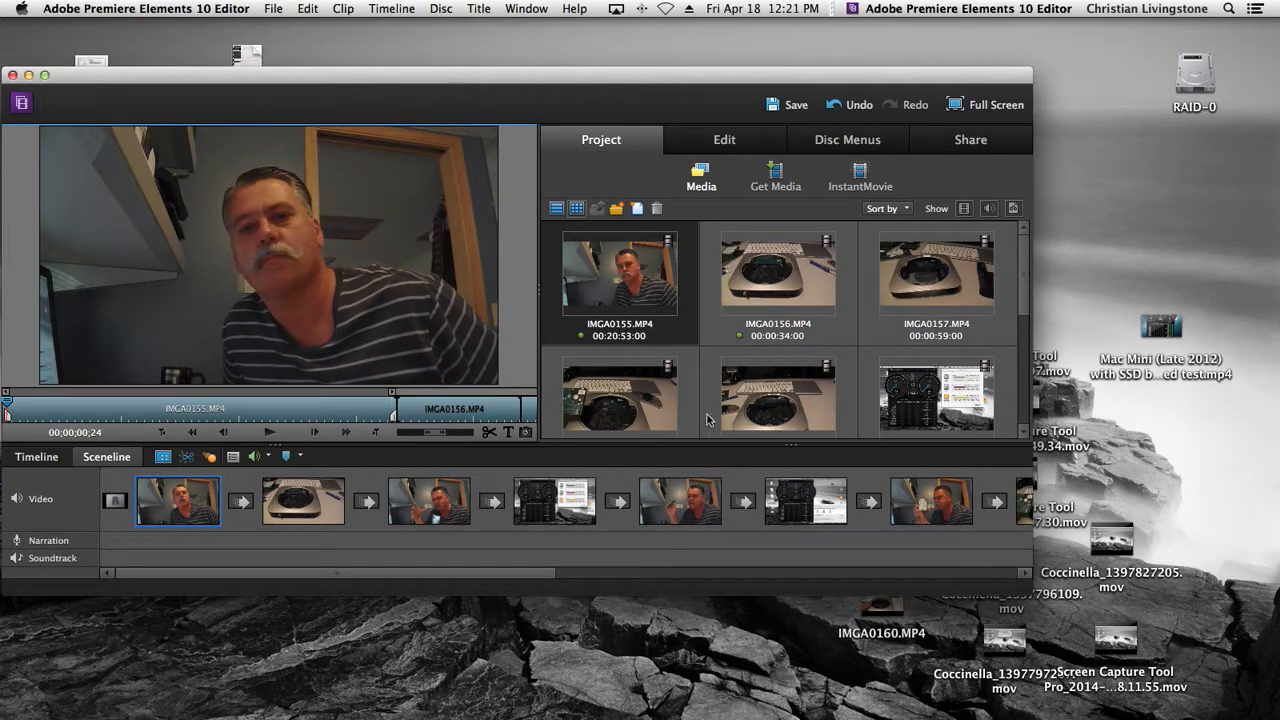
{"action": "mouse_move", "coordinate": [545, 402]}
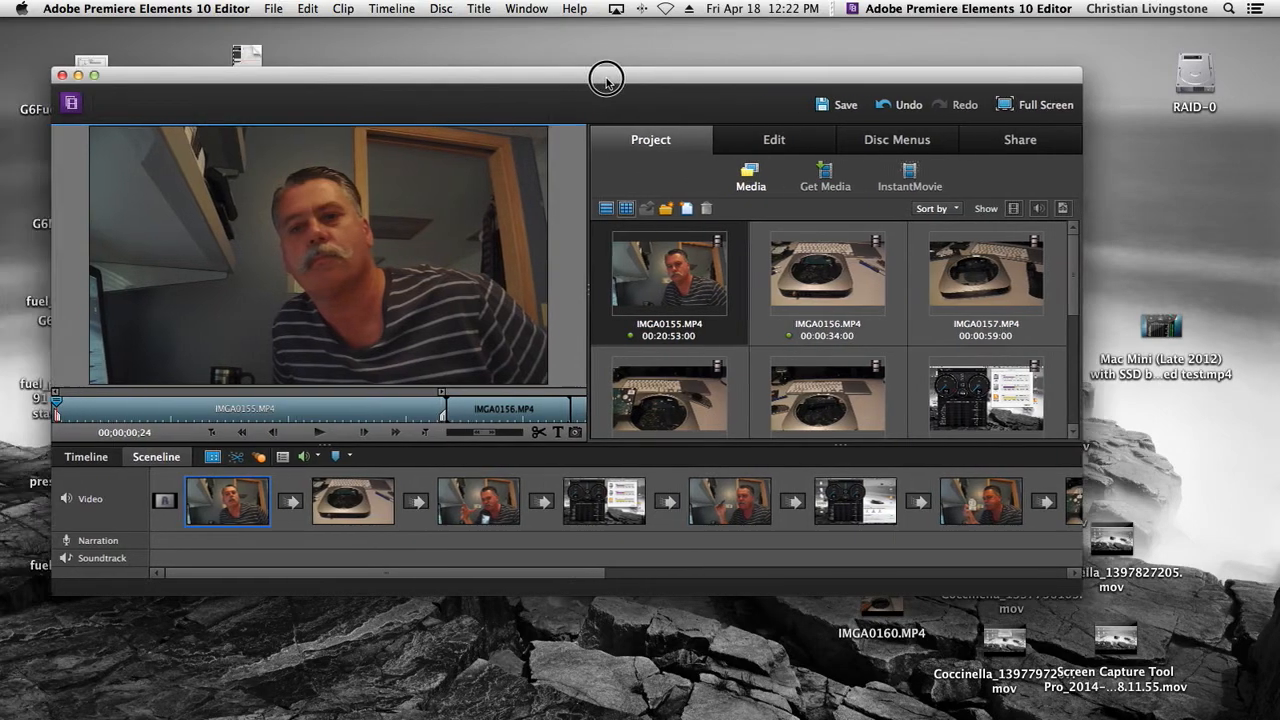
- Move the Premiere Elements editor window left to uncover the desktop IMGA video files
{"action": "left_click_drag", "start_coordinate": [605, 78], "coordinate": [557, 63]}
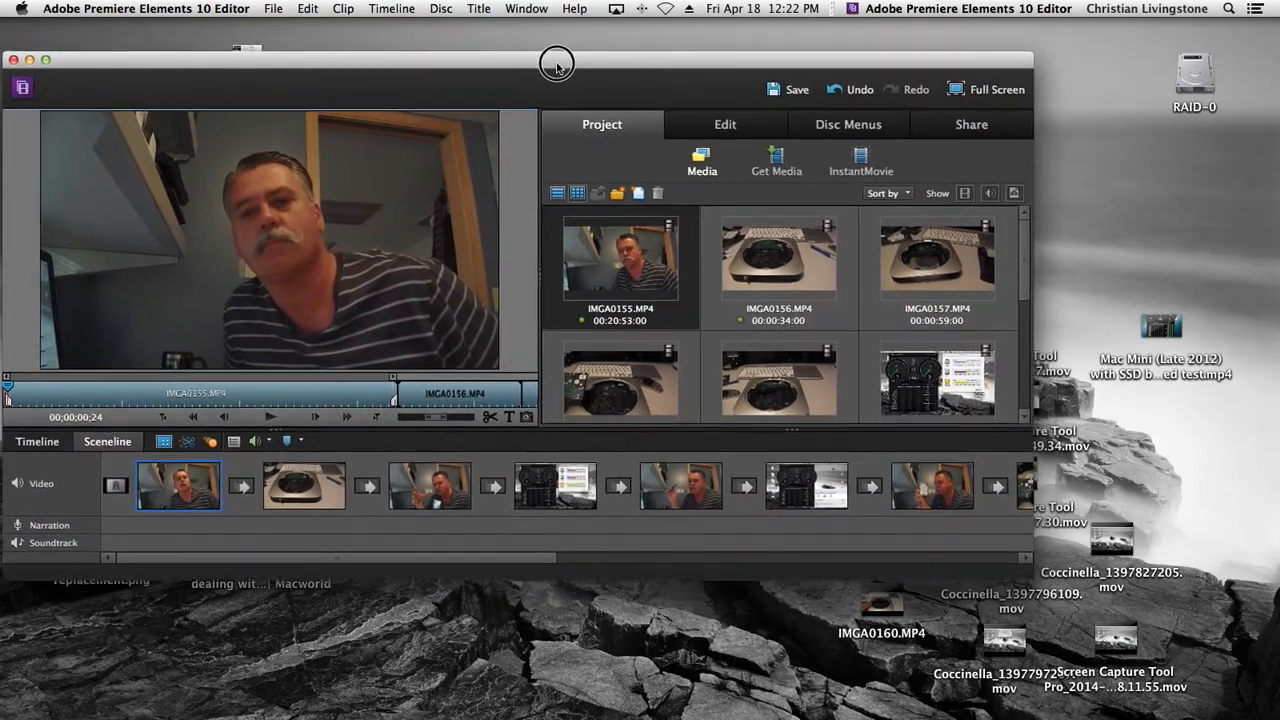
{"action": "left_click_drag", "start_coordinate": [557, 63], "coordinate": [571, 63]}
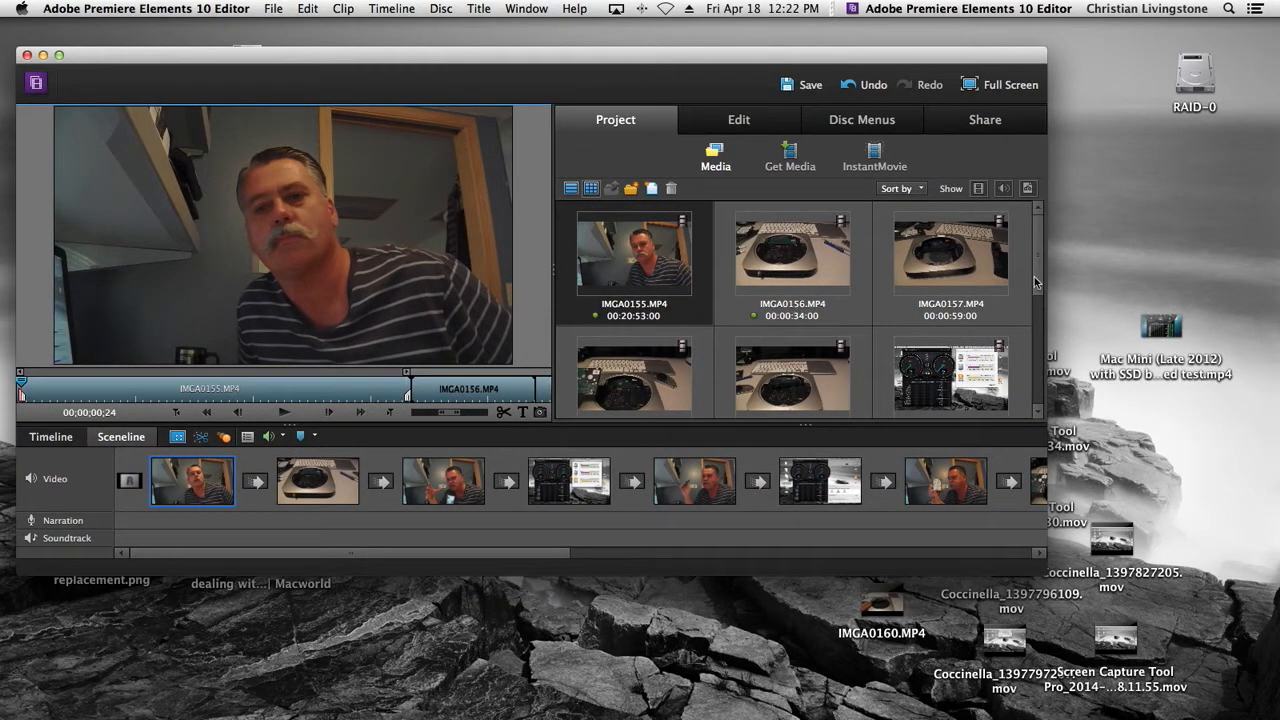
{"action": "mouse_move", "coordinate": [345, 559]}
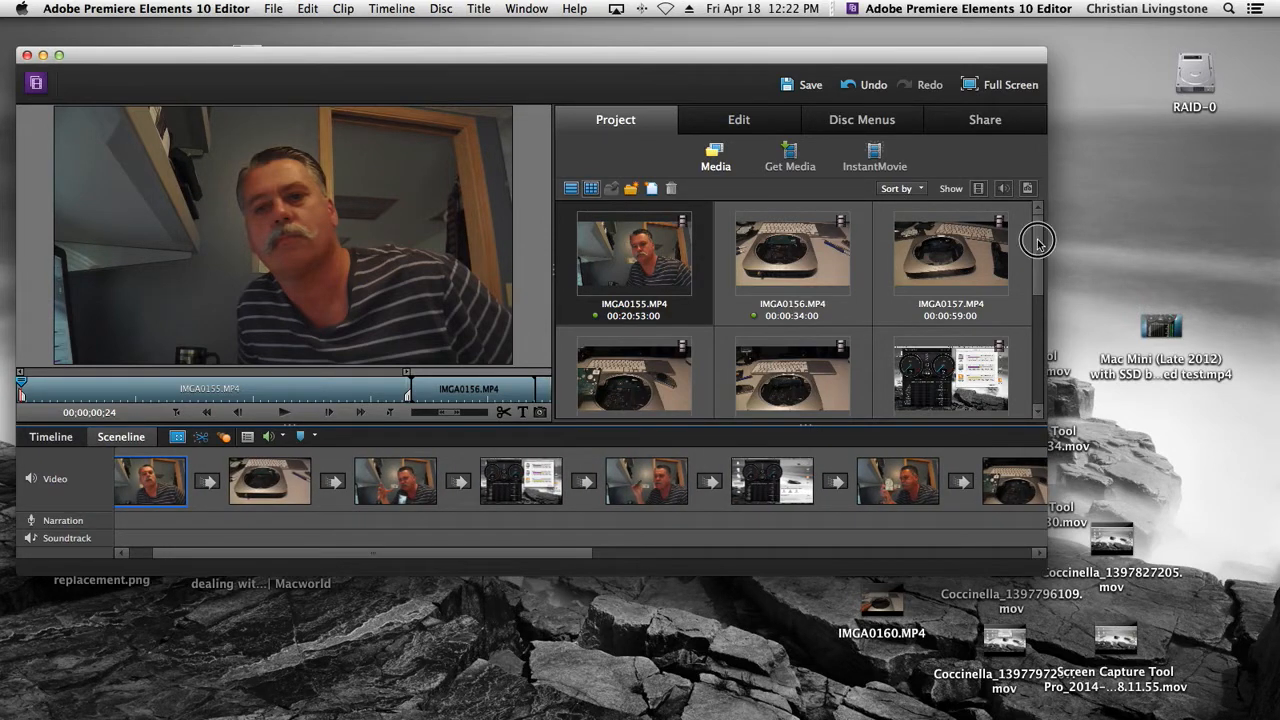
{"action": "scroll", "scroll_direction": "down", "scroll_amount": 3}
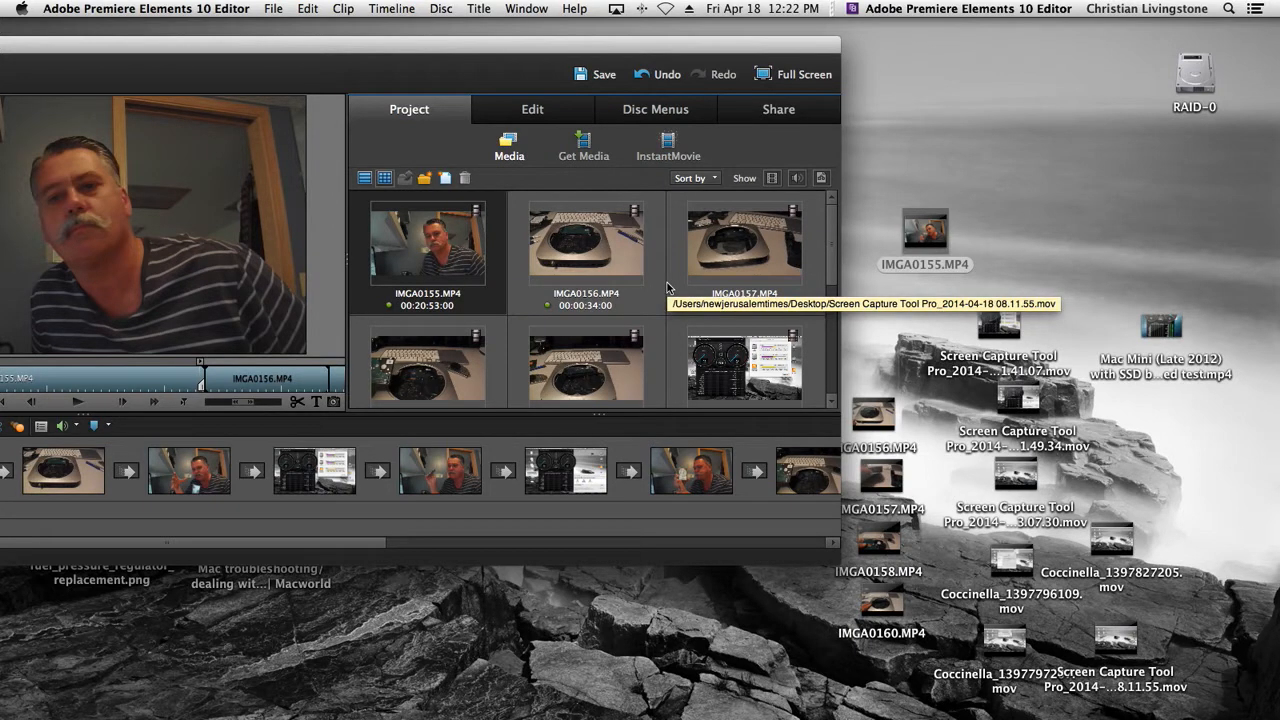
{"action": "mouse_move", "coordinate": [1023, 203]}
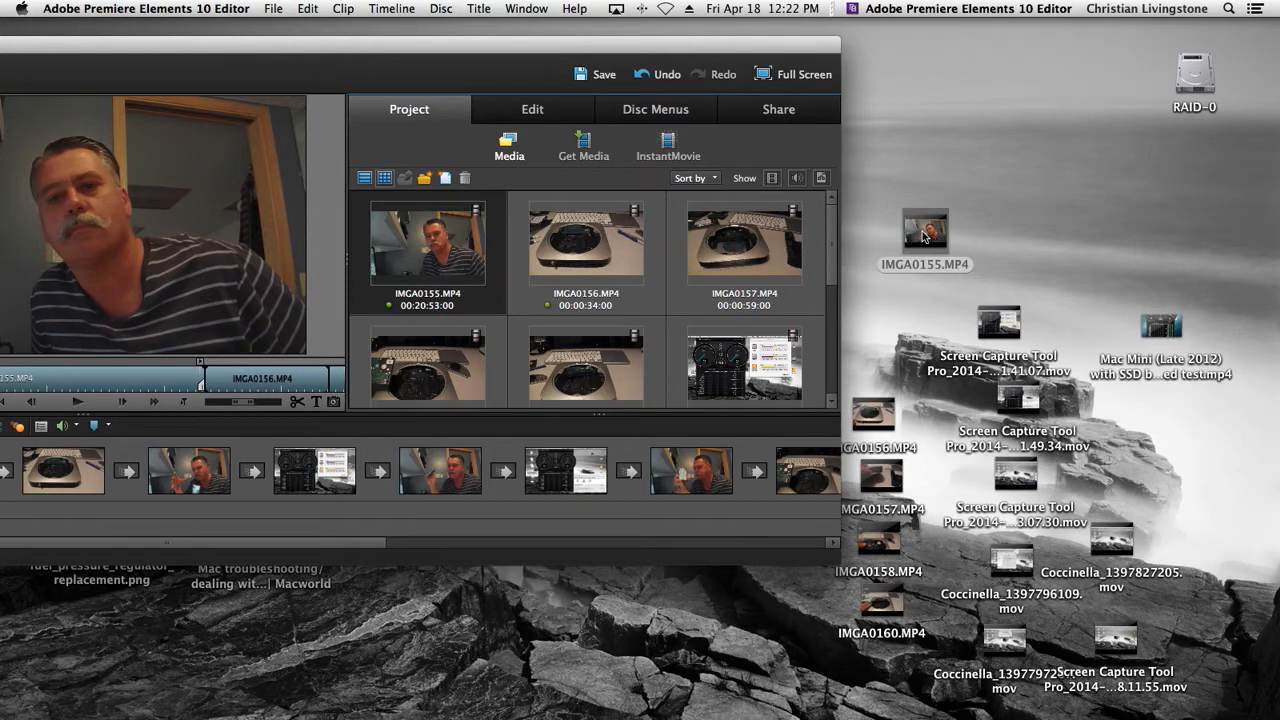
- Drag IMGA0155.MP4 from the desktop into Project Media and scroll the media list
{"action": "left_click", "coordinate": [924, 230]}
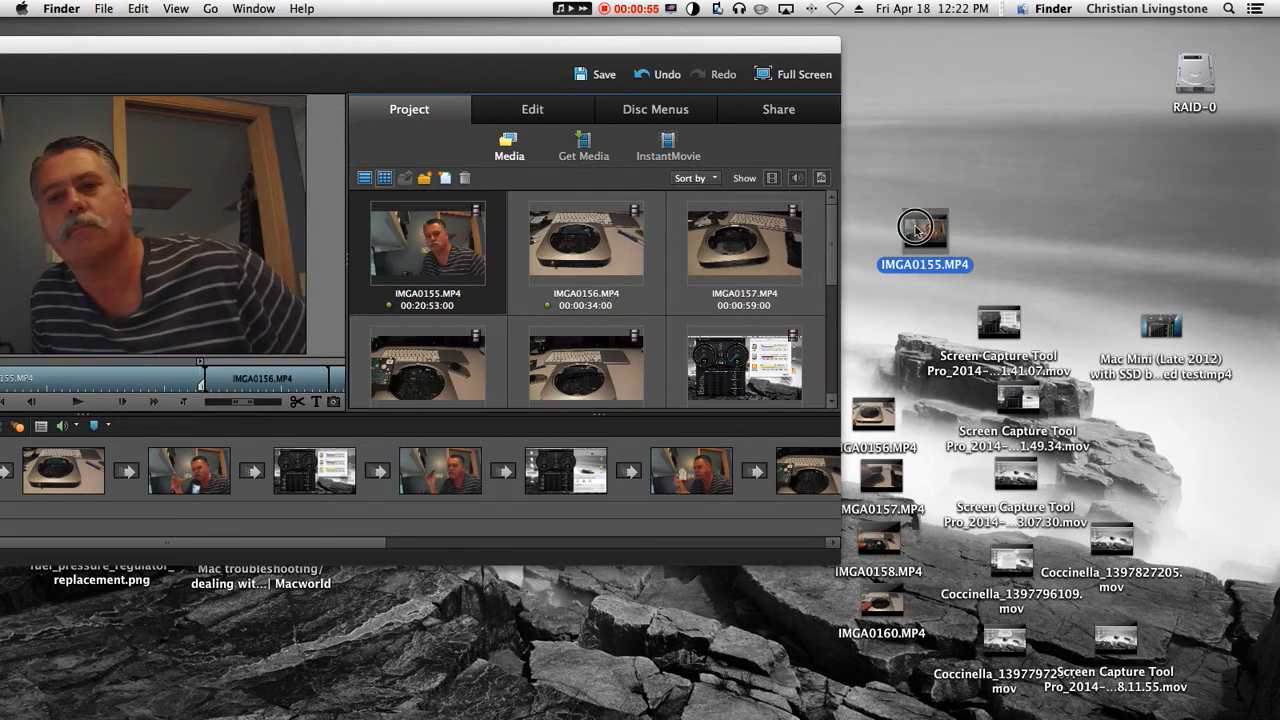
{"action": "left_click_drag", "start_coordinate": [923, 227], "coordinate": [908, 215]}
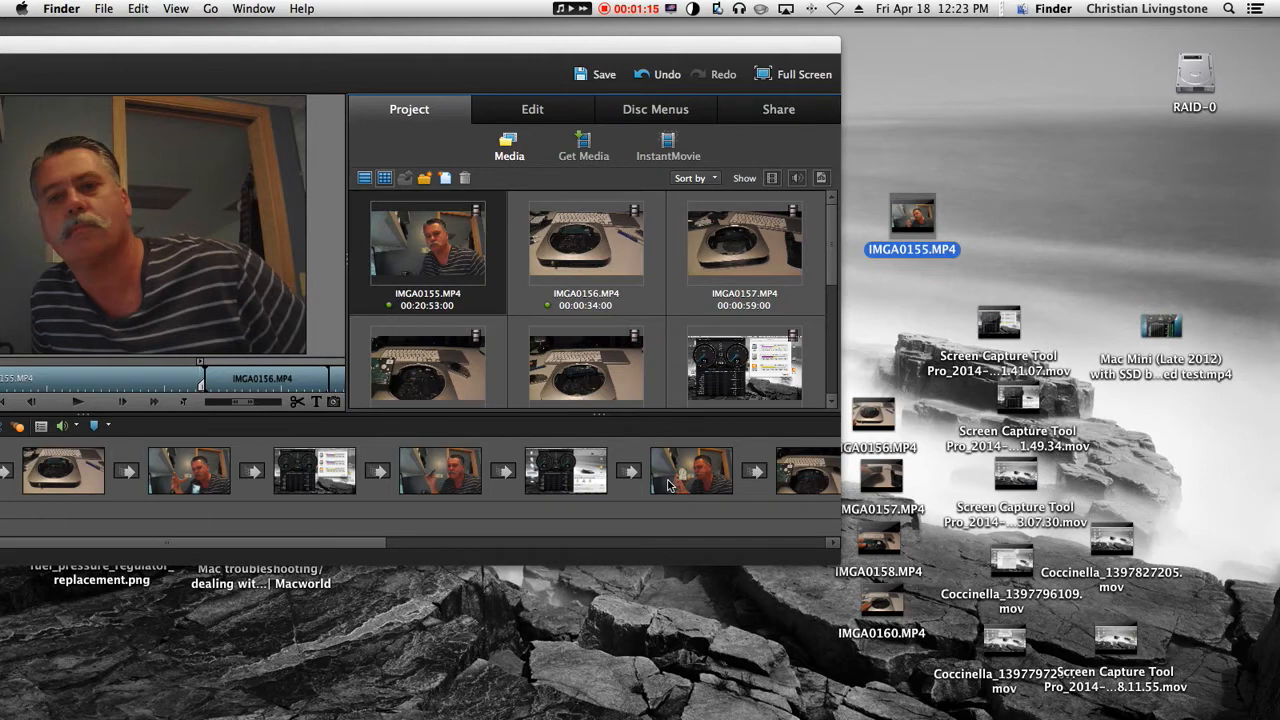
{"action": "mouse_move", "coordinate": [941, 225]}
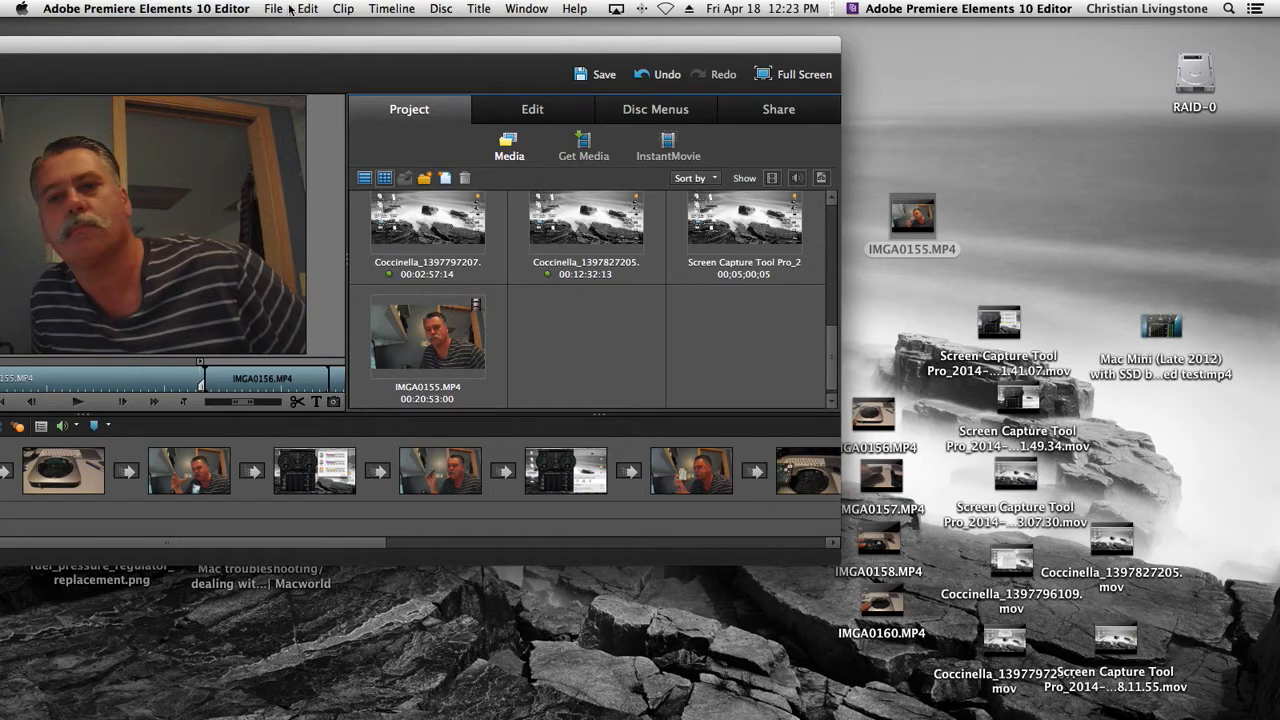
{"action": "left_click", "coordinate": [307, 9]}
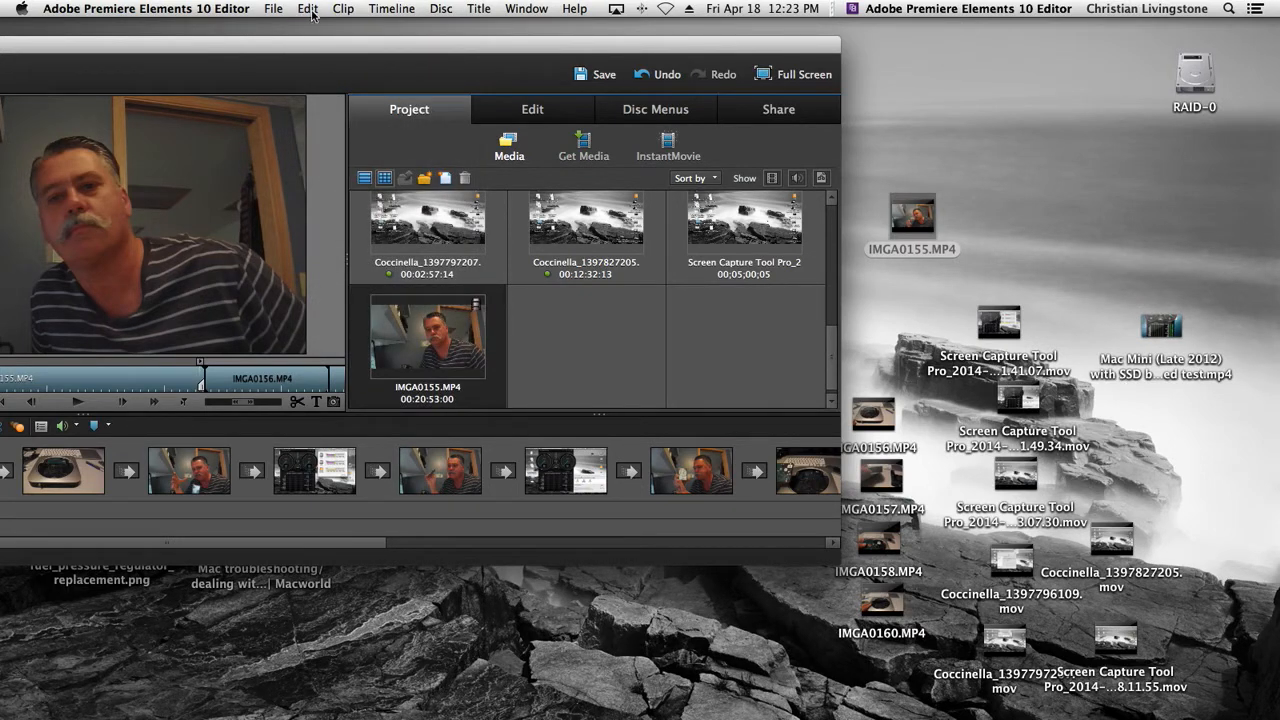
{"action": "scroll", "scroll_direction": "down", "scroll_amount": 3}
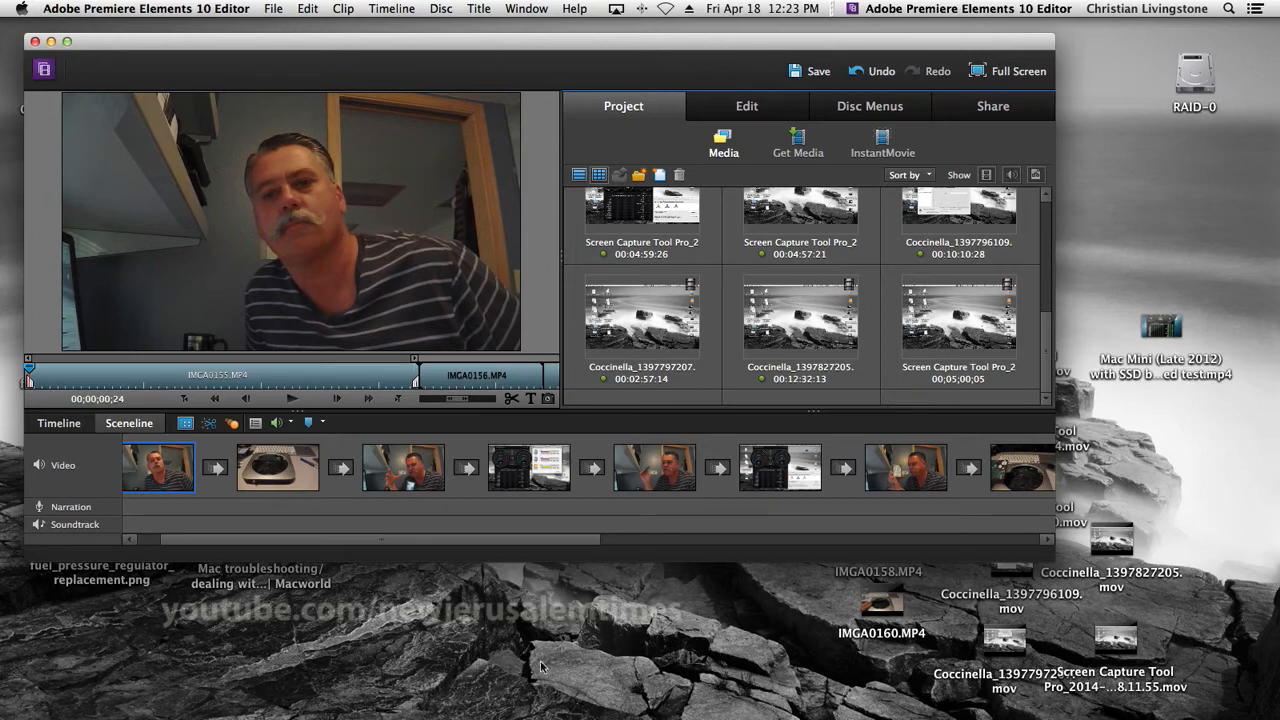
{"action": "mouse_move", "coordinate": [493, 681]}
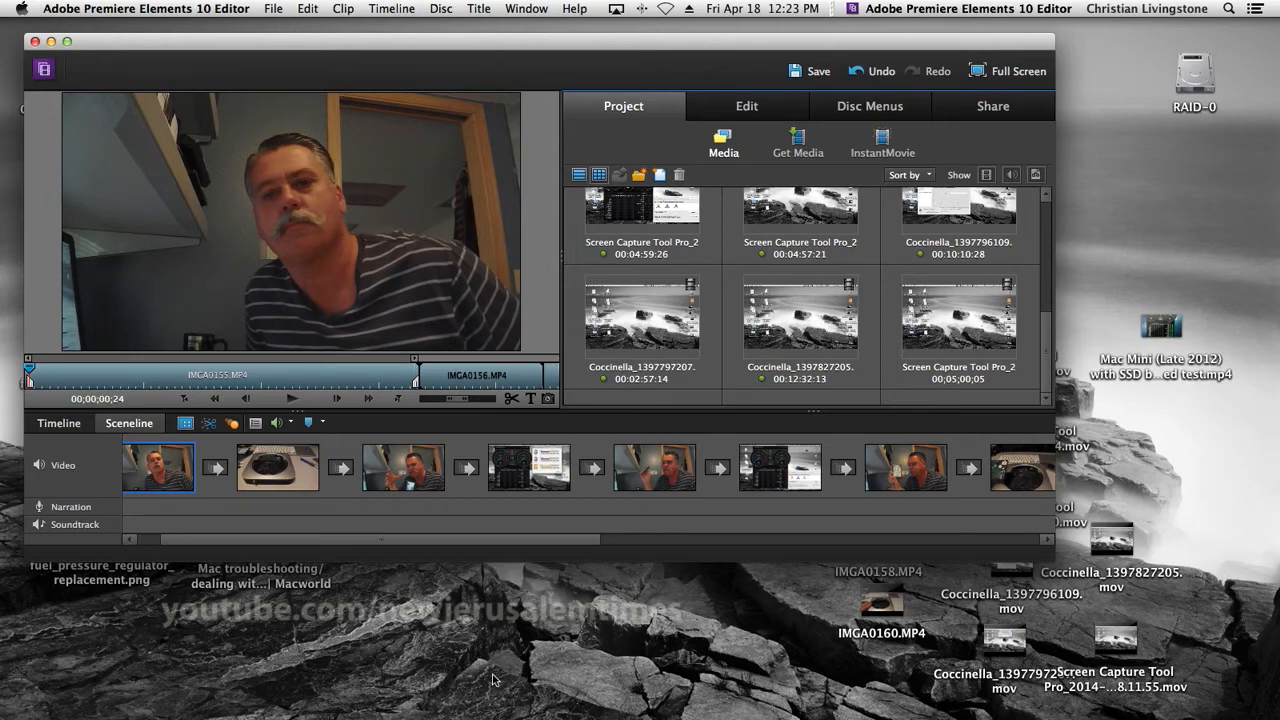
{"action": "mouse_move", "coordinate": [629, 630]}
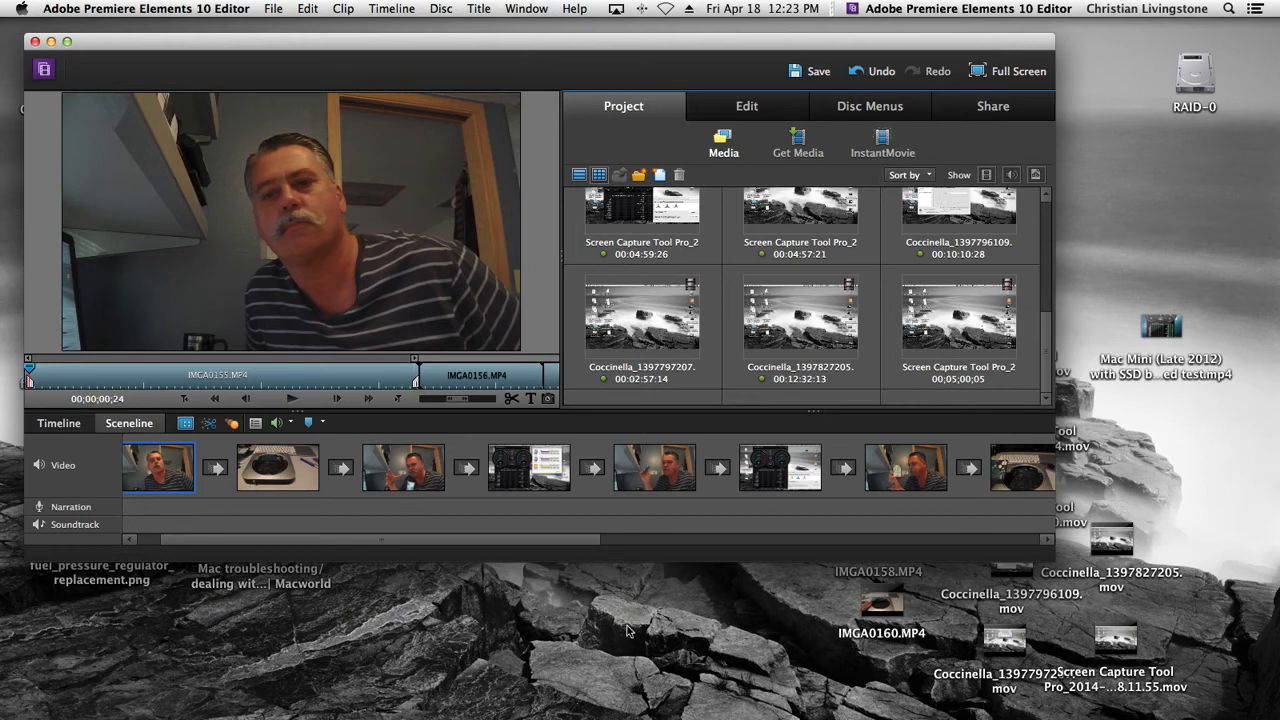